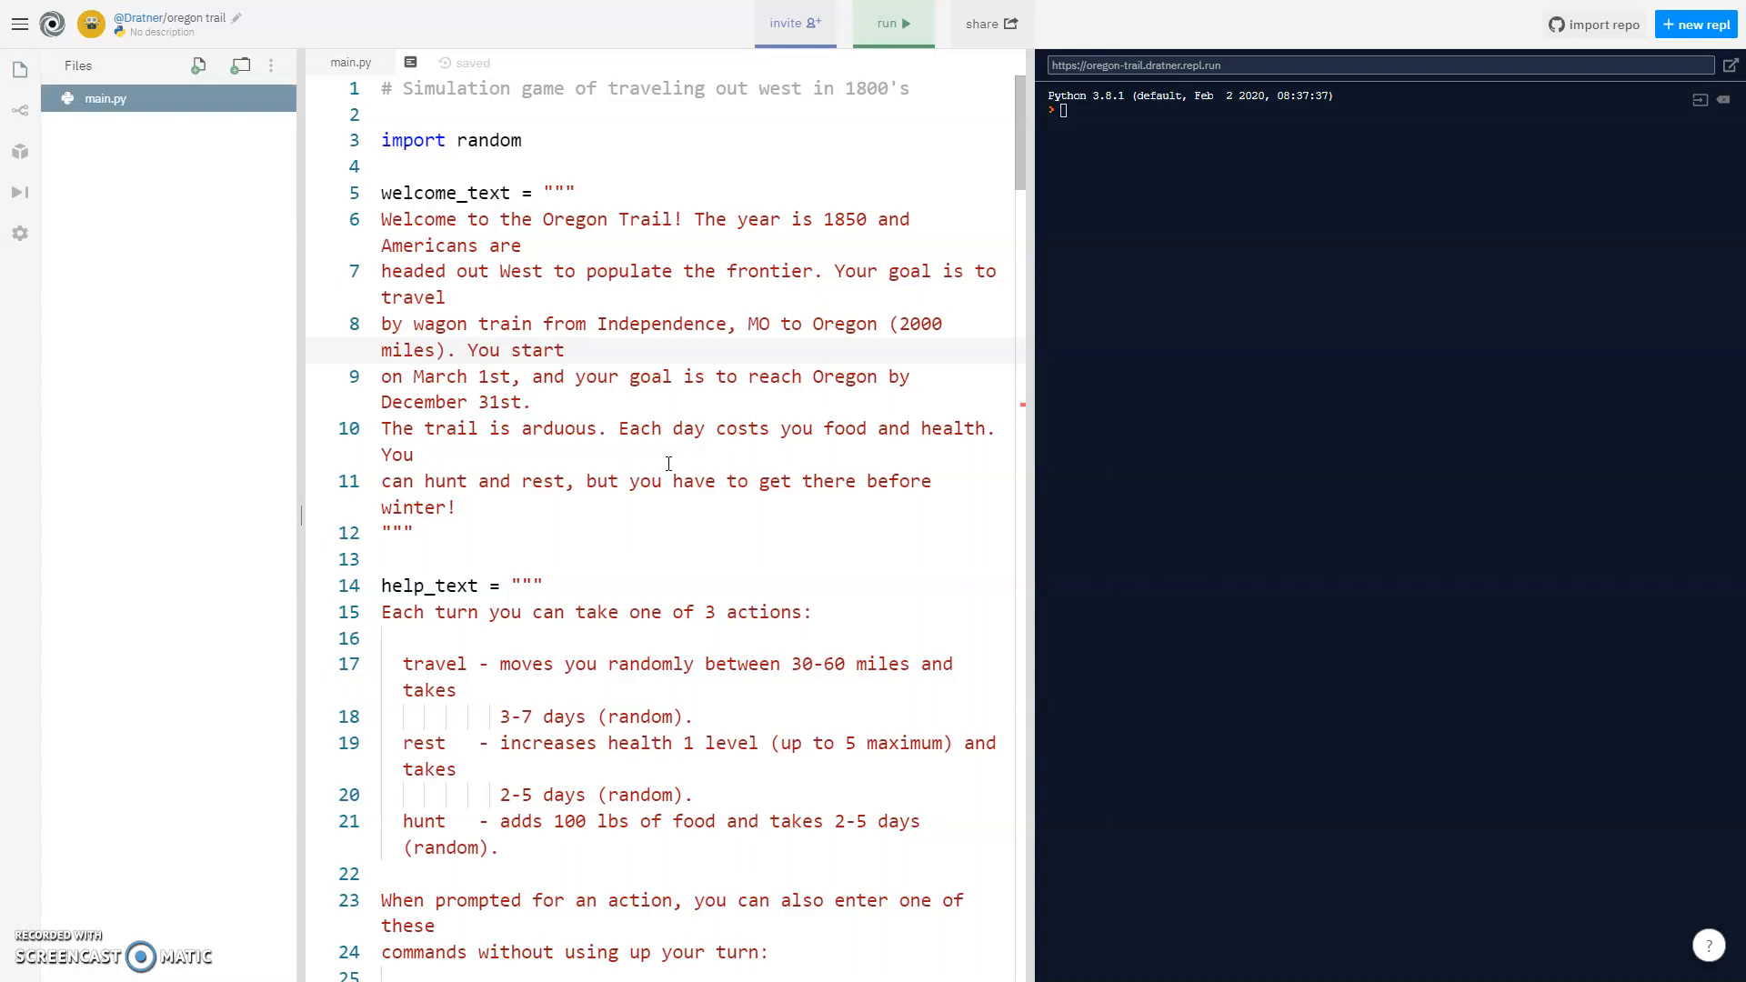
mouse_move(582, 346)
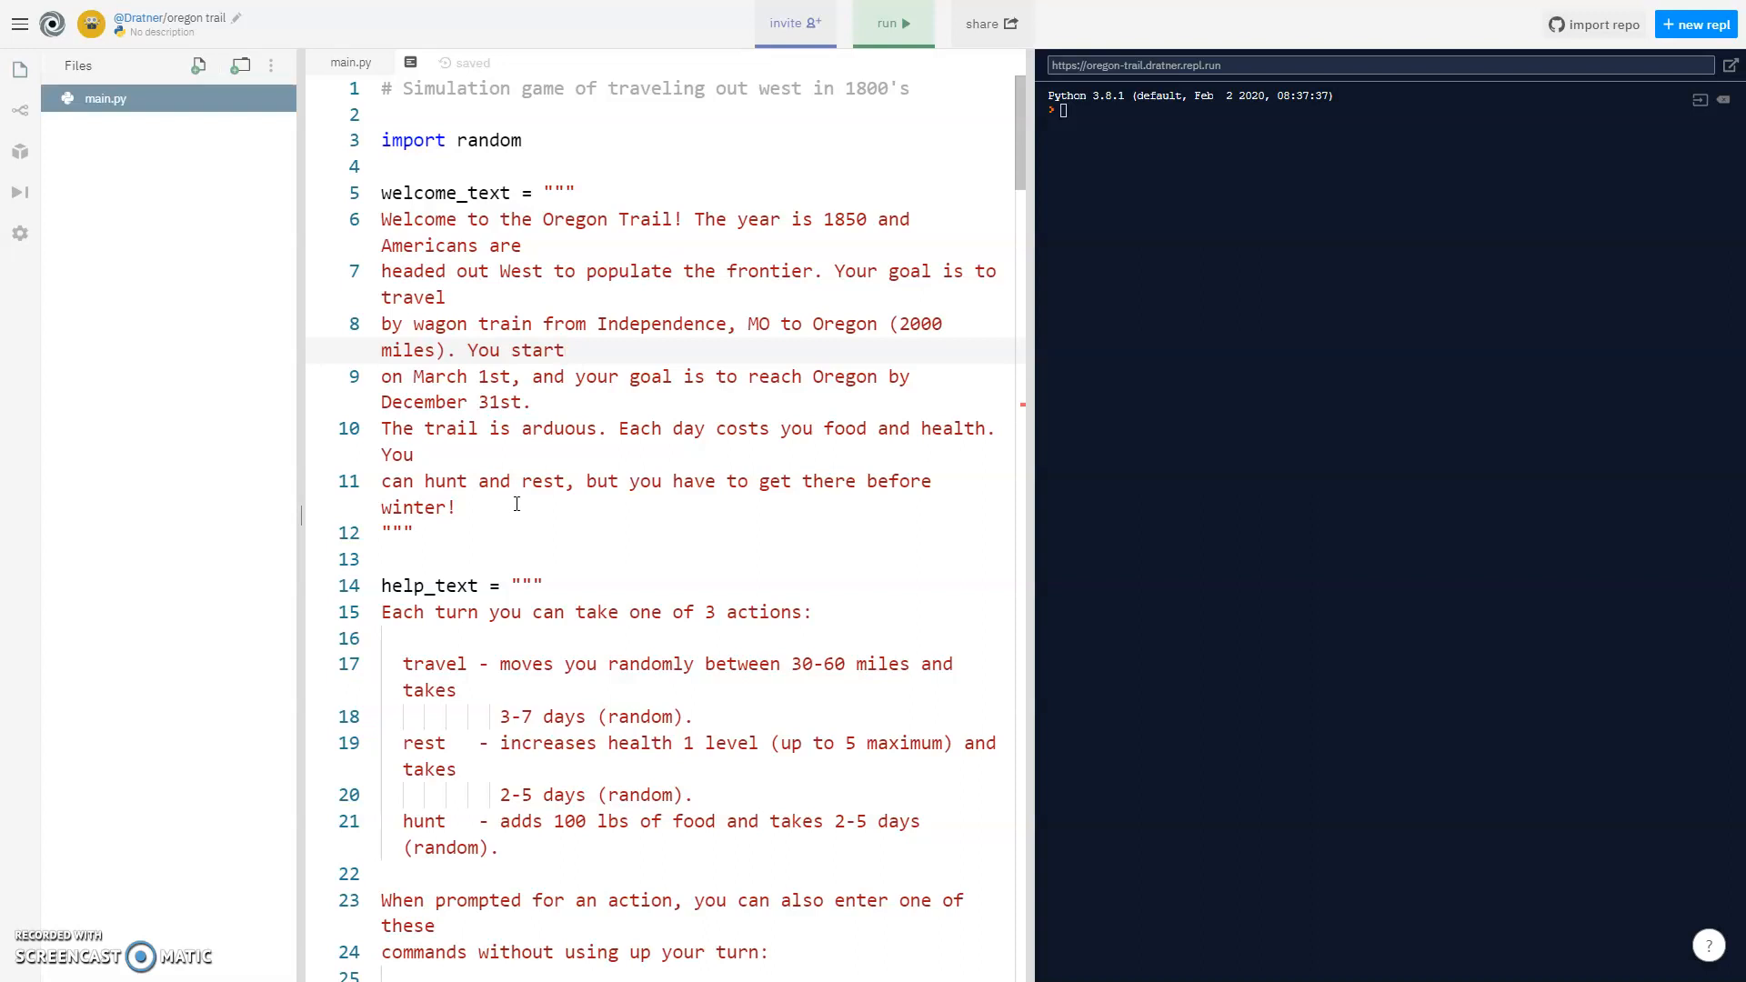
Add dashed header comments for the Welcome Text and Global Variables sections.
click(384, 166)
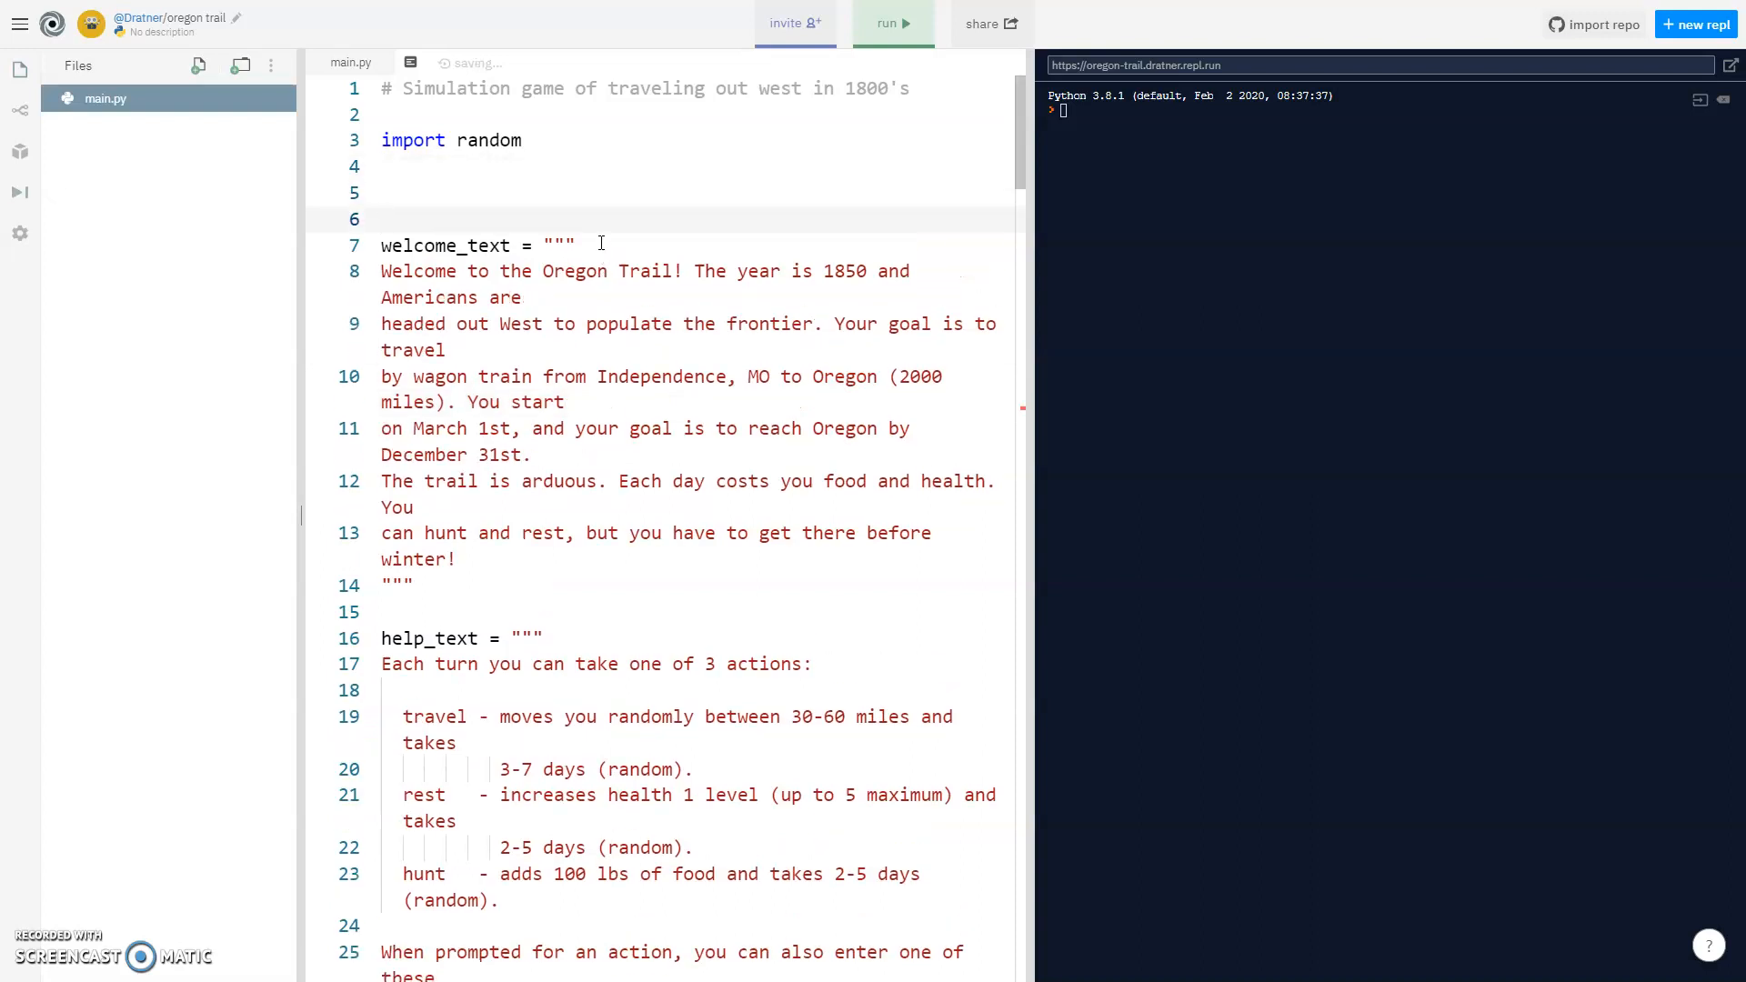
text(#)
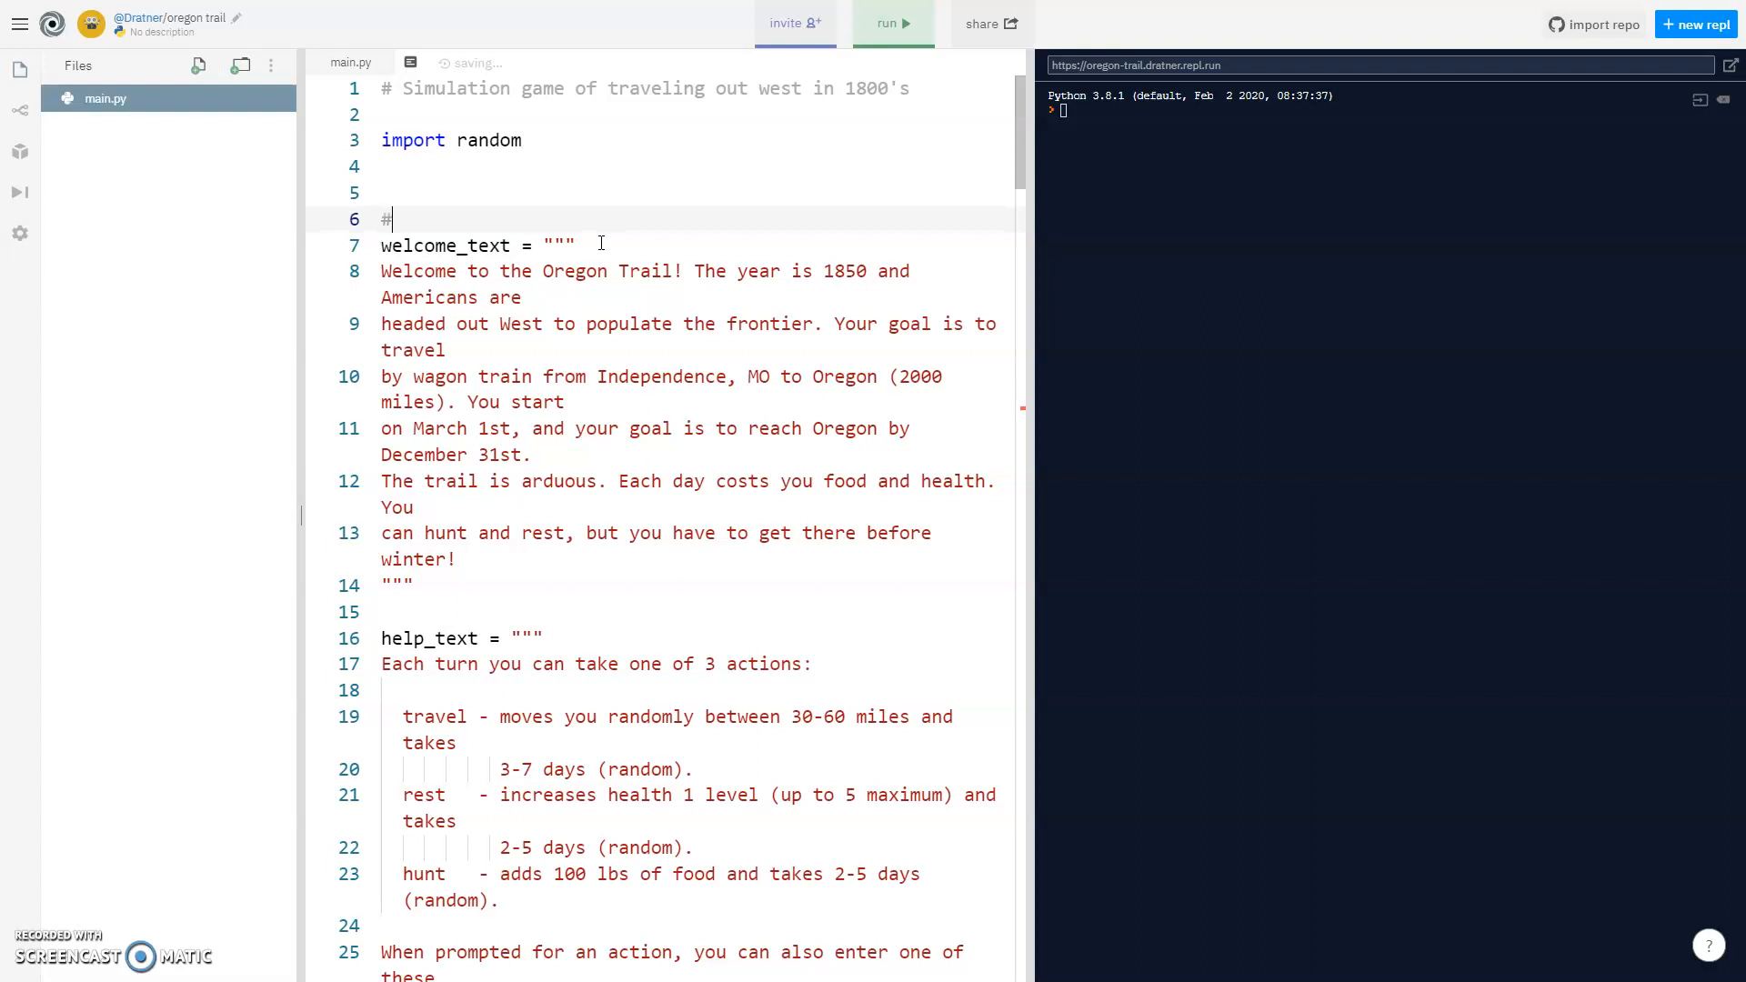
text(--------------)
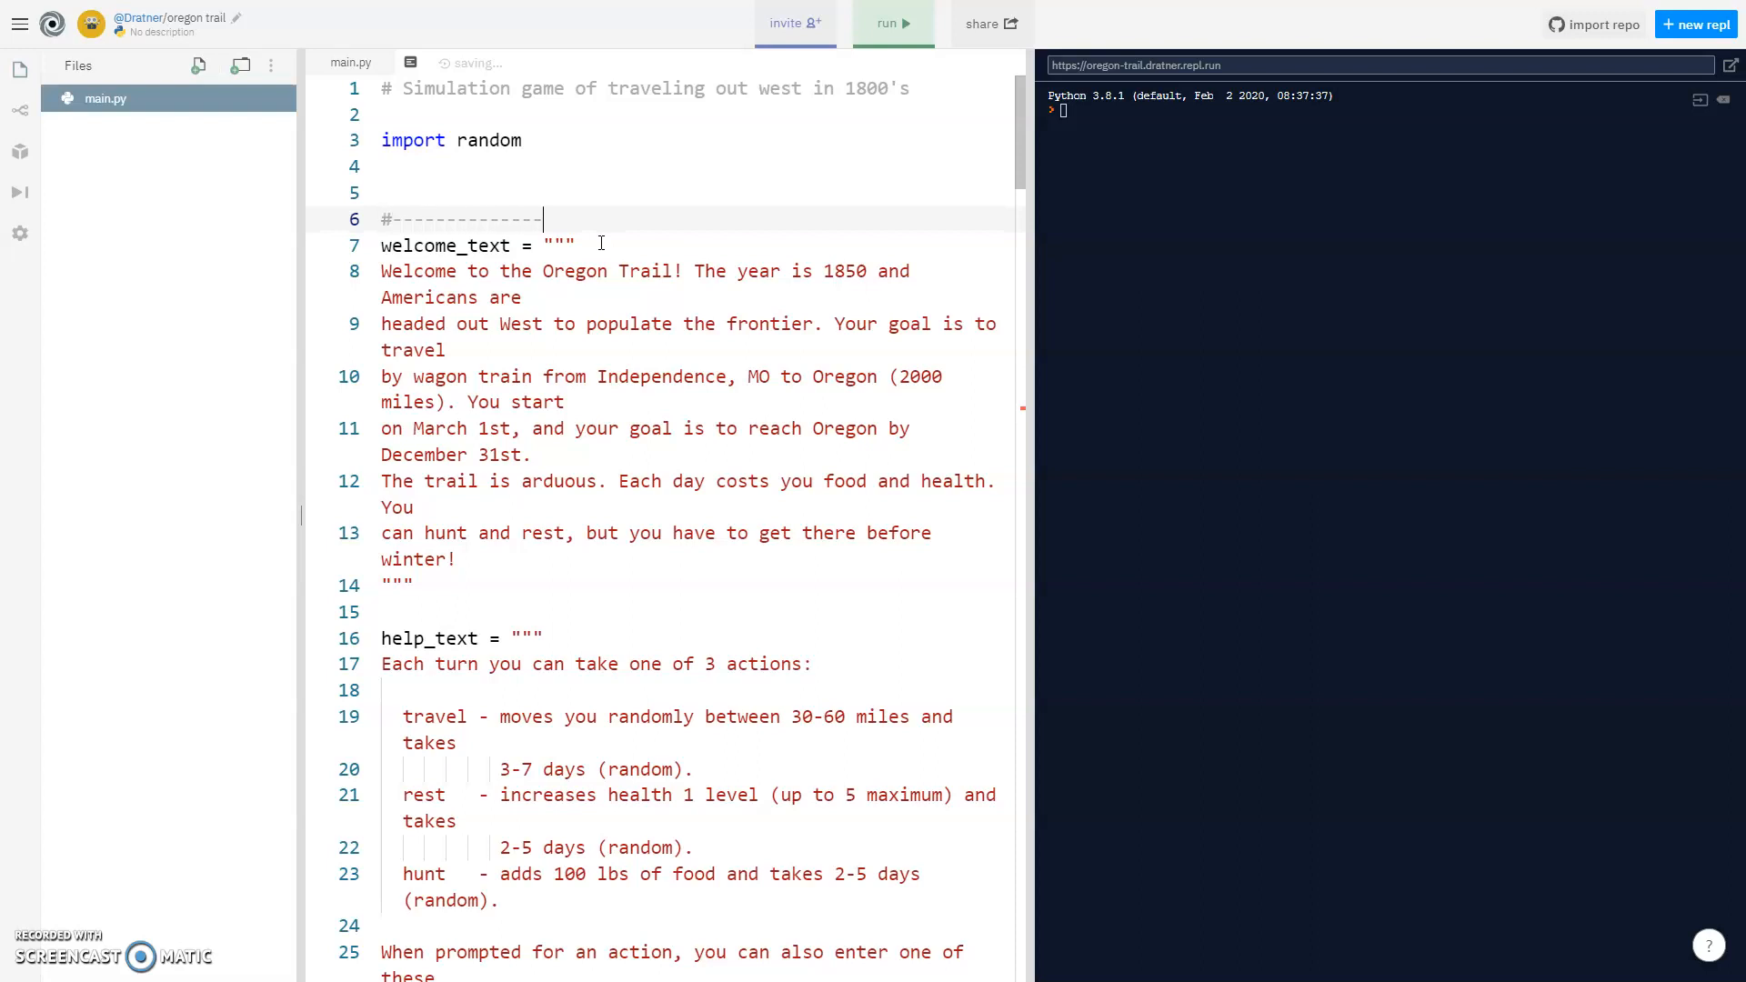
text(Welcome Text---------------)
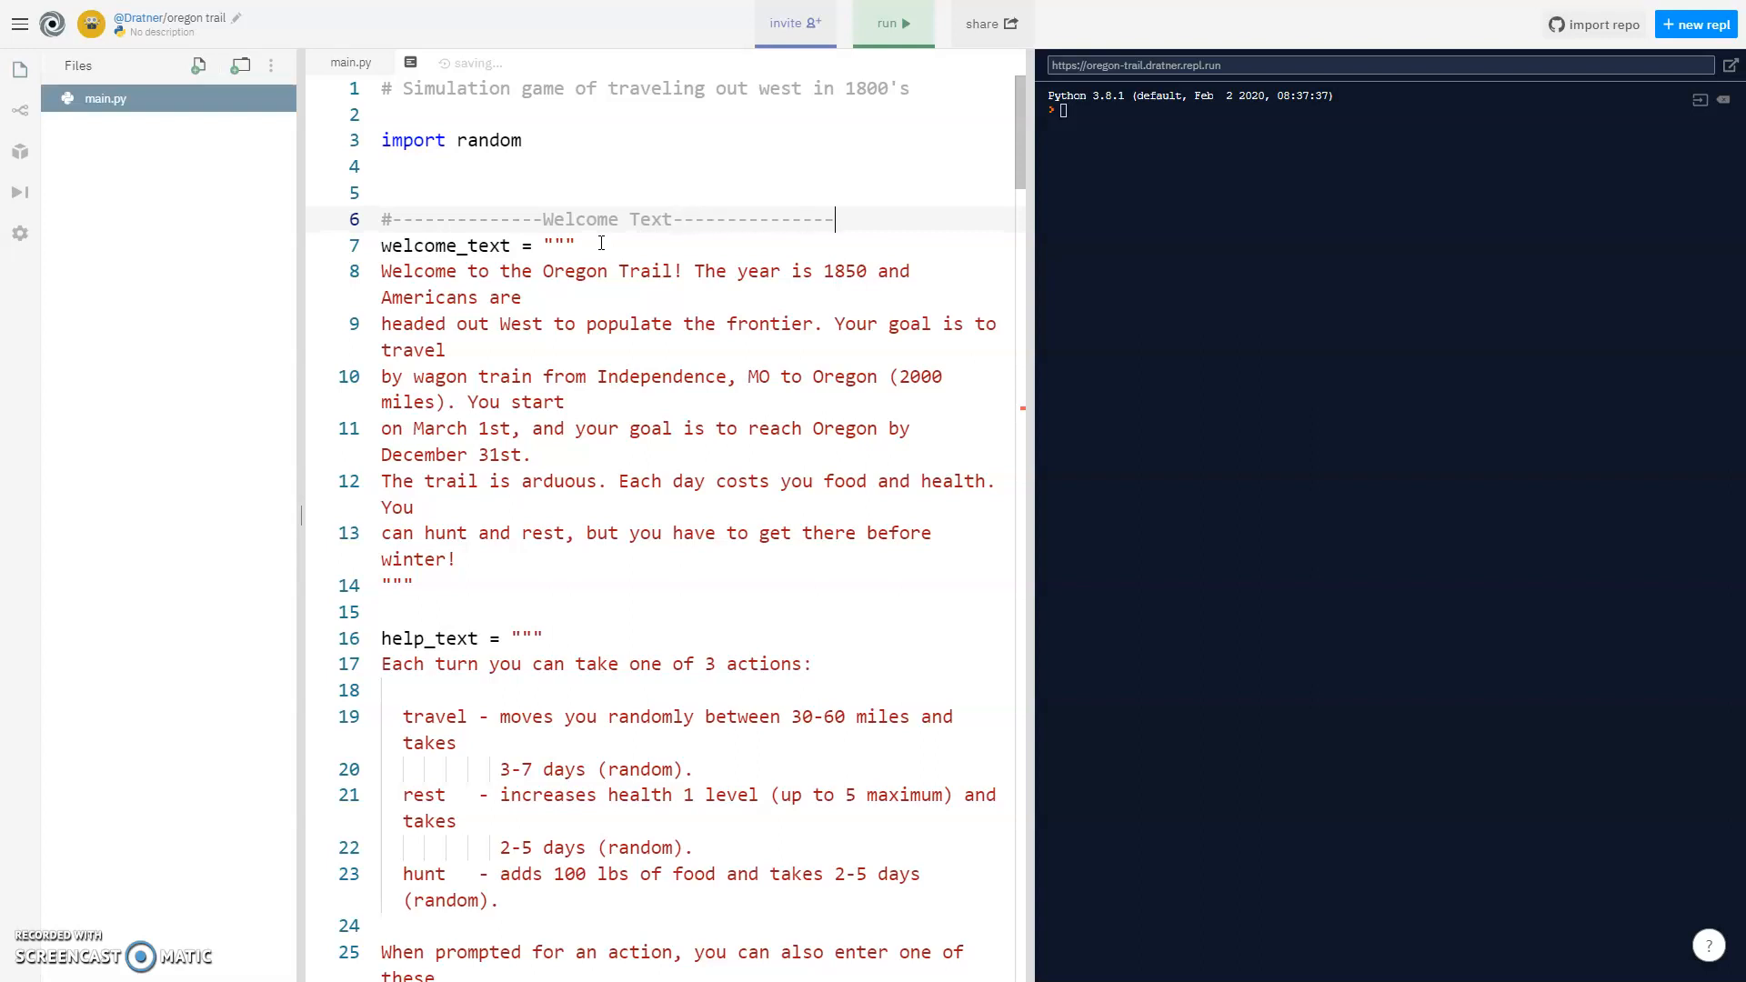
scroll(down, 3)
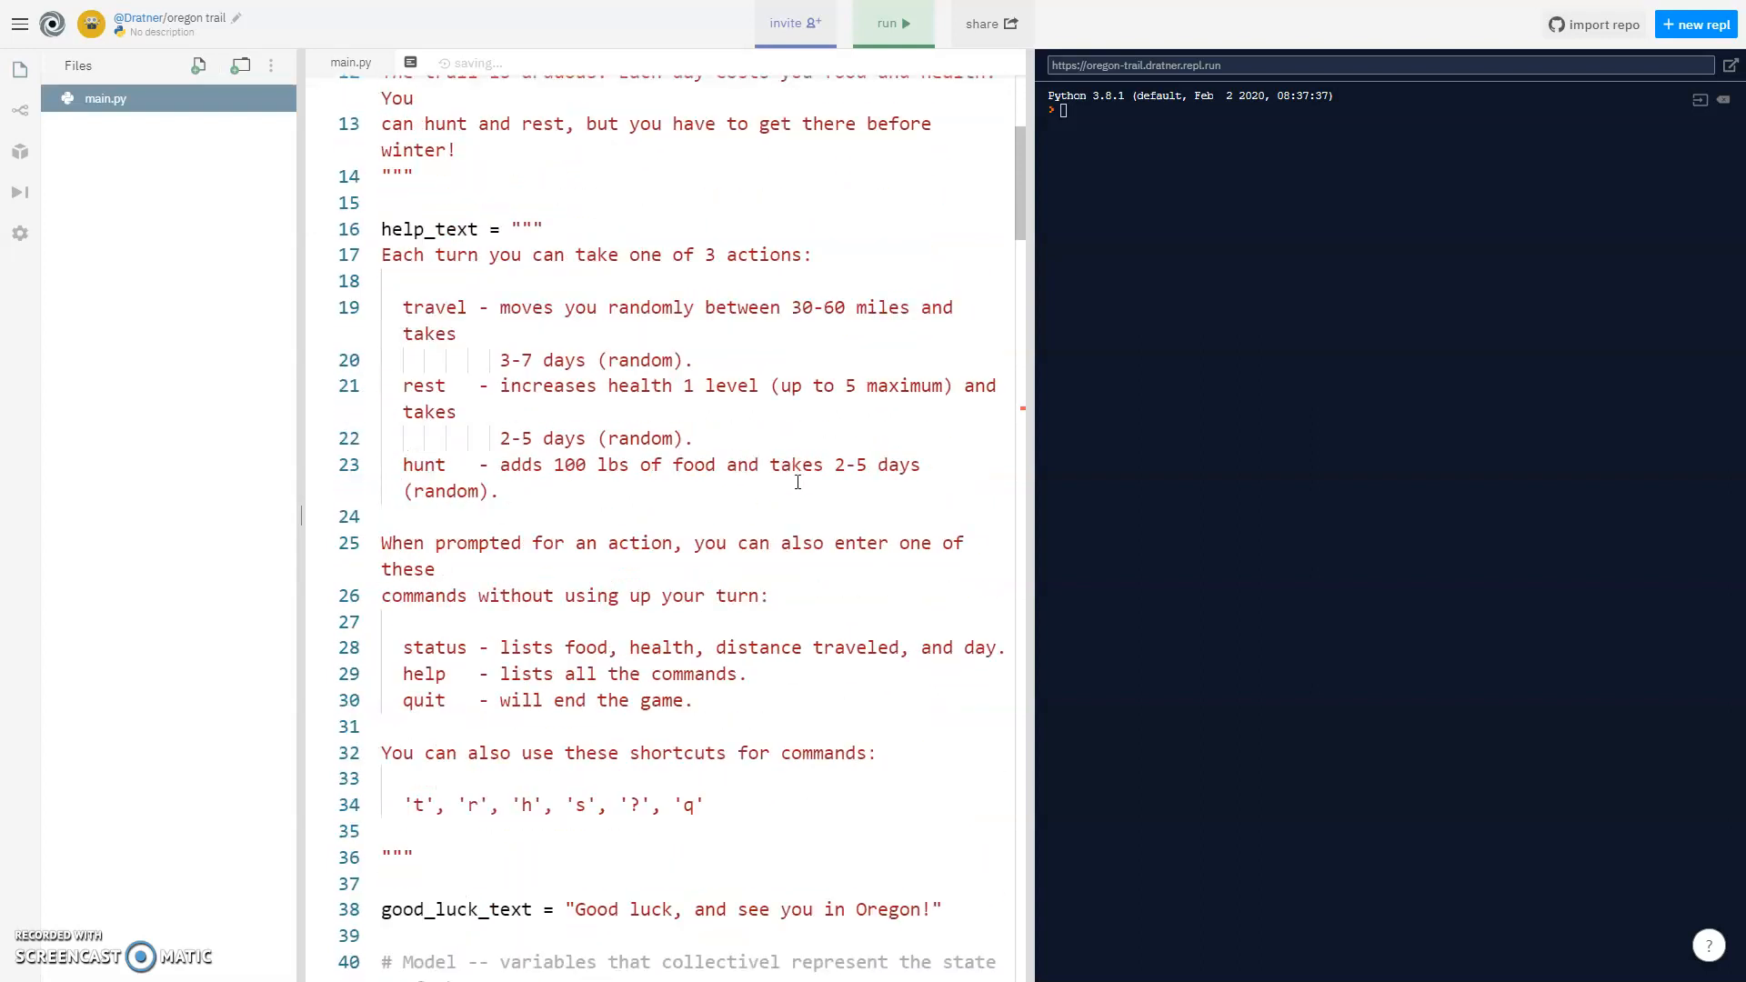
scroll(down, 3)
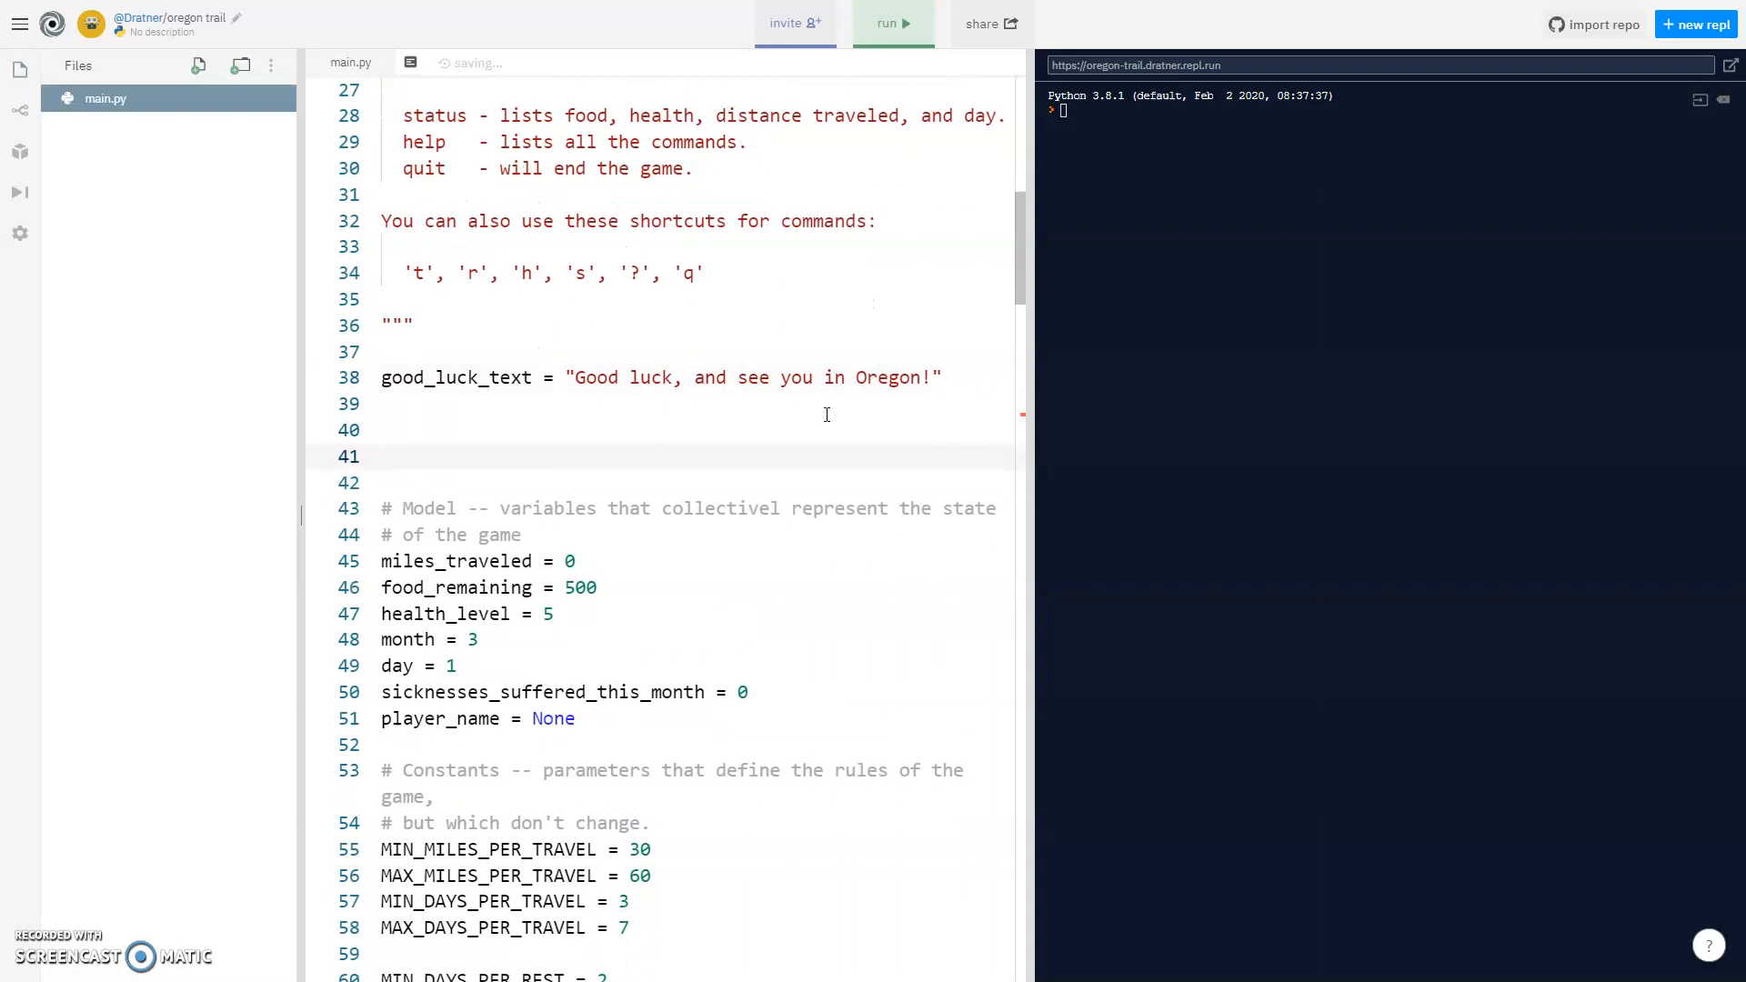
text(#-)
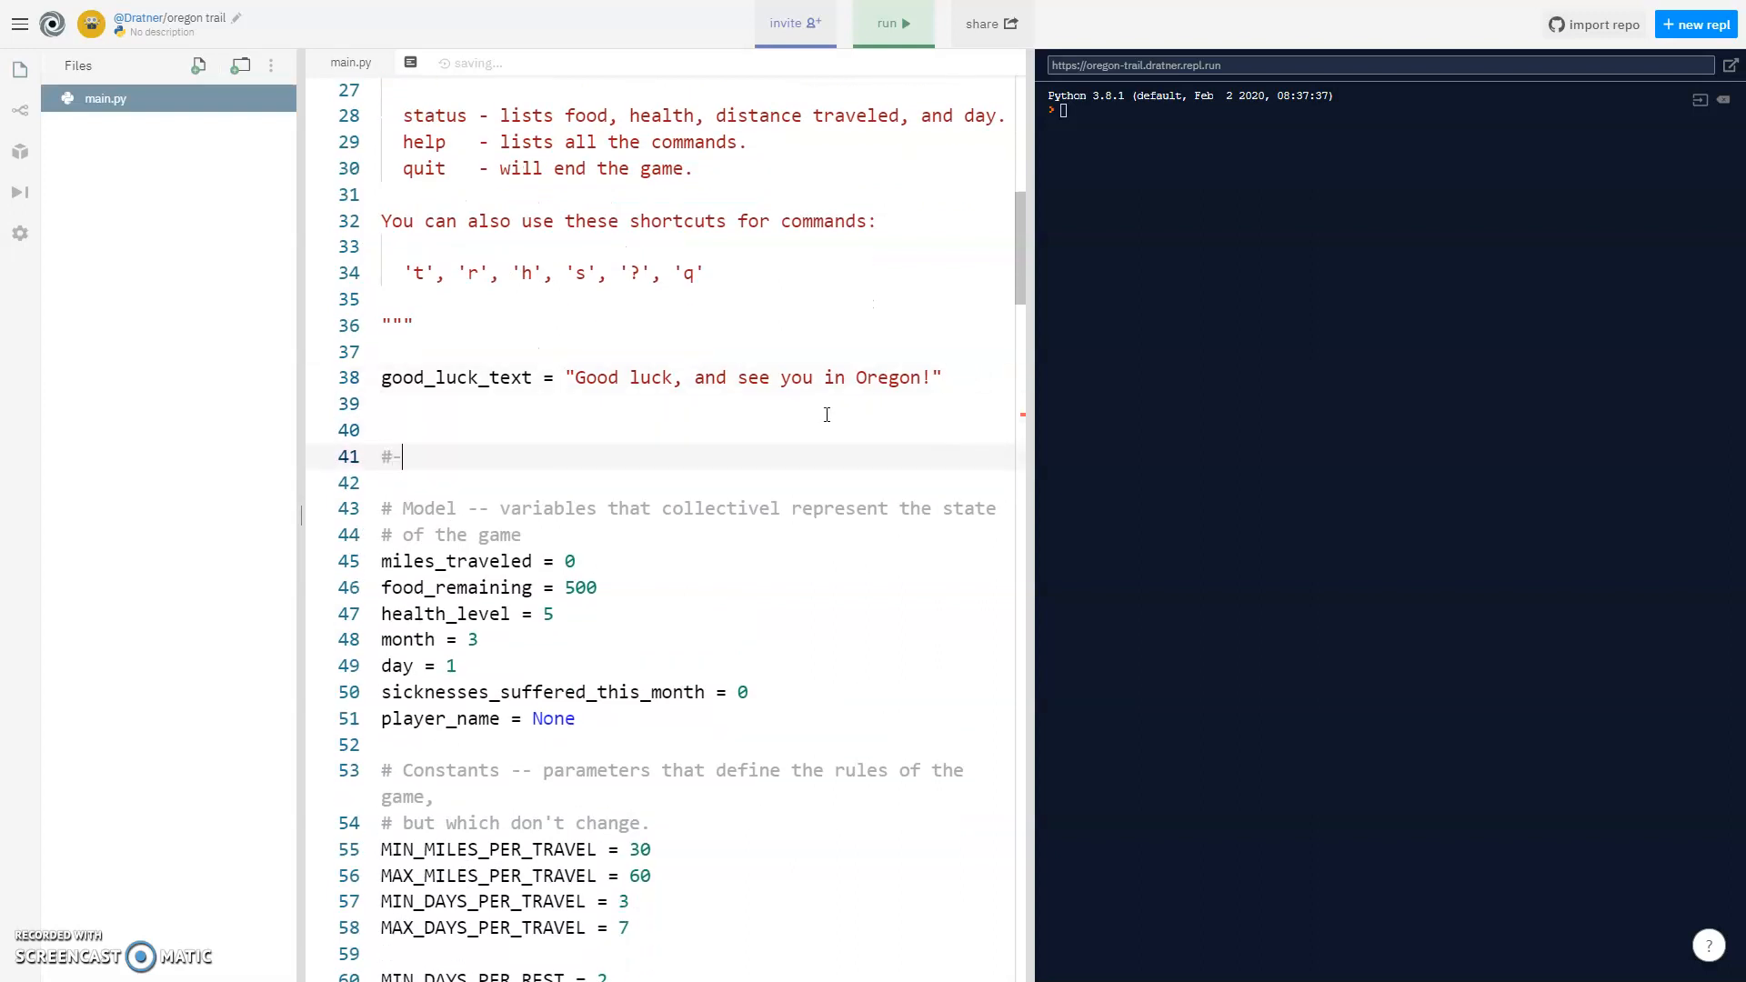
text(------------------)
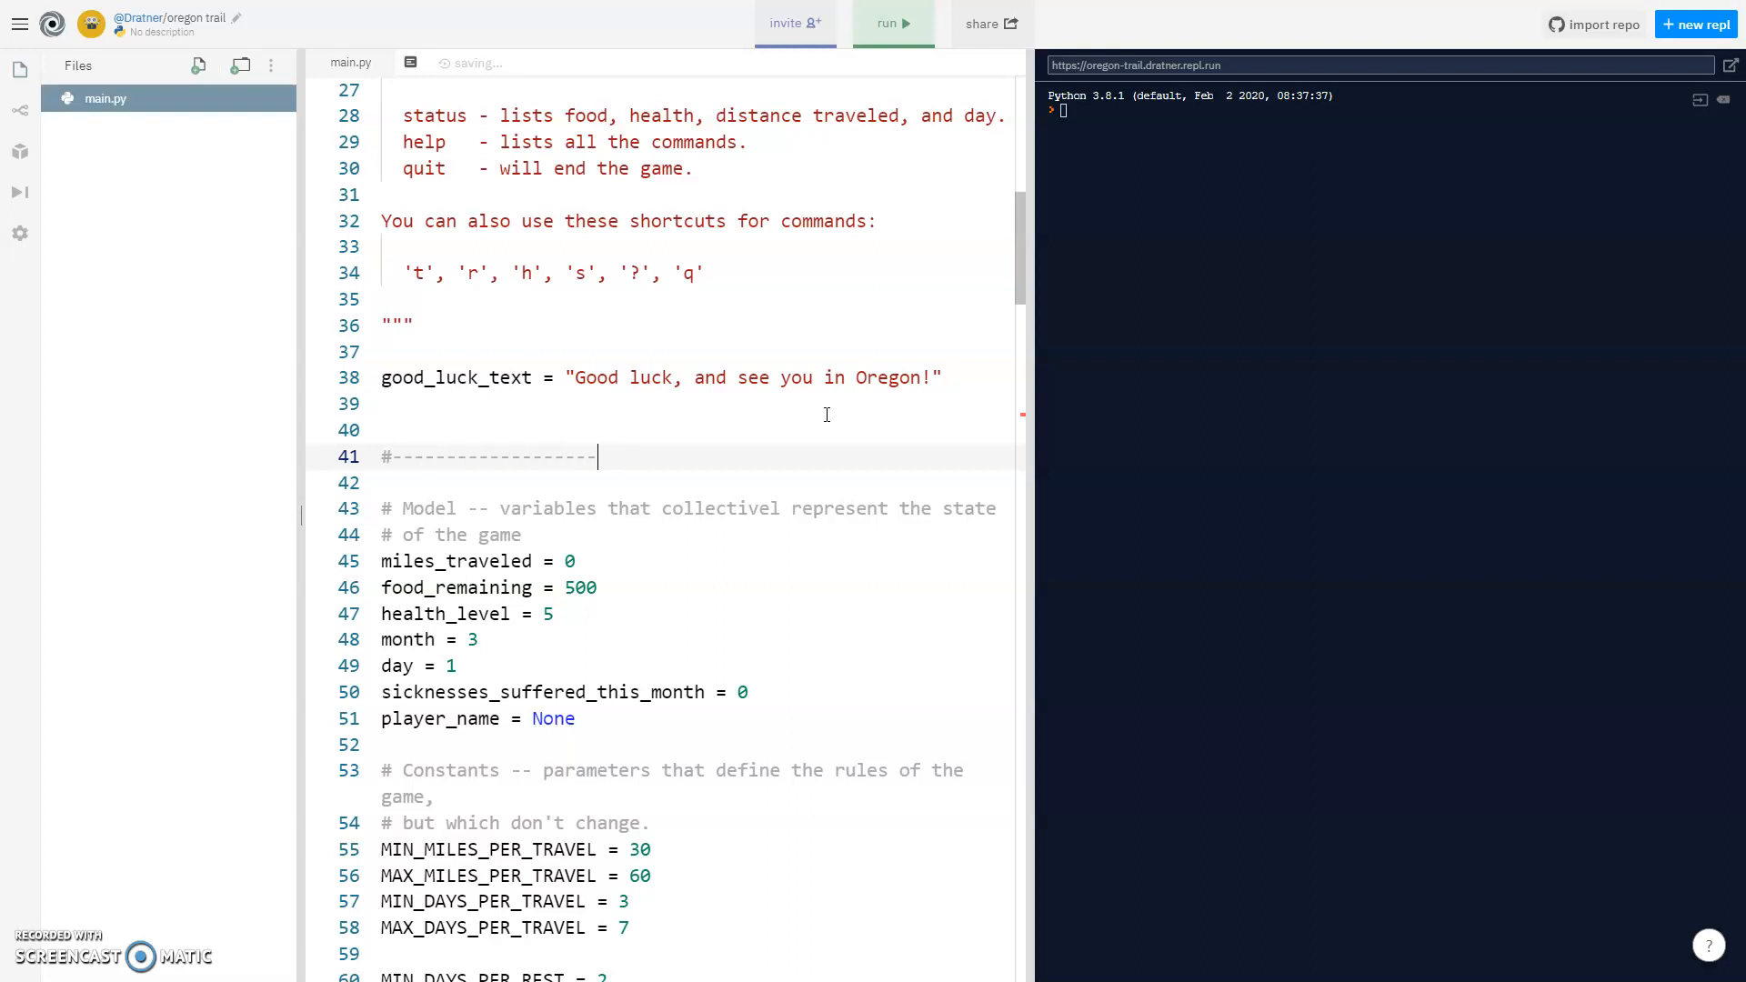
text(Global Variables)
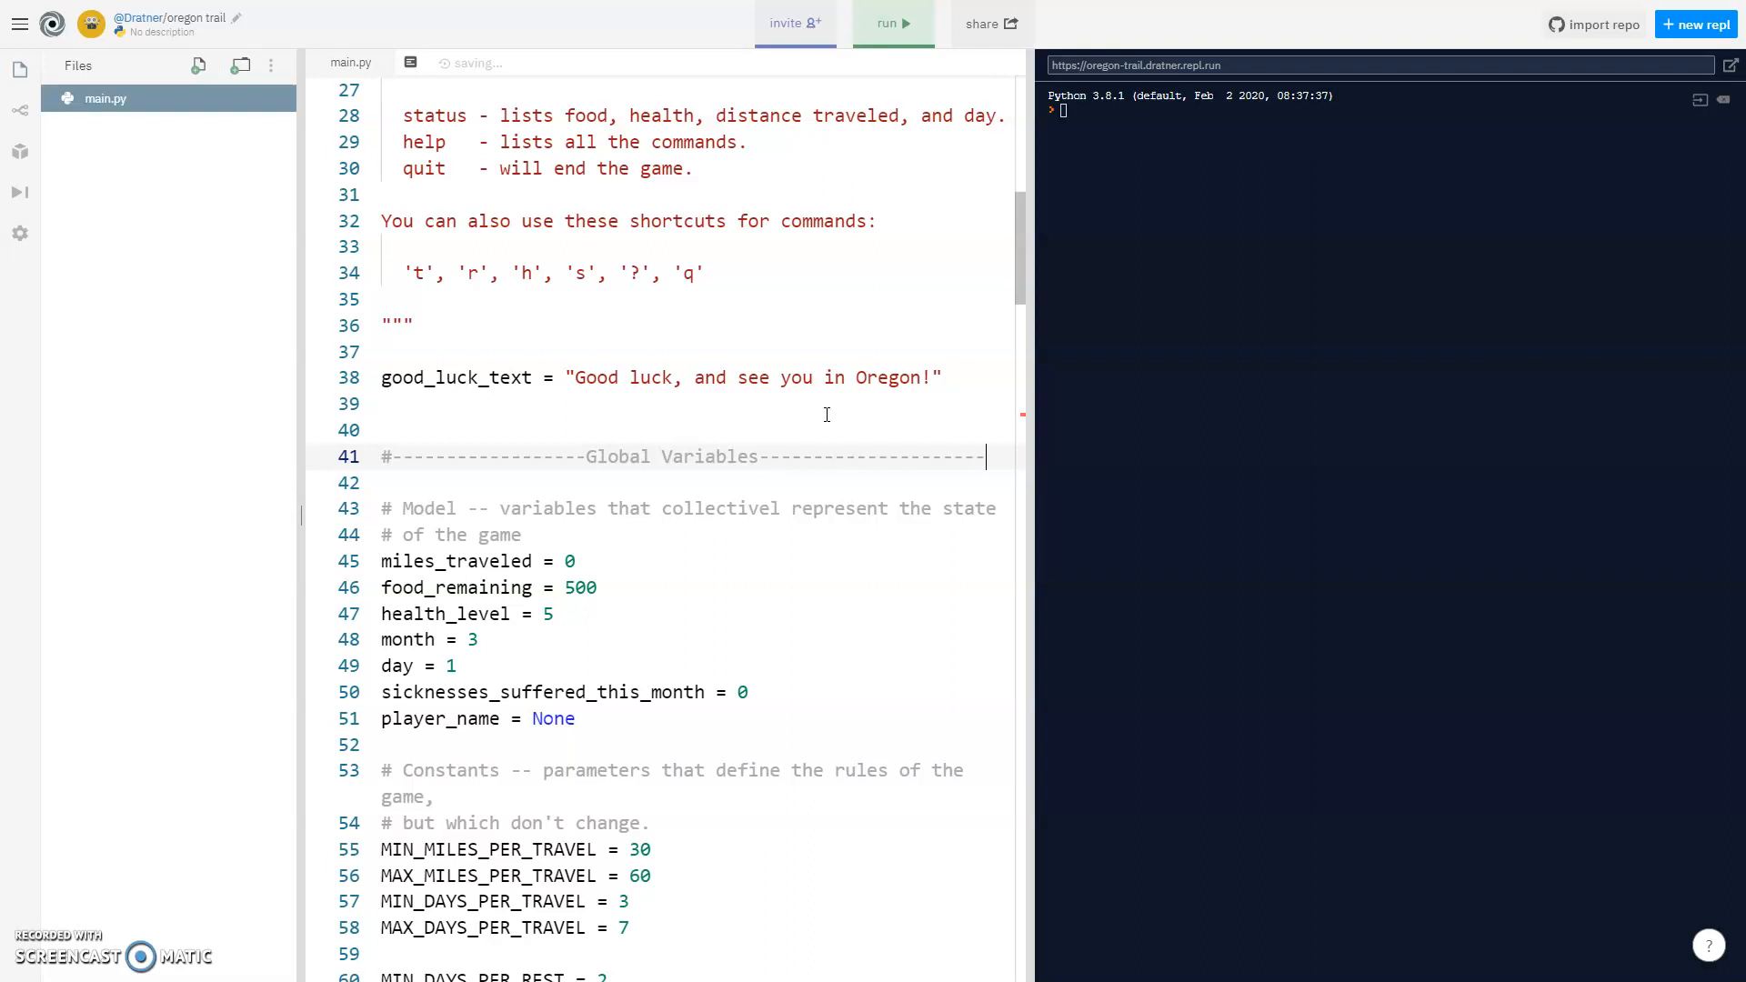
Add dashed header comments for the Constants, Functions, Handlers and Game Play sections.
scroll(down, 3)
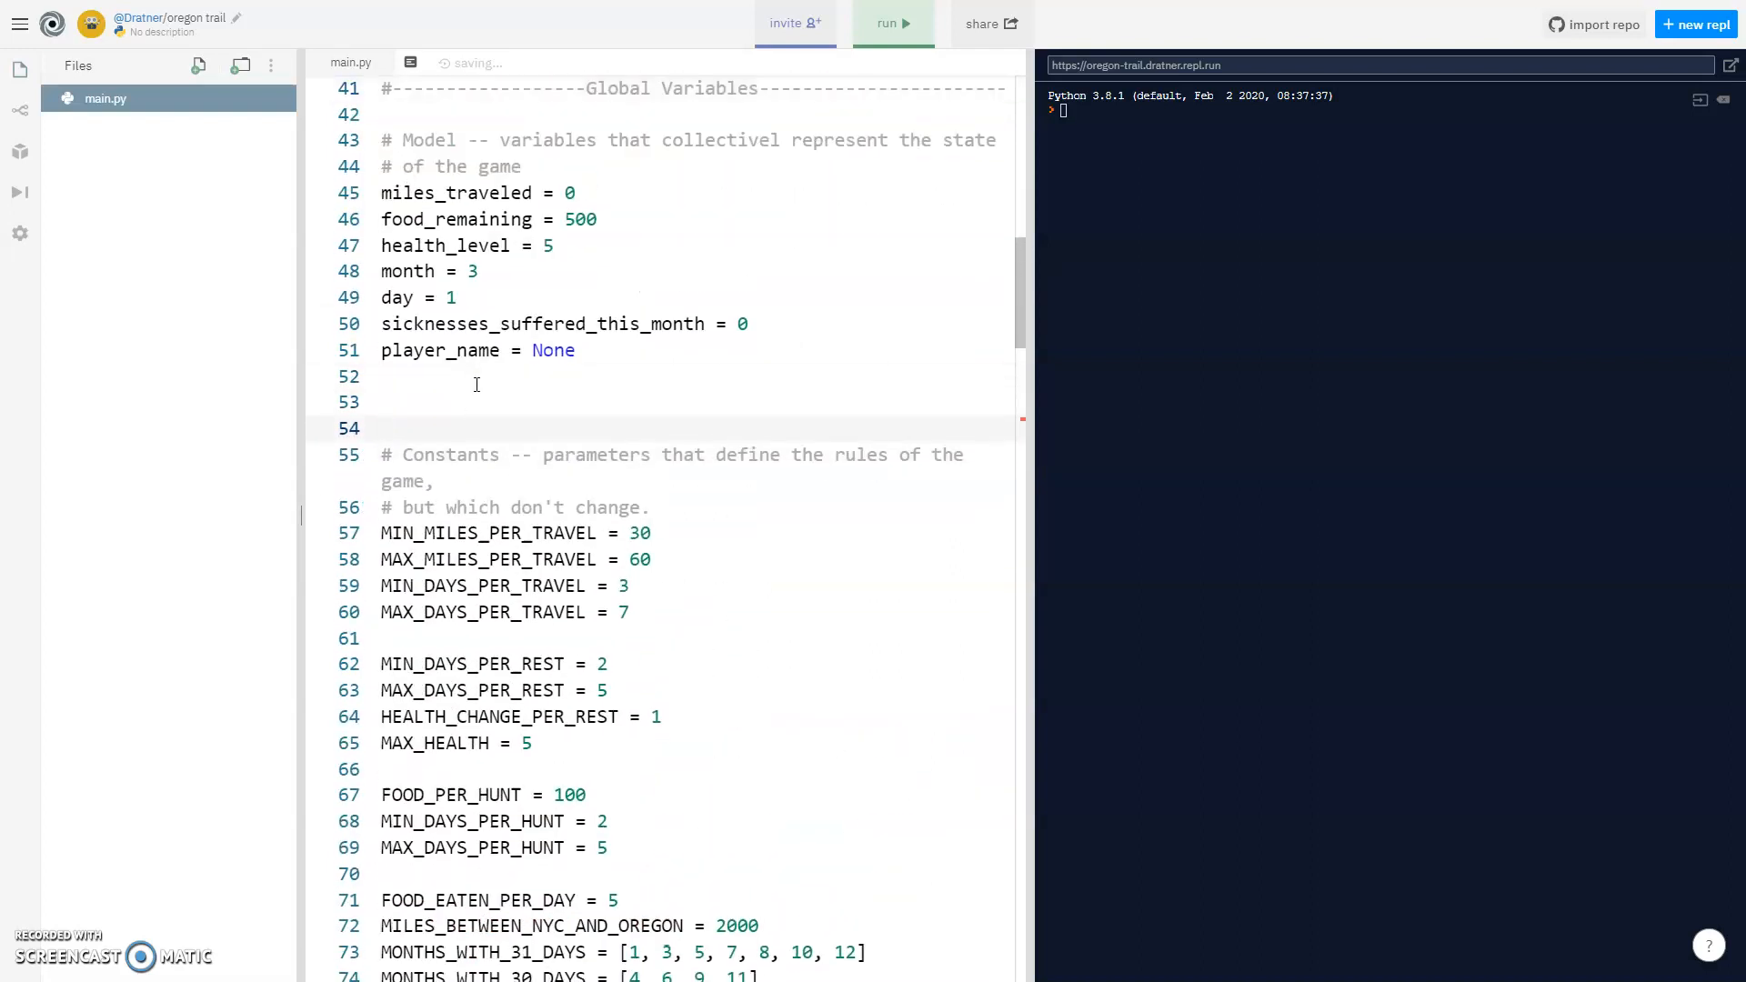
text(#-------------)
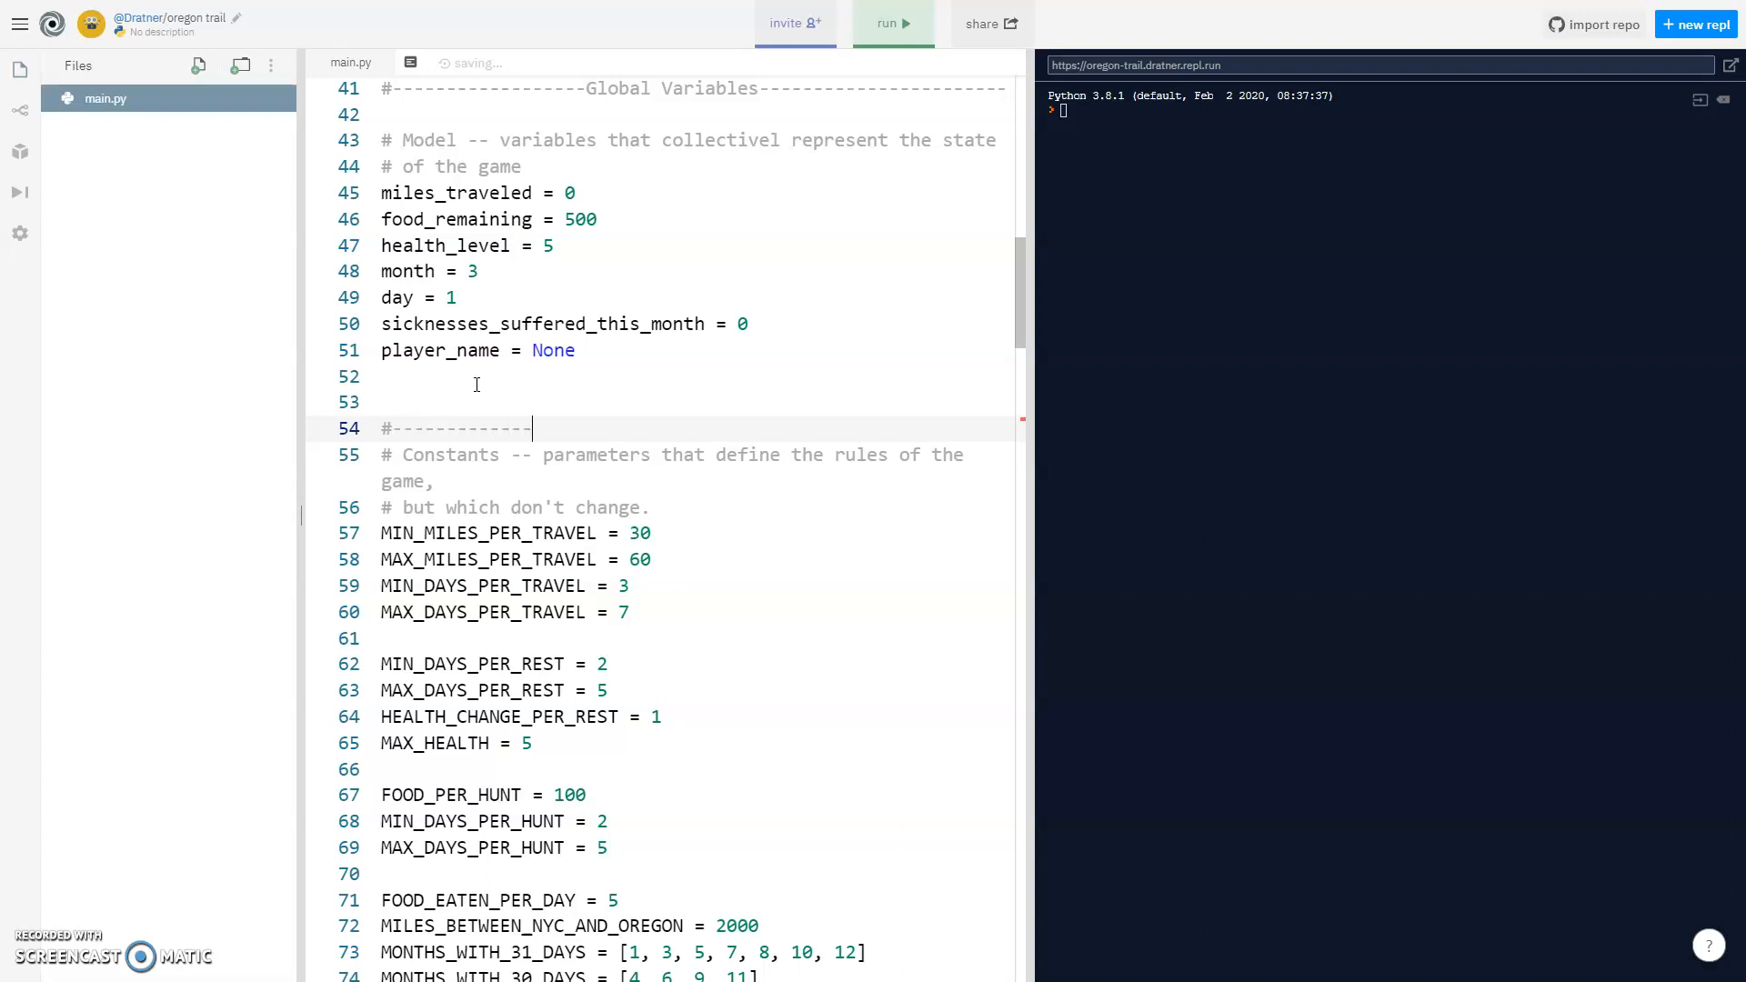
text(Constants------)
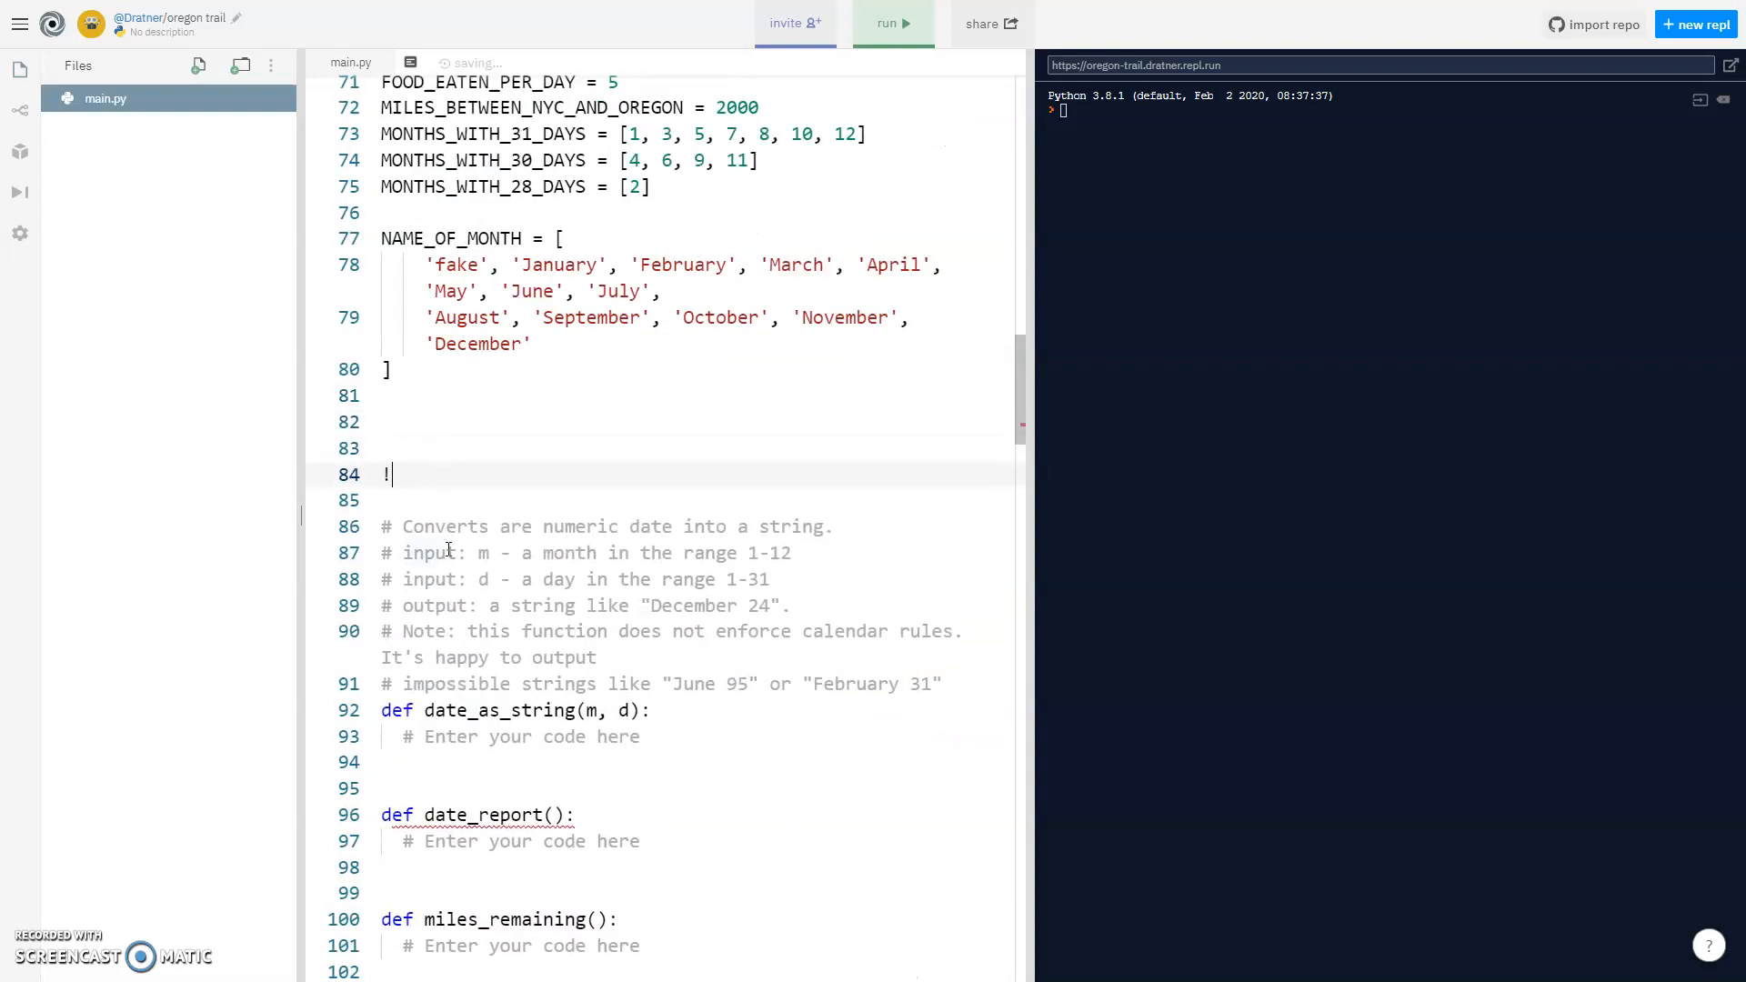
text(#--)
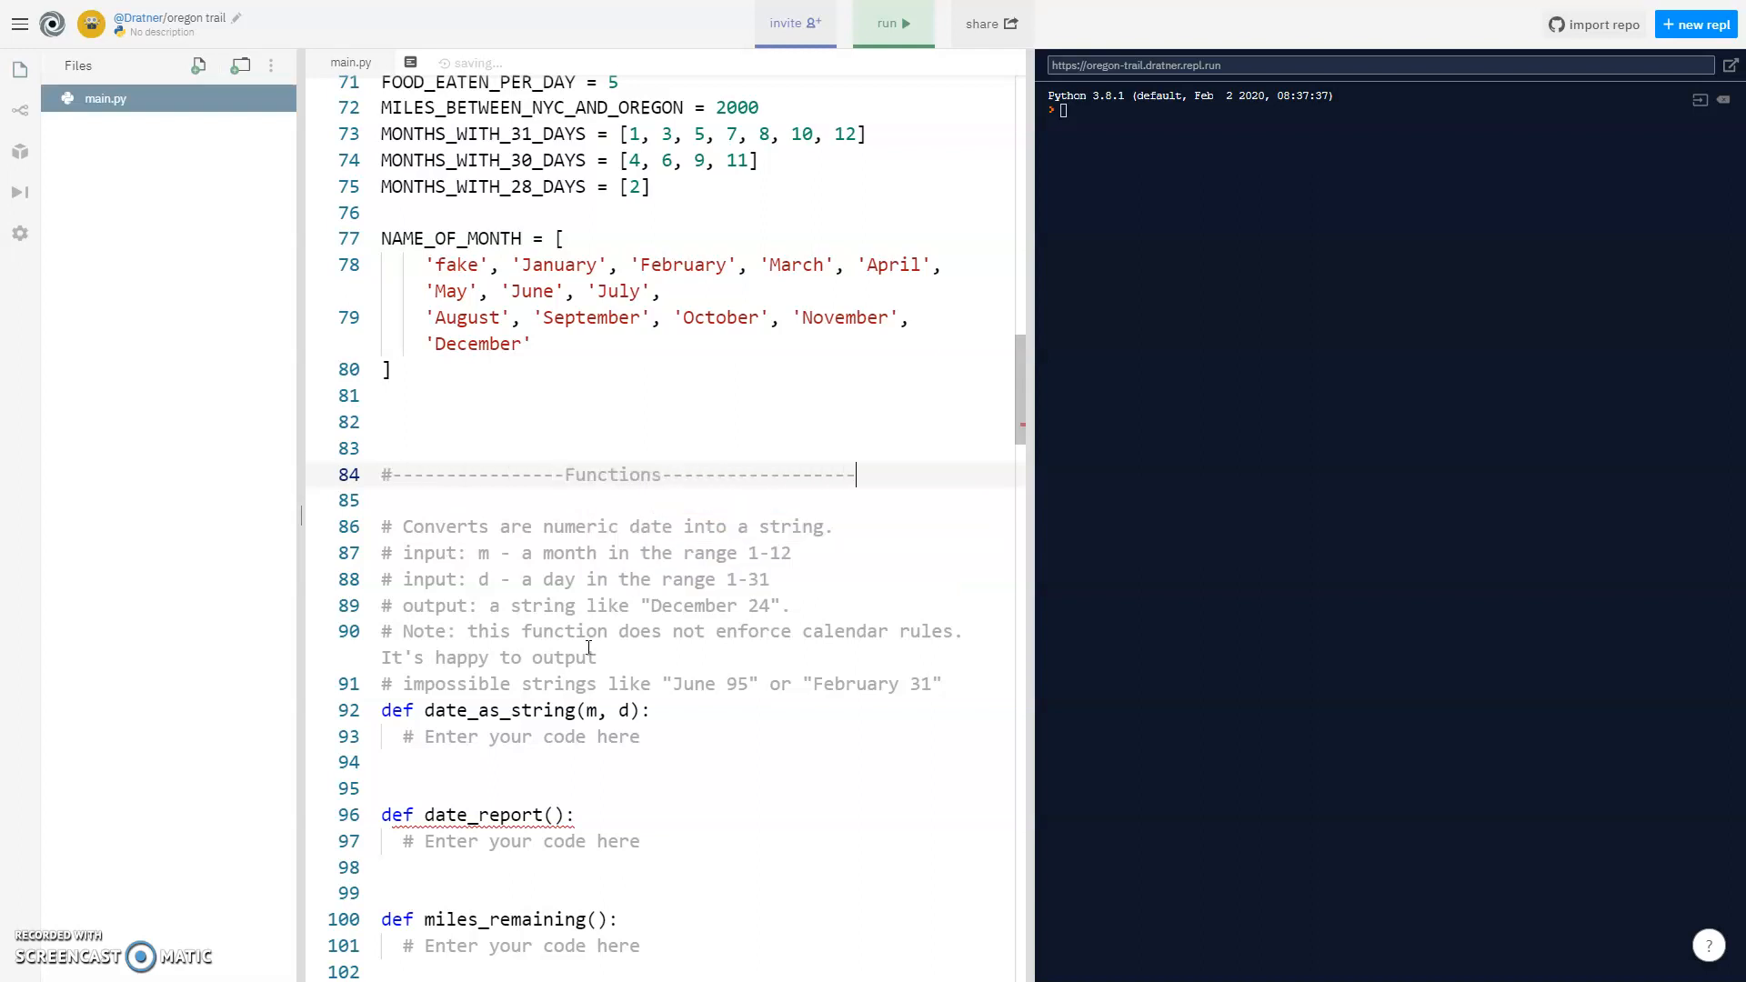
scroll(down, 3)
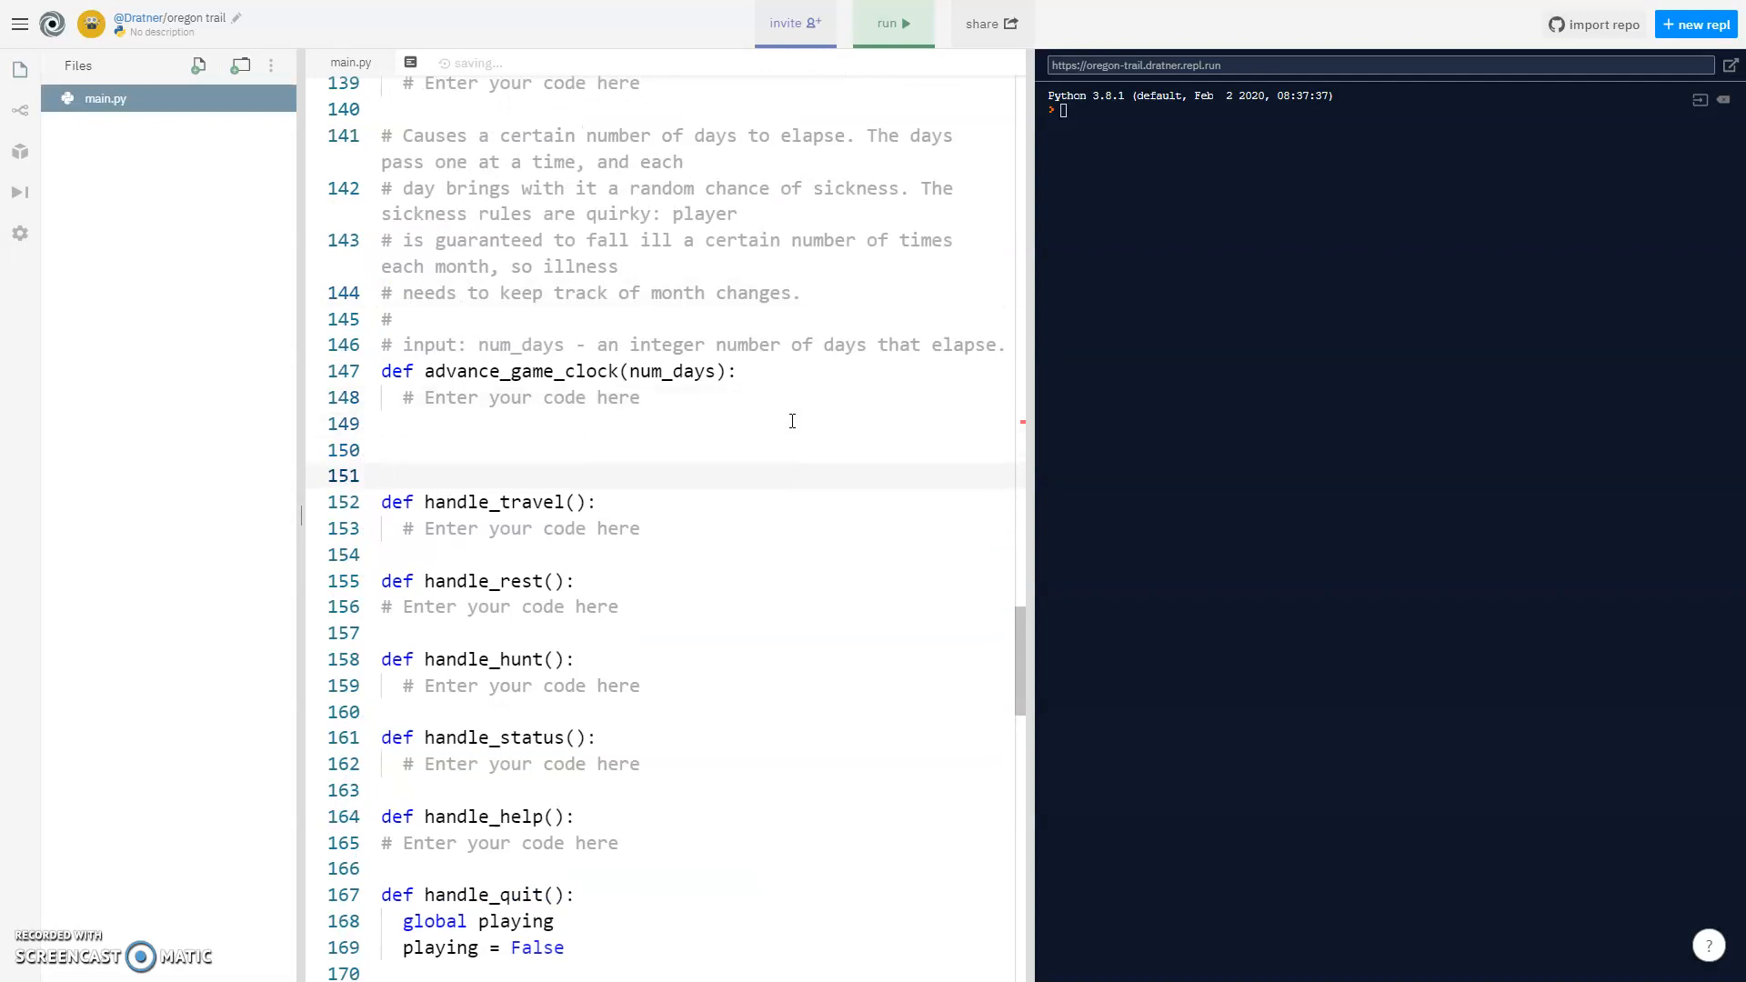
text(#---------------Handlers-----------------------)
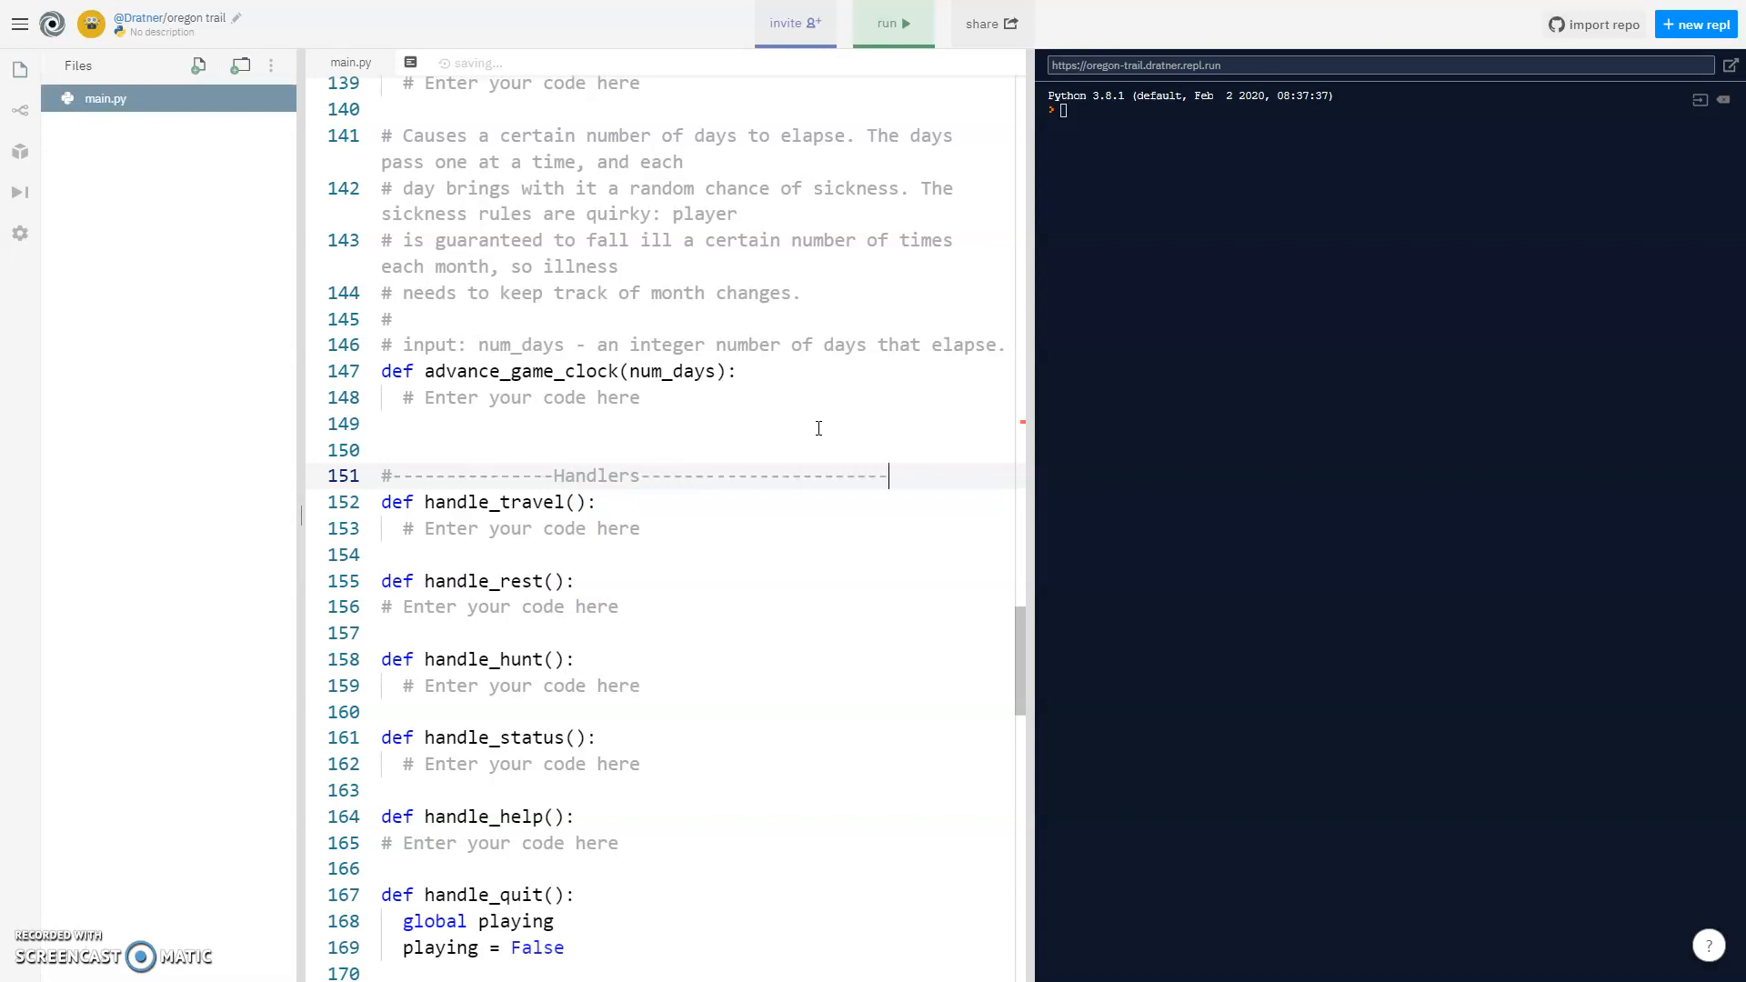
scroll(down, 3)
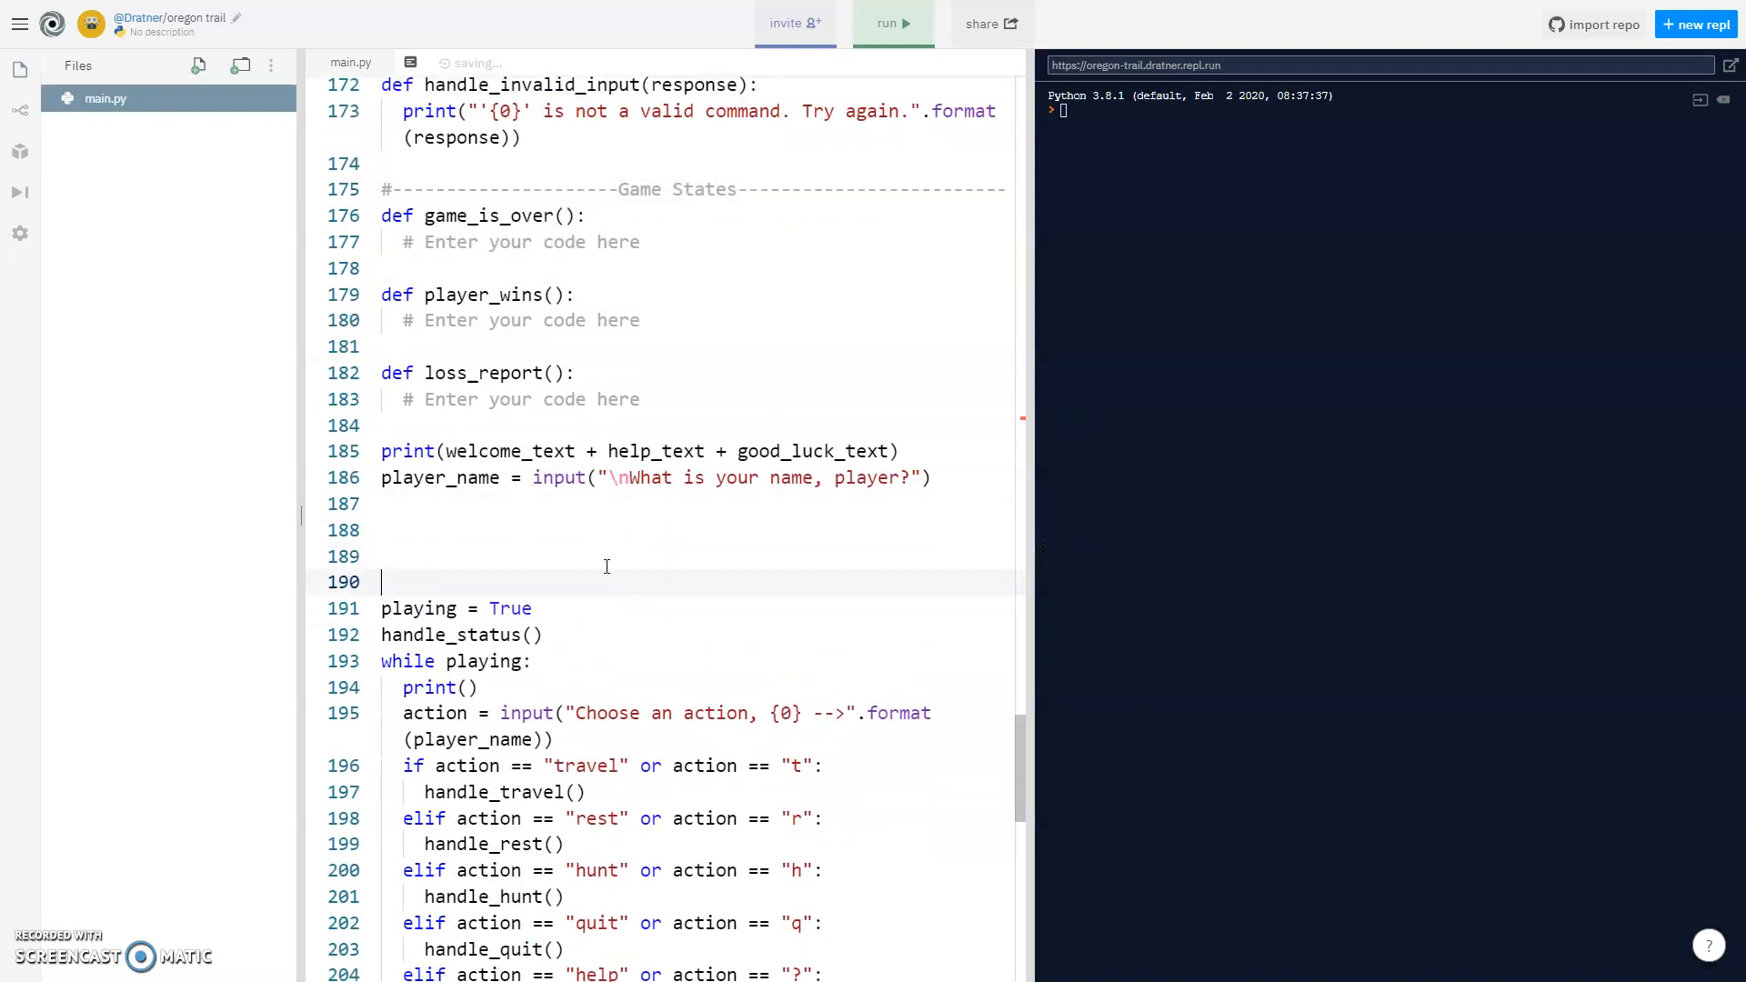
text(#-------------Game Play---------------)
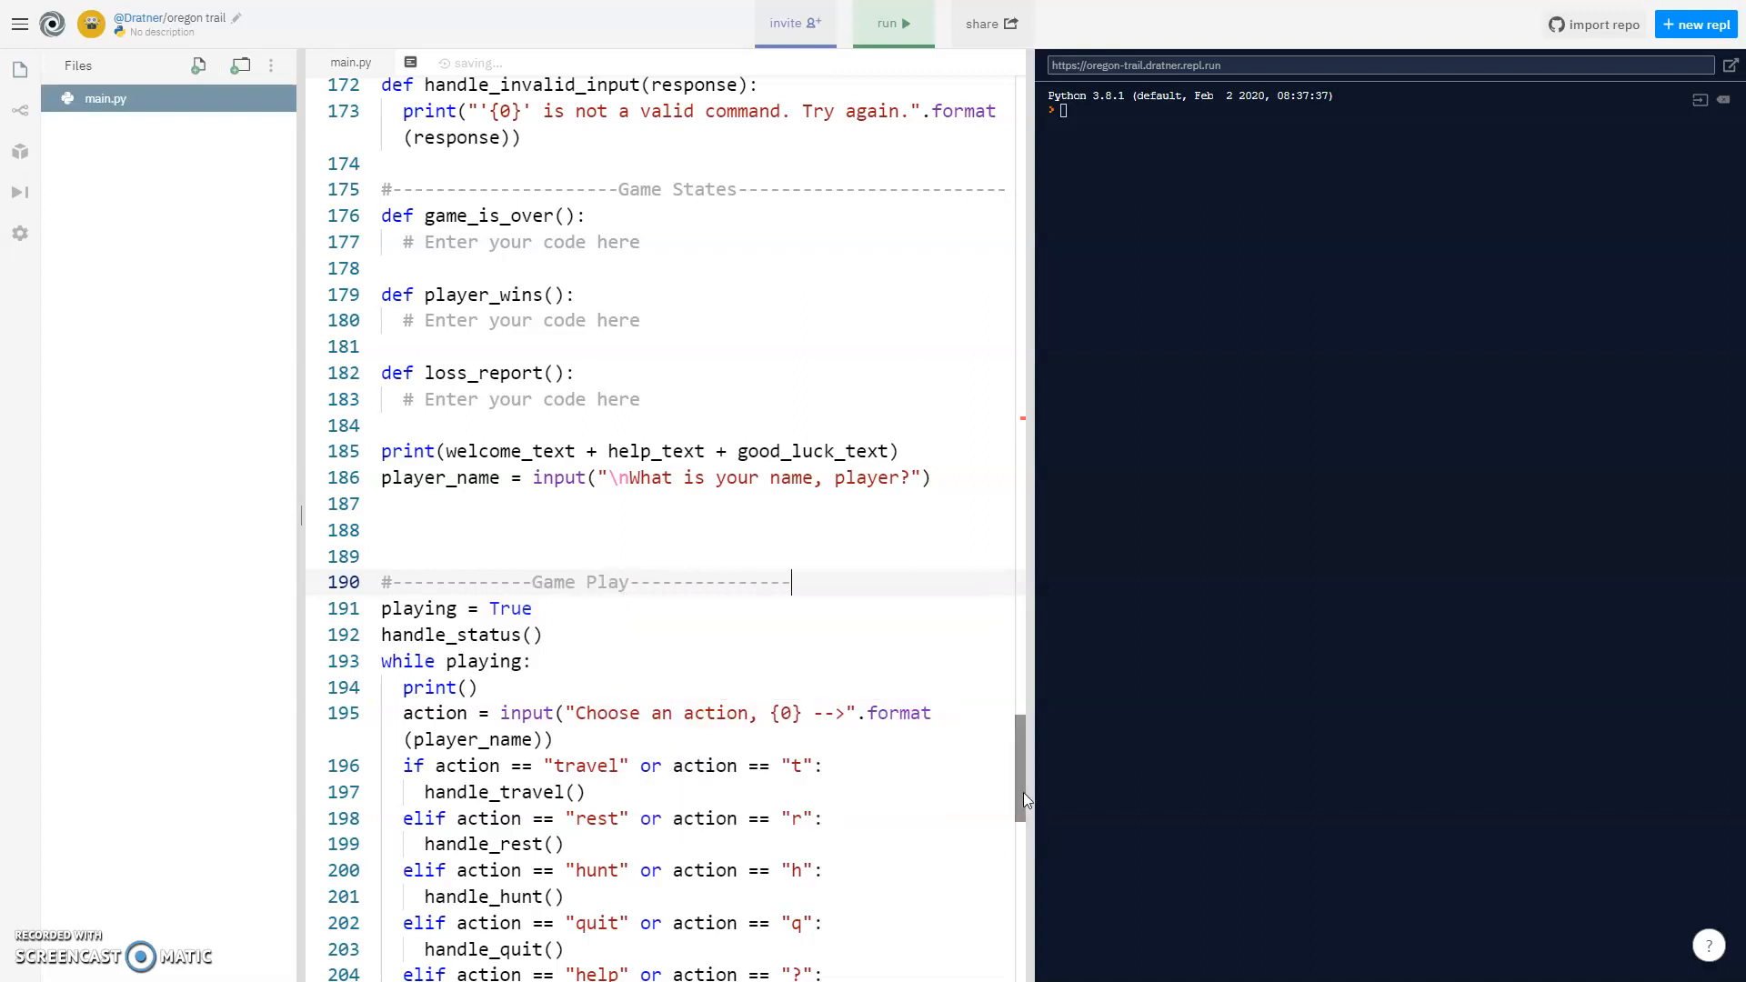
scroll(down, 3)
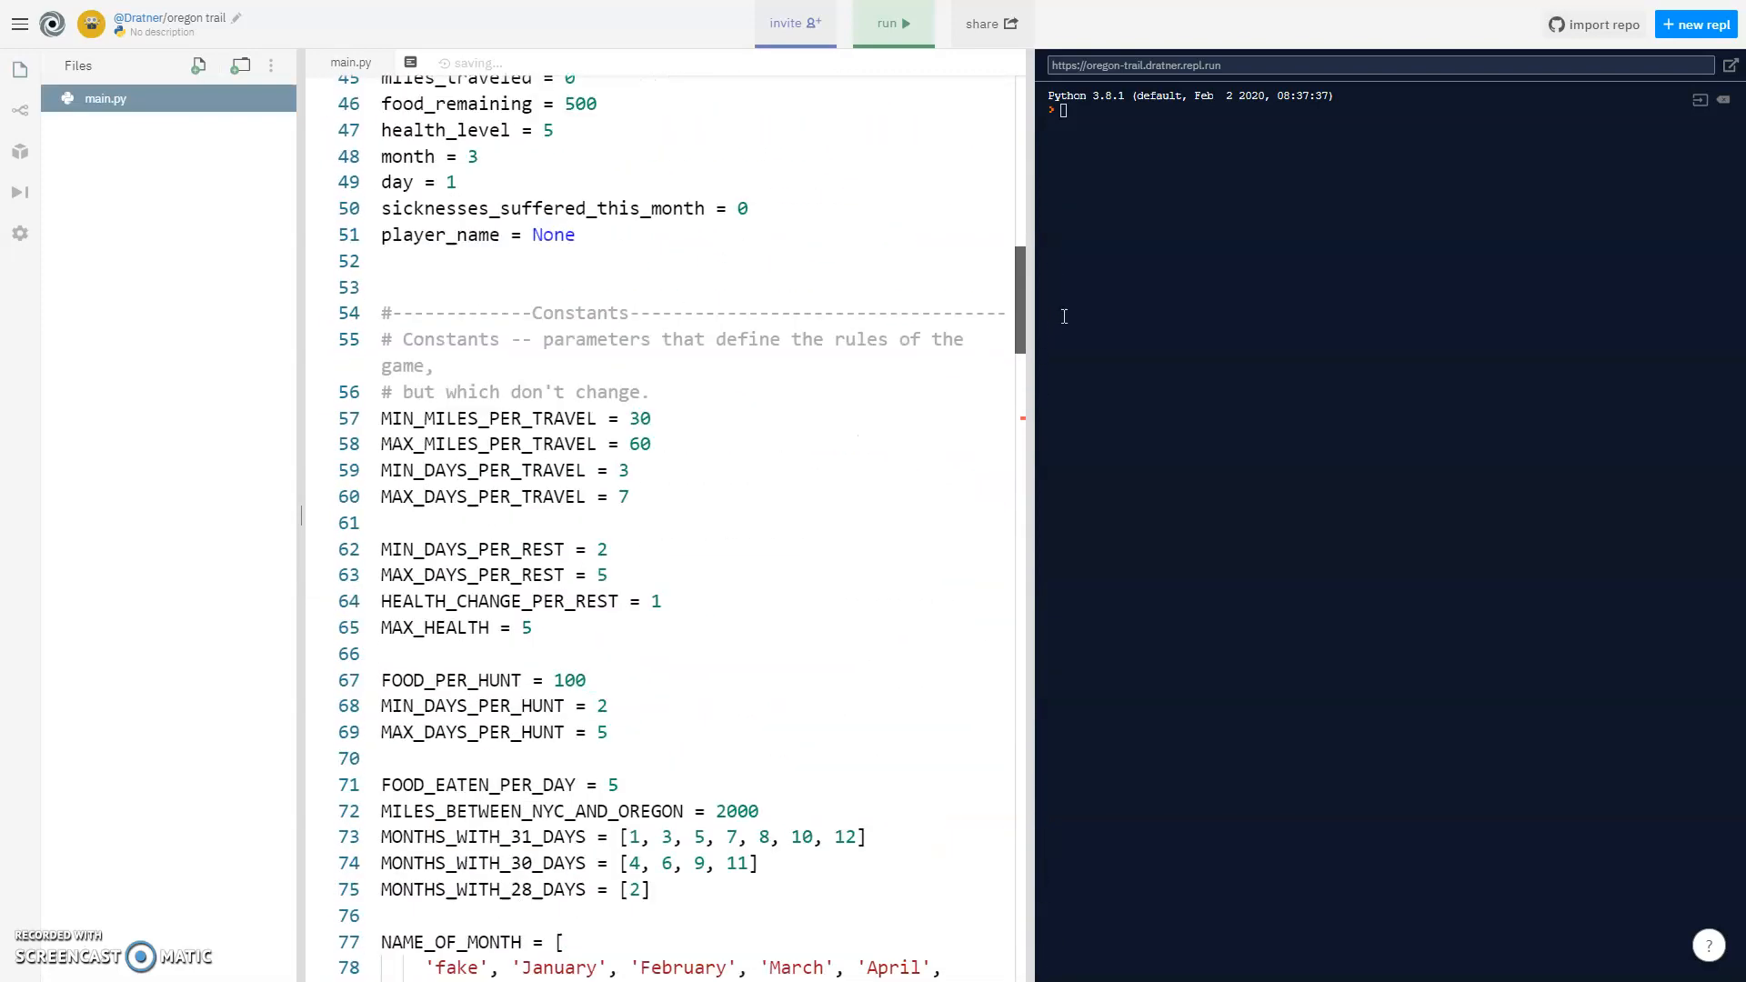
scroll(down, 3)
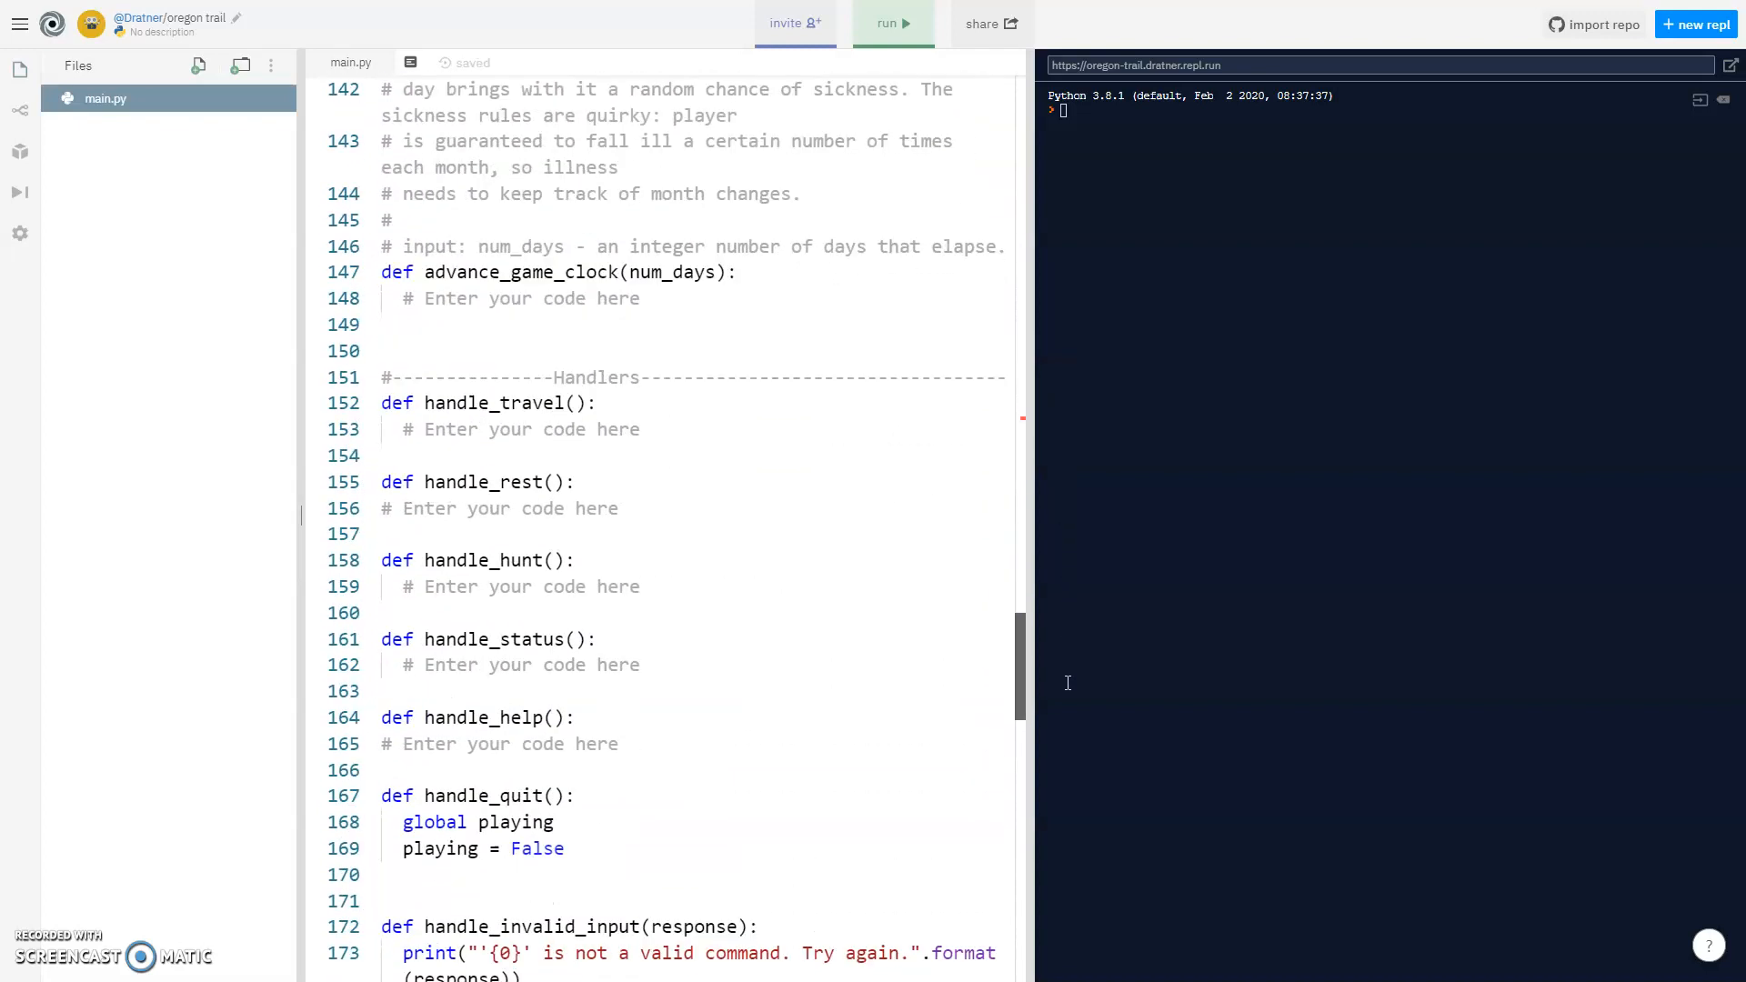
Replace the long comment above date_as_string with the short comment '#prints a date'.
scroll(up, 3)
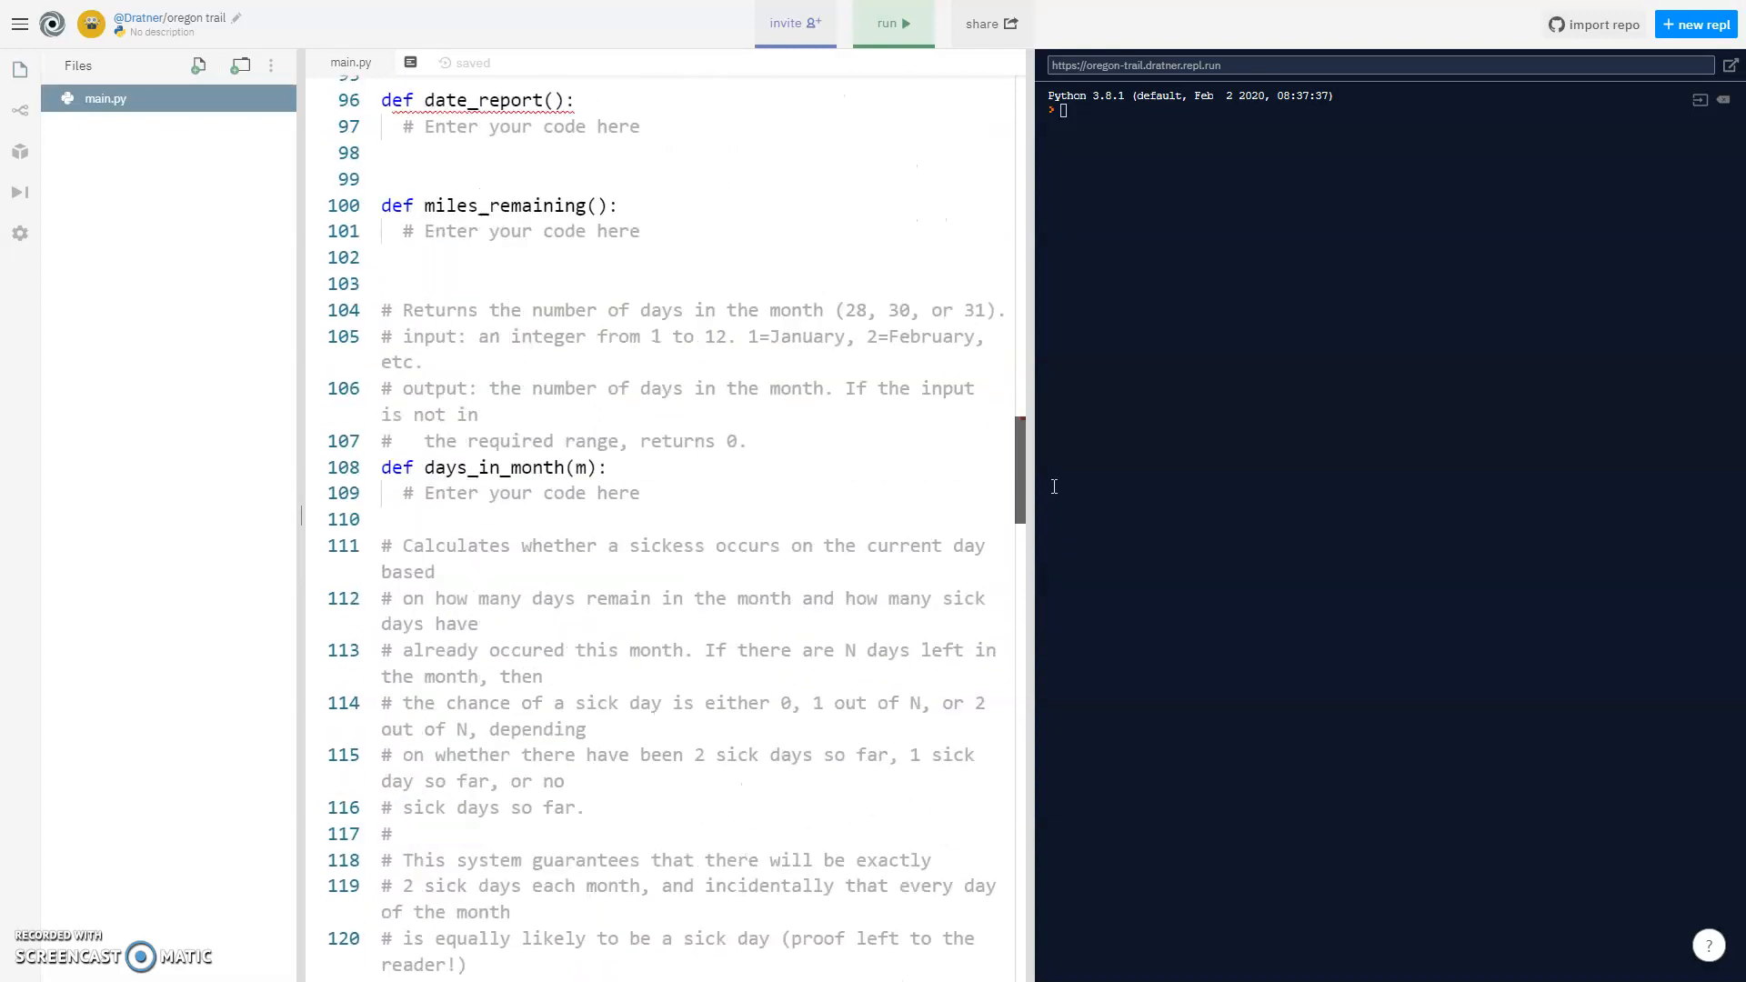
scroll(up, 3)
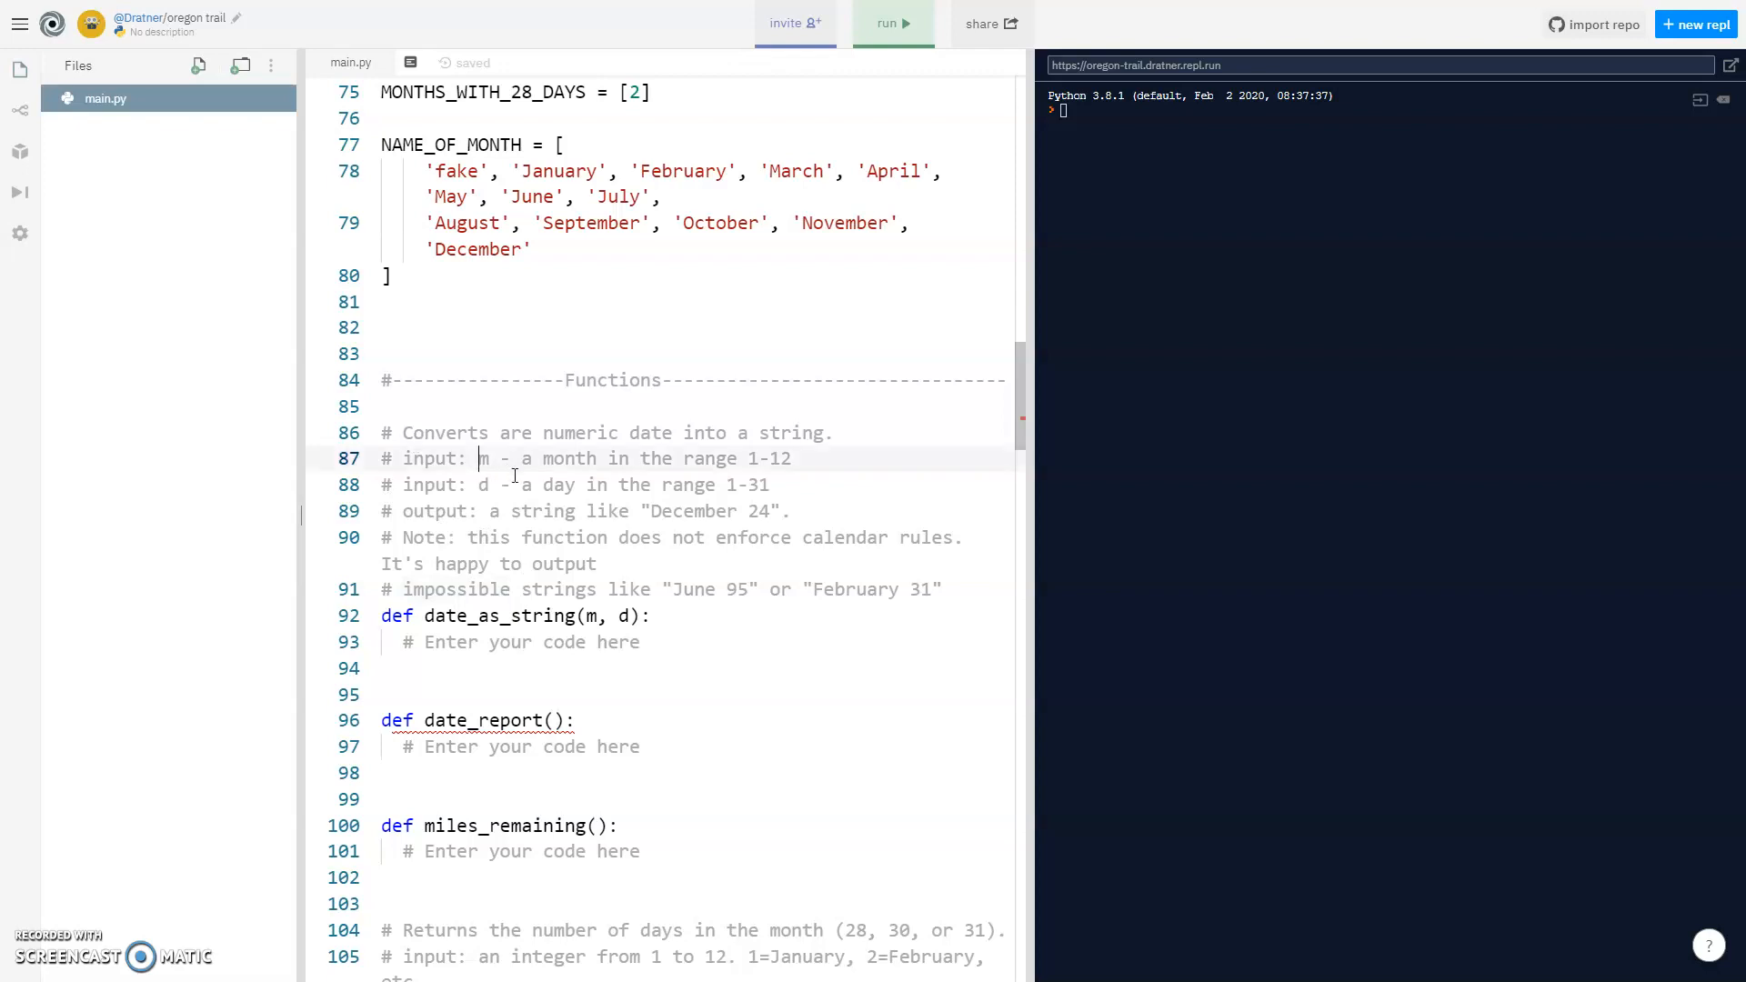
mouse_move(541, 466)
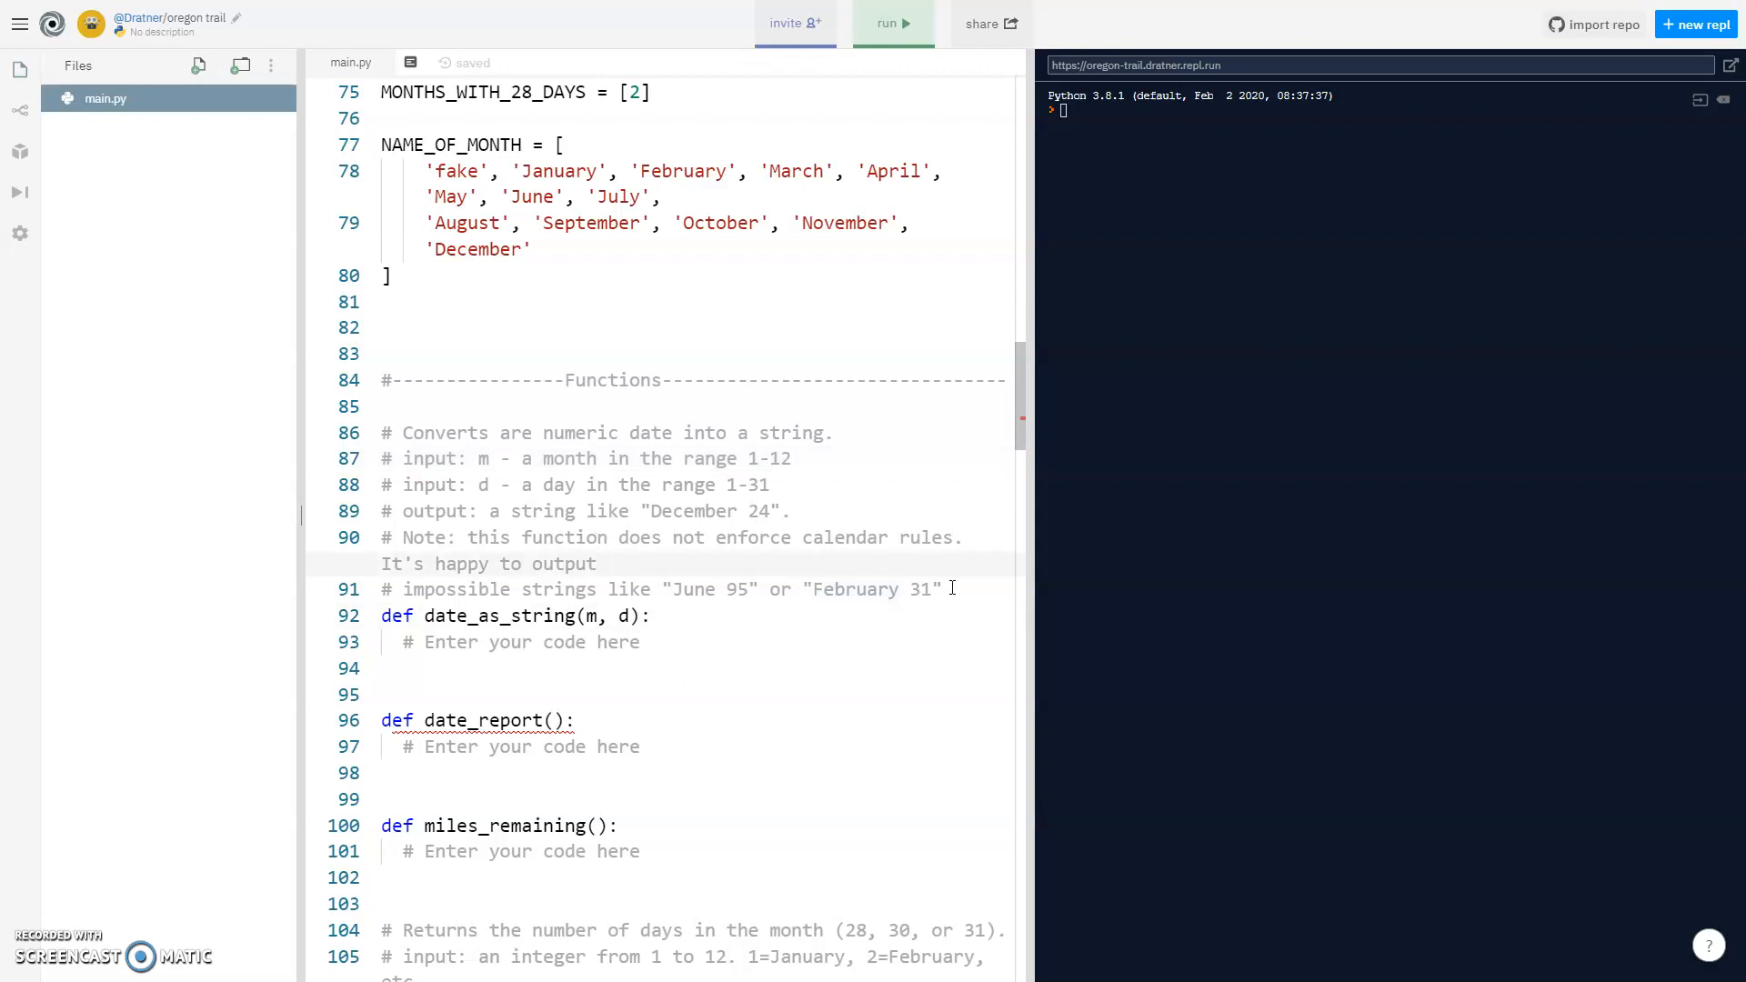
drag(389, 433, 940, 590)
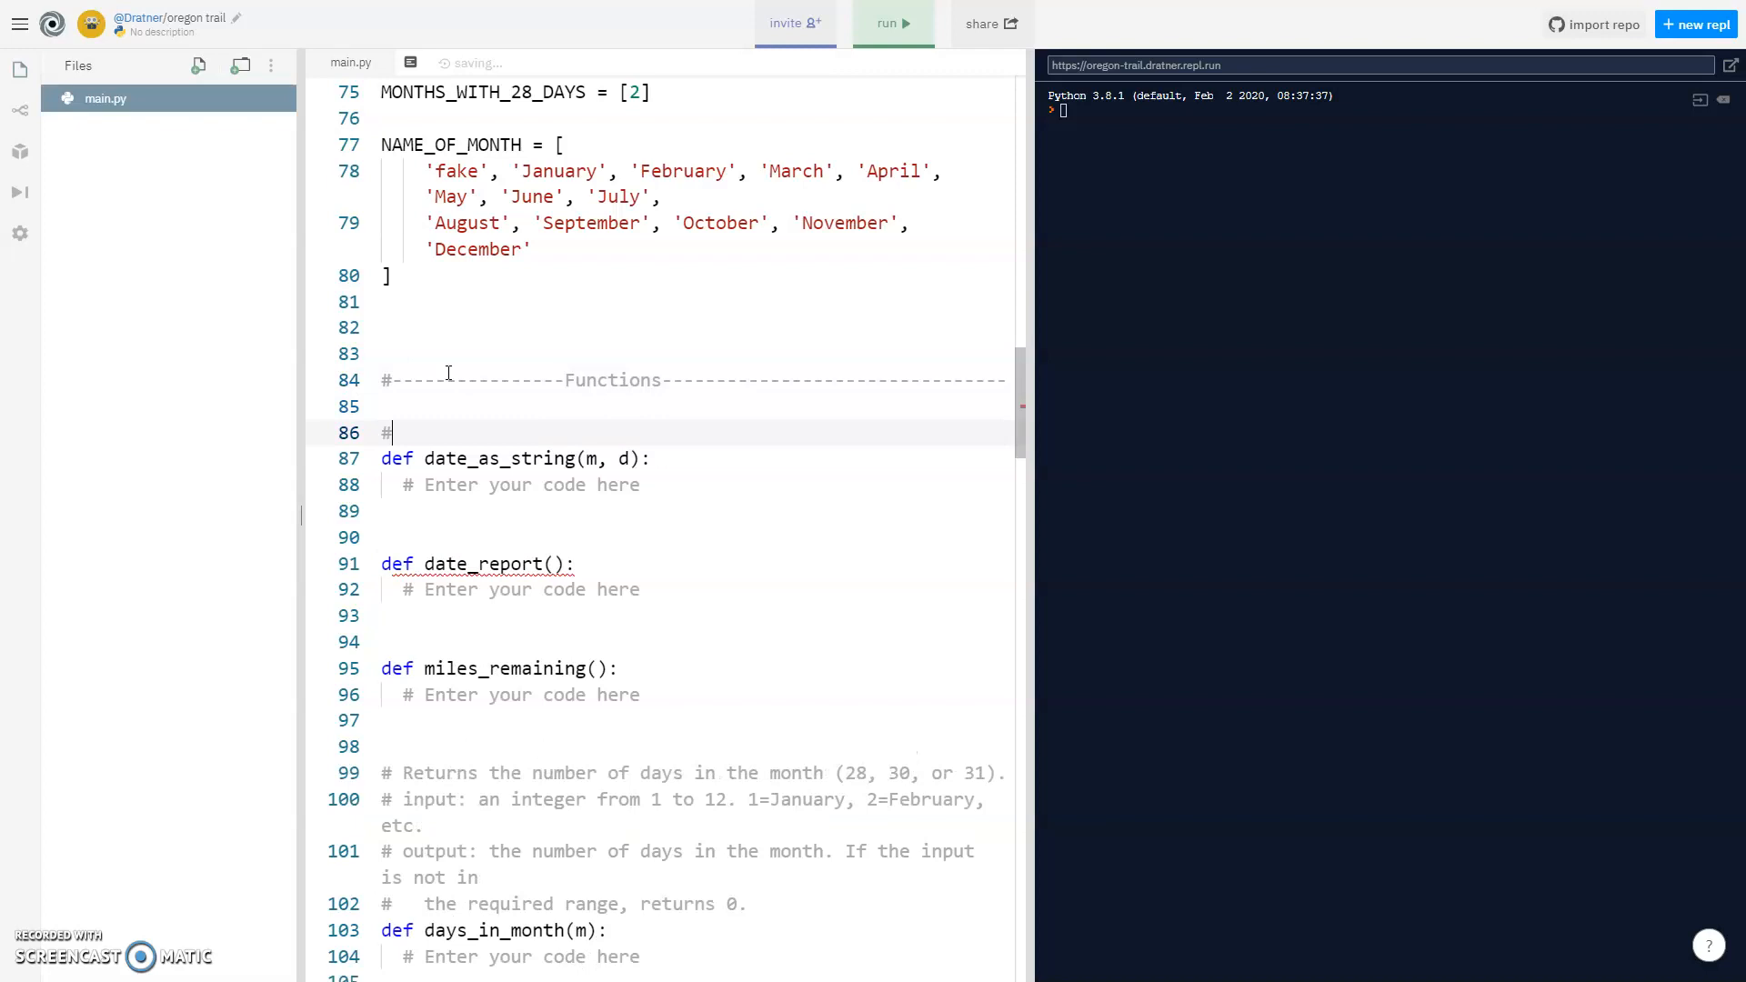
text(pri)
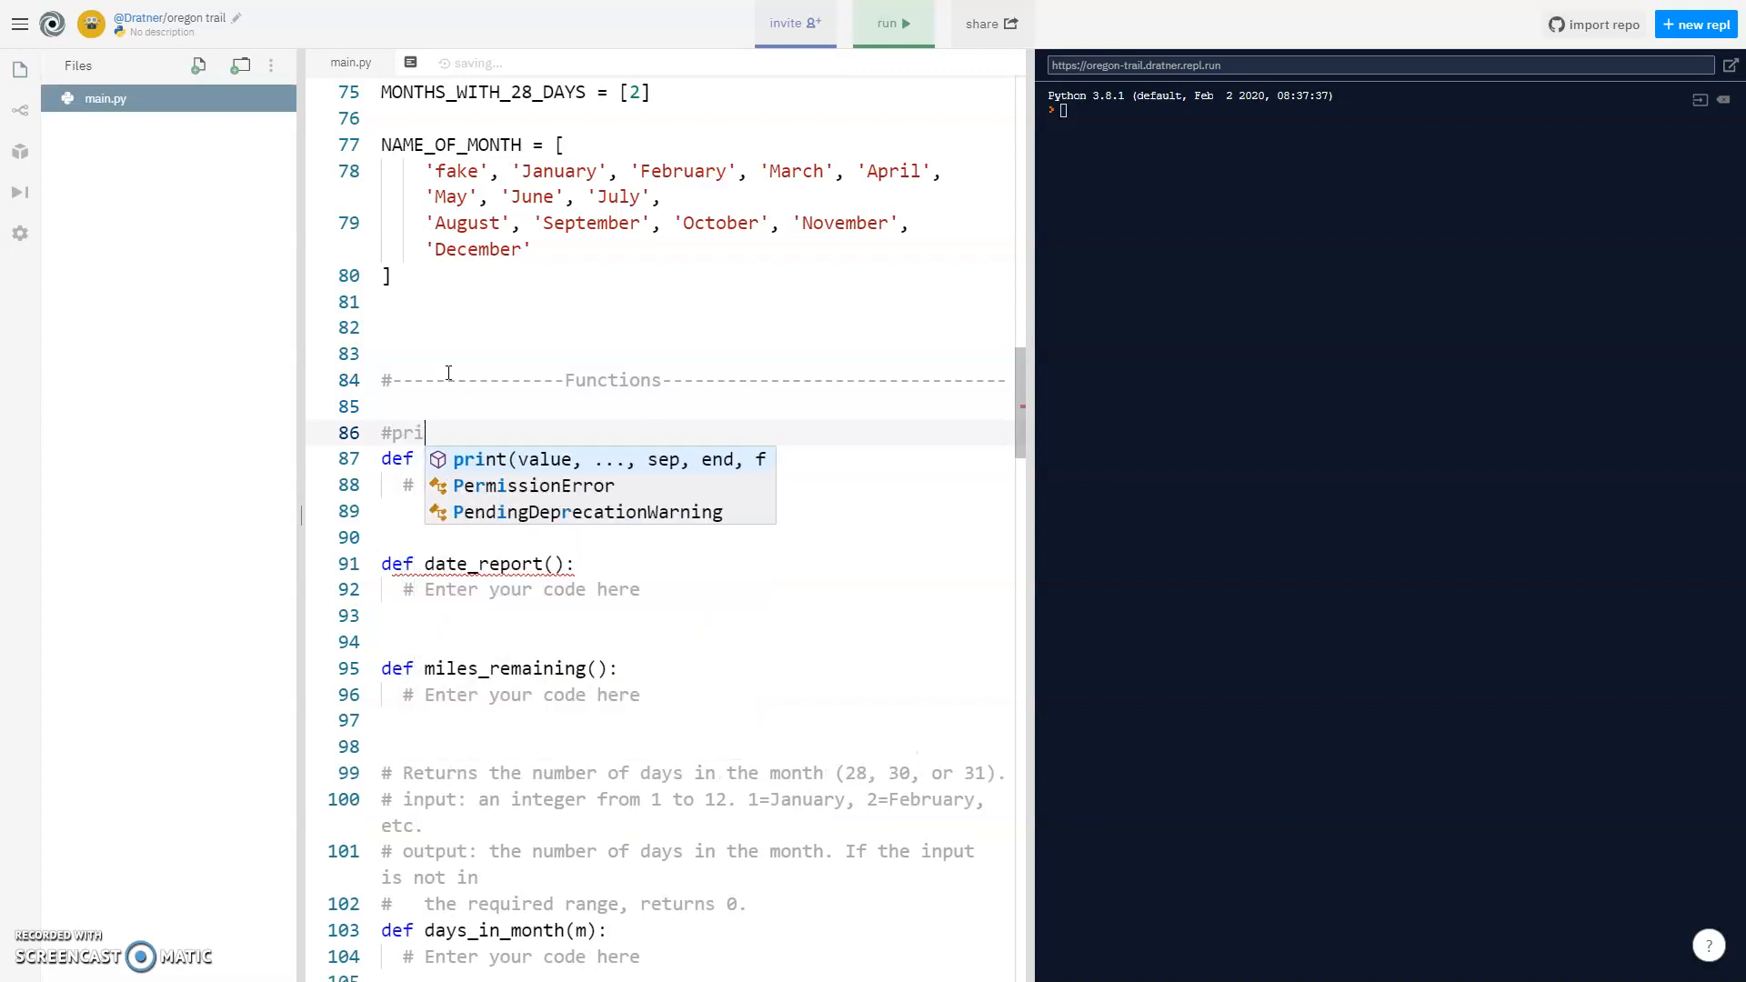
text(nts a date)
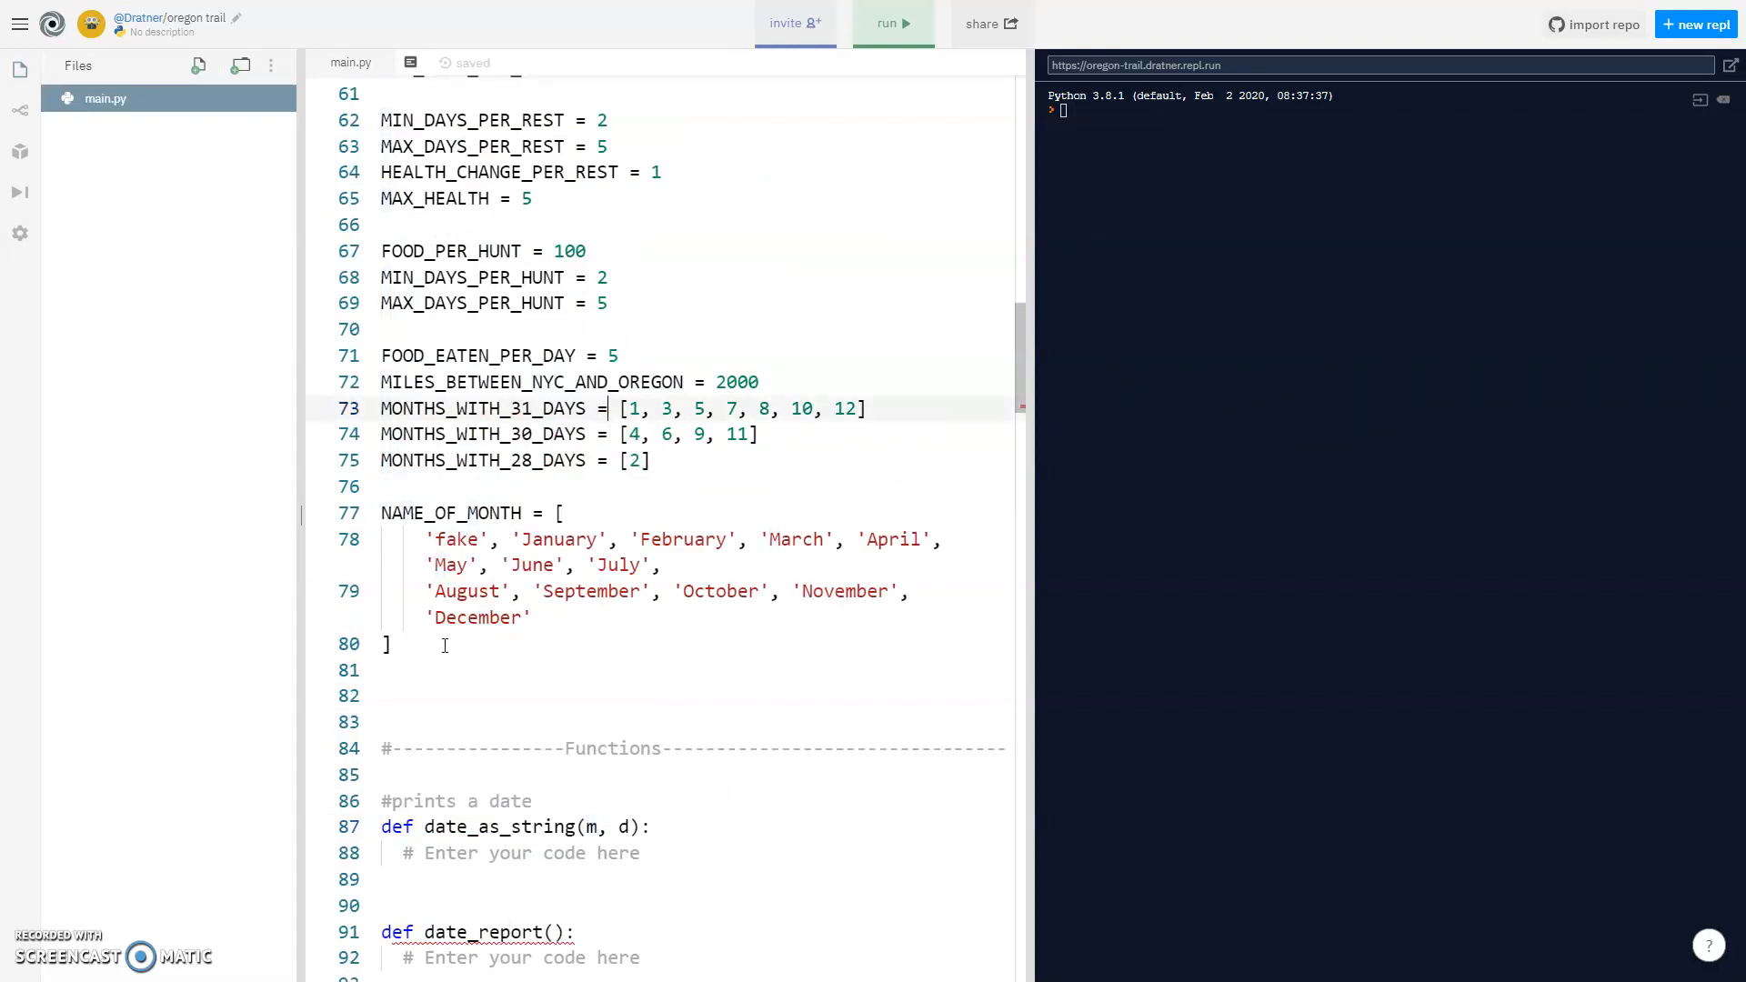
double_click(455, 538)
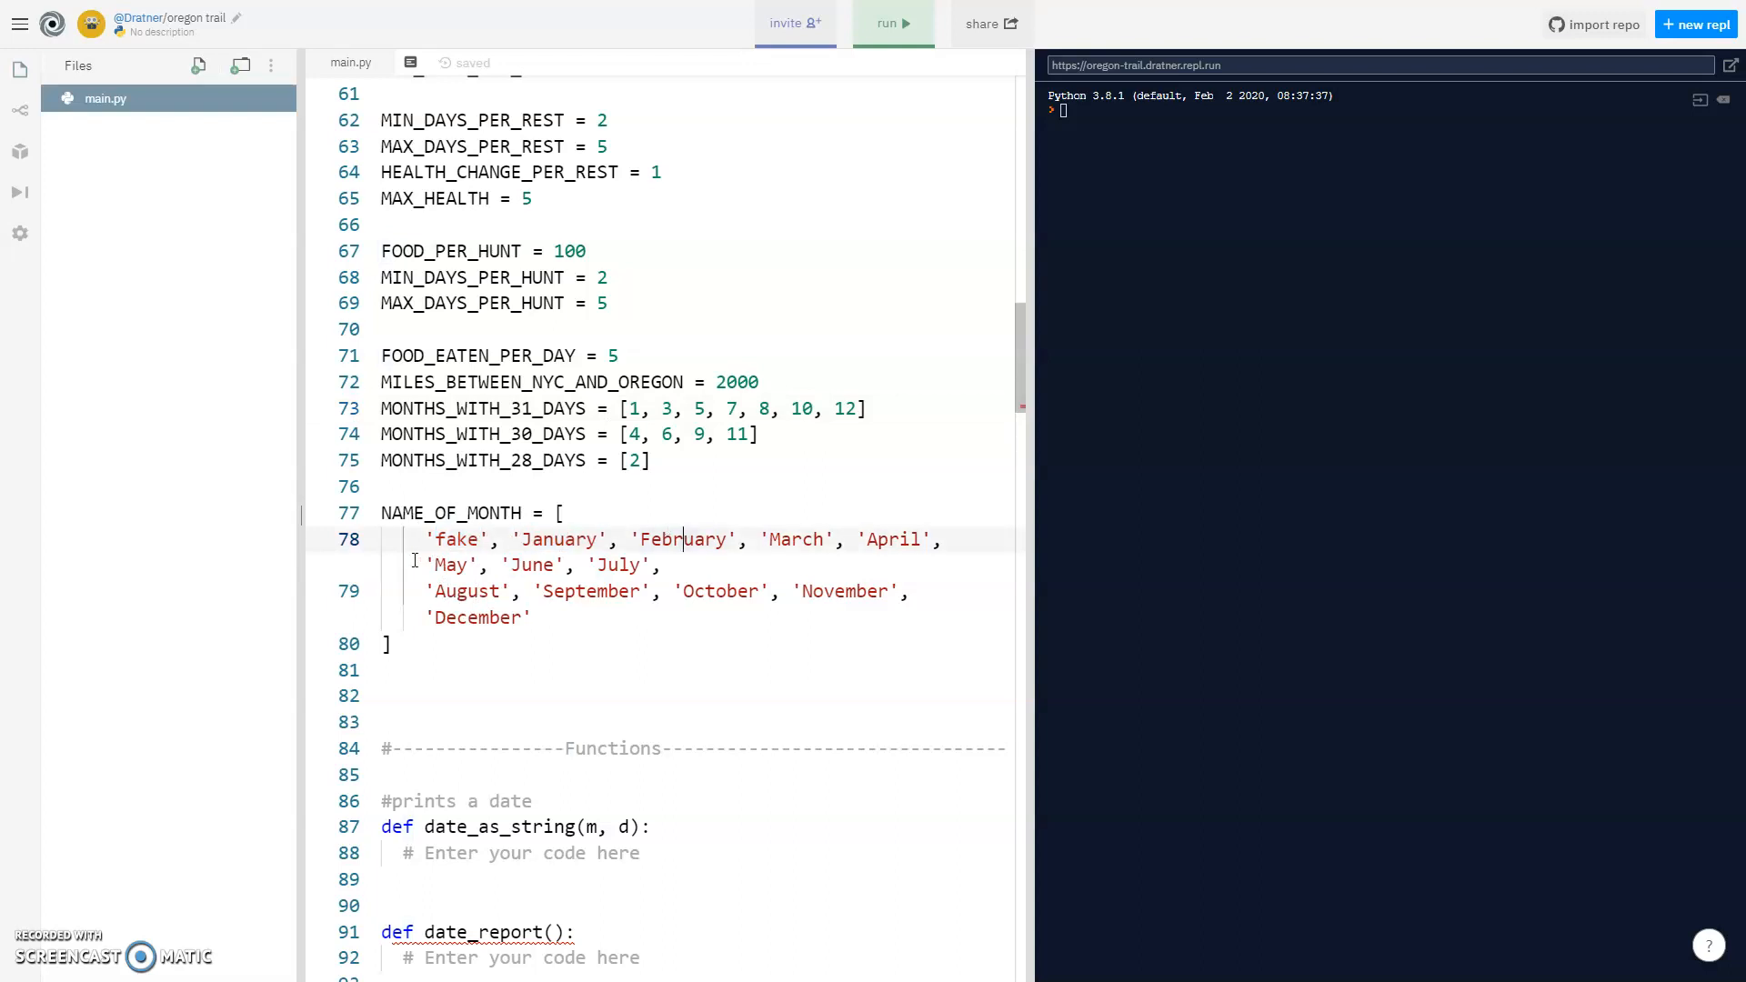
double_click(455, 538)
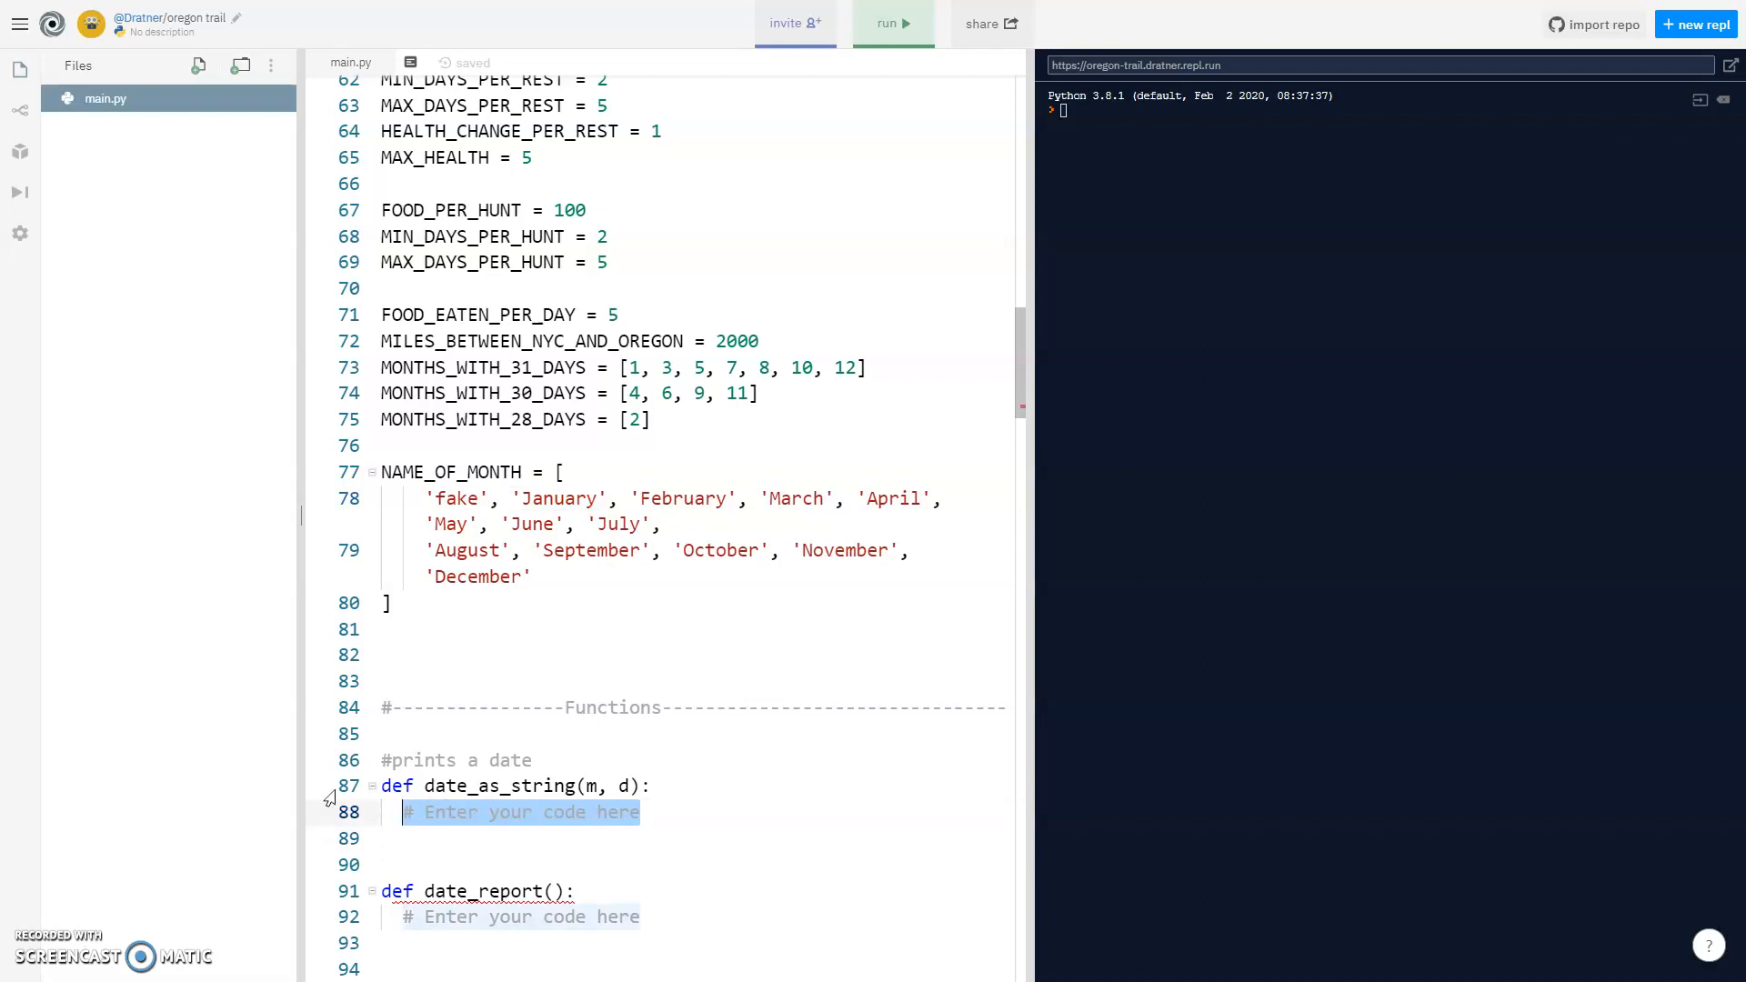
Write print("Today is " + NAME_OF_MONTH[m] + " " + str(d)) inside date_as_string.
text(print)
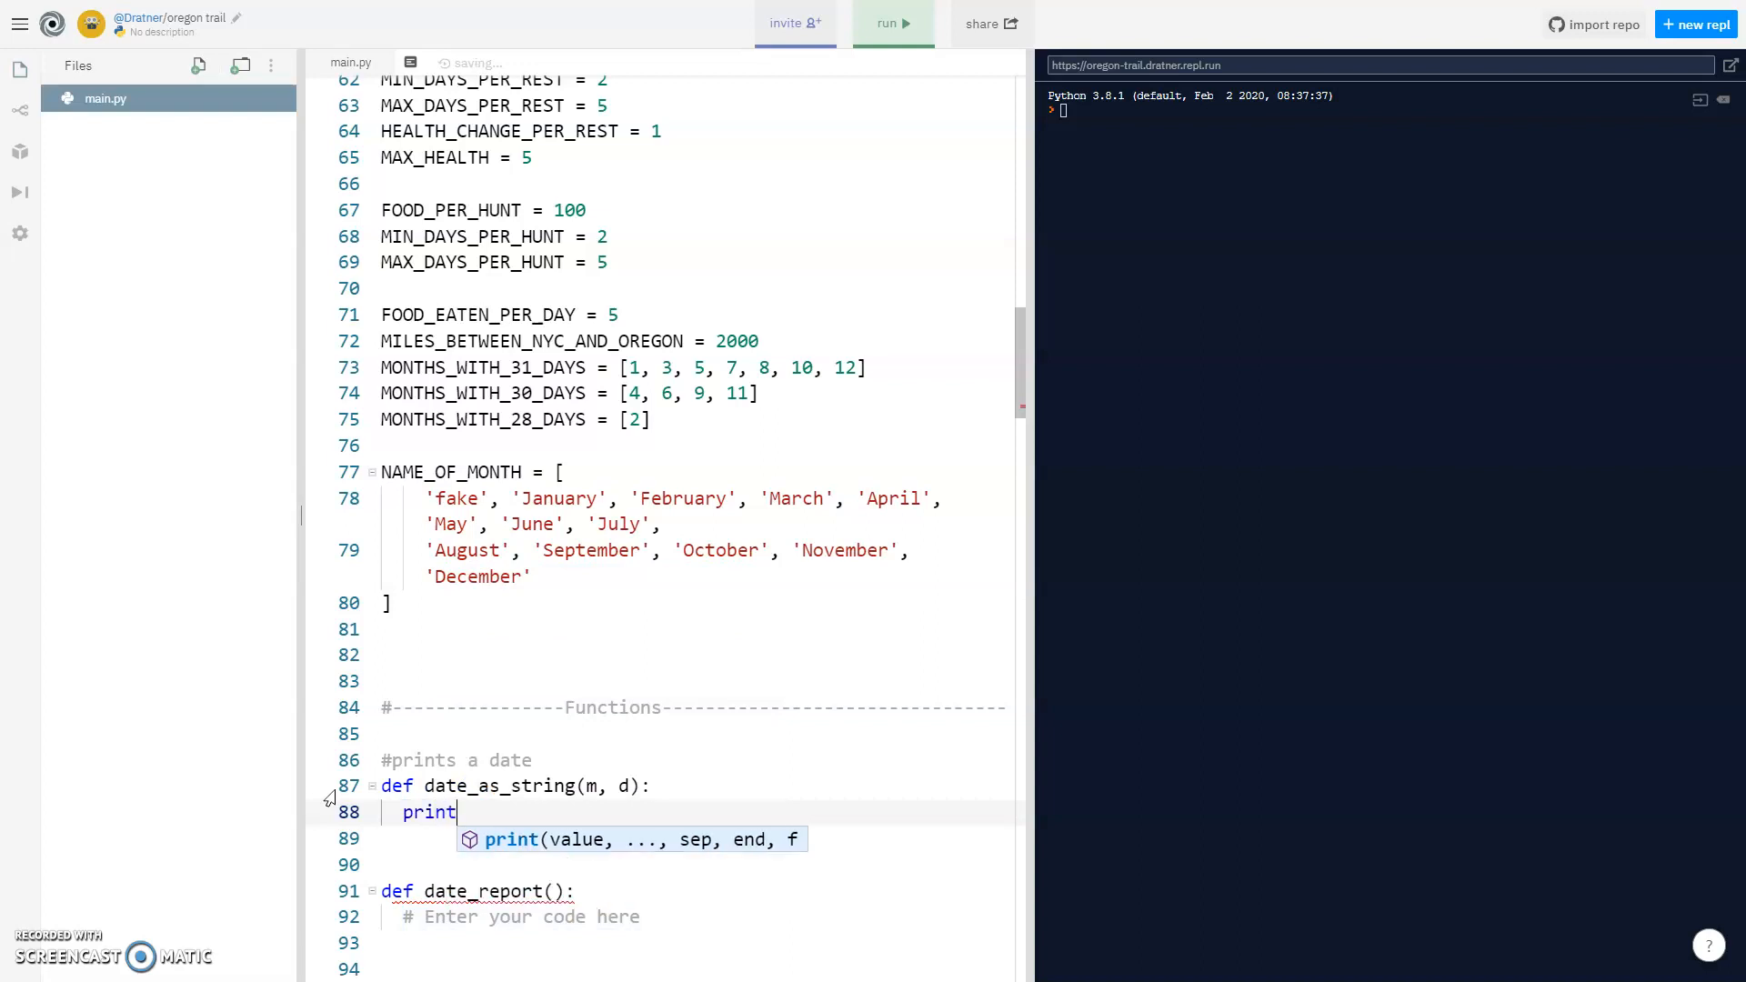
text(("Today is " +)
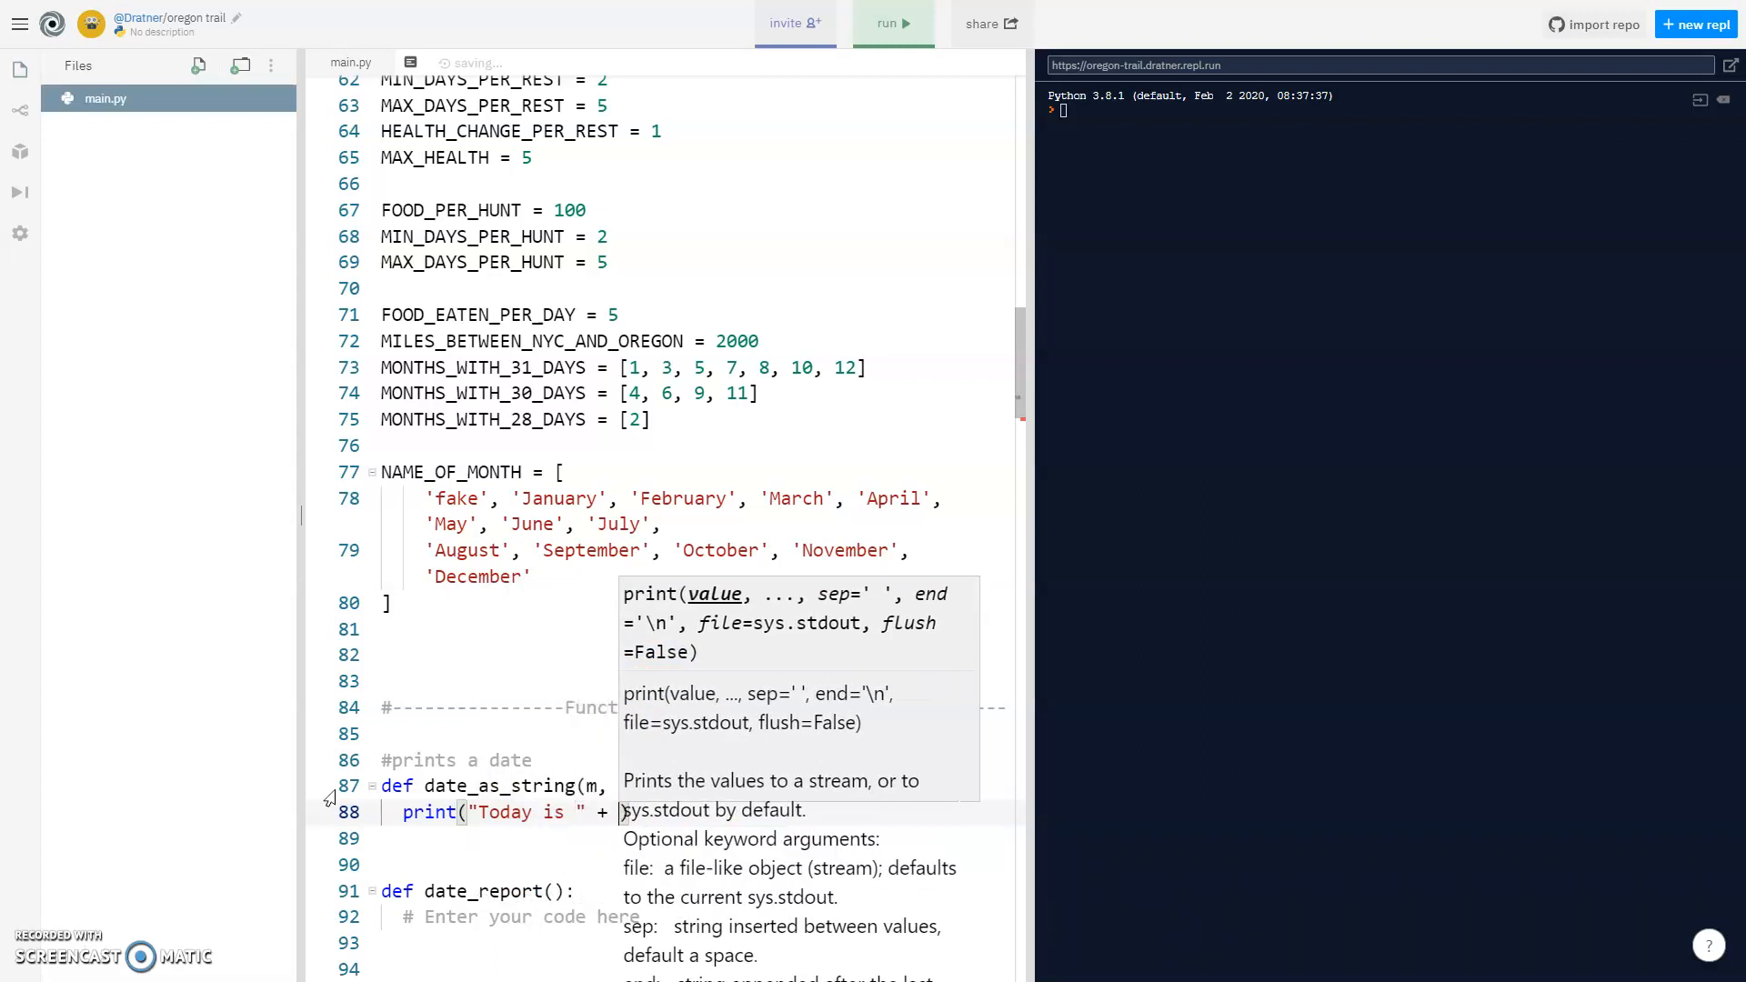
text(Na)
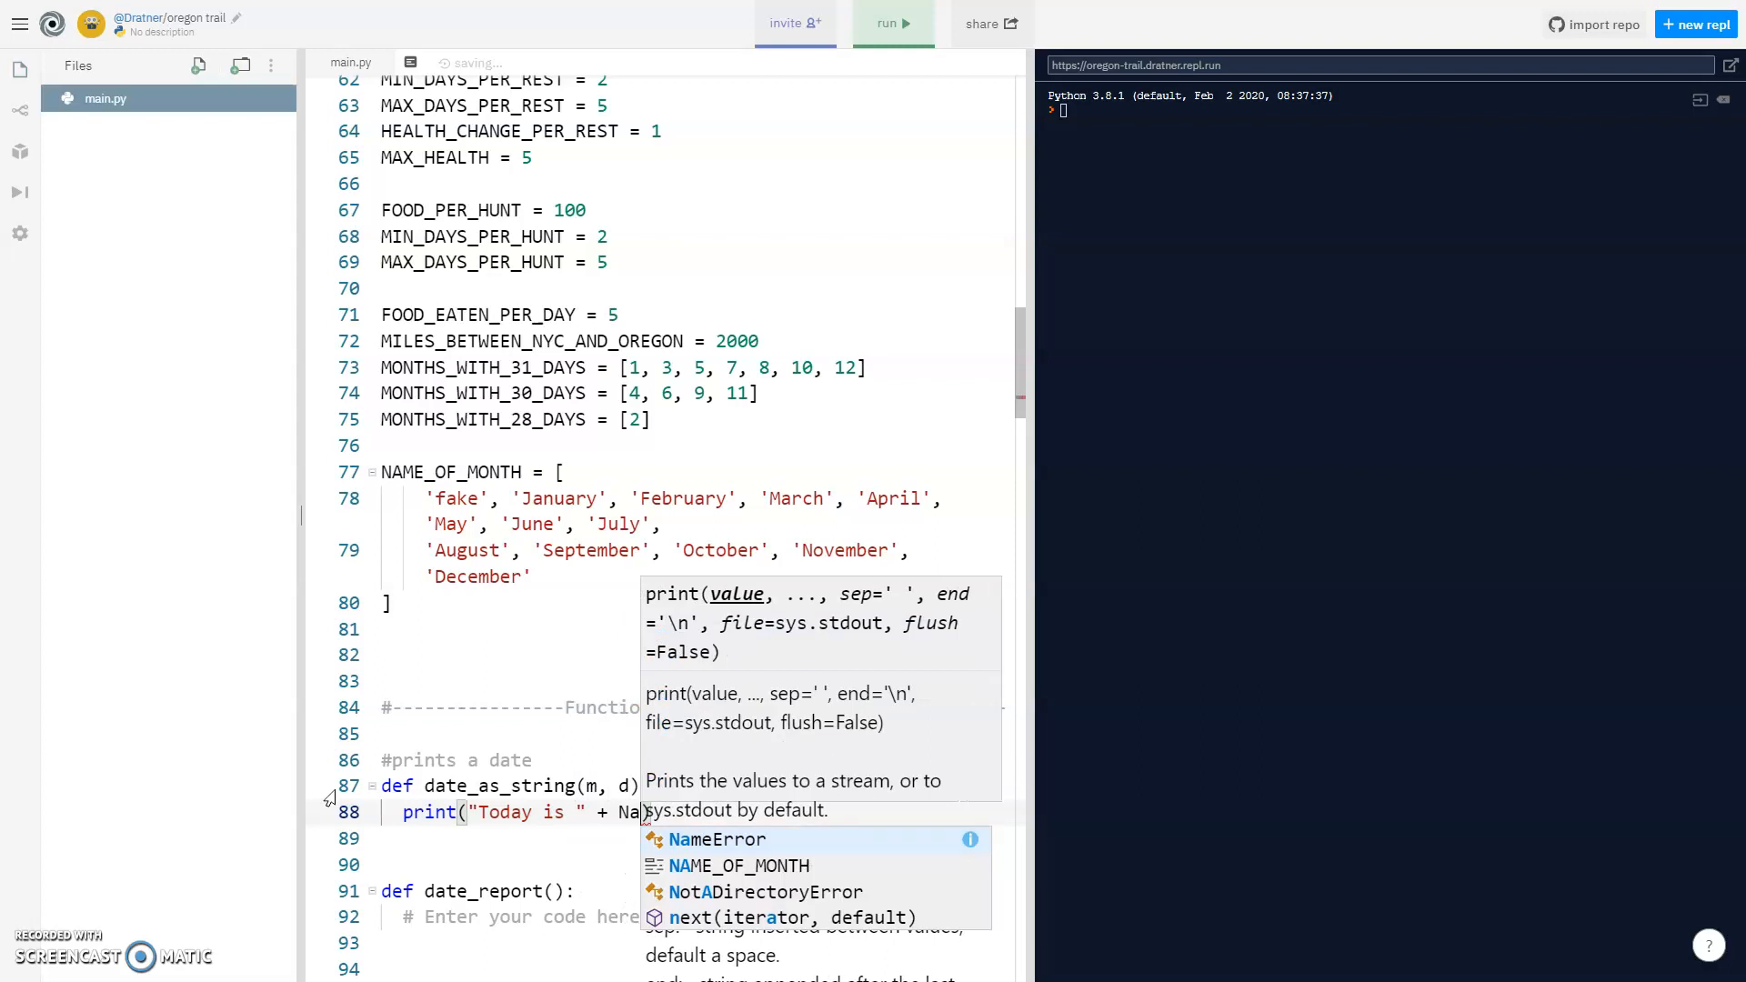
click(736, 866)
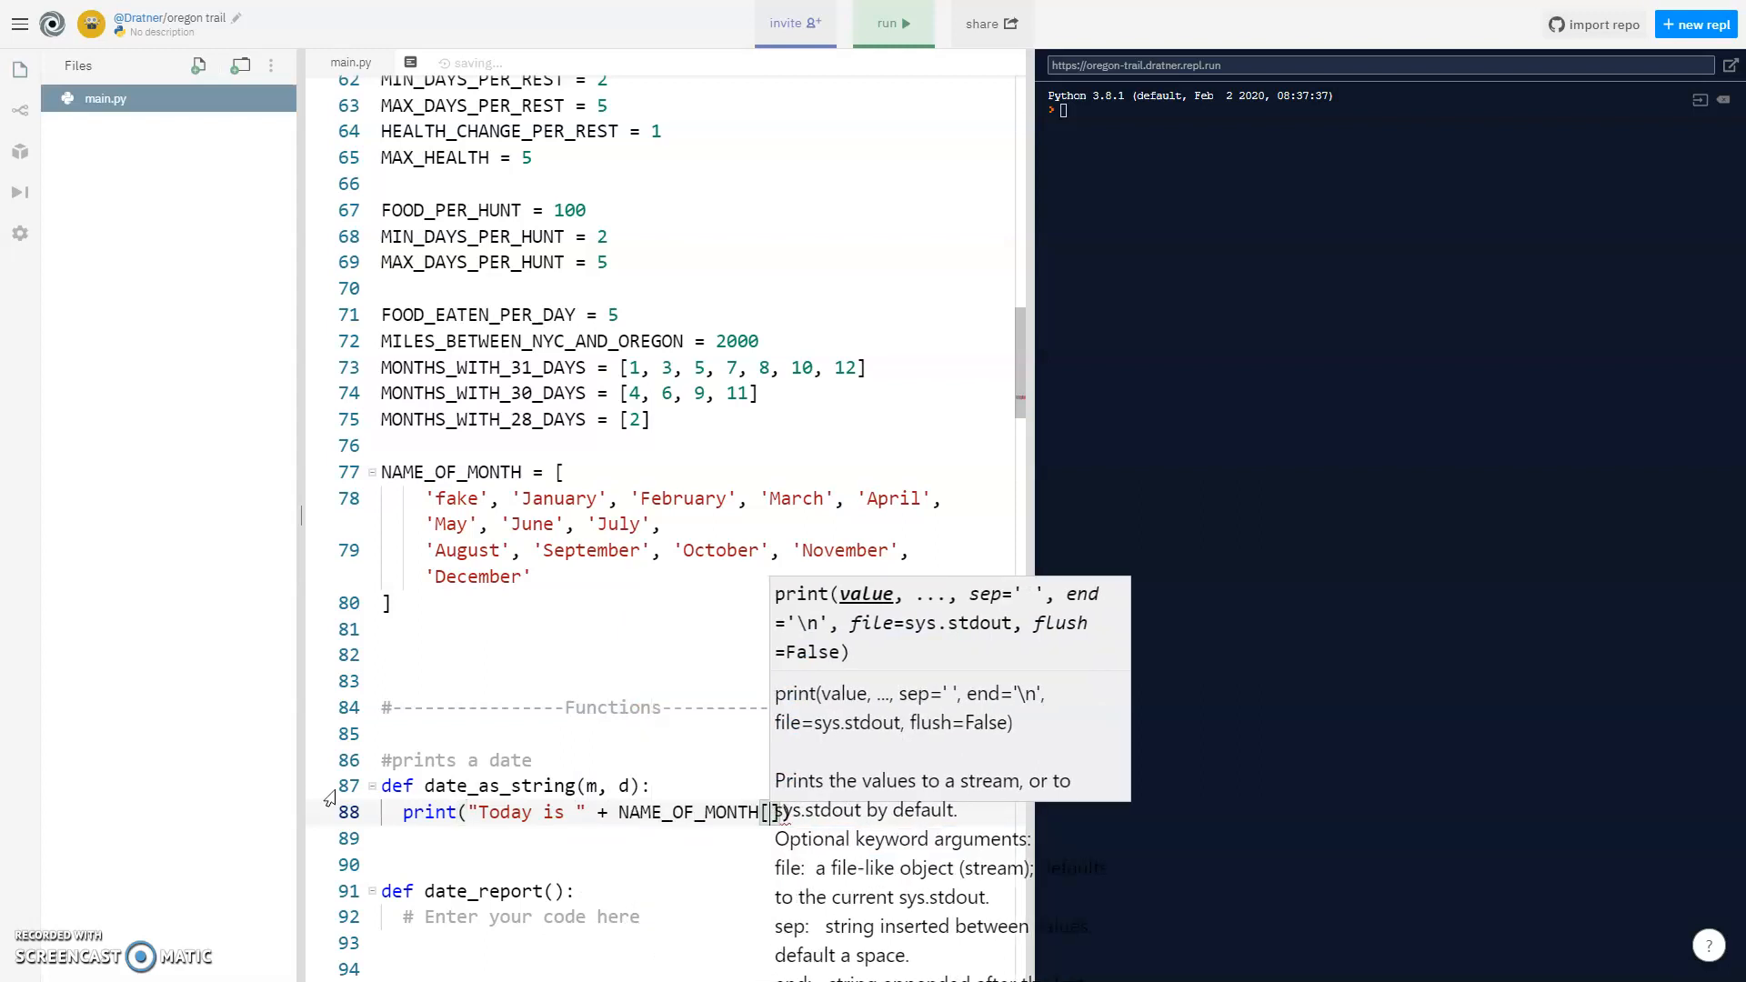
text(m)
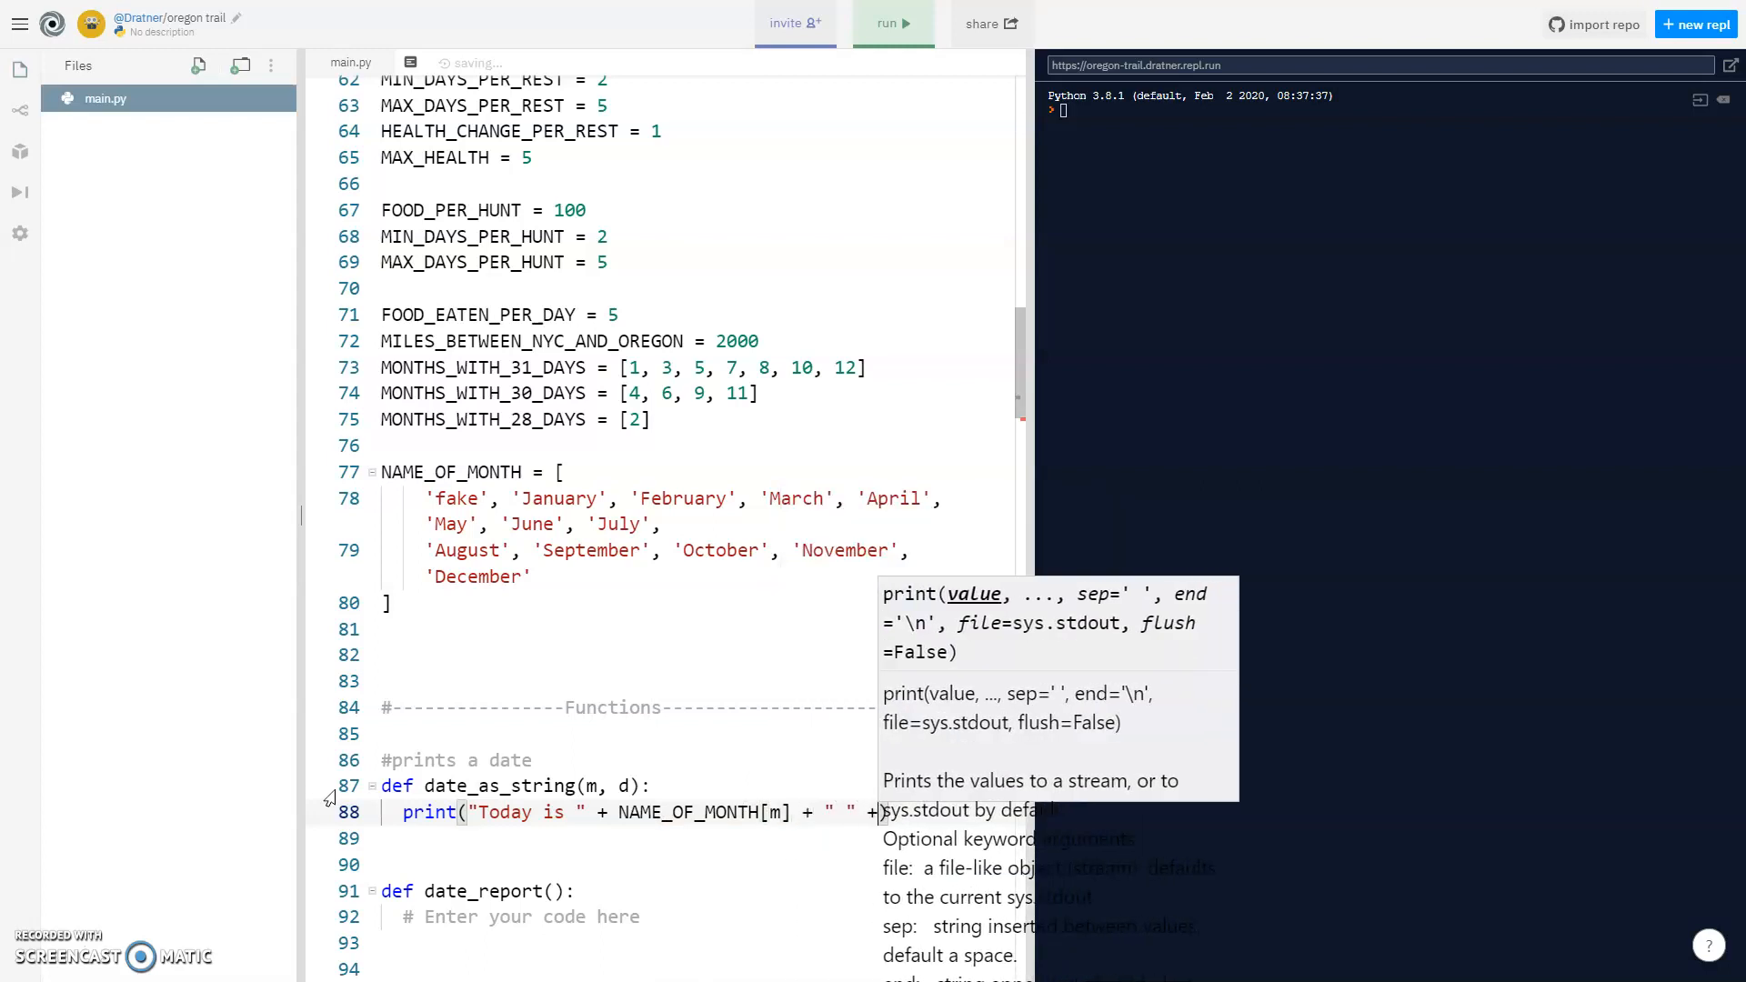
text(st)
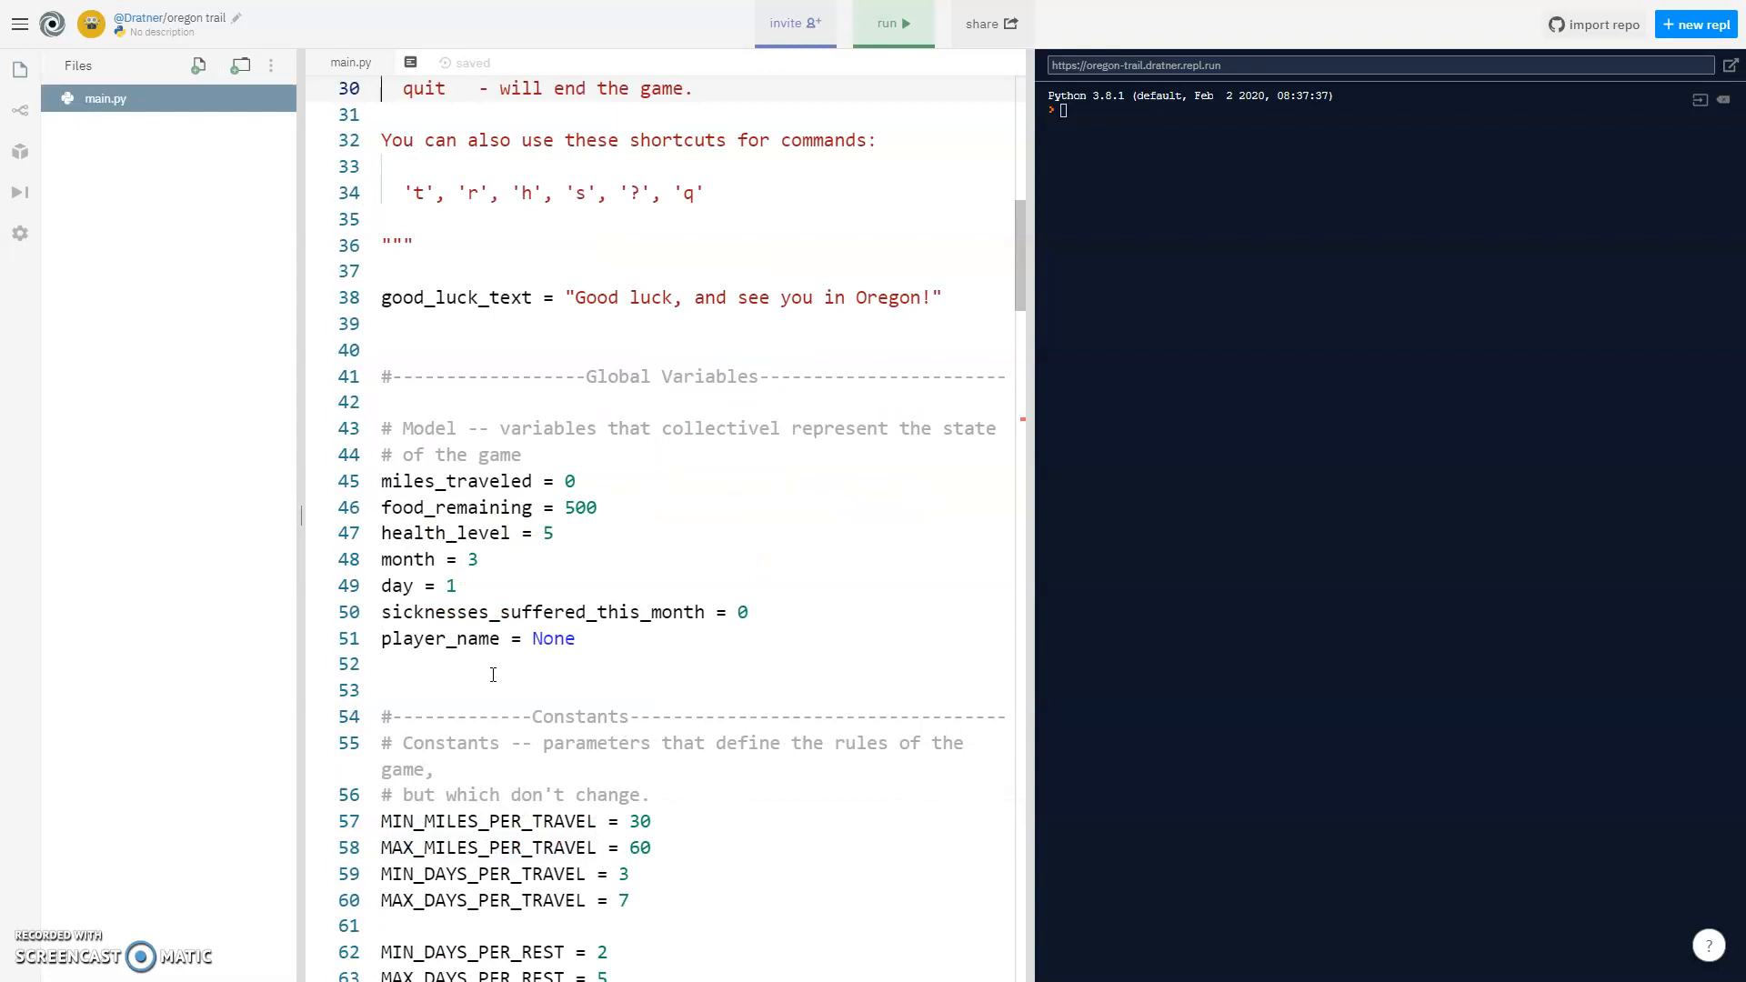
scroll(down, 3)
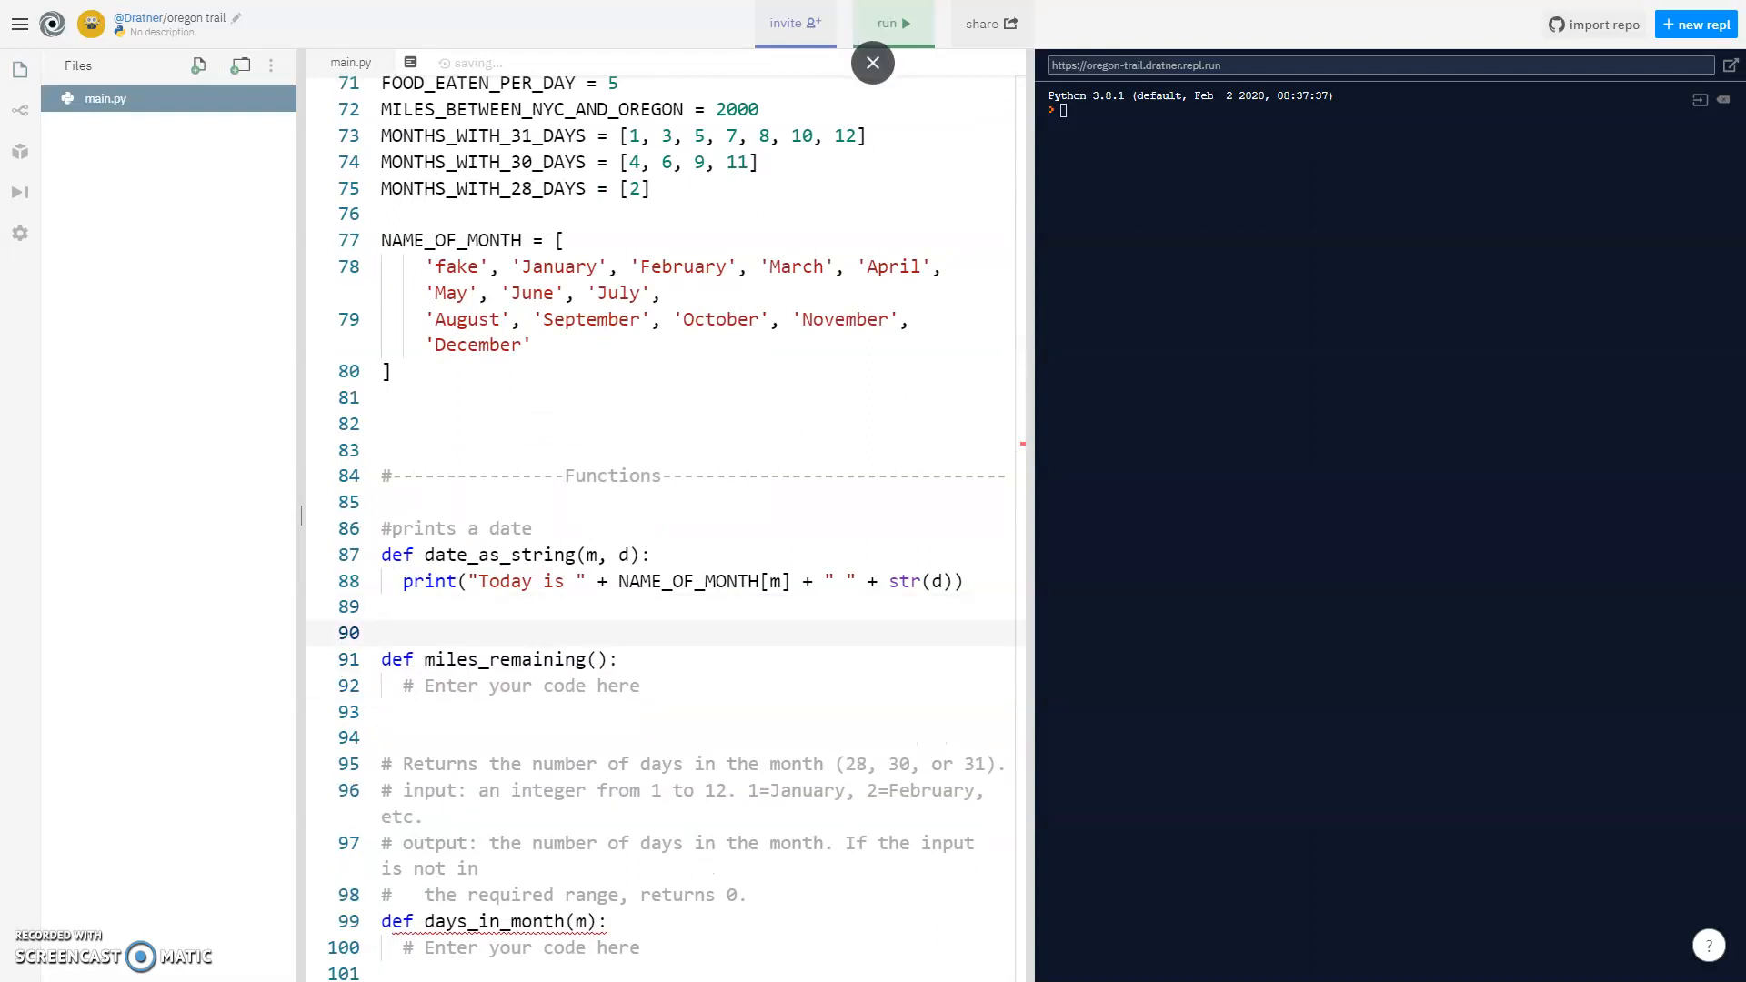
Add comment '#prints out miles remaining' and print "You have traveled " + str(2000 - miles) in miles_remaining.
text(#p)
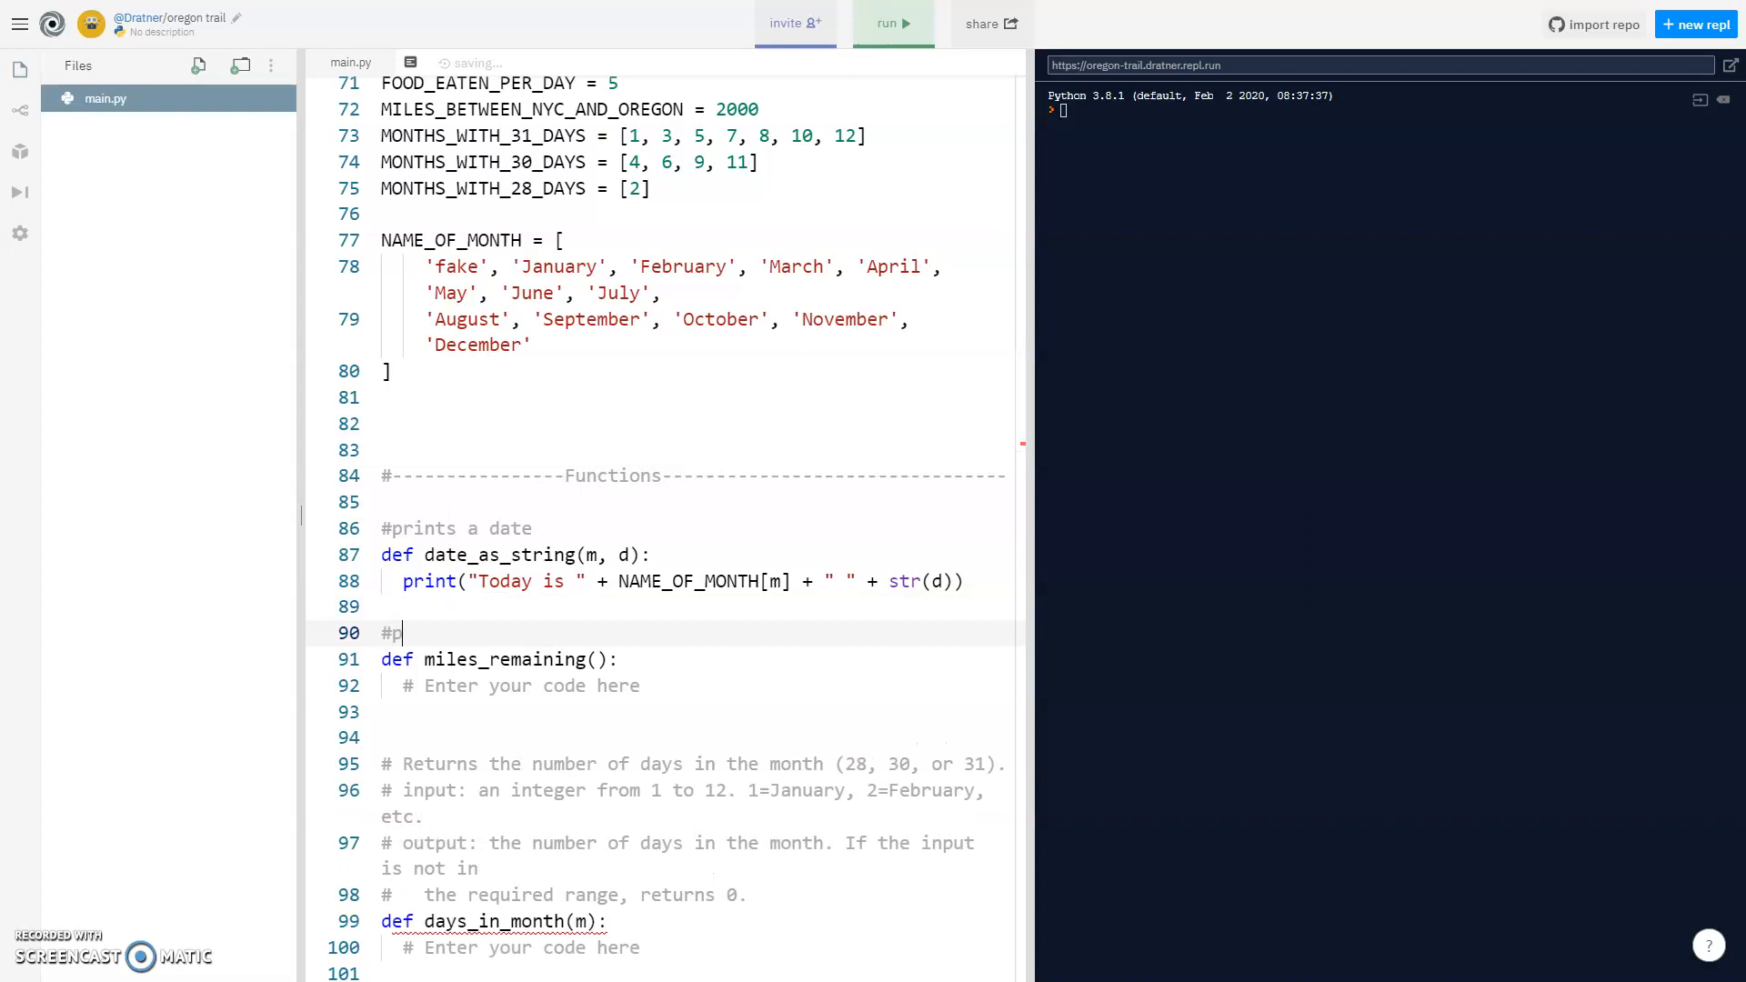
text(rints out miles remaining)
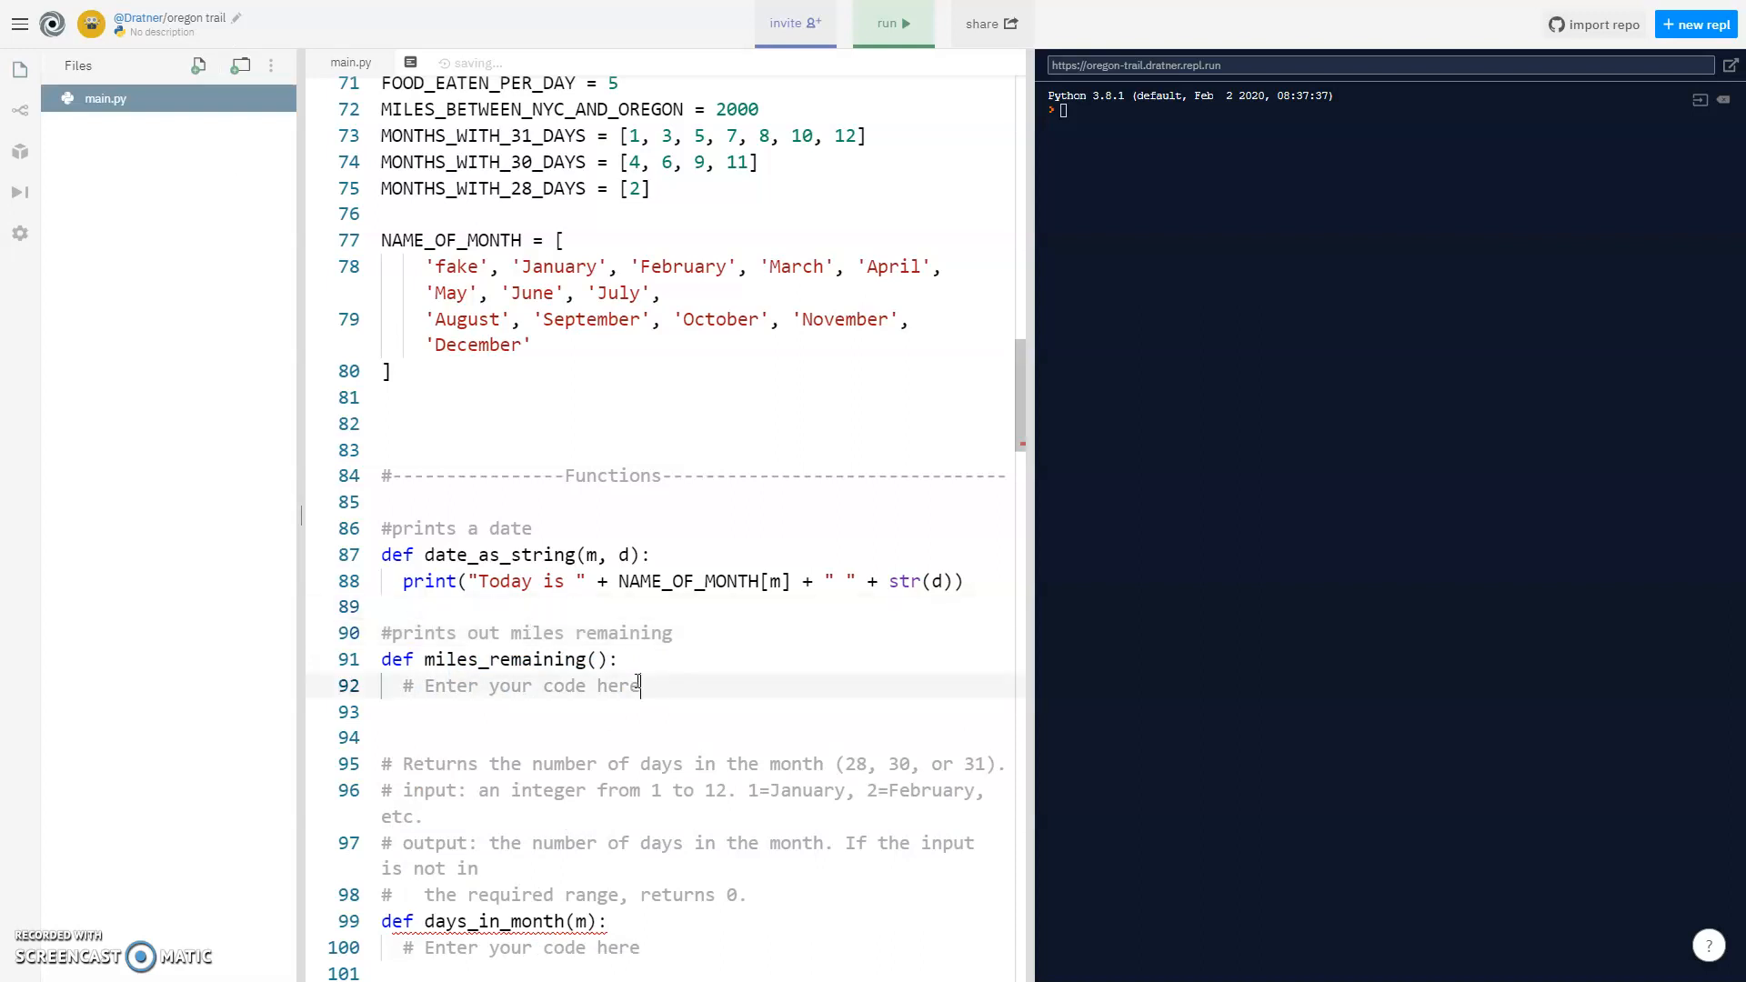
scroll(up, 3)
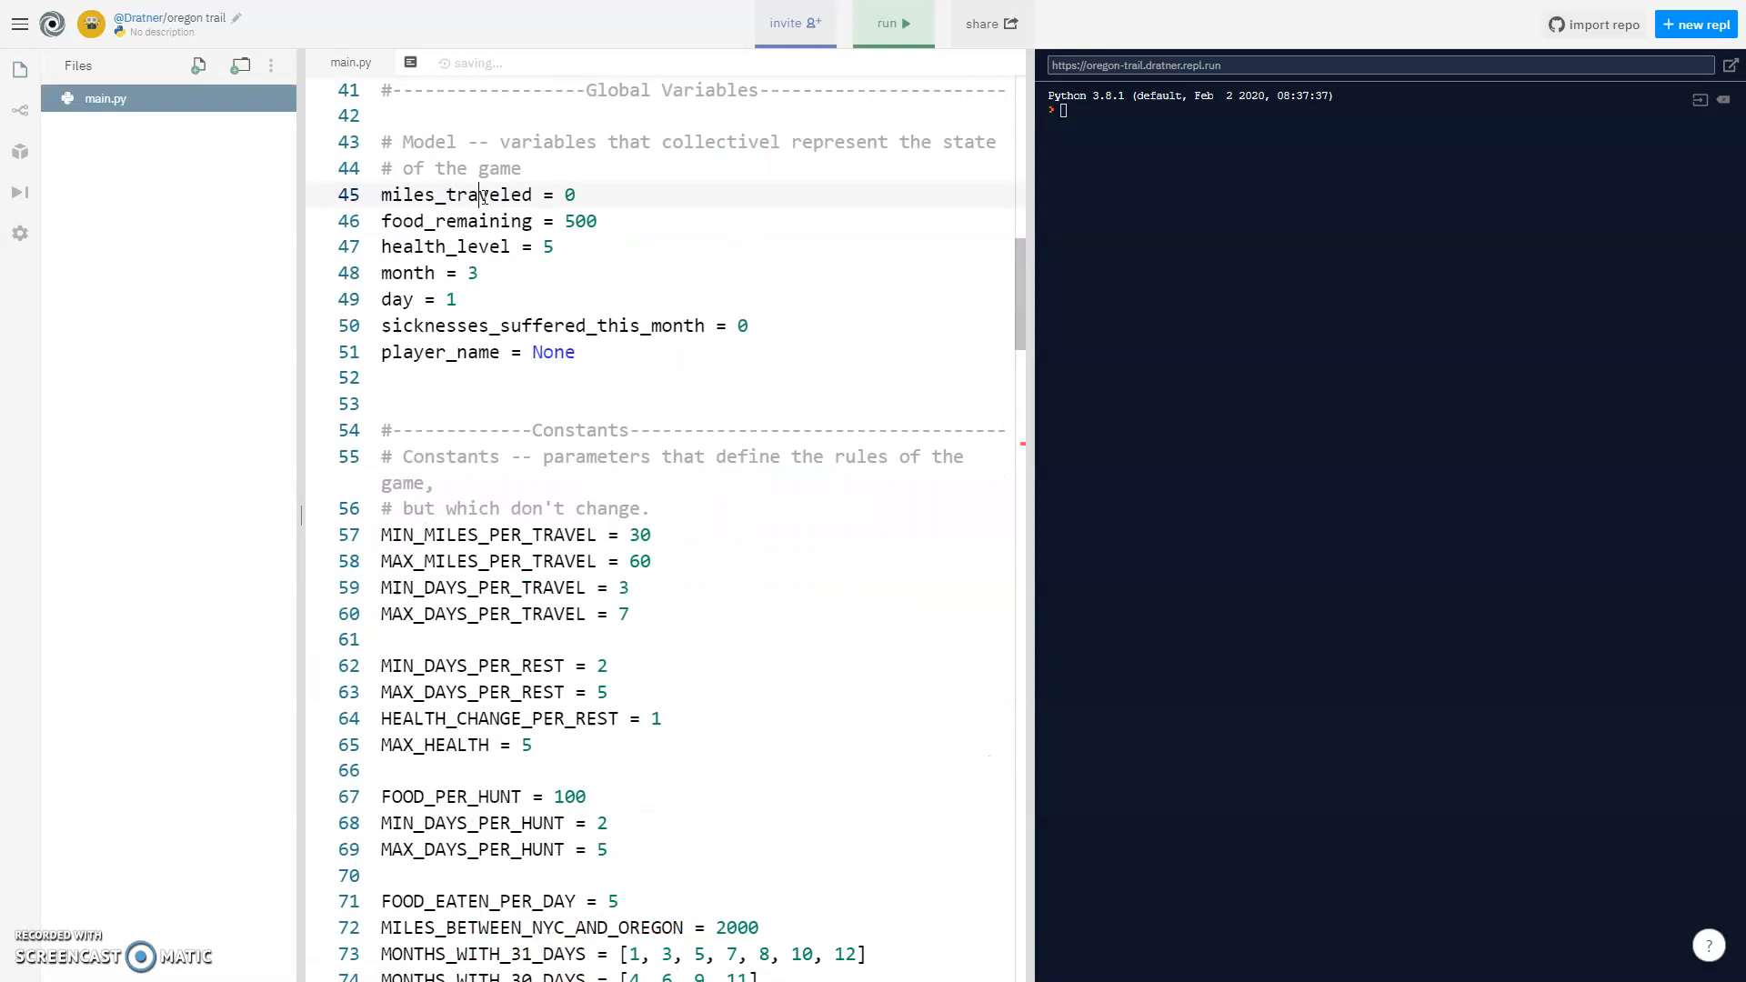
scroll(down, 3)
text(print("You have )
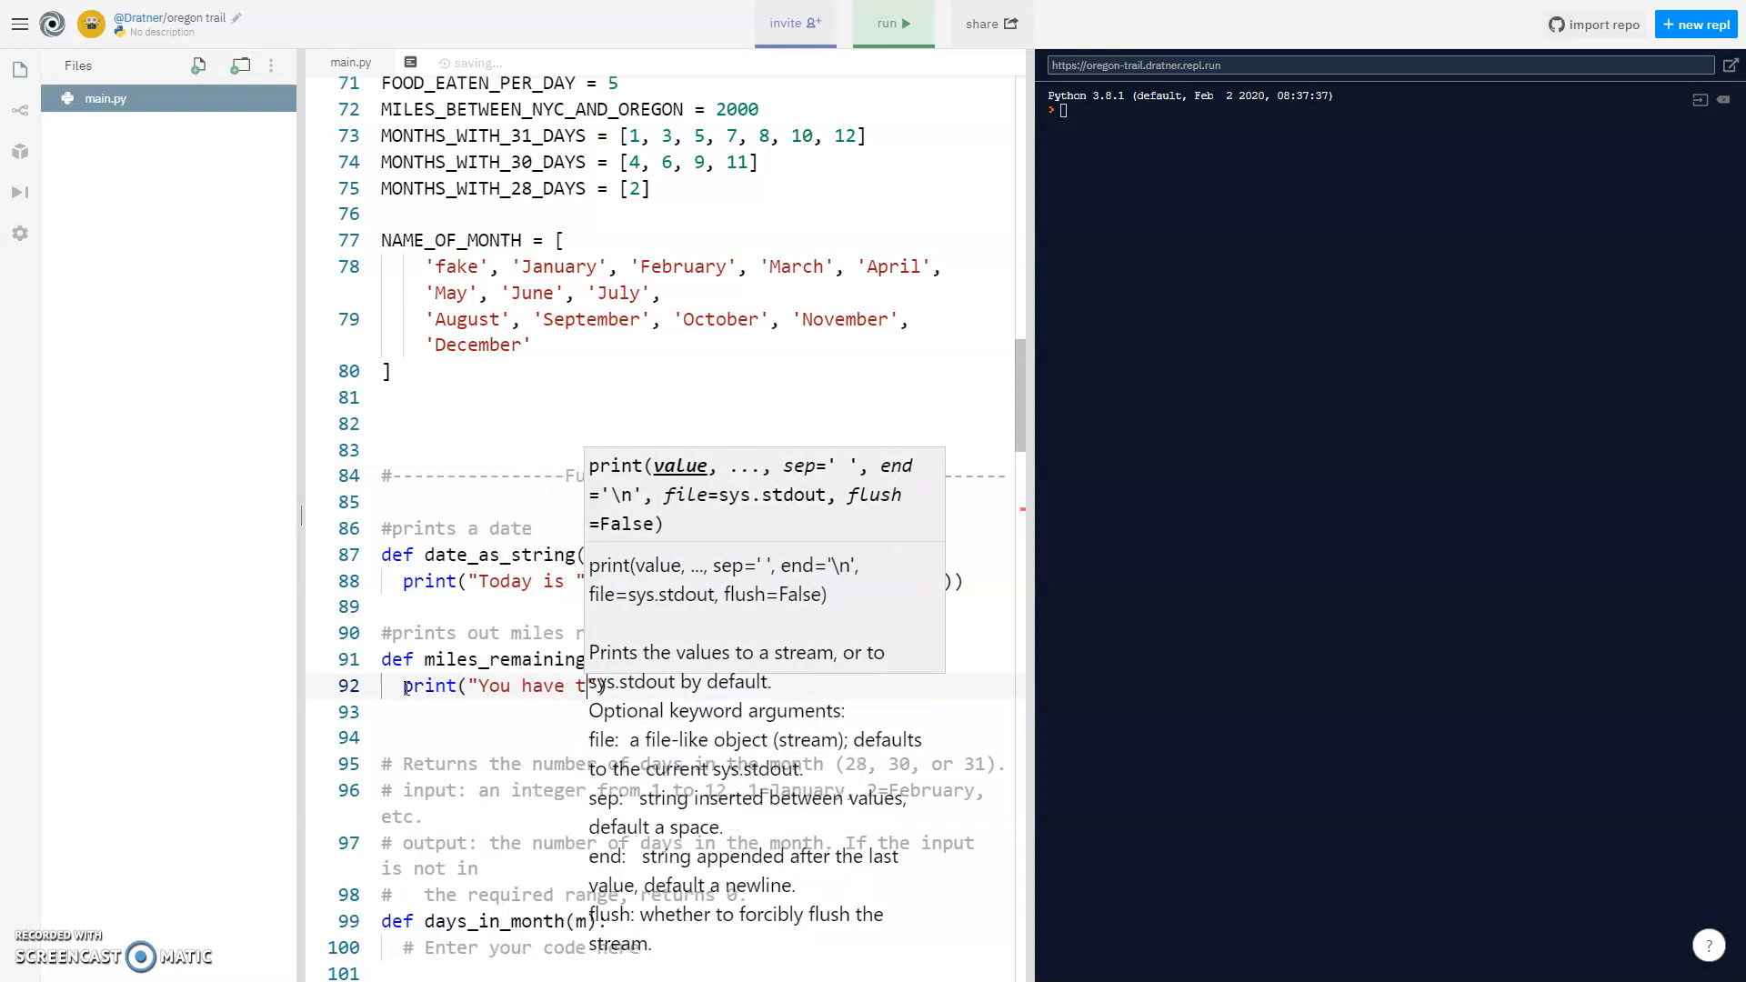
text(traveled " +)
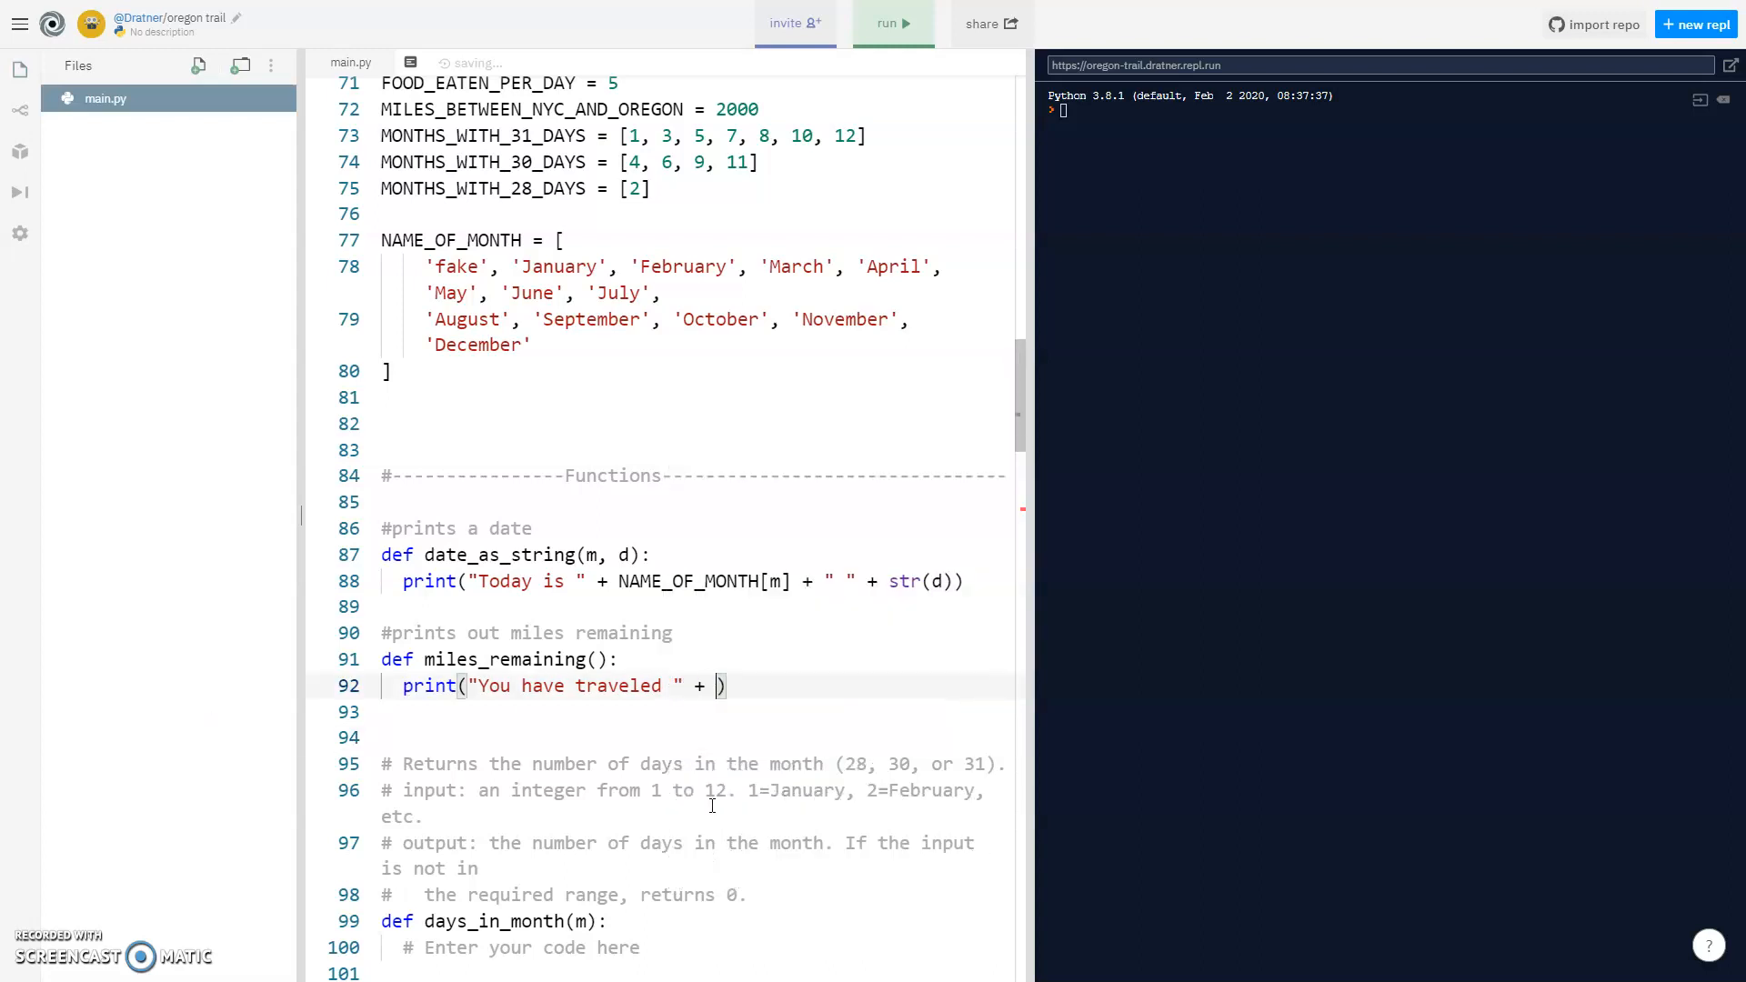
text(mil)
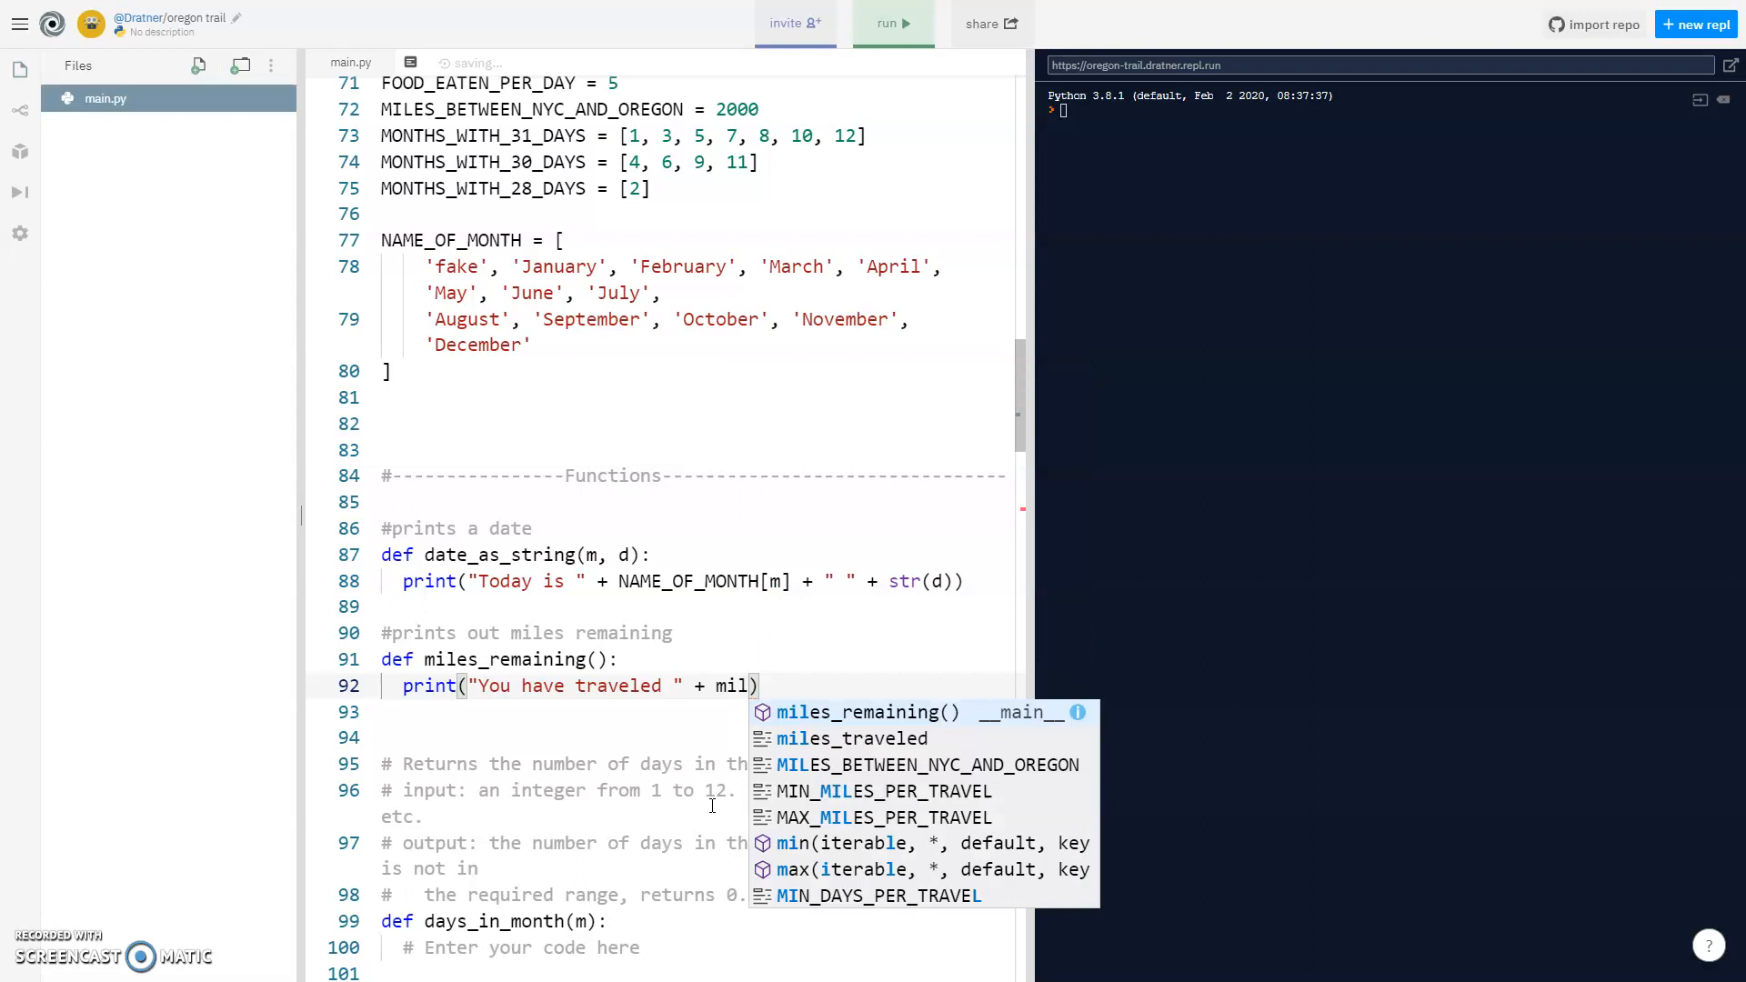
text(es_remai)
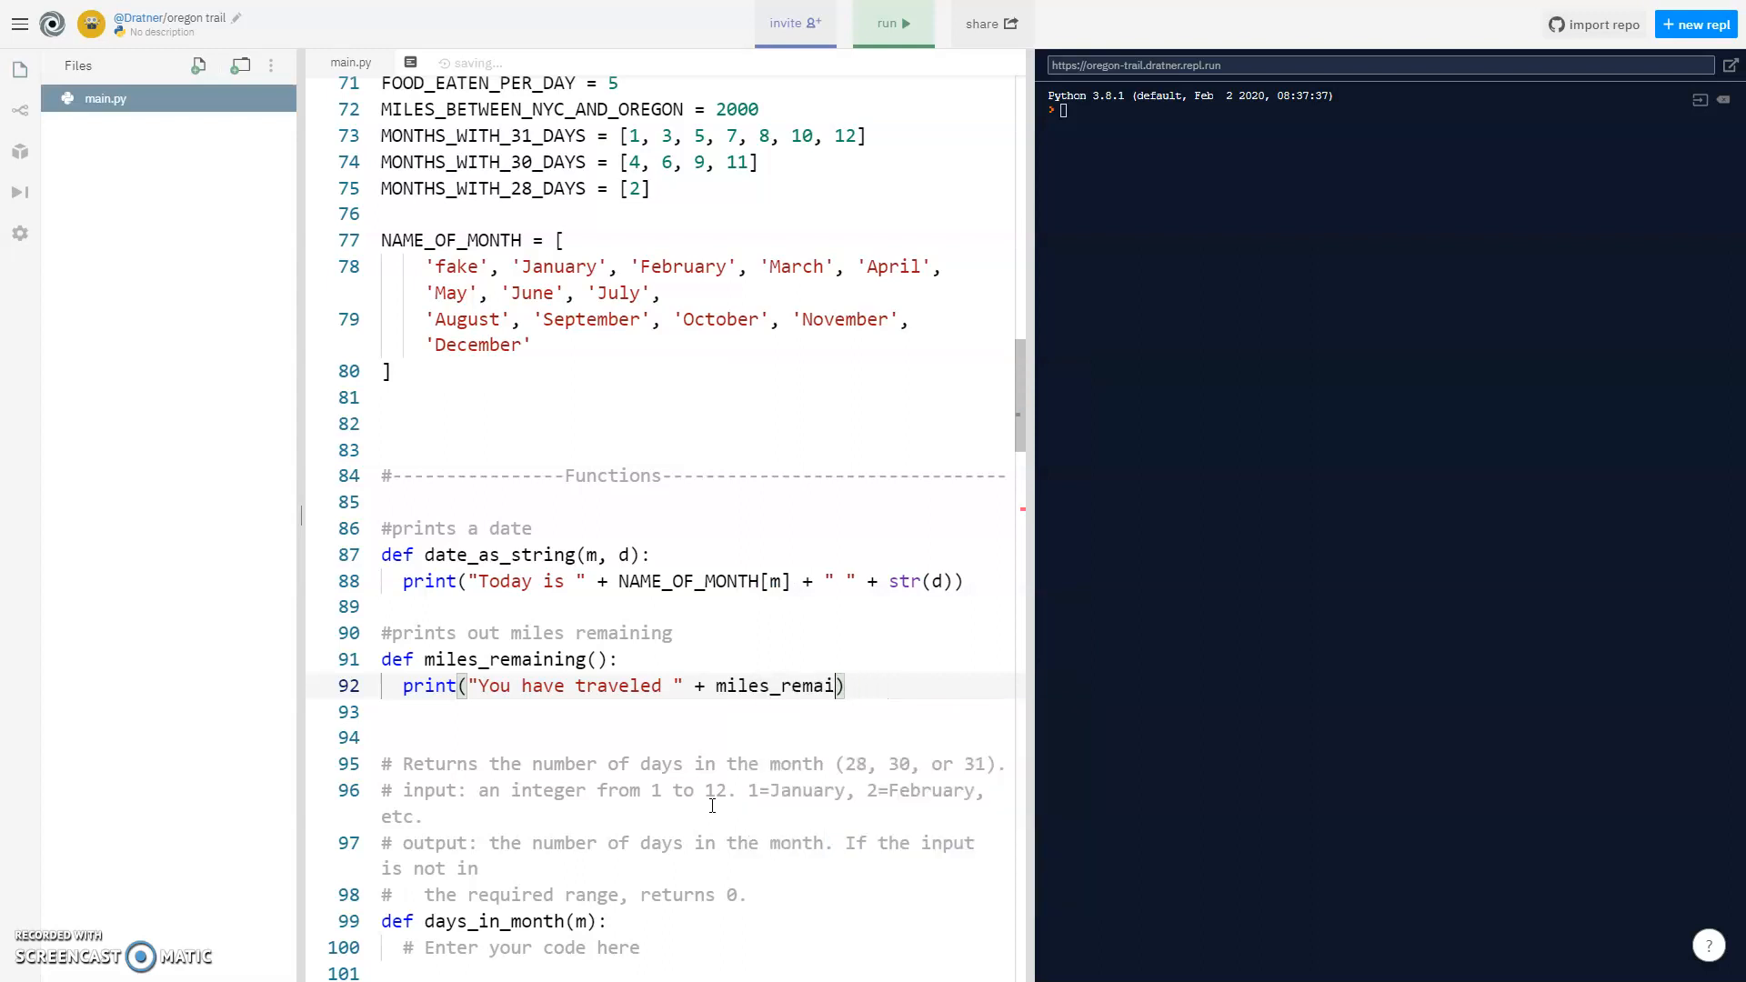
text(2000 -)
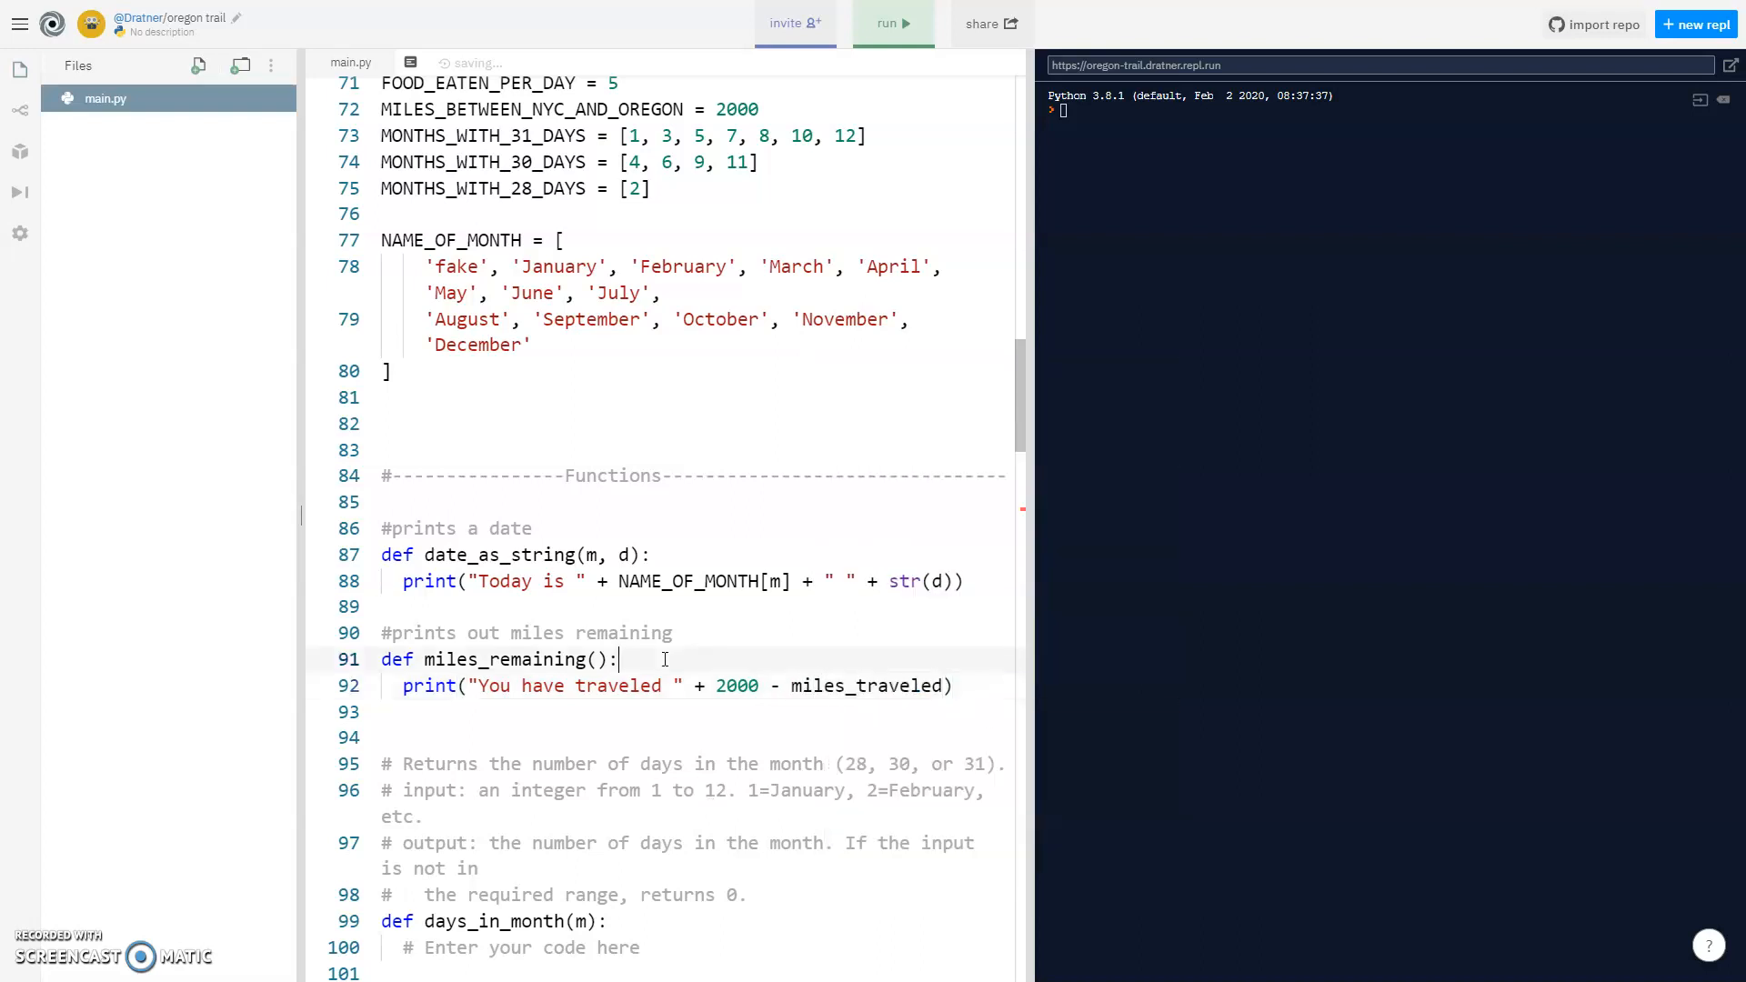
Declare global miles_traveled and finish the print with ' miles.'.
text(glov)
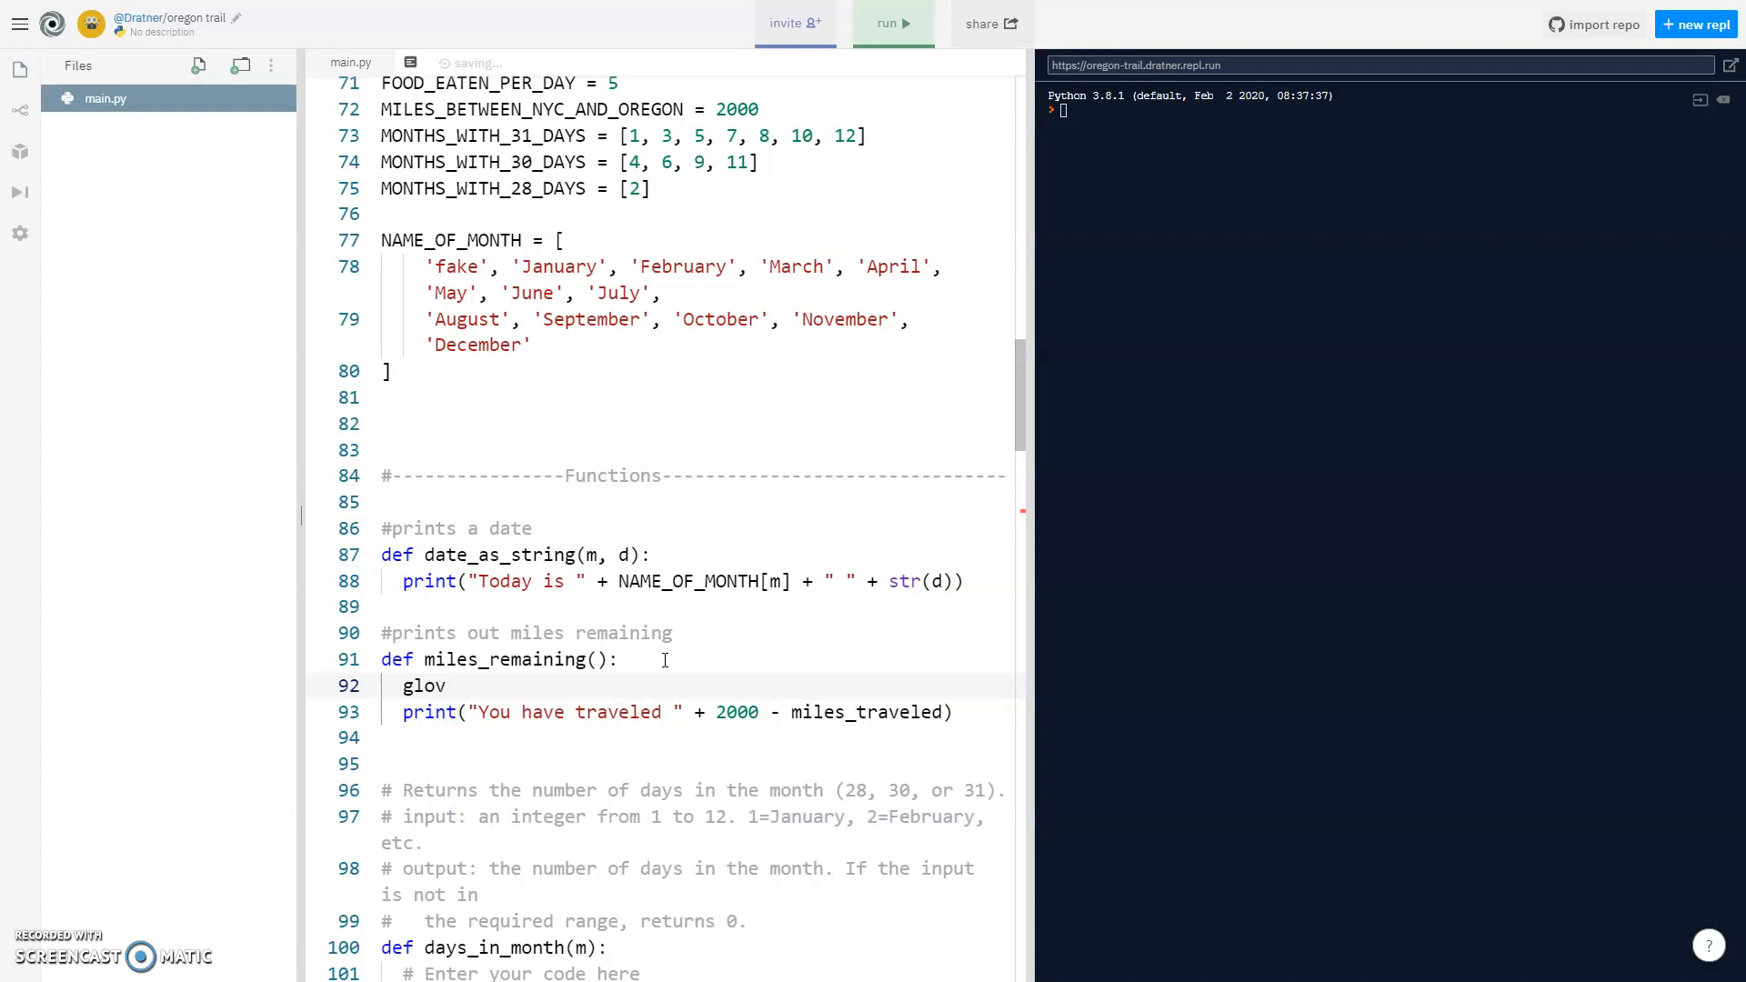
text(global miles)
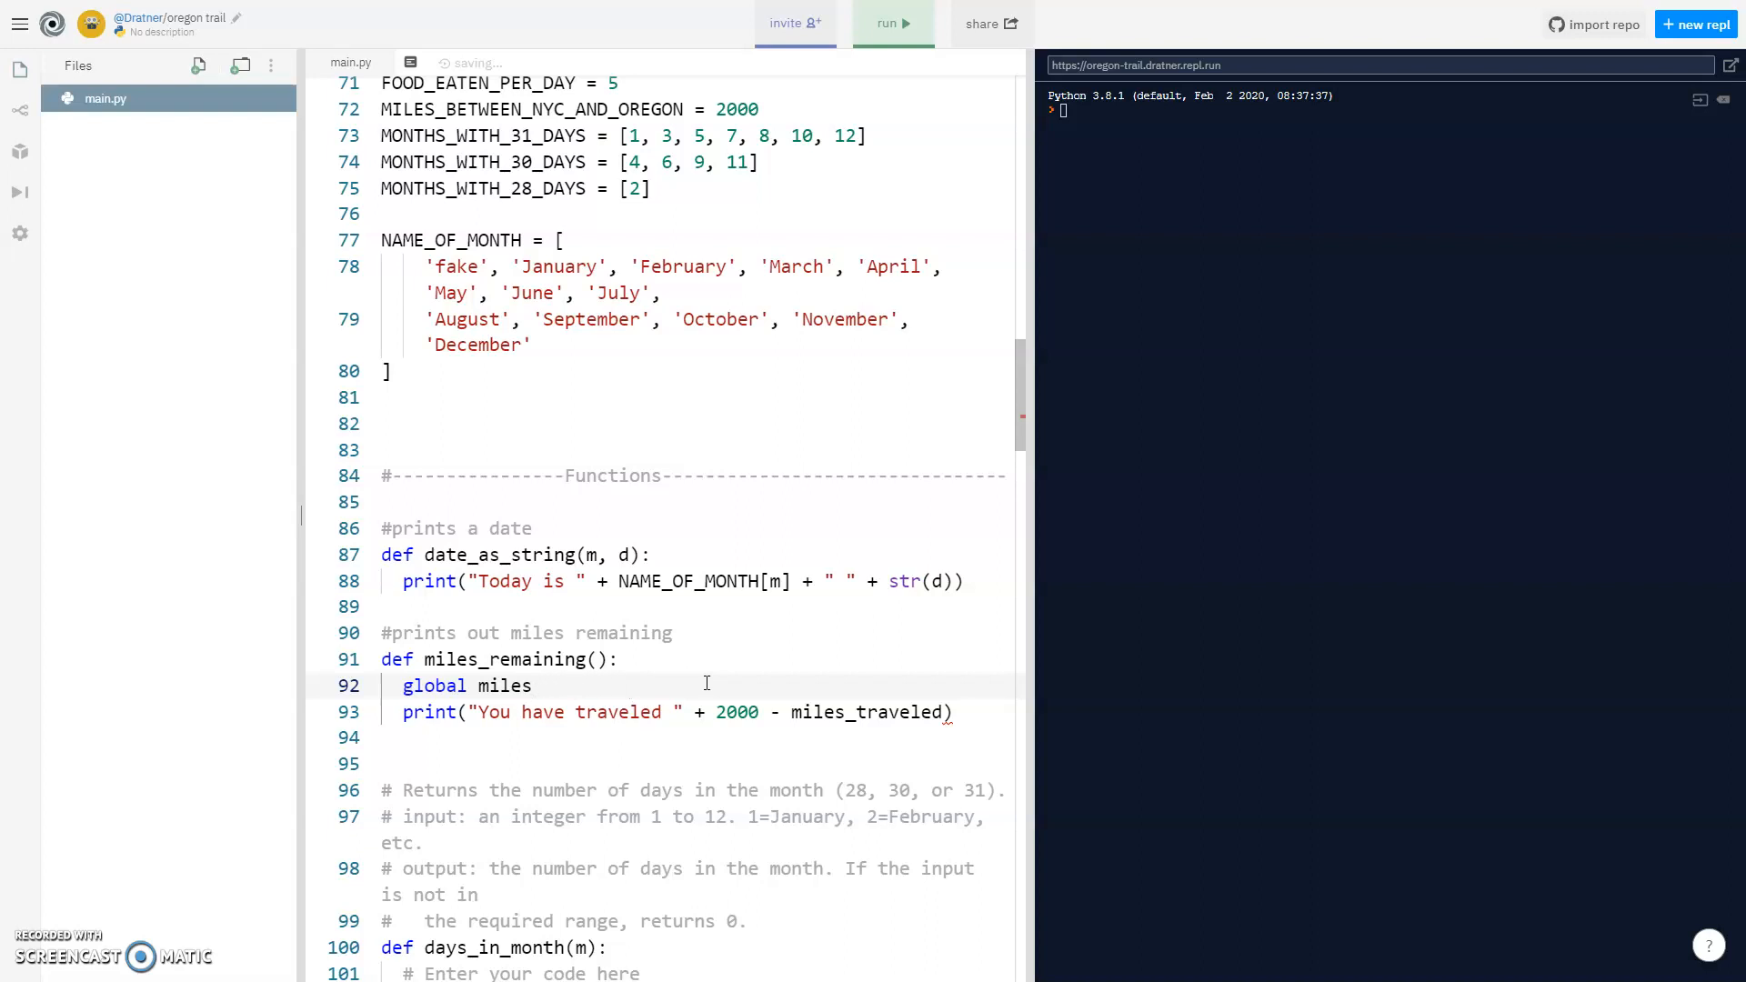
text(_traveled)
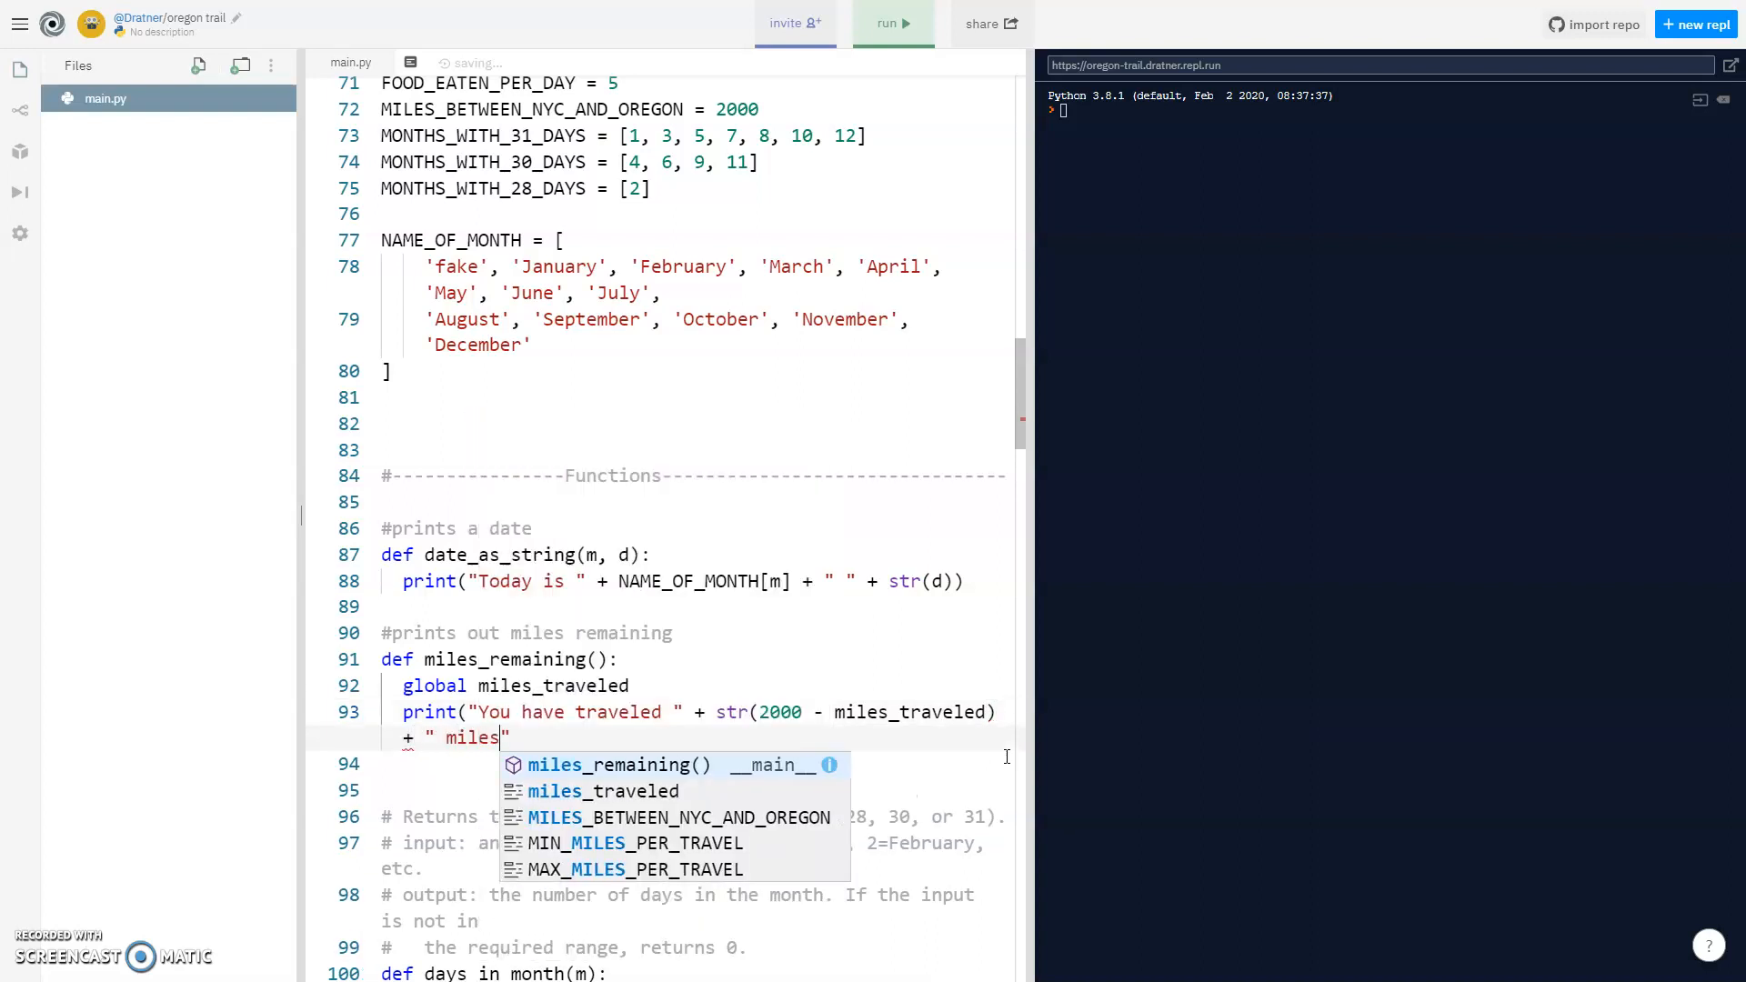
text(.)
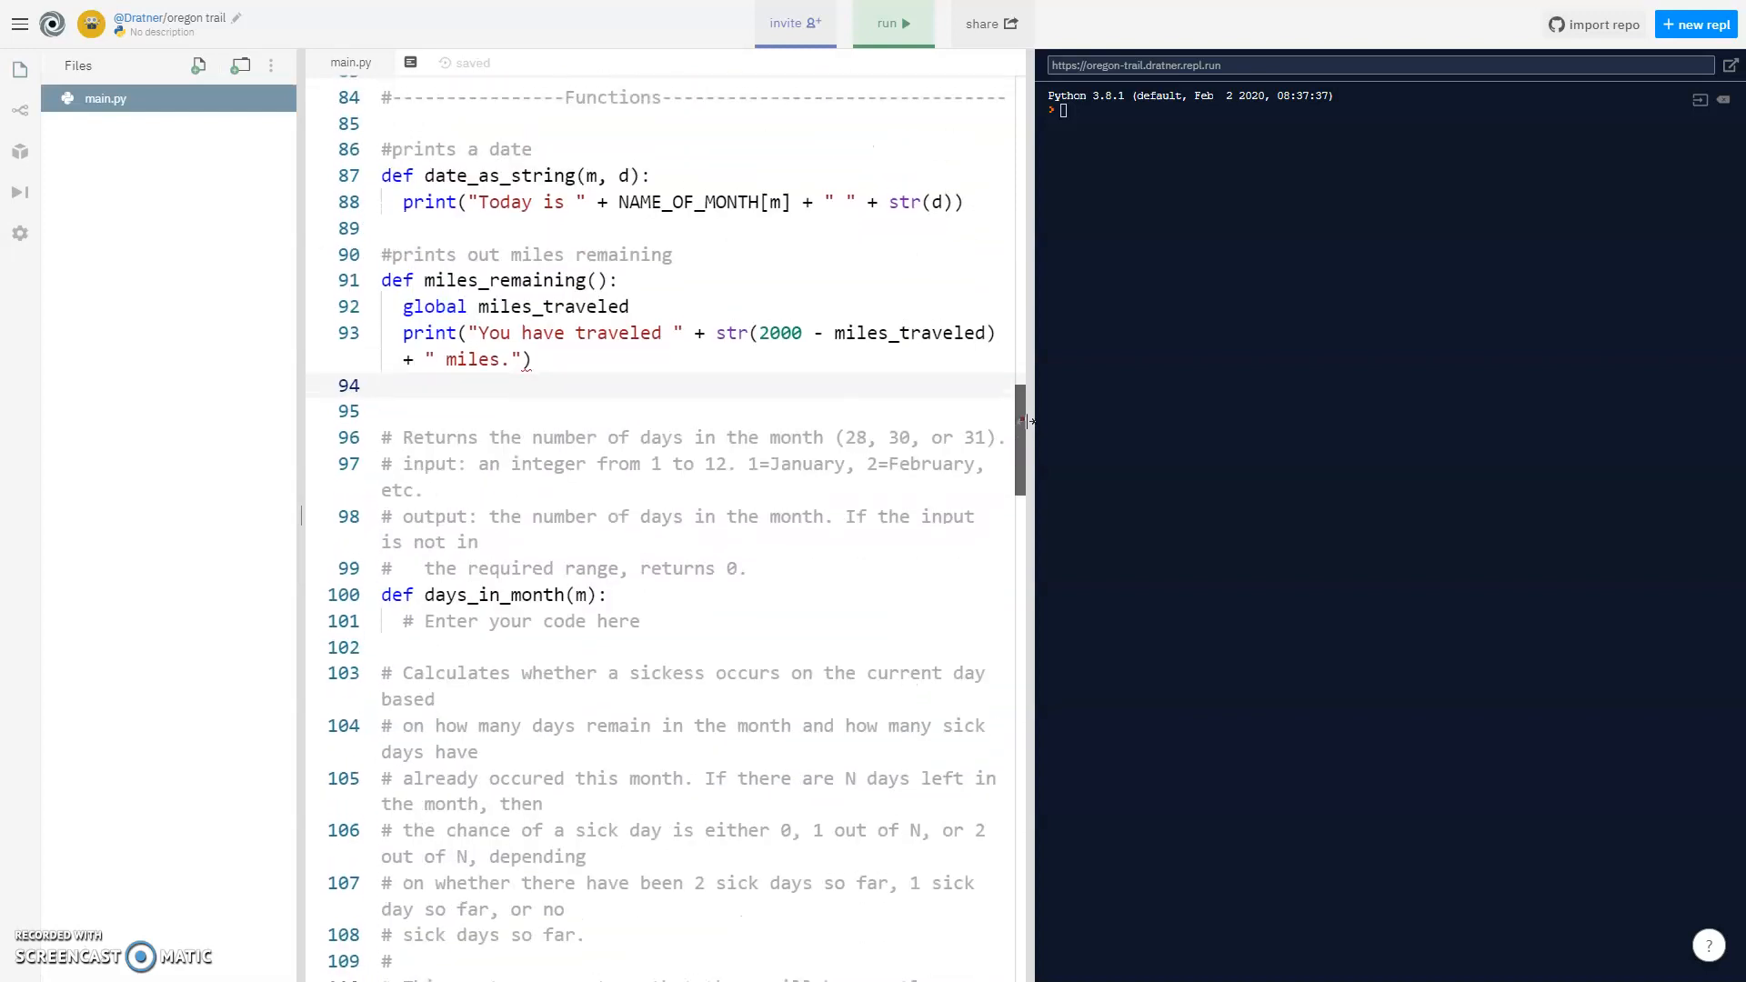
scroll(down, 3)
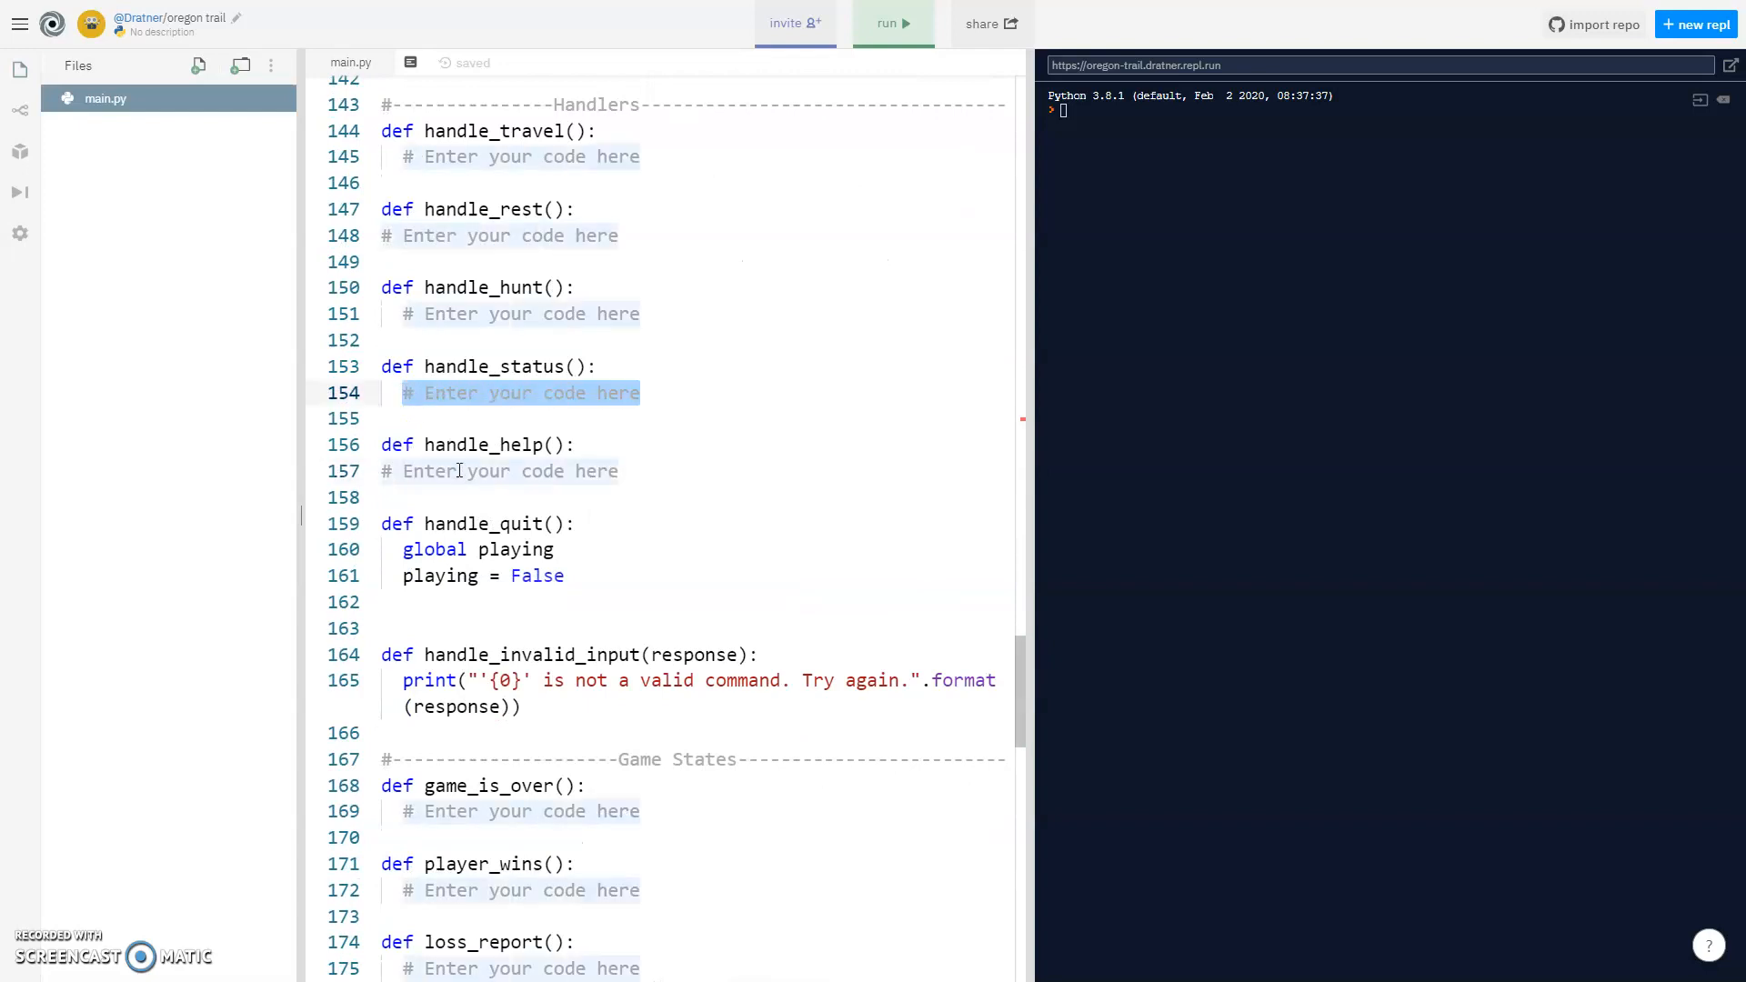
Call date_as_string() inside handle_status via autocomplete.
text(dat)
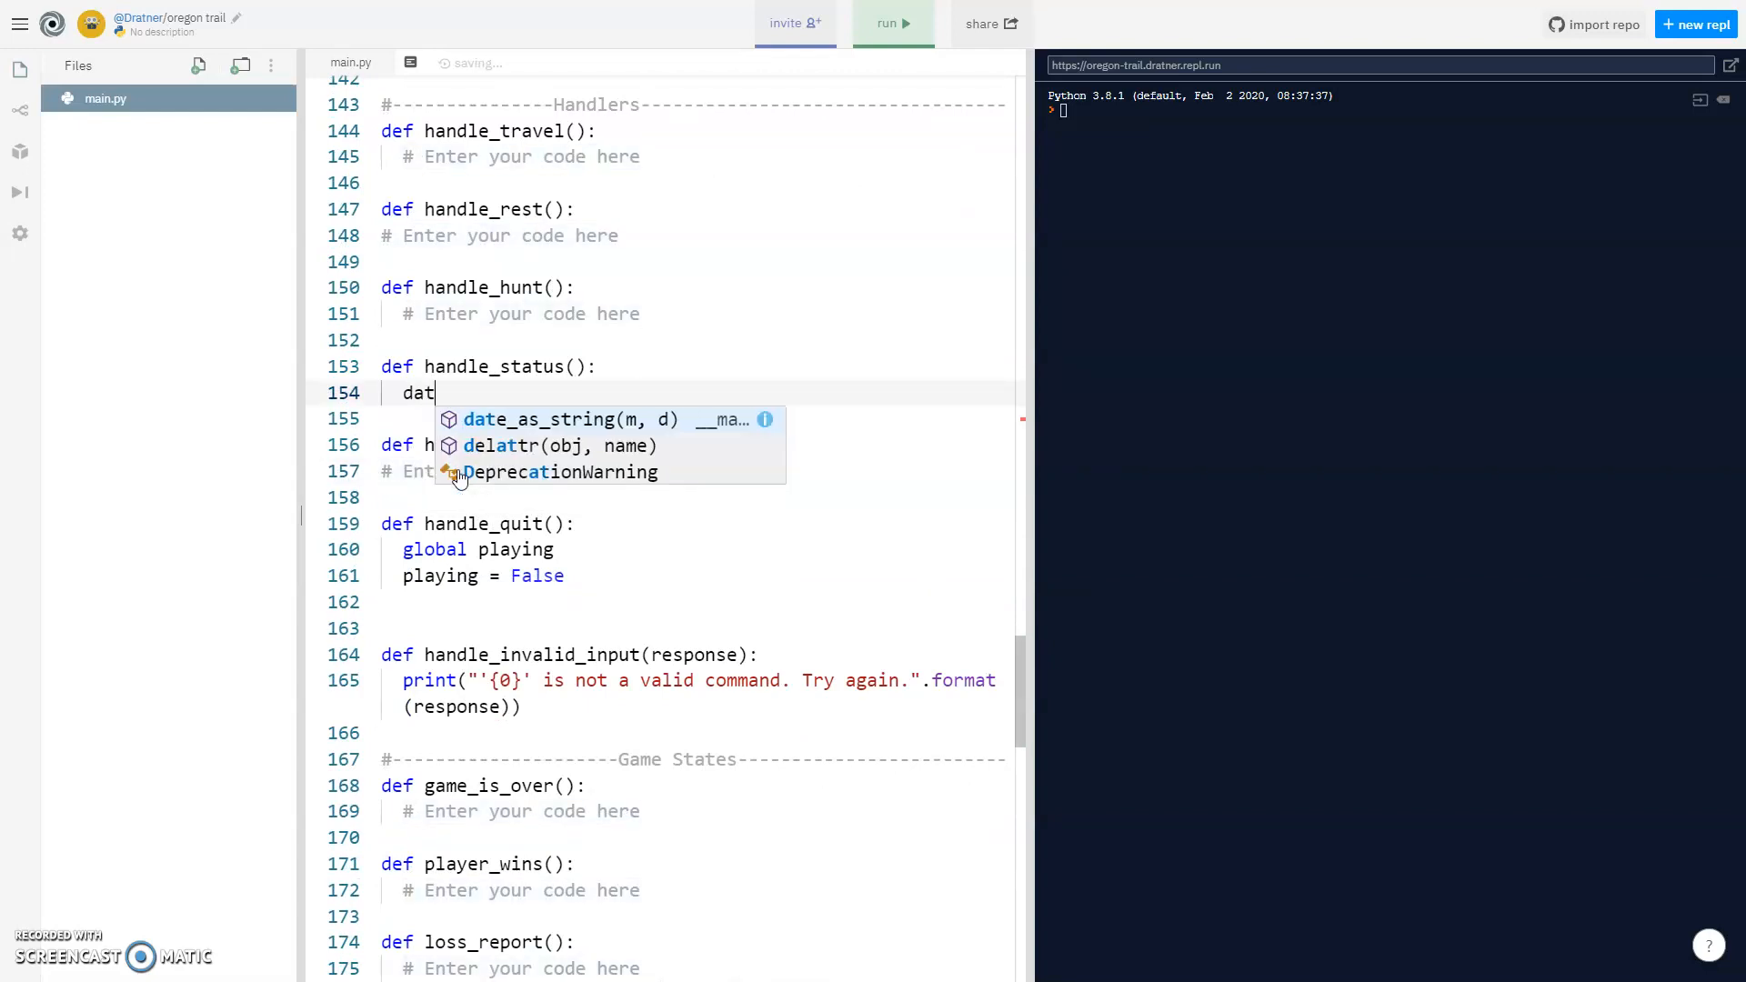
click(569, 420)
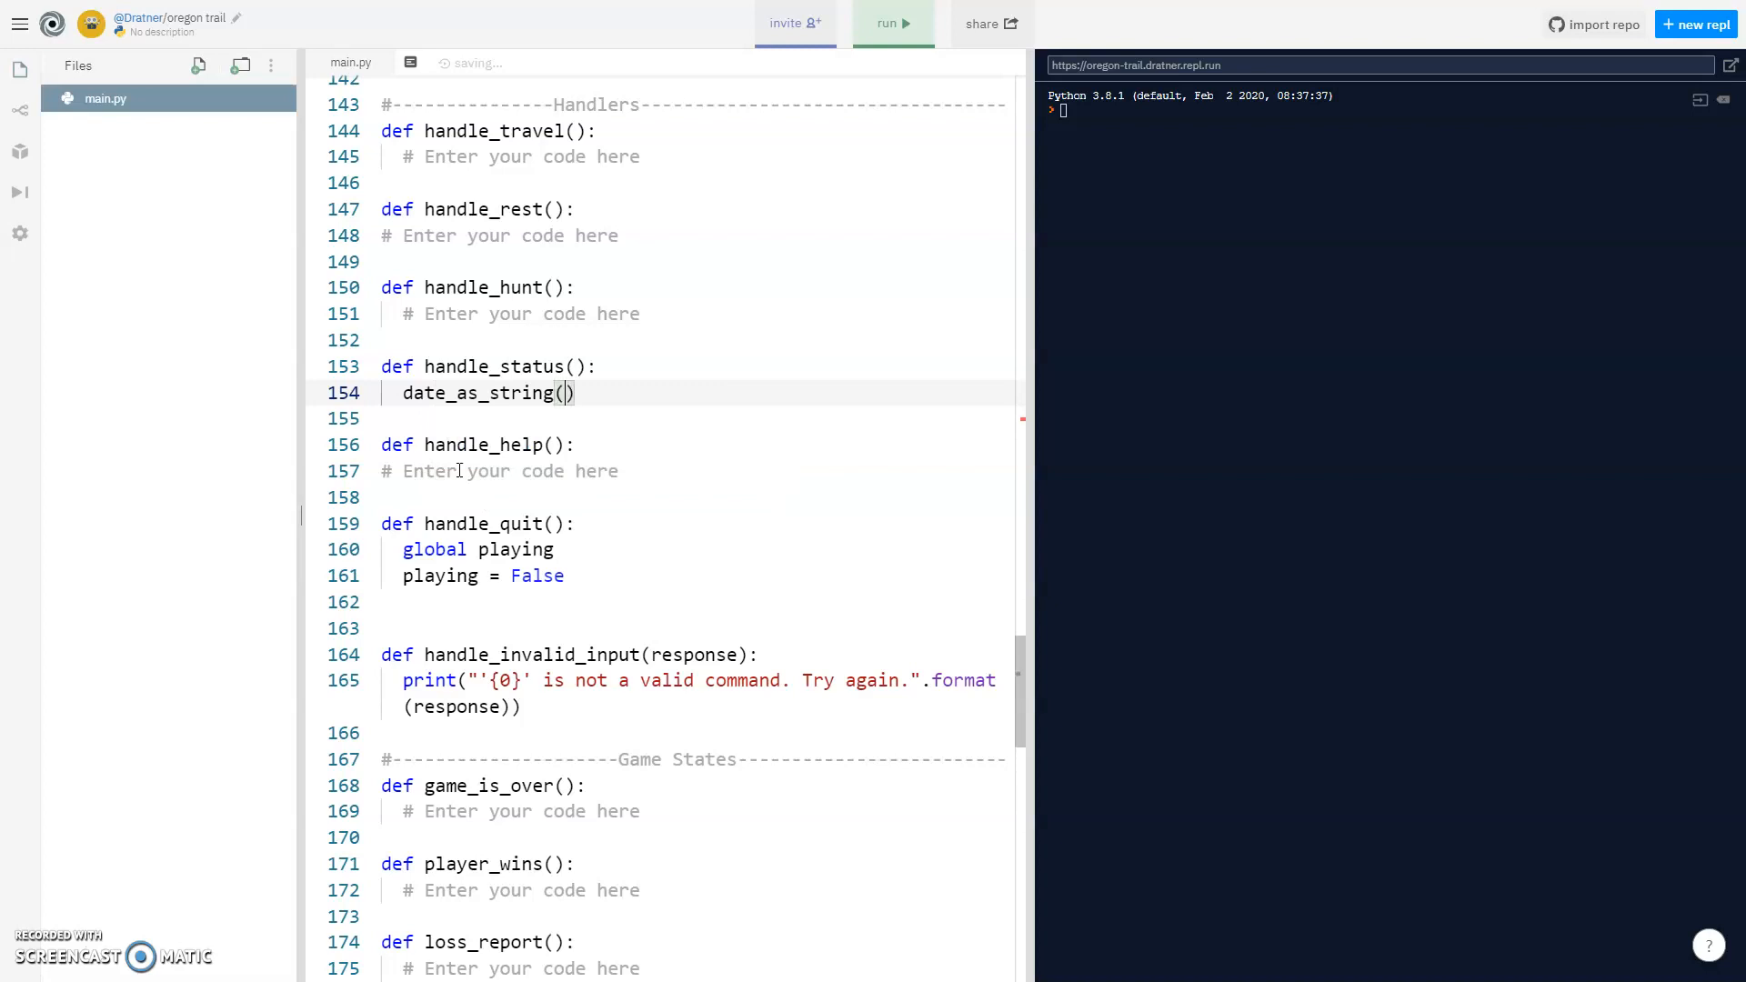
text(mei)
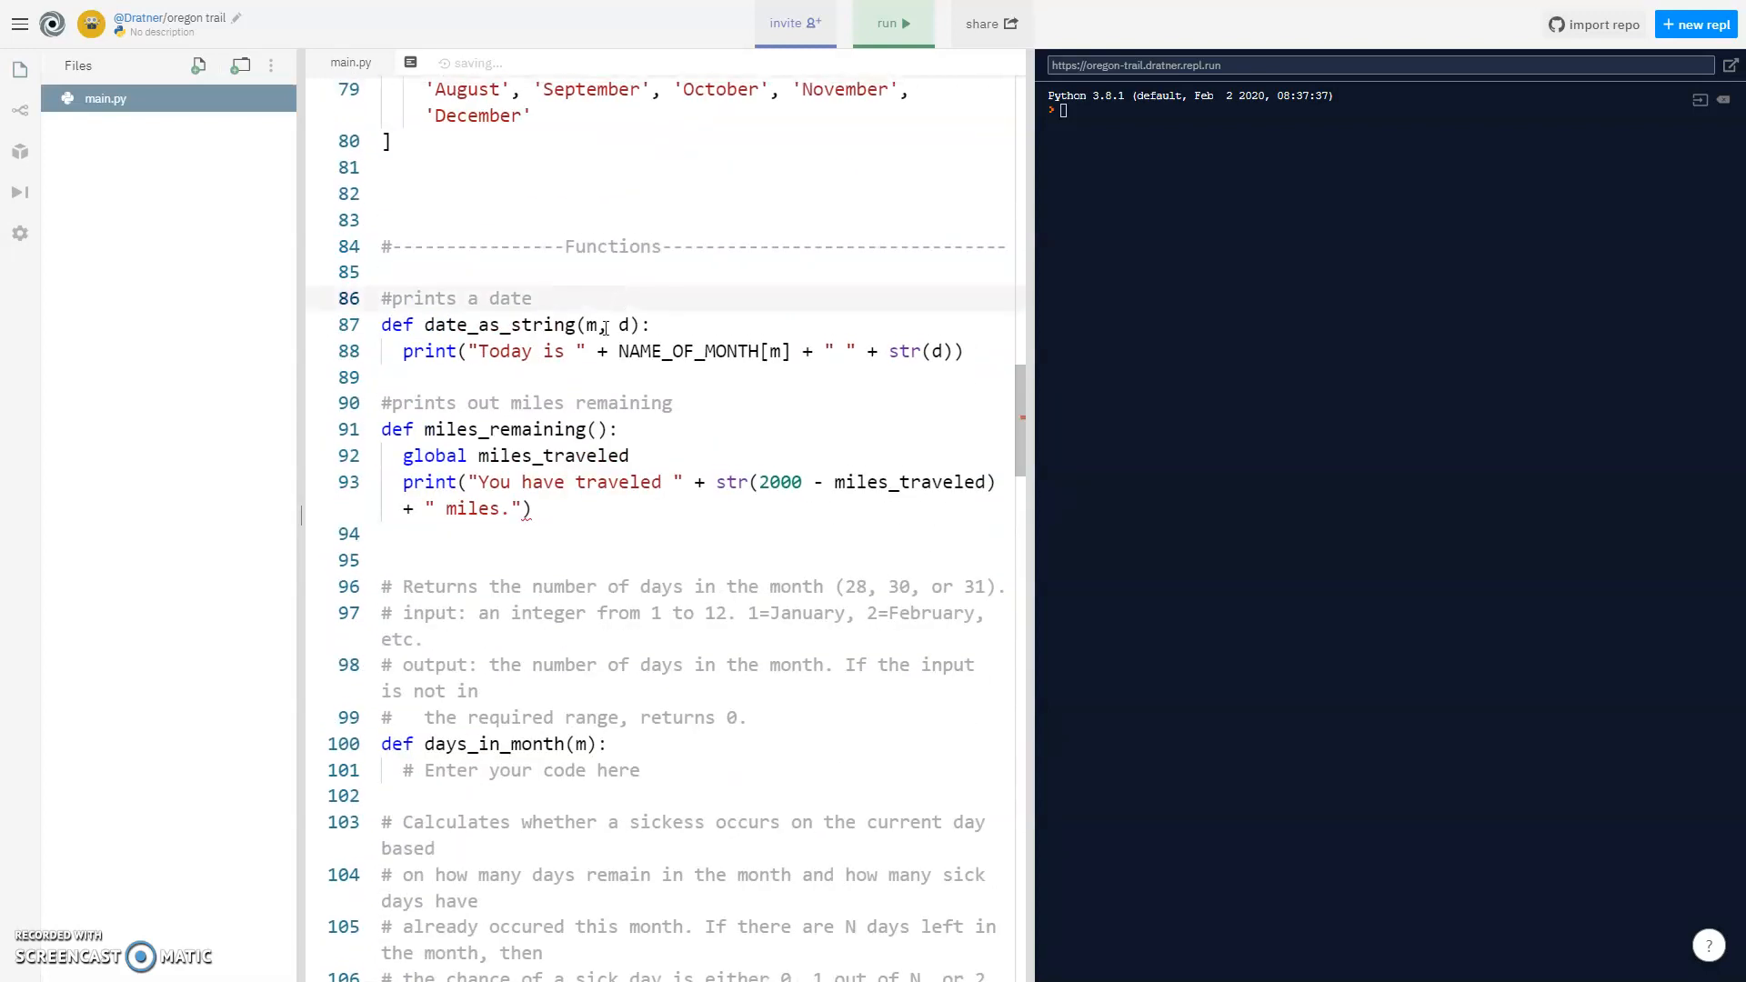
Add a '#return integer ... in month' comment and an 'if m in MONTHS...' condition in days_in_month.
scroll(down, 3)
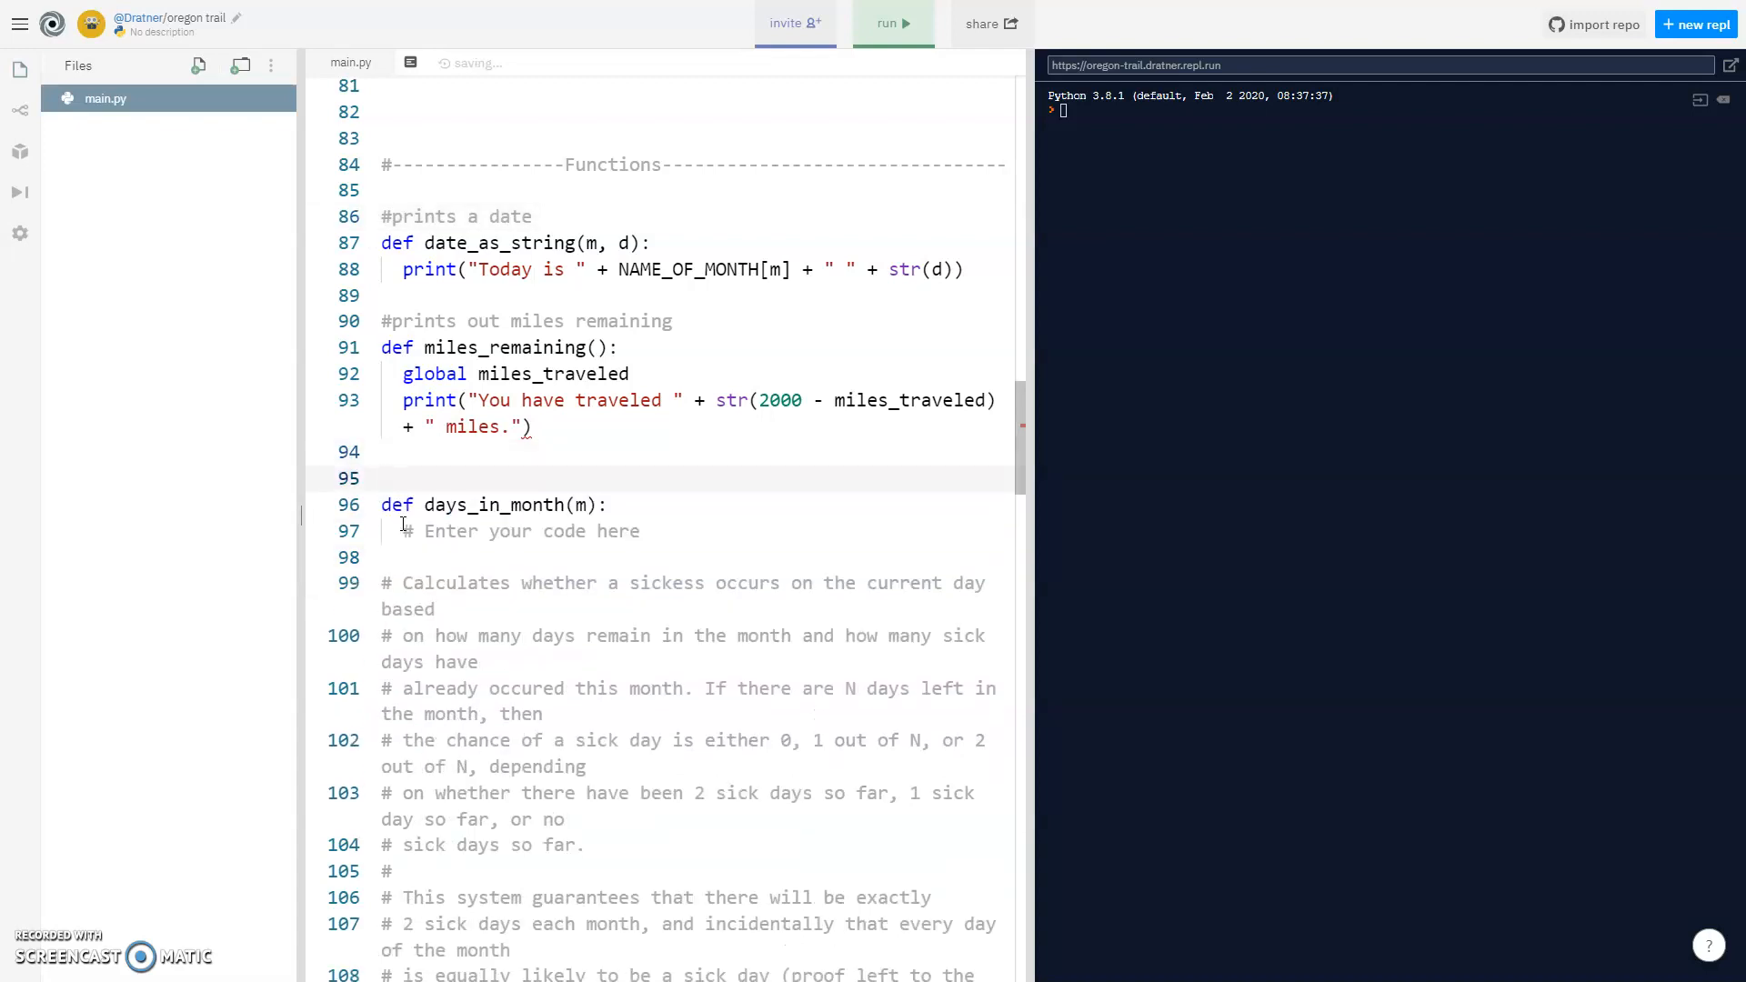
text(#return integer of days)
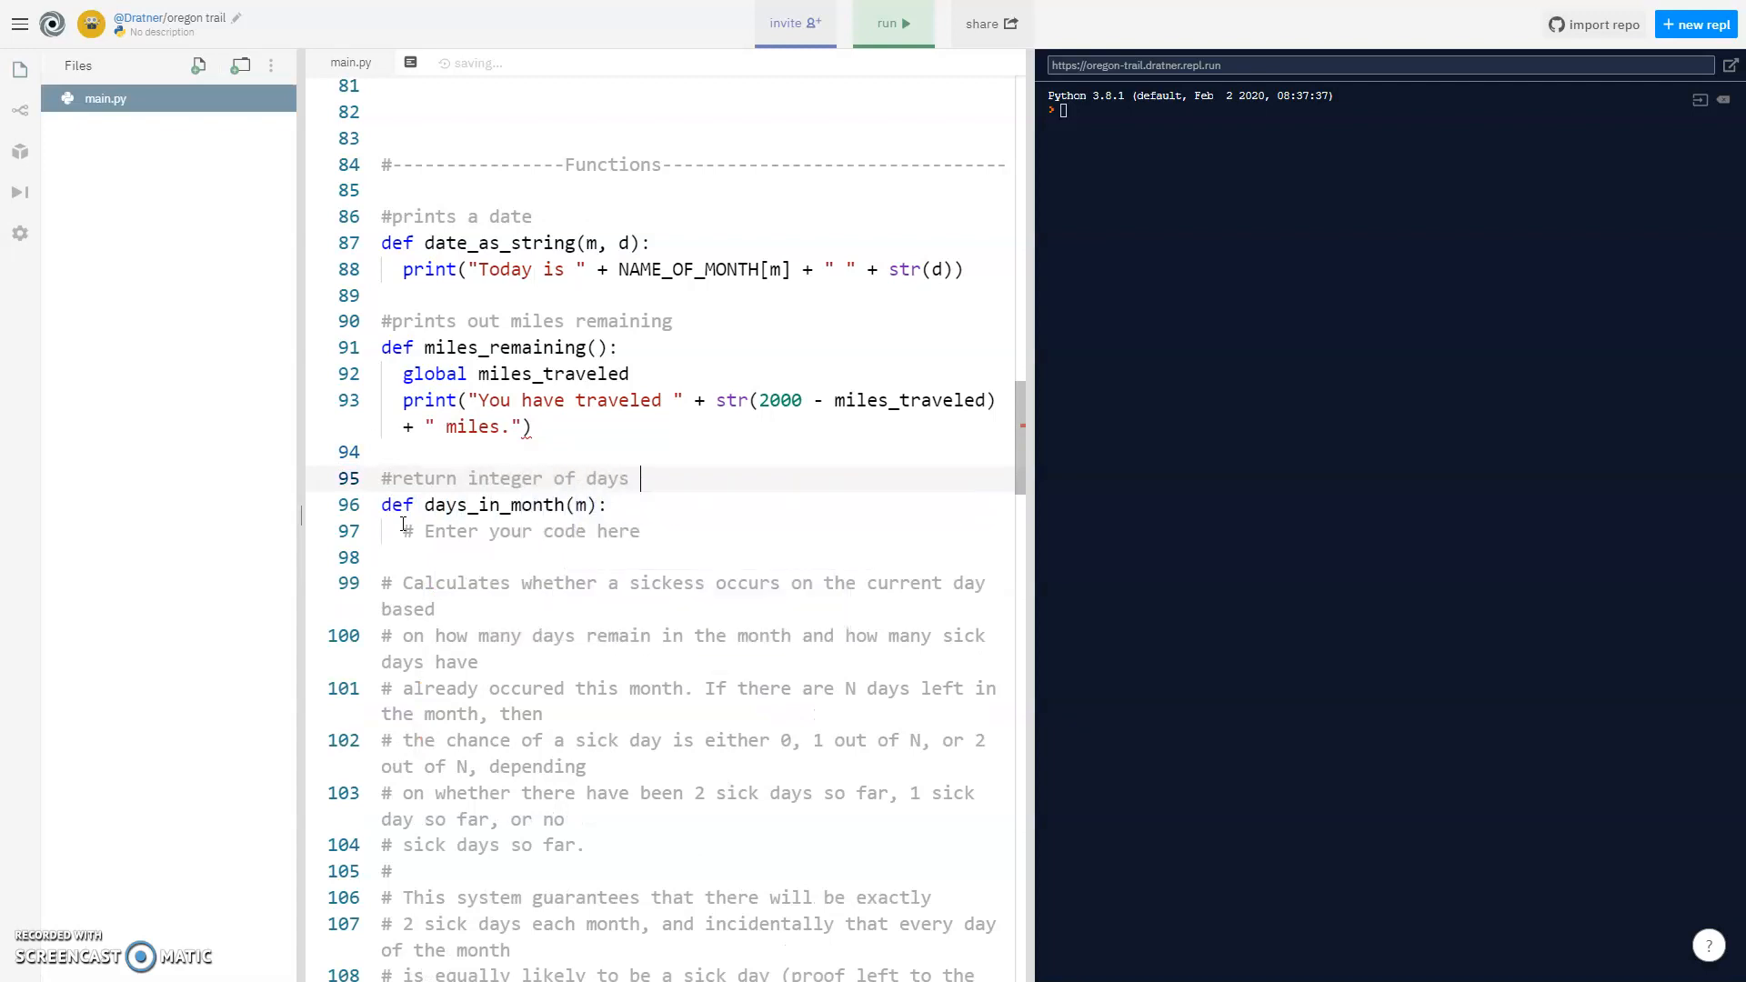
text(in month)
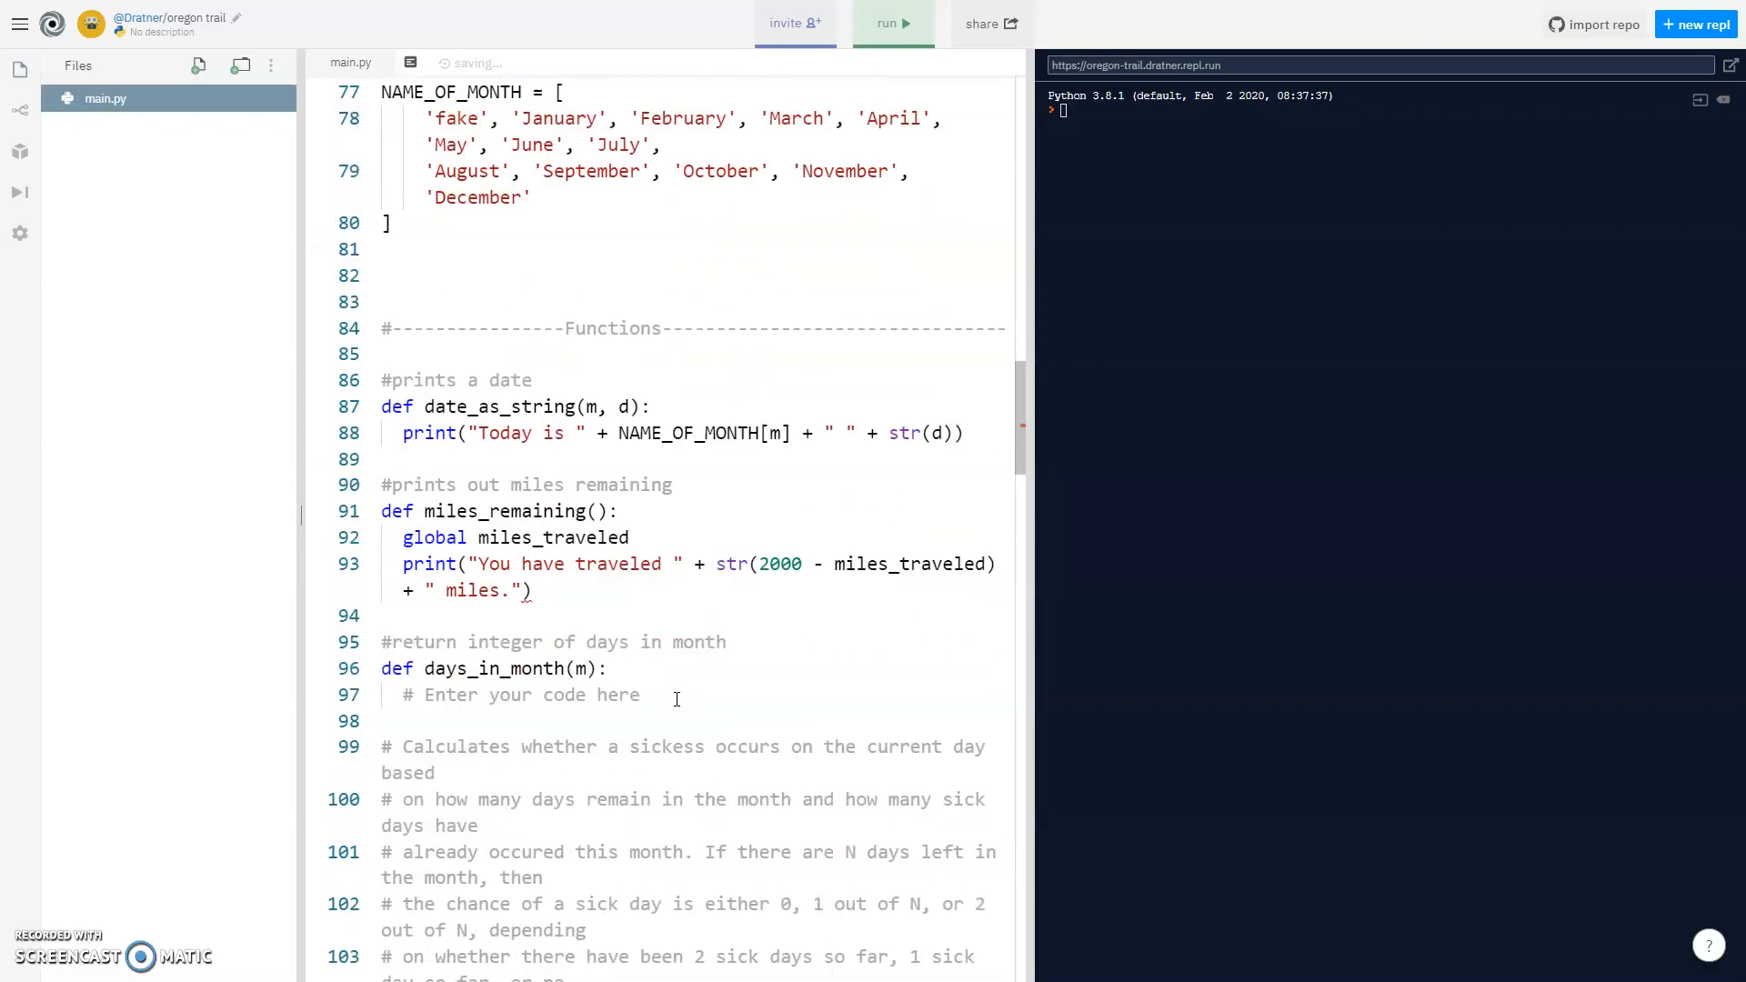
text(i)
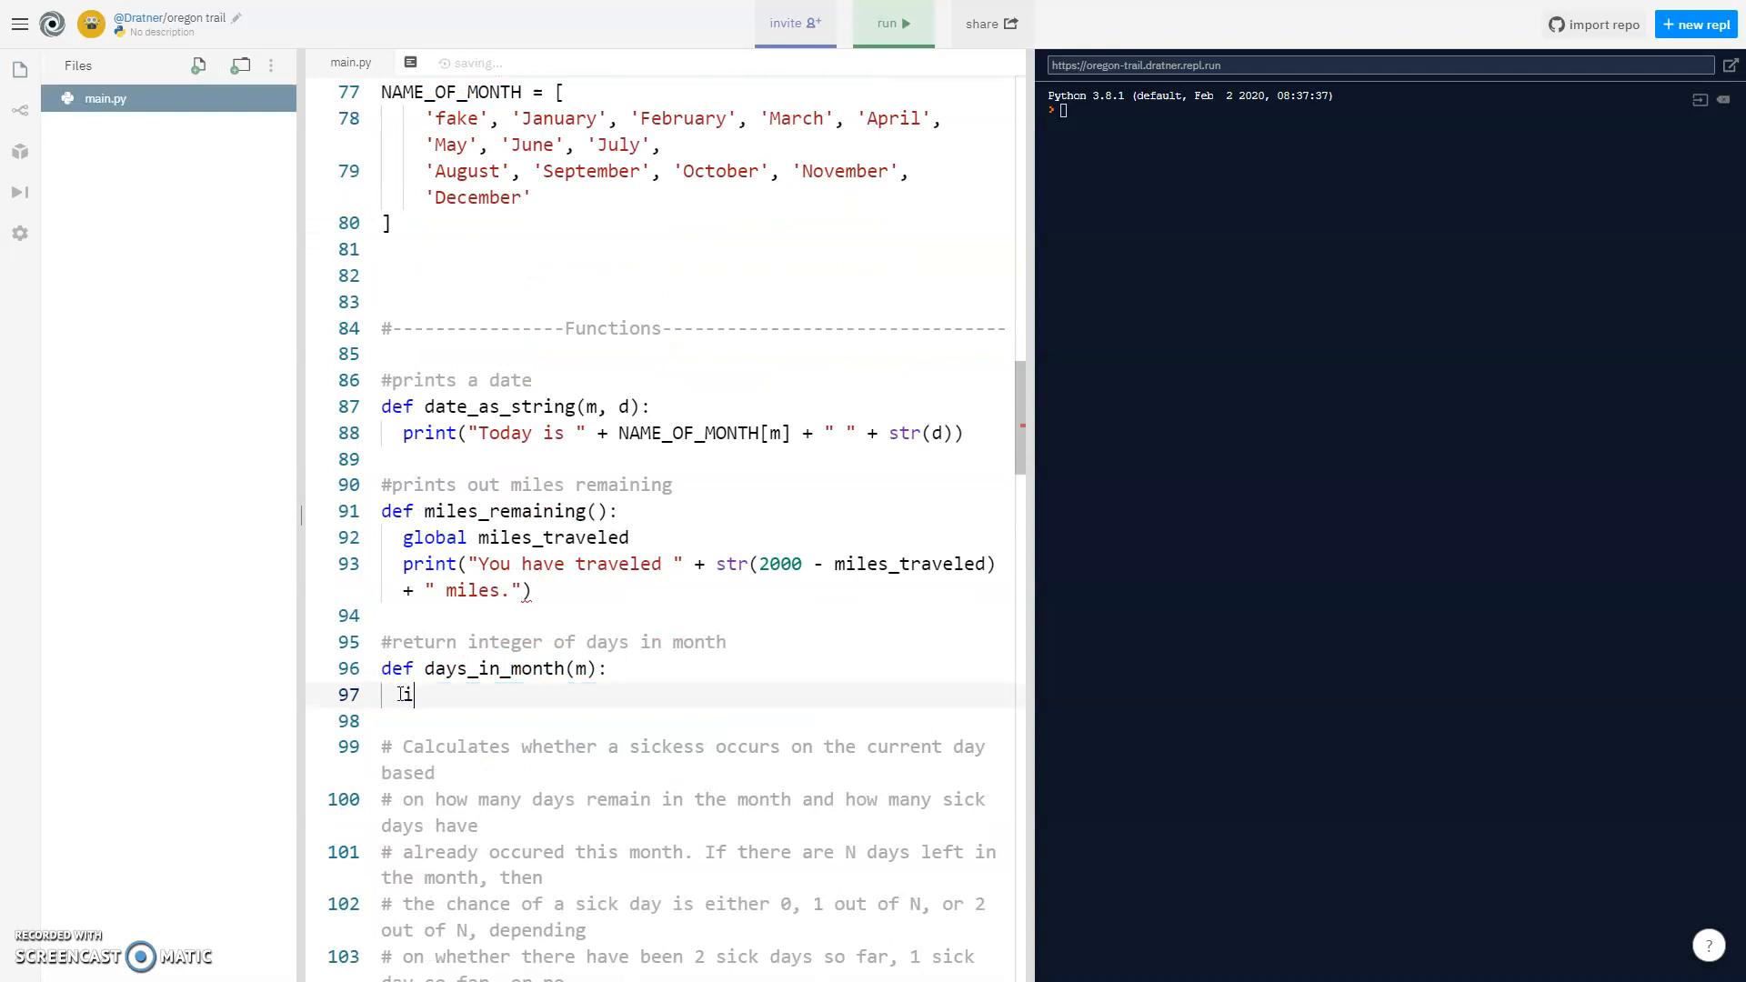
text(f m in)
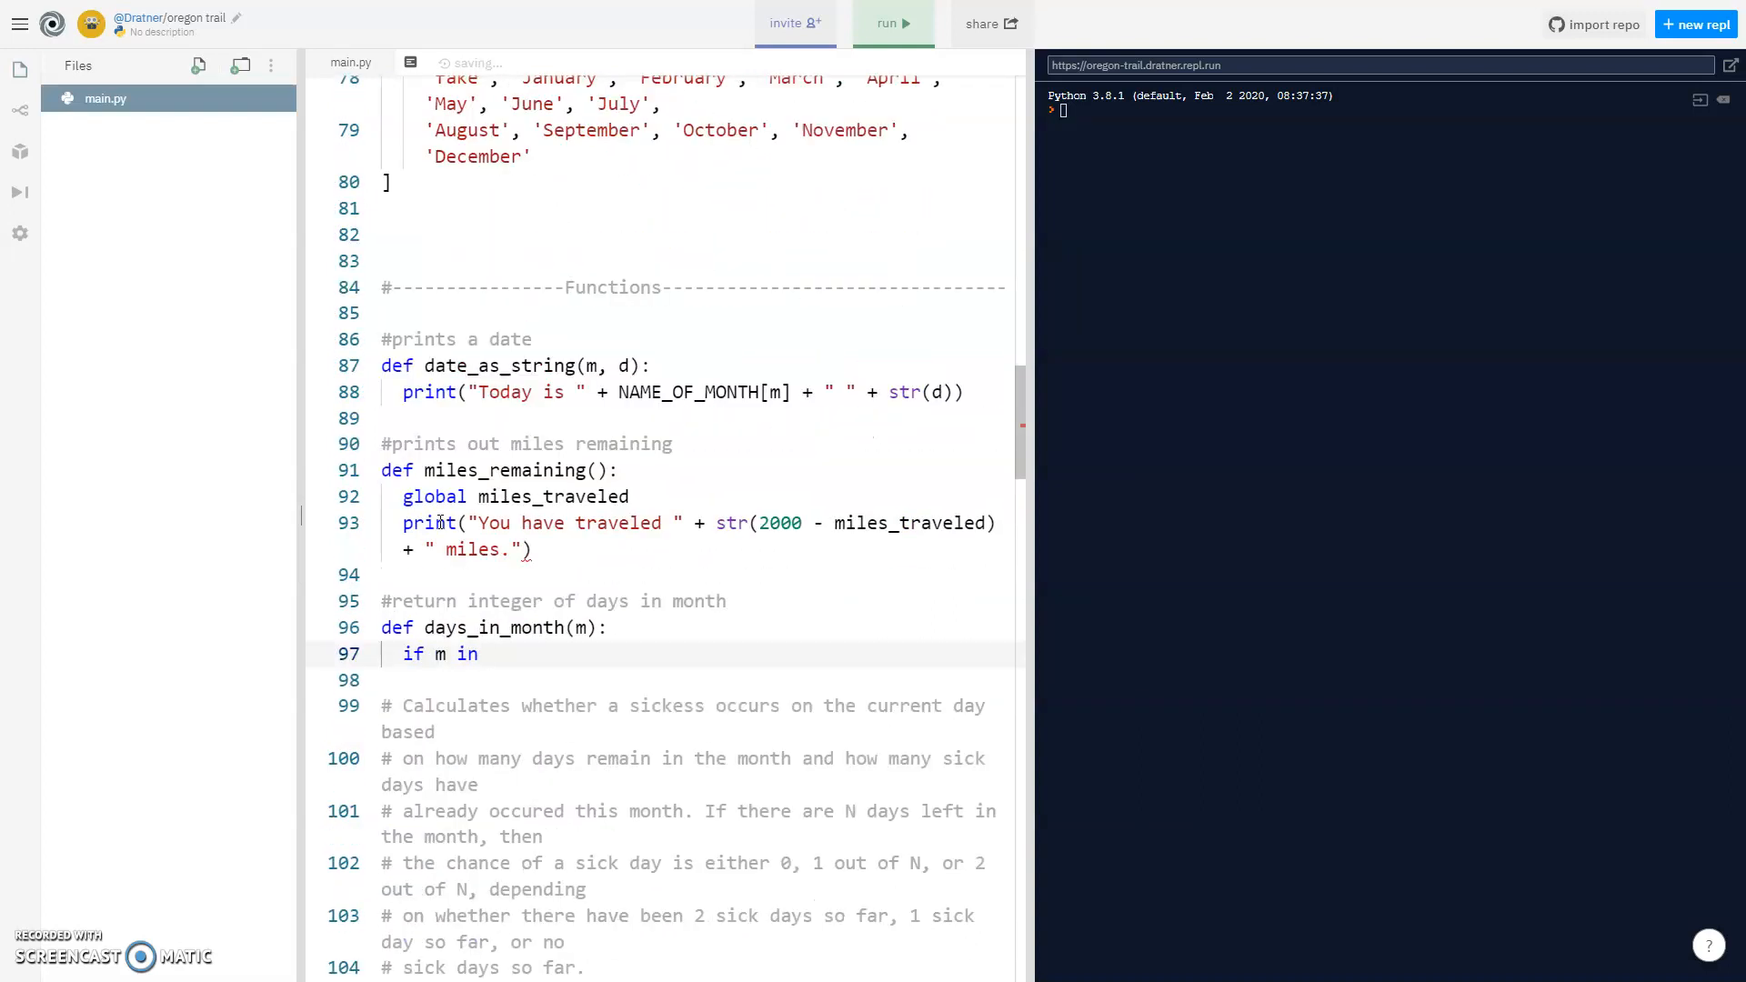
text(Mon)
text(return 31)
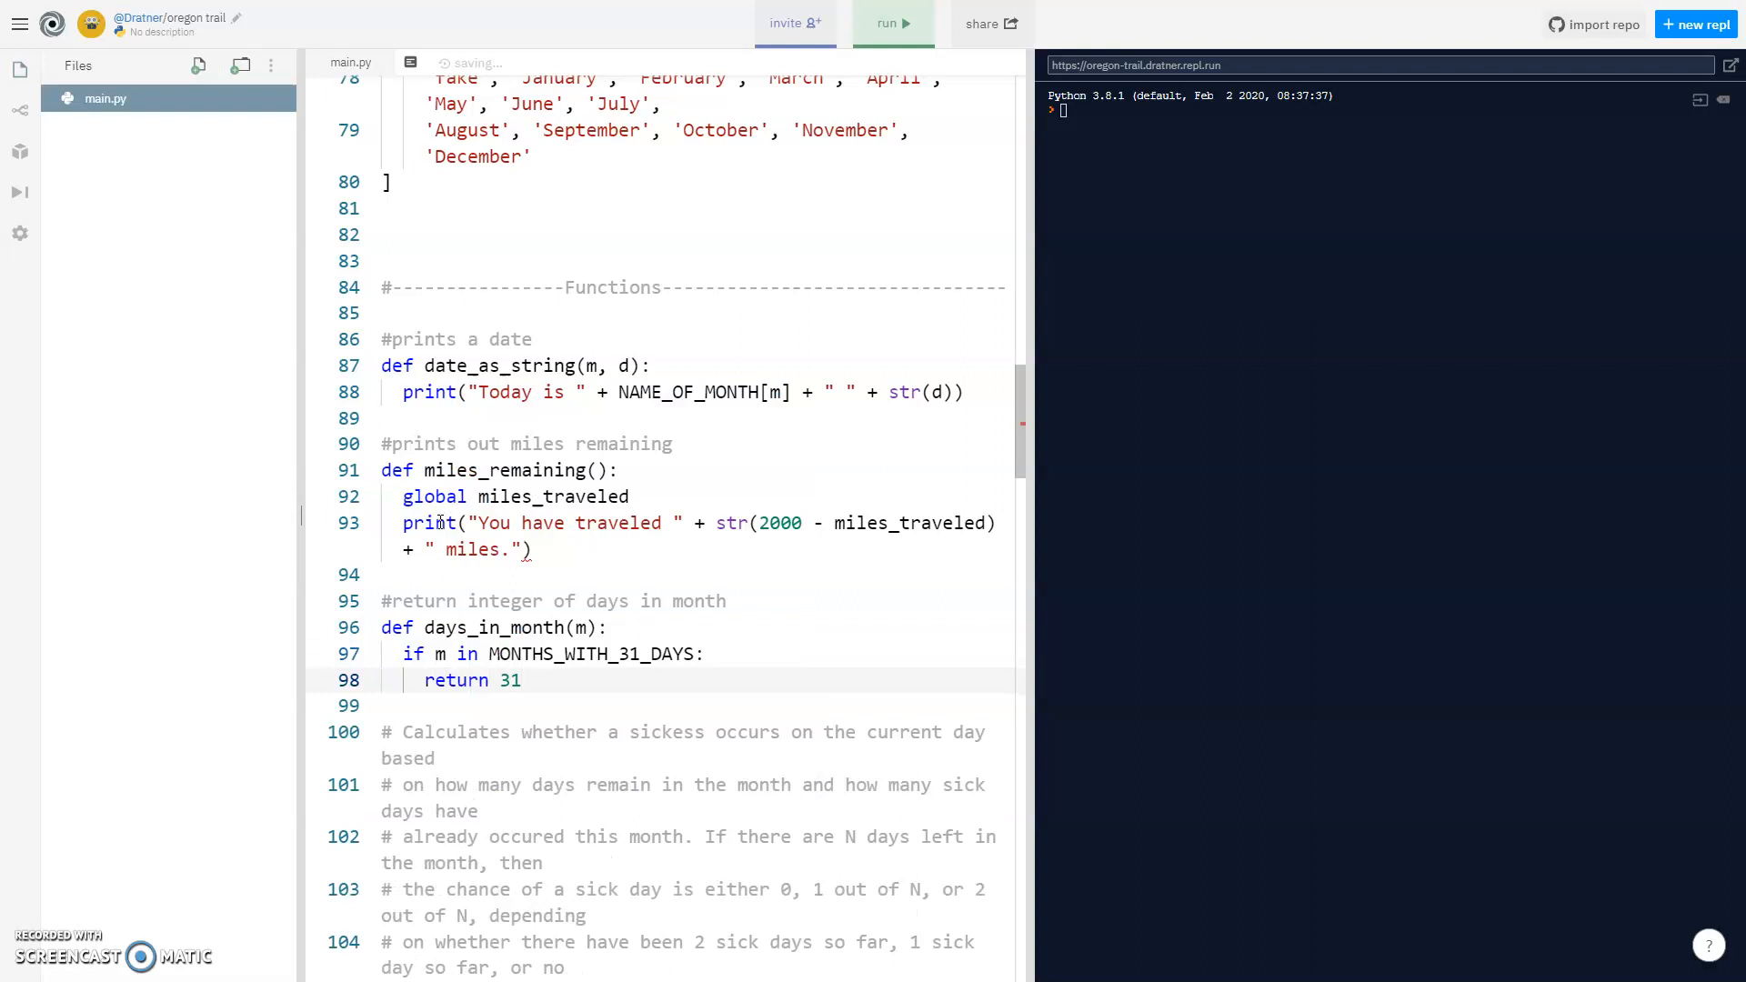
drag(413, 653, 520, 680)
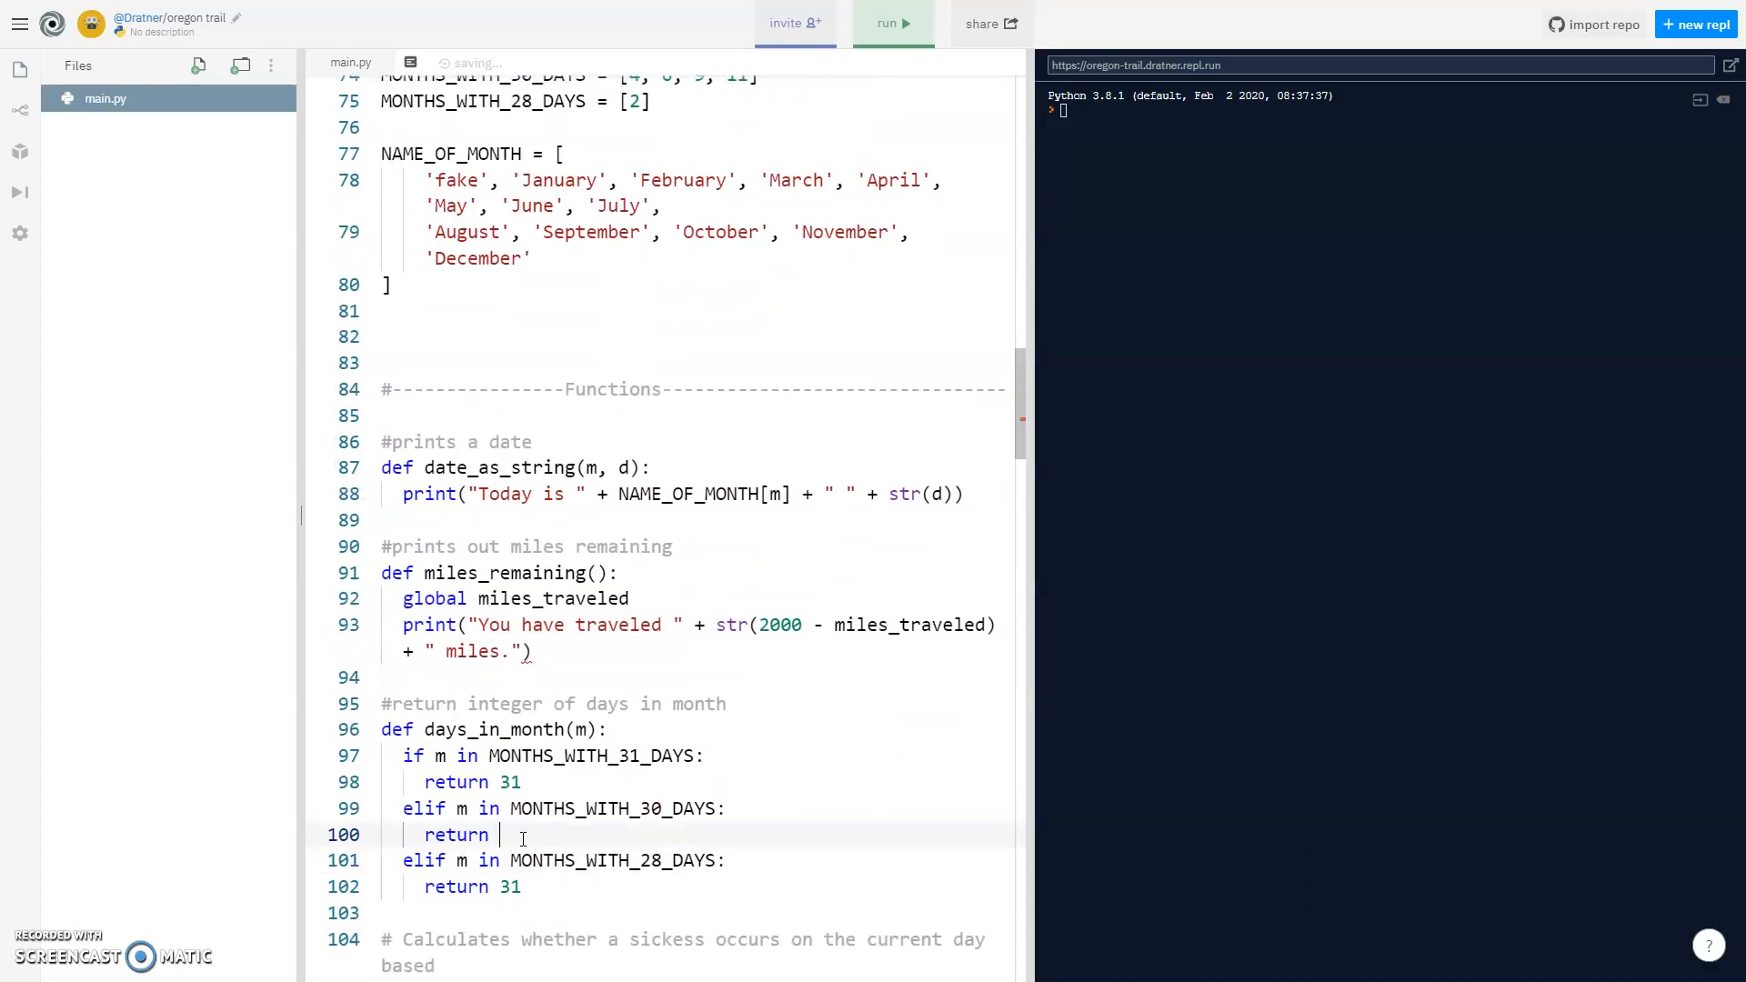
Return 30 for that month group and print 'Wrong number' in the else branch.
text(30)
text(else:)
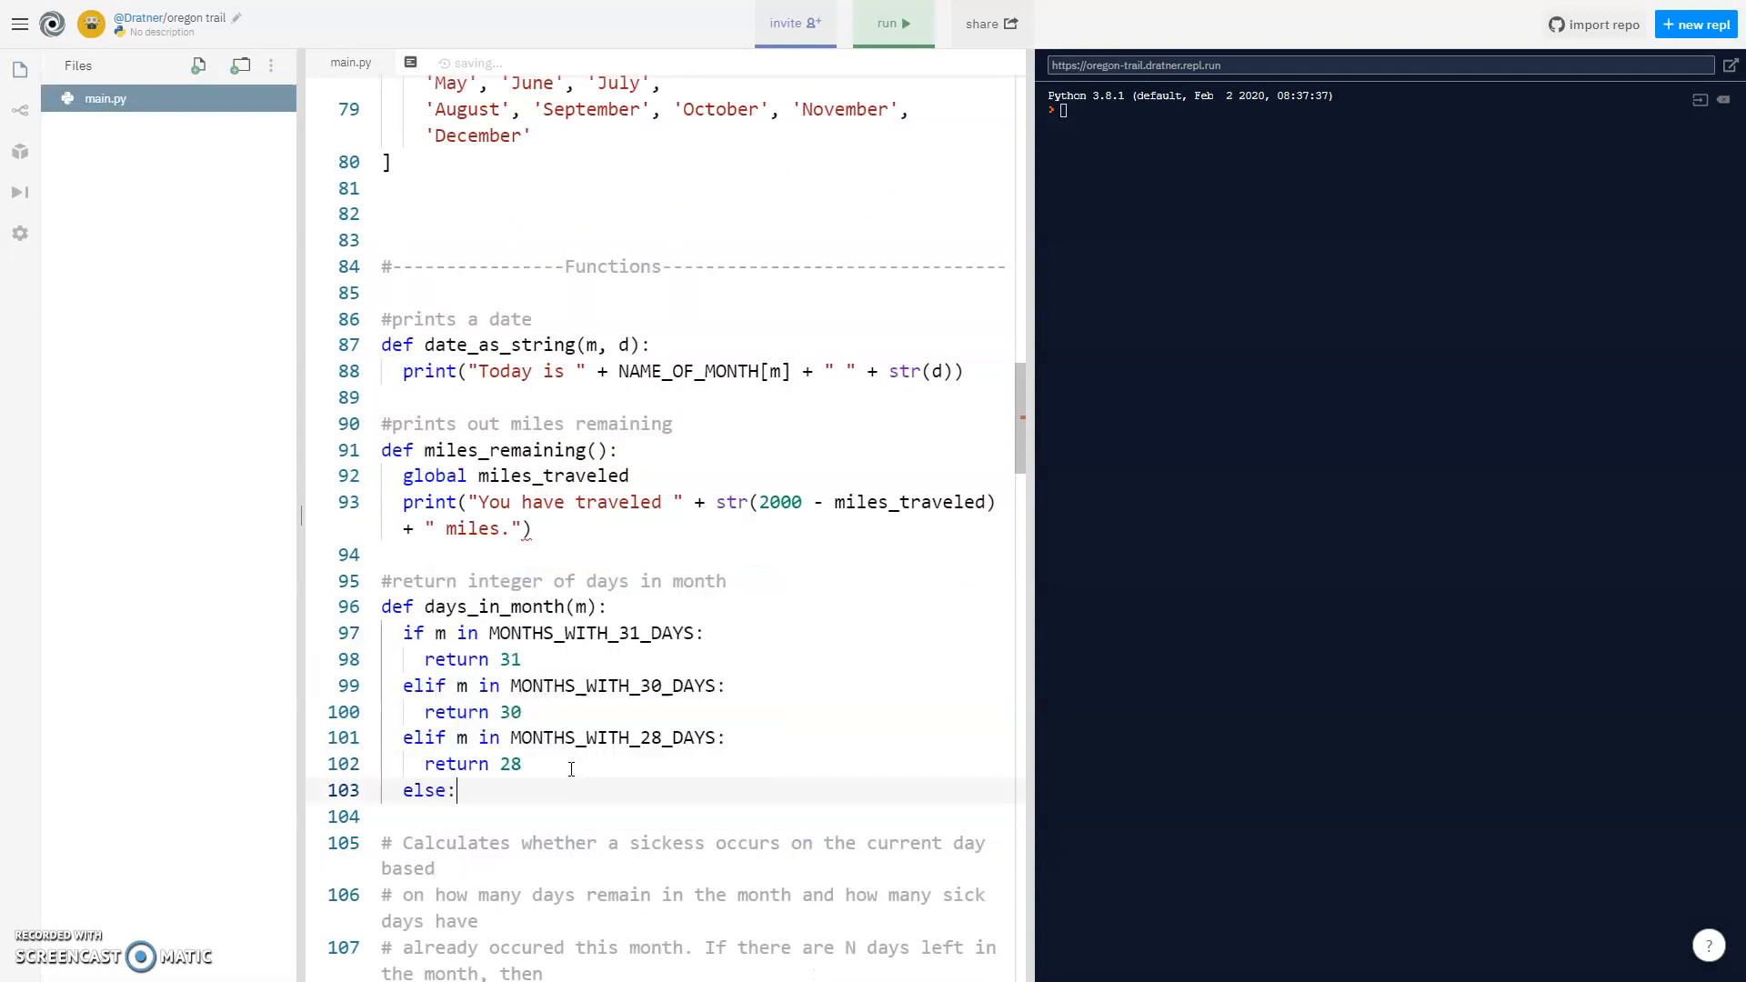
key(enter)
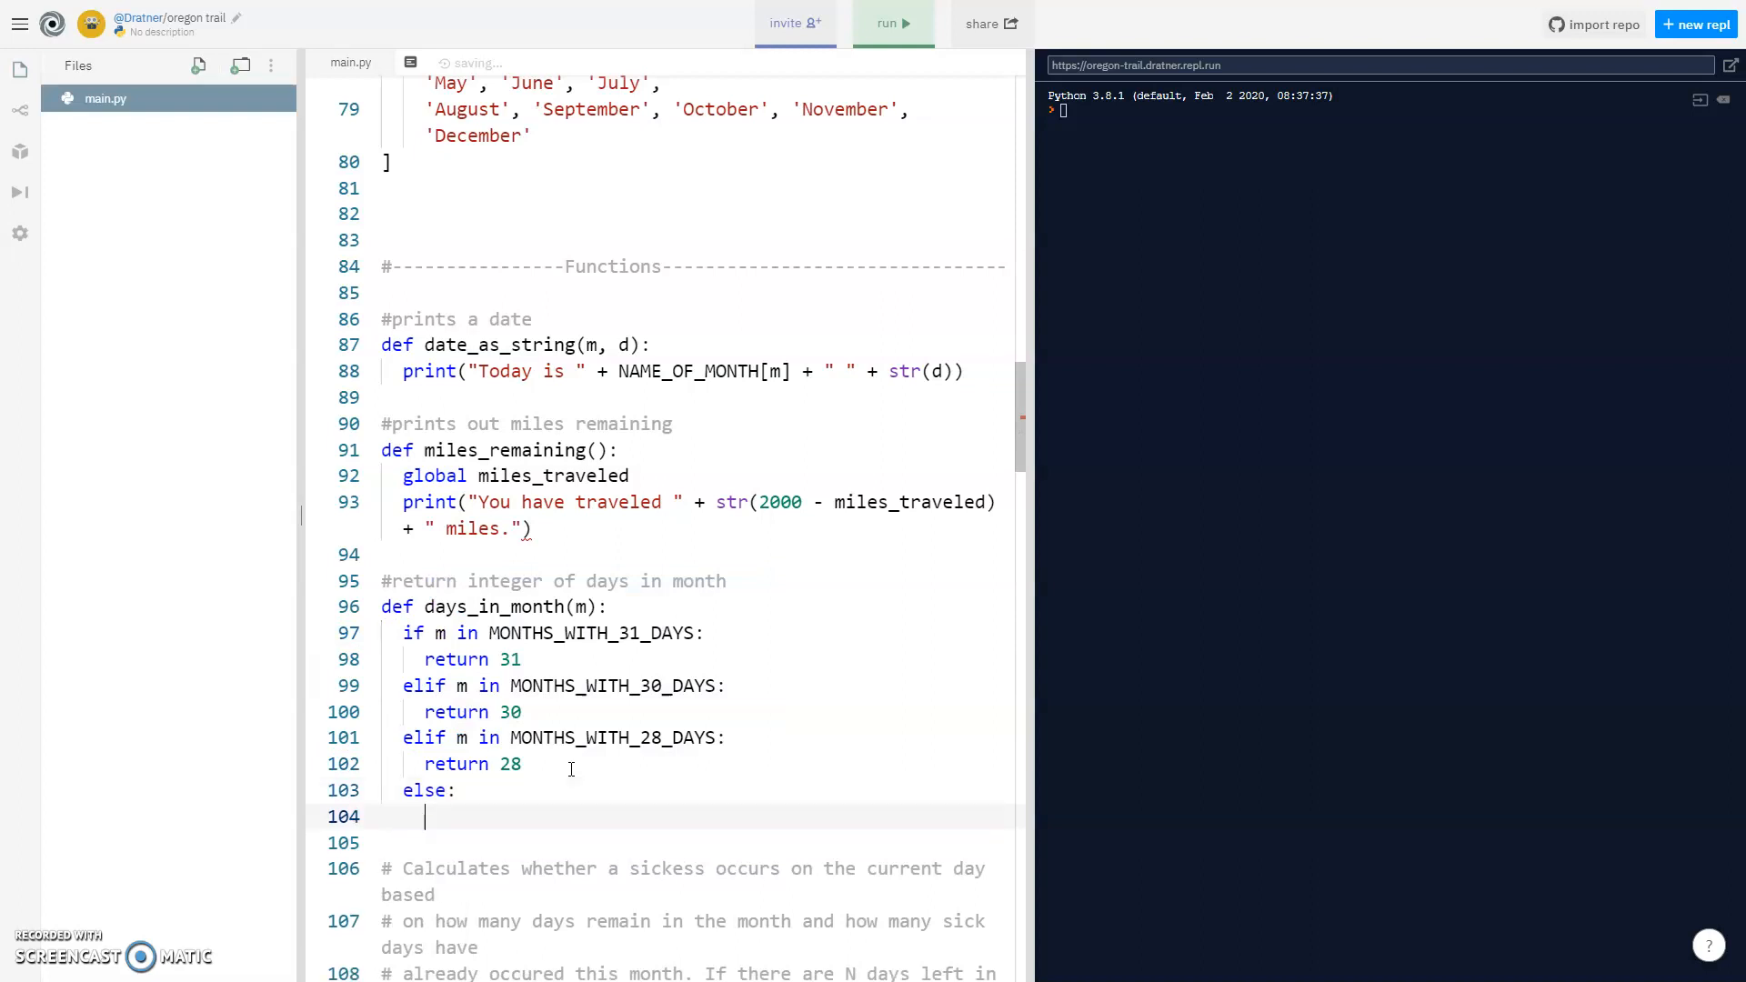
text(print*)
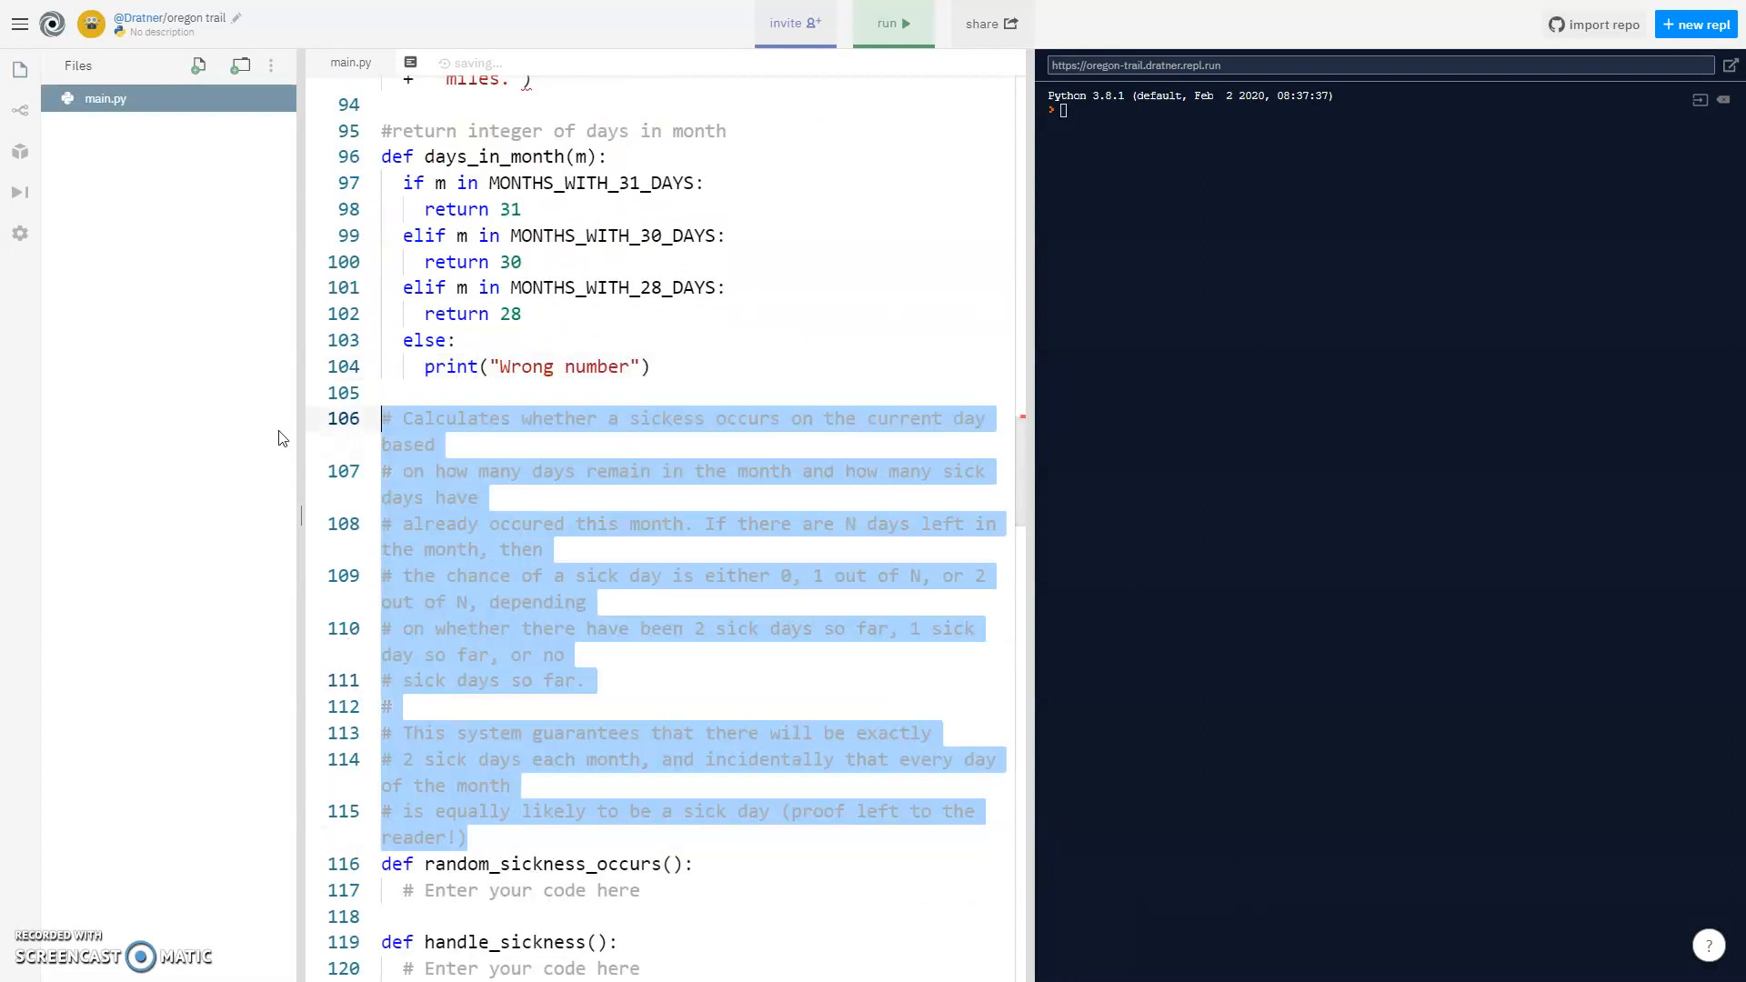
Select the '# Enter your code here' placeholder in handle_travel to overwrite it.
scroll(down, 3)
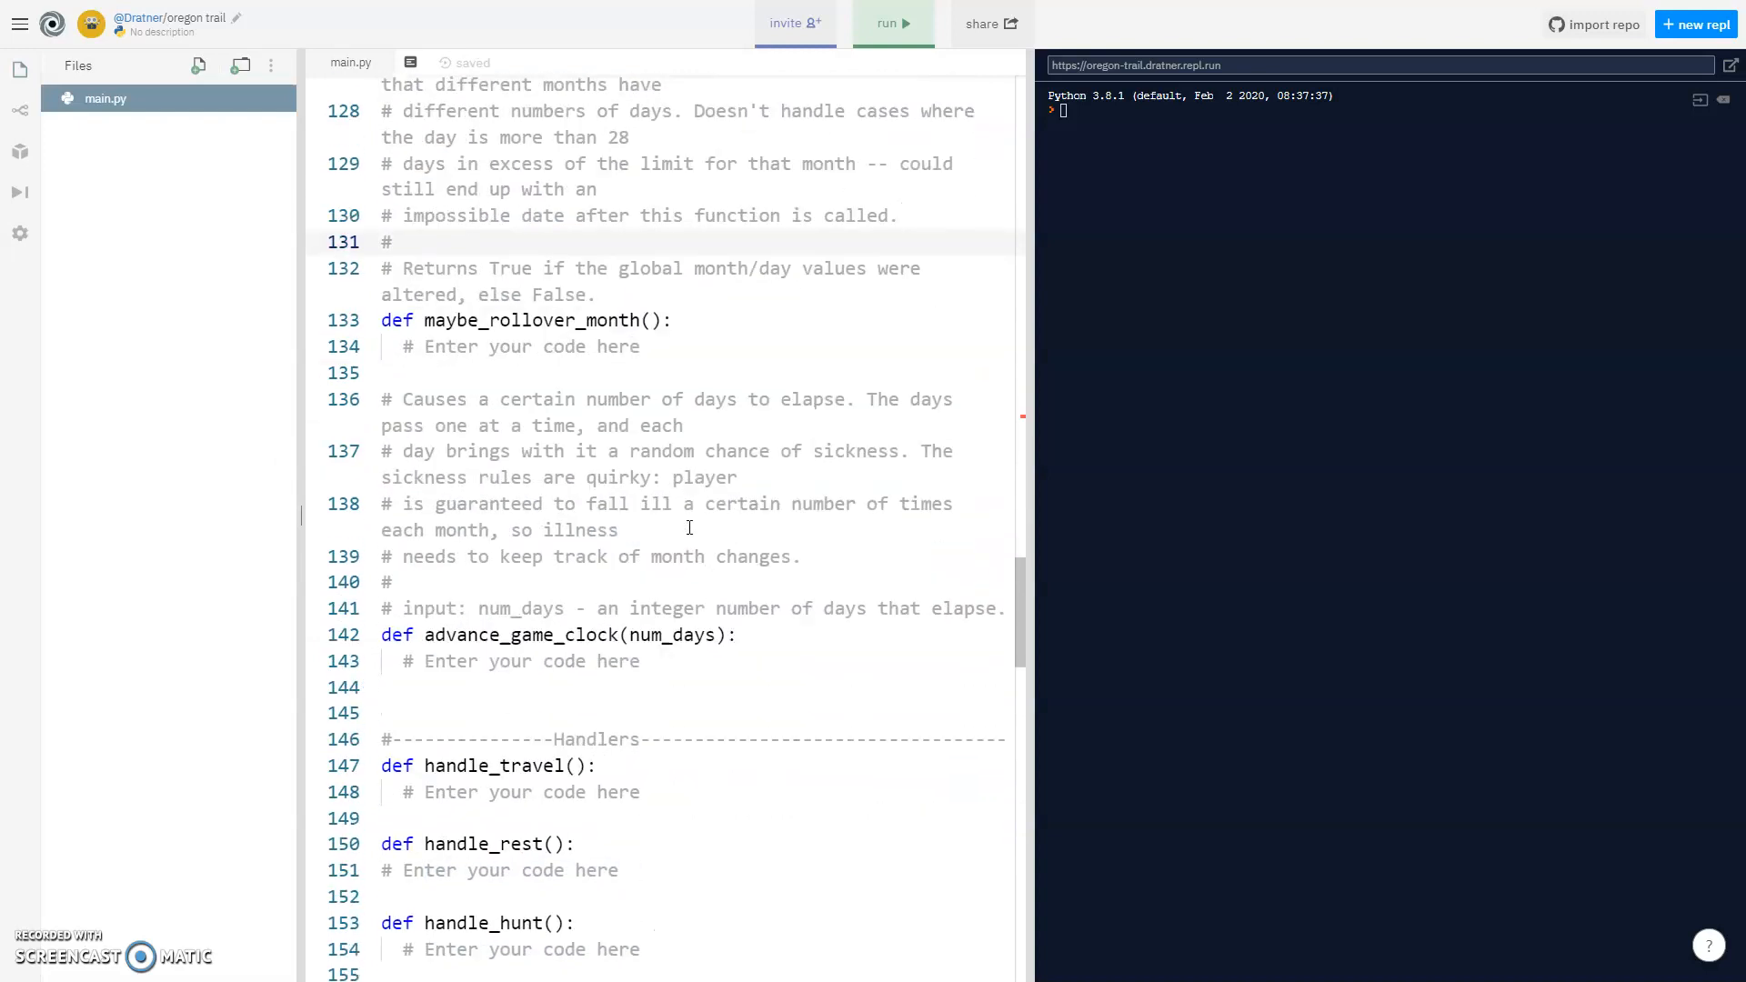
scroll(down, 3)
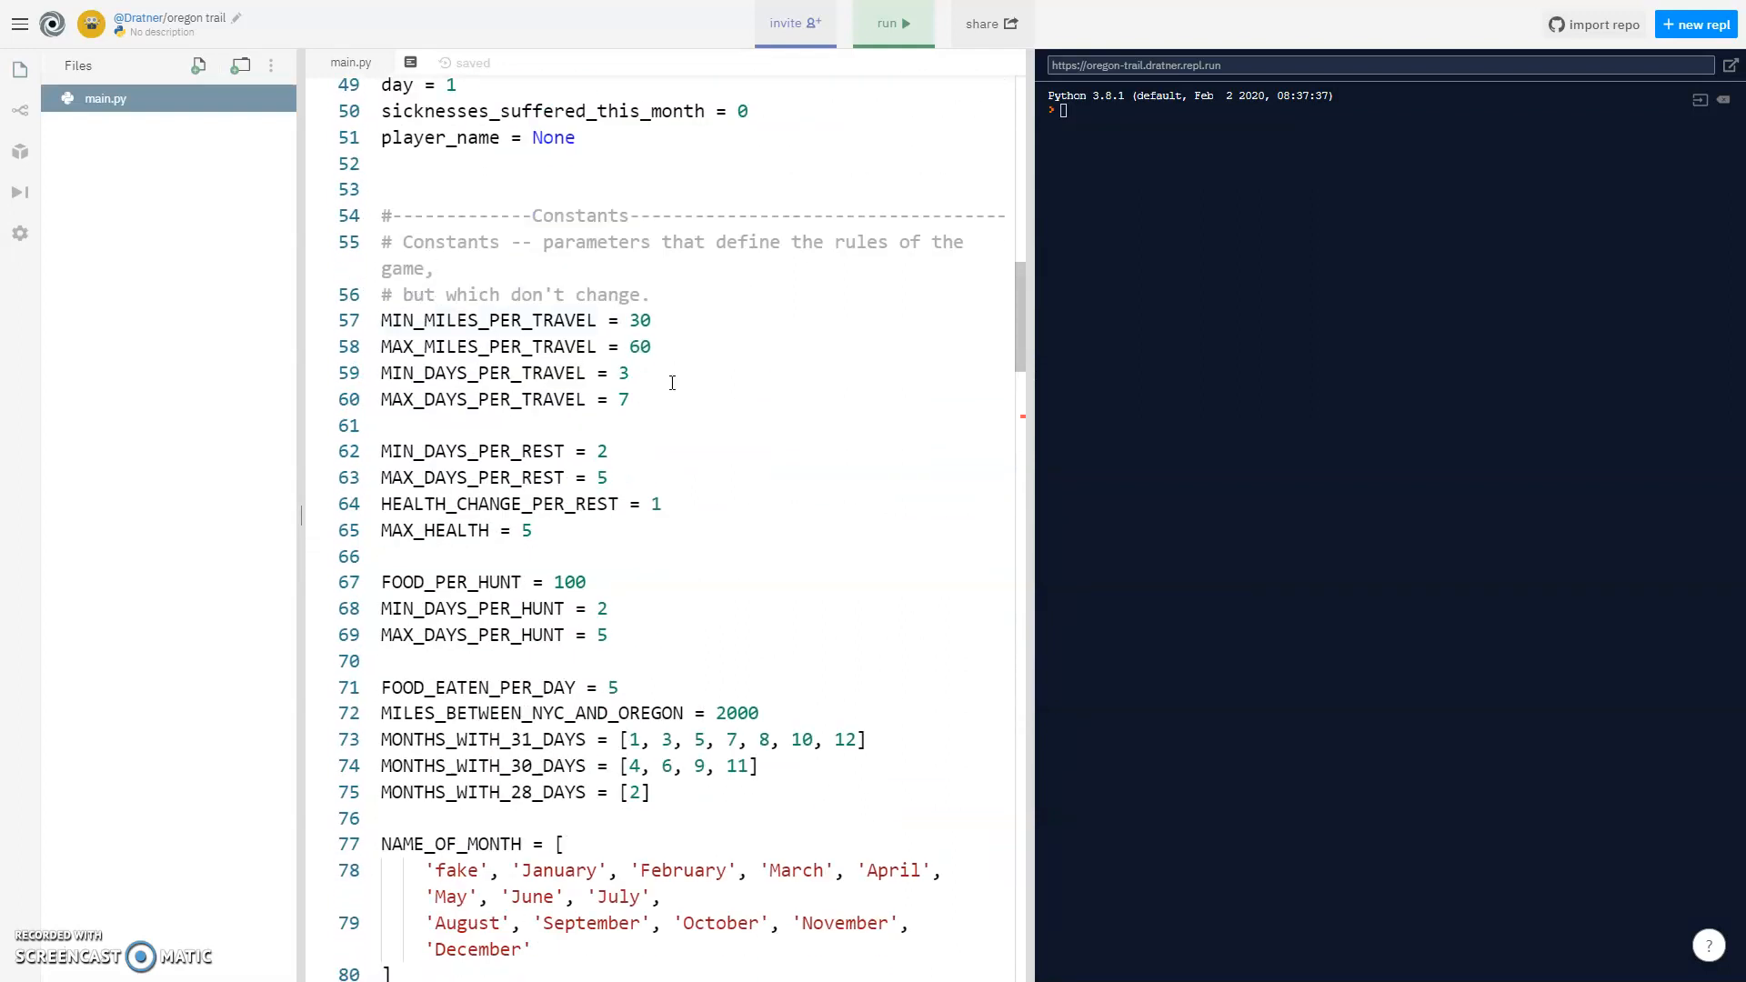
scroll(down, 3)
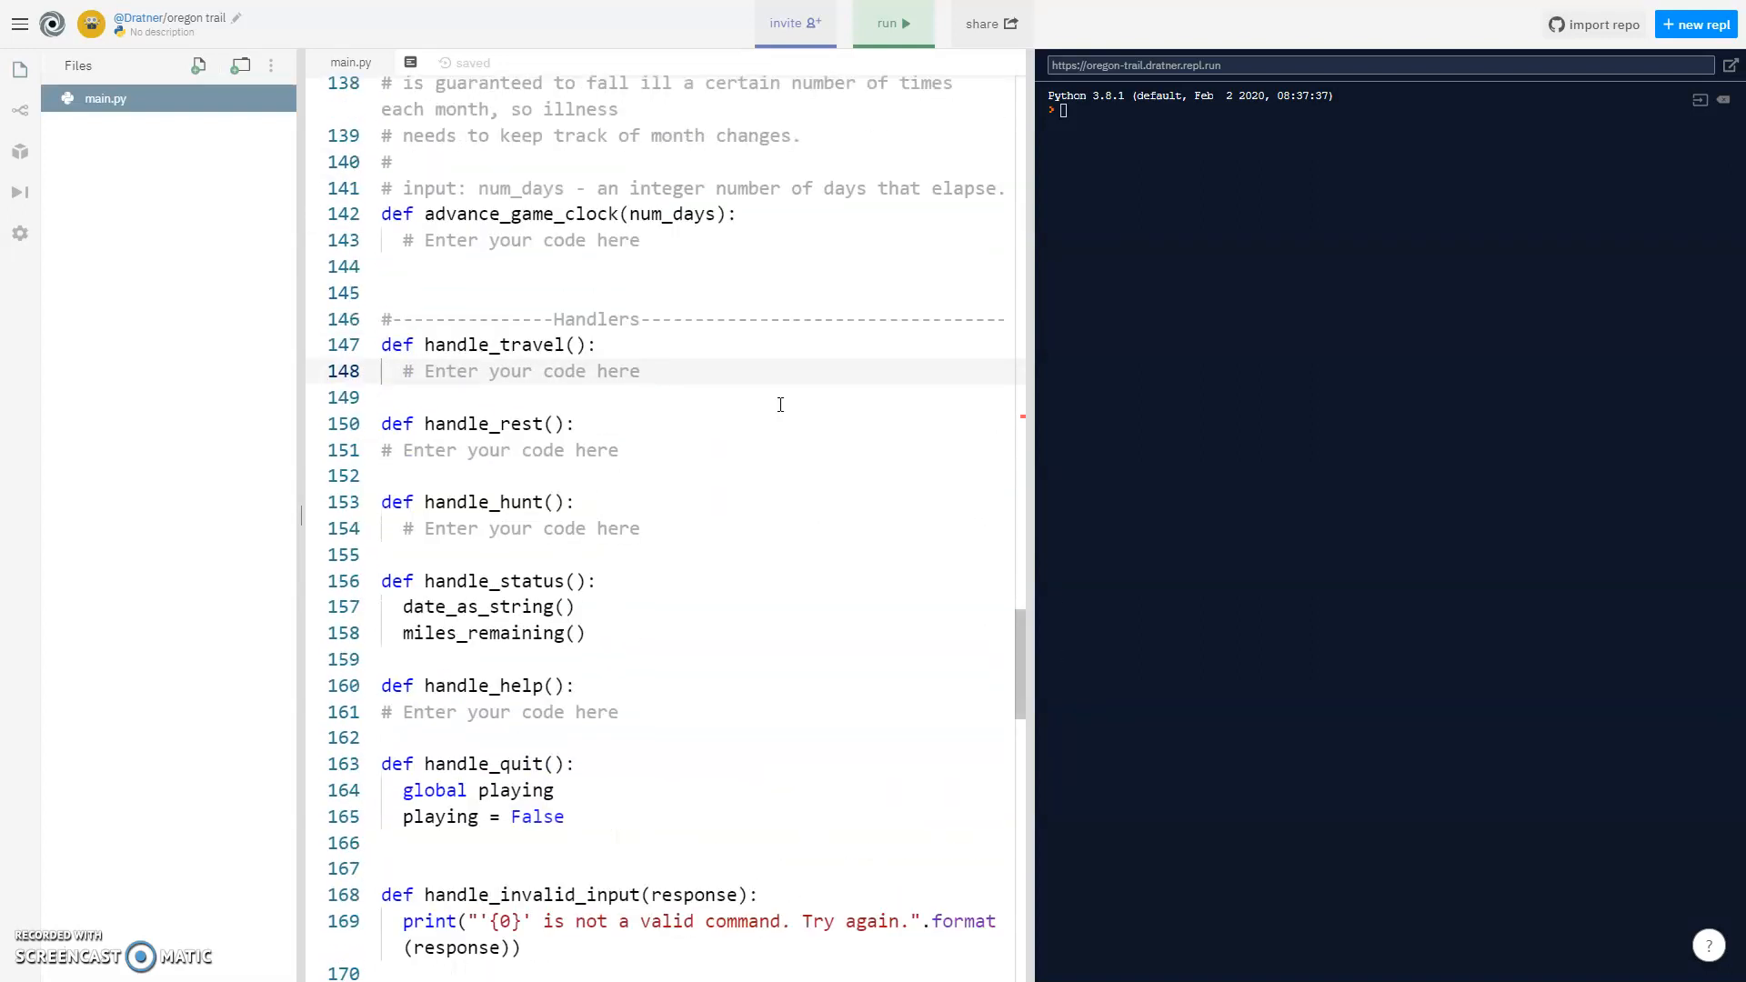
double_click(530, 371)
text(dus)
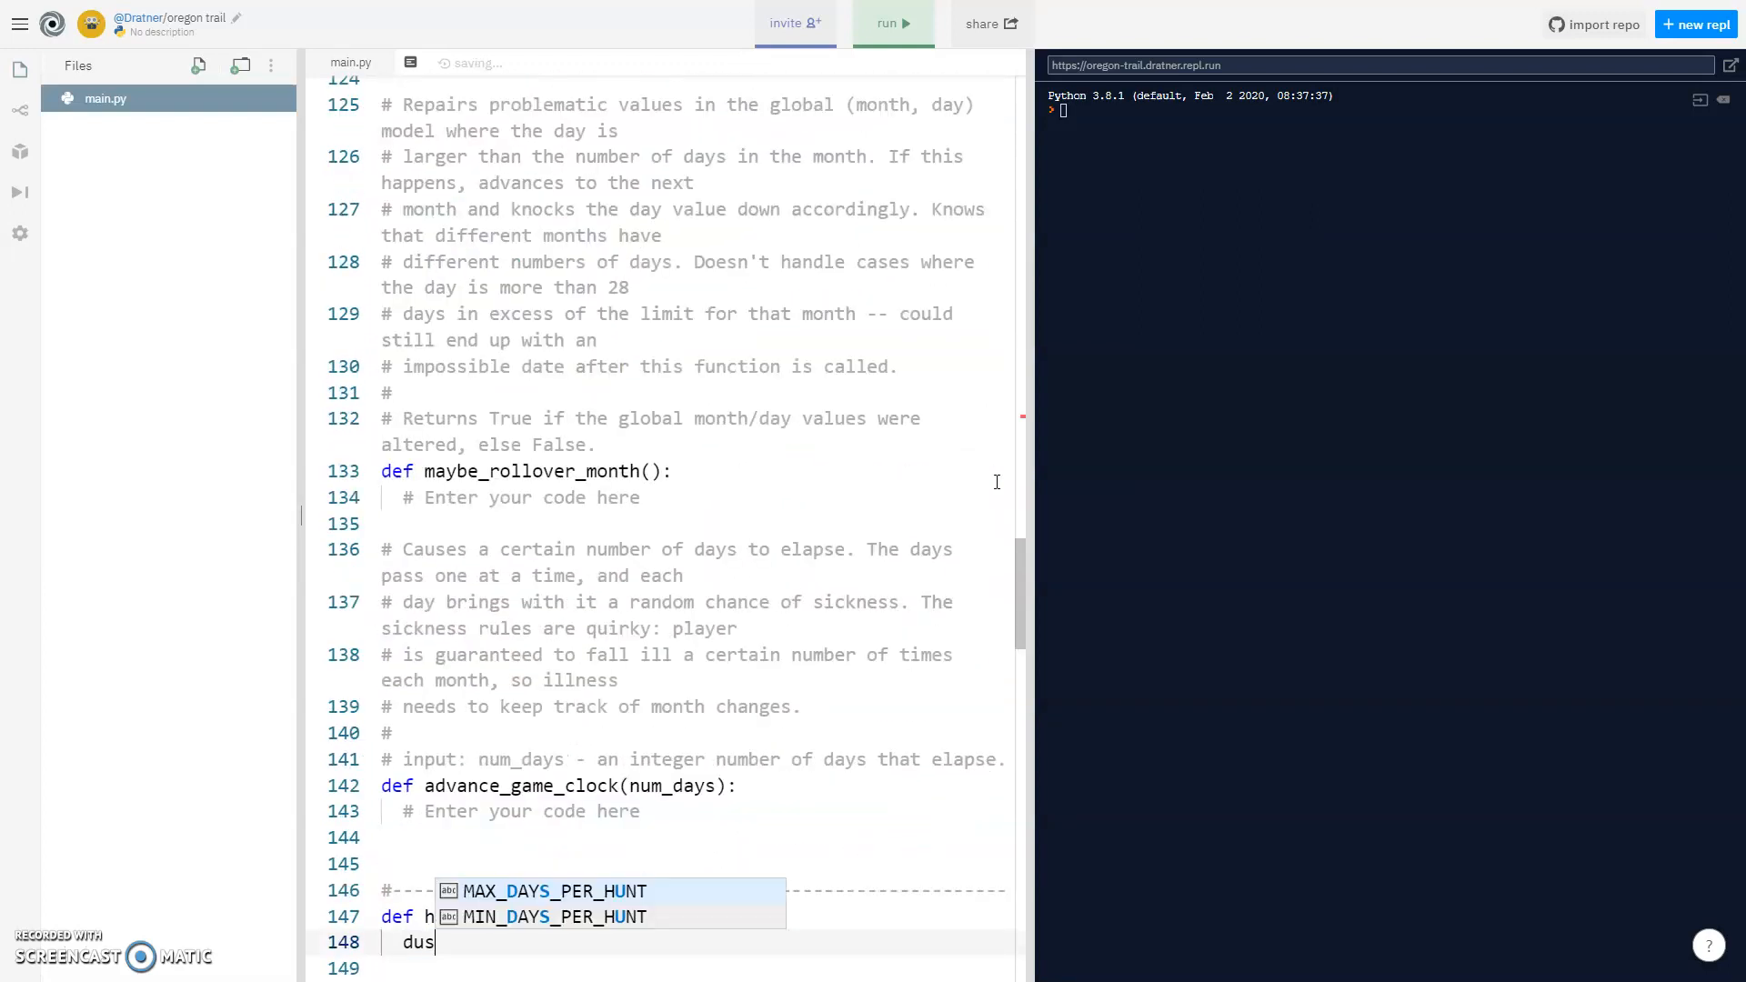
Set distanceTraveled = random.randint(30,60) and daysTraveled = random.randint(3,7) in handle_travel.
text(distanceTraveled=)
click(695, 968)
text(daysTraveled=)
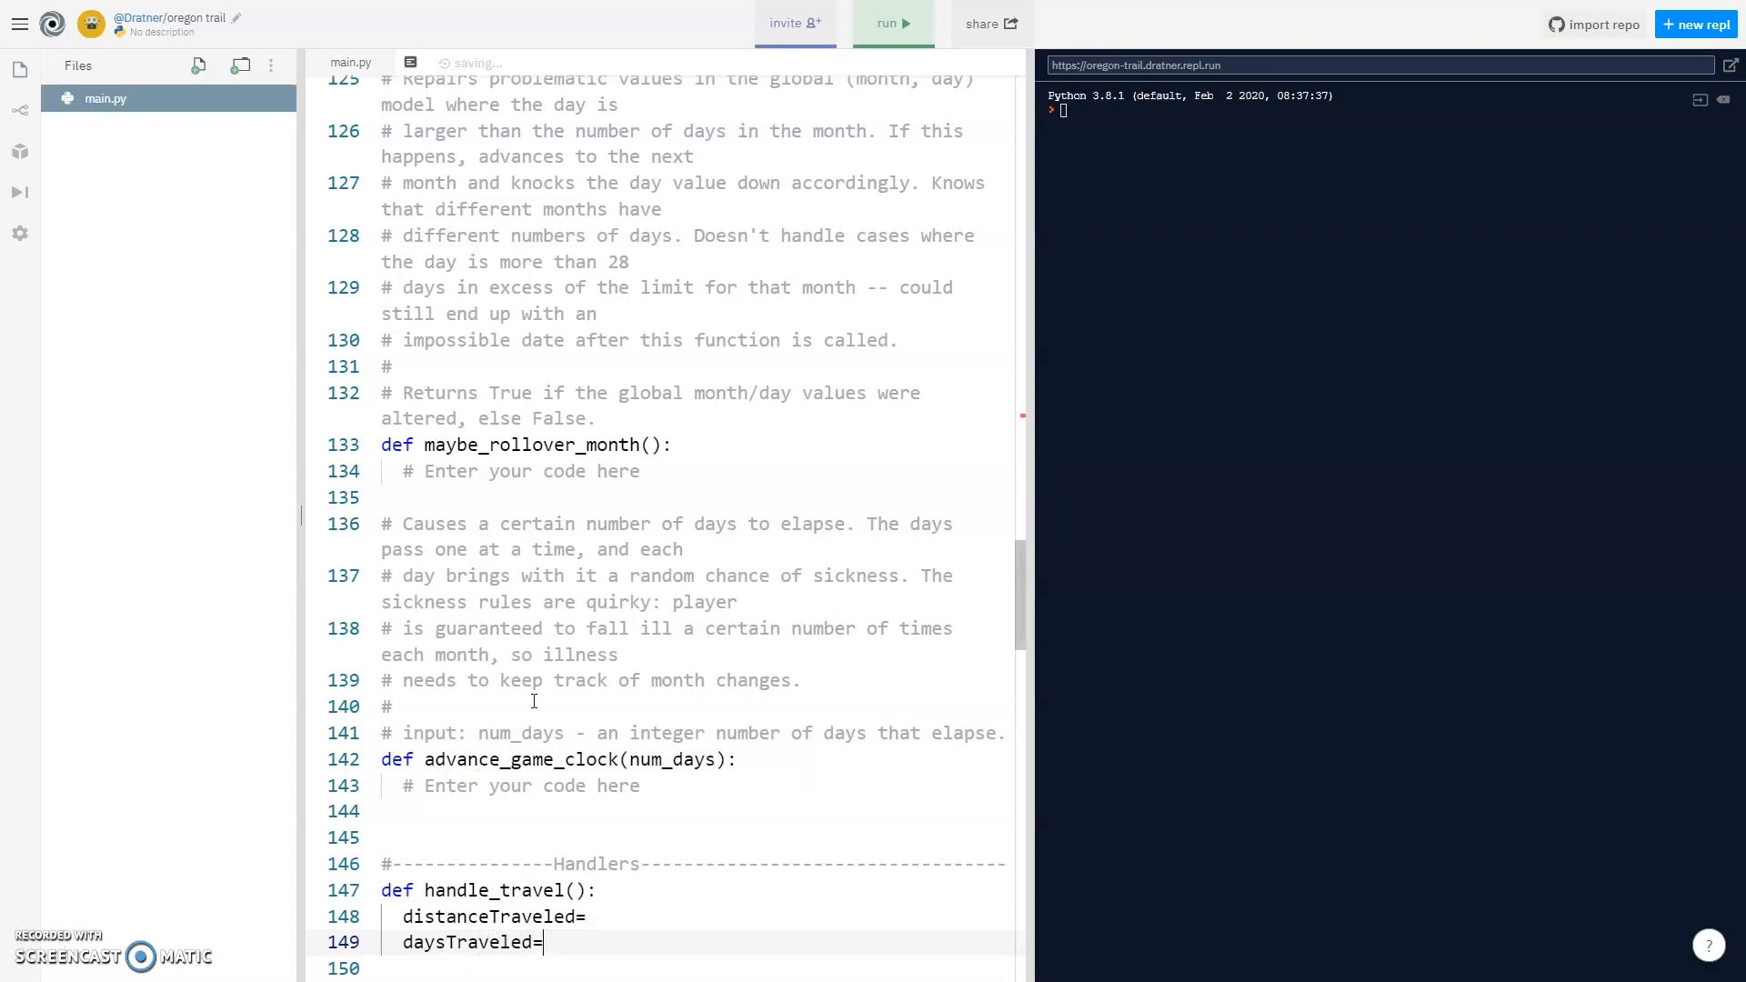
text(random)
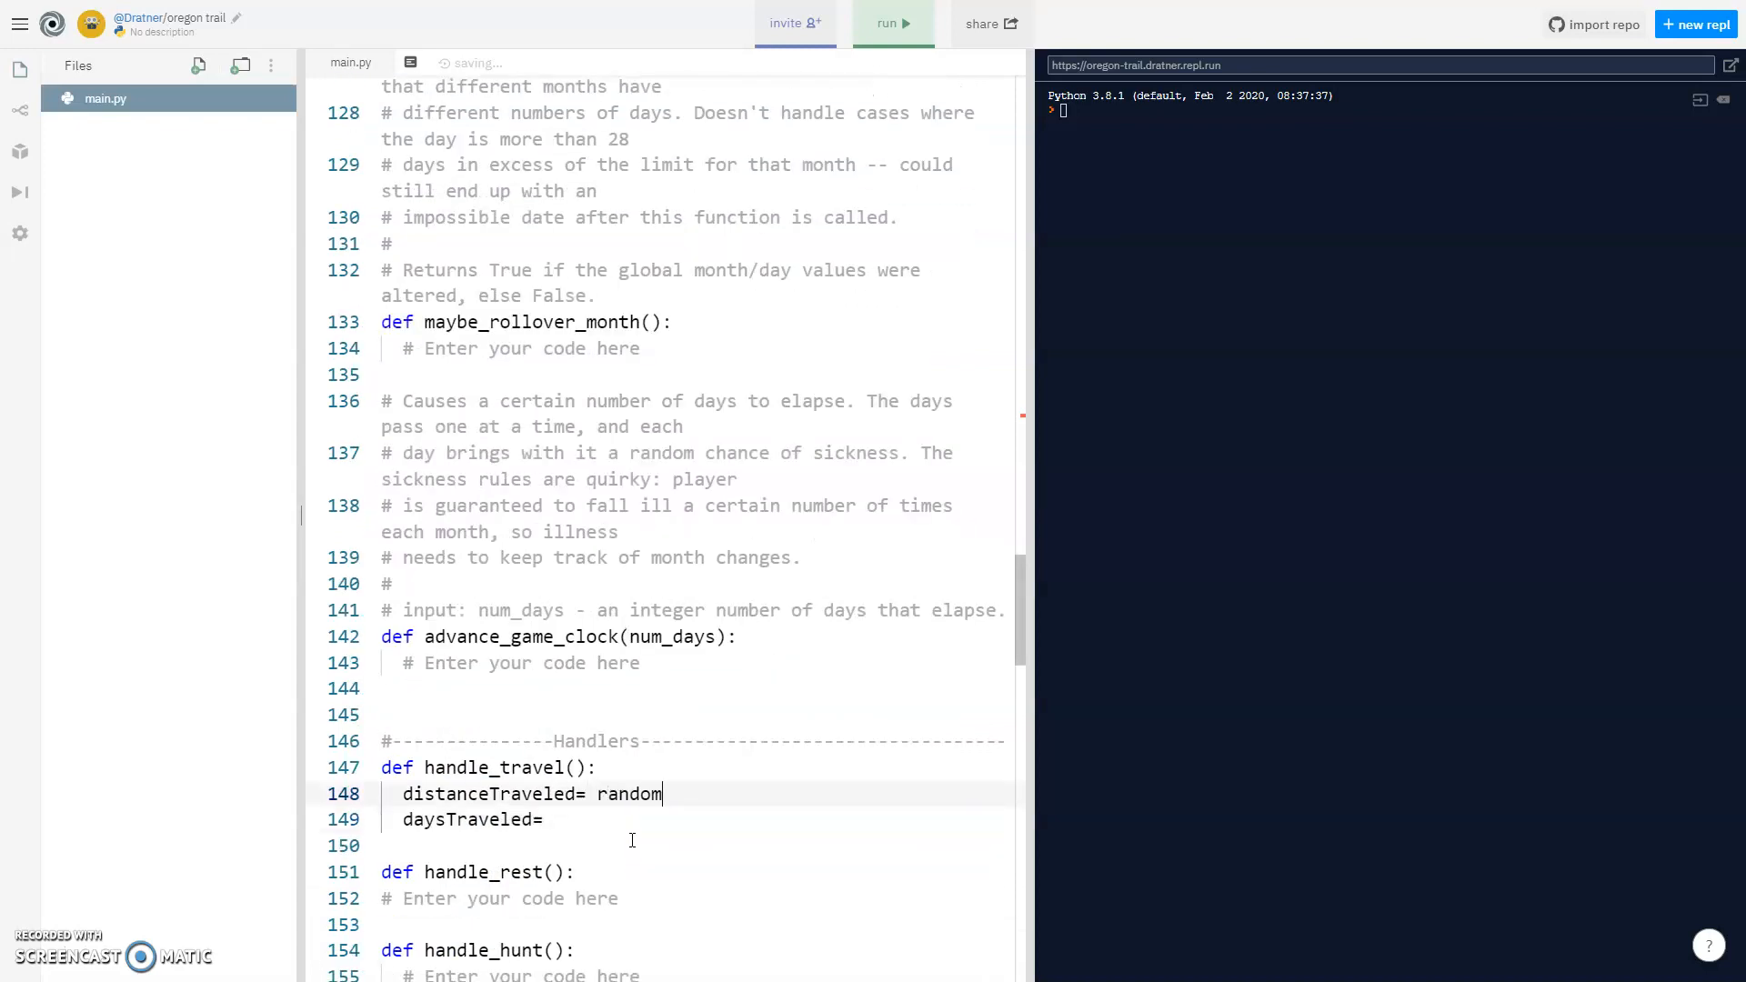
text(.ran)
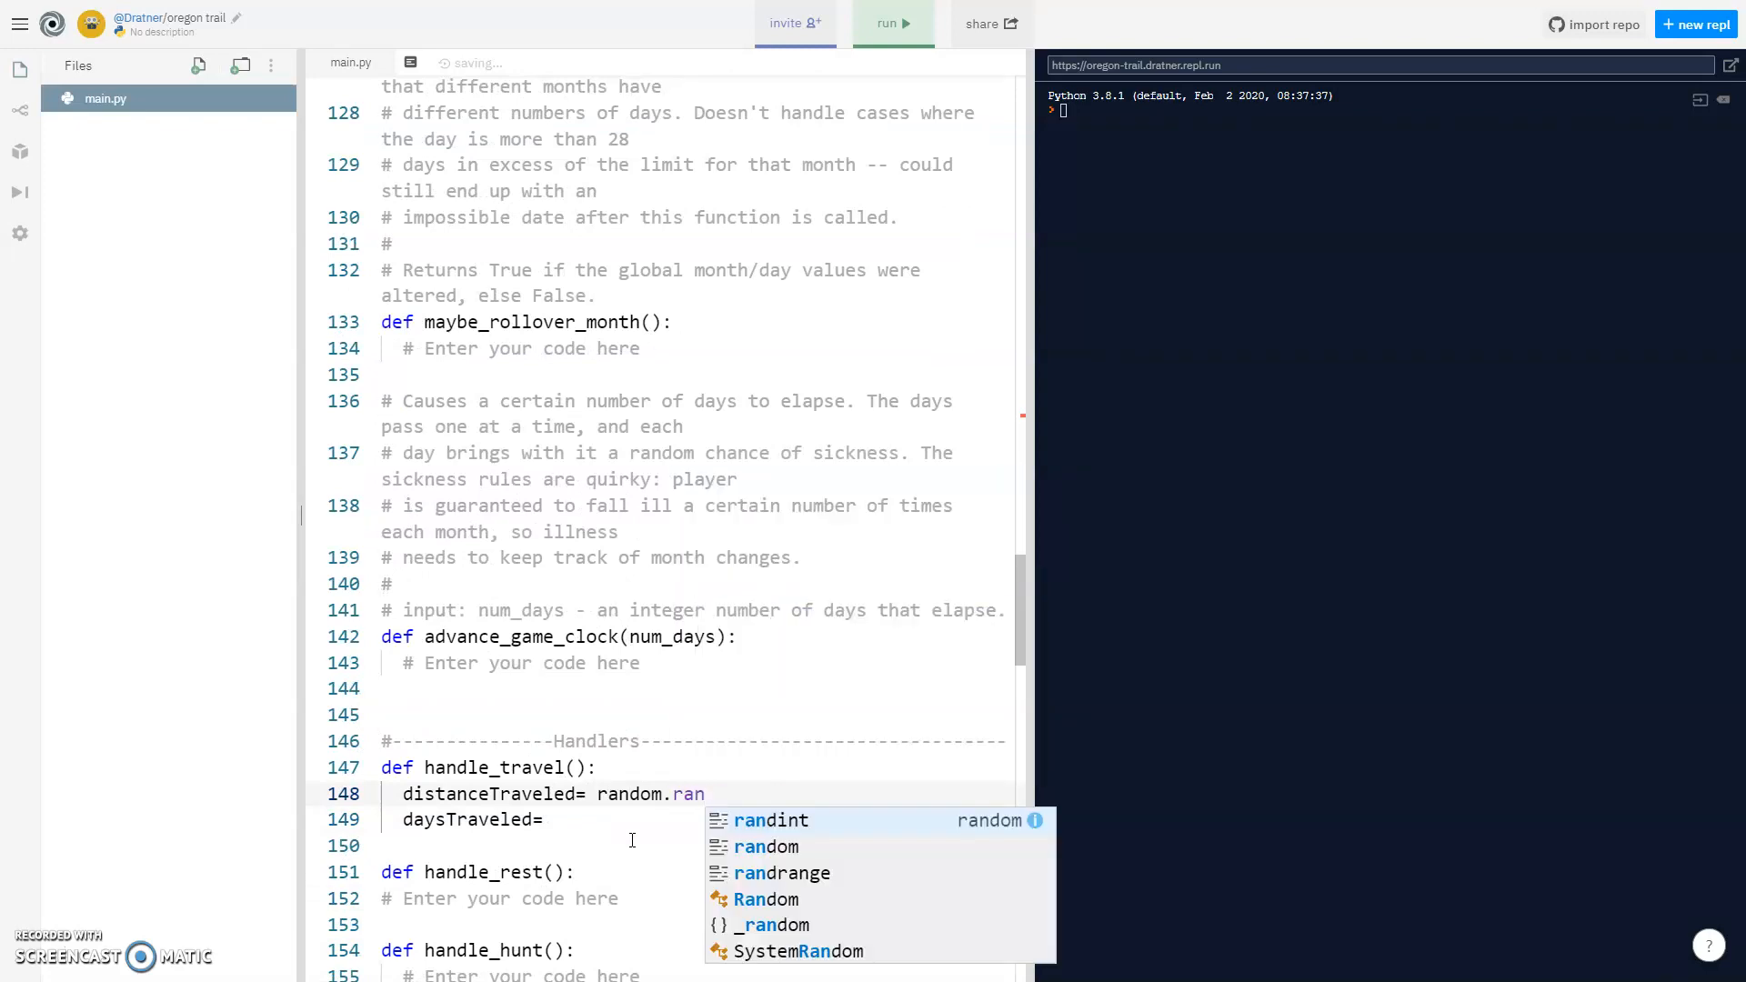
click(771, 820)
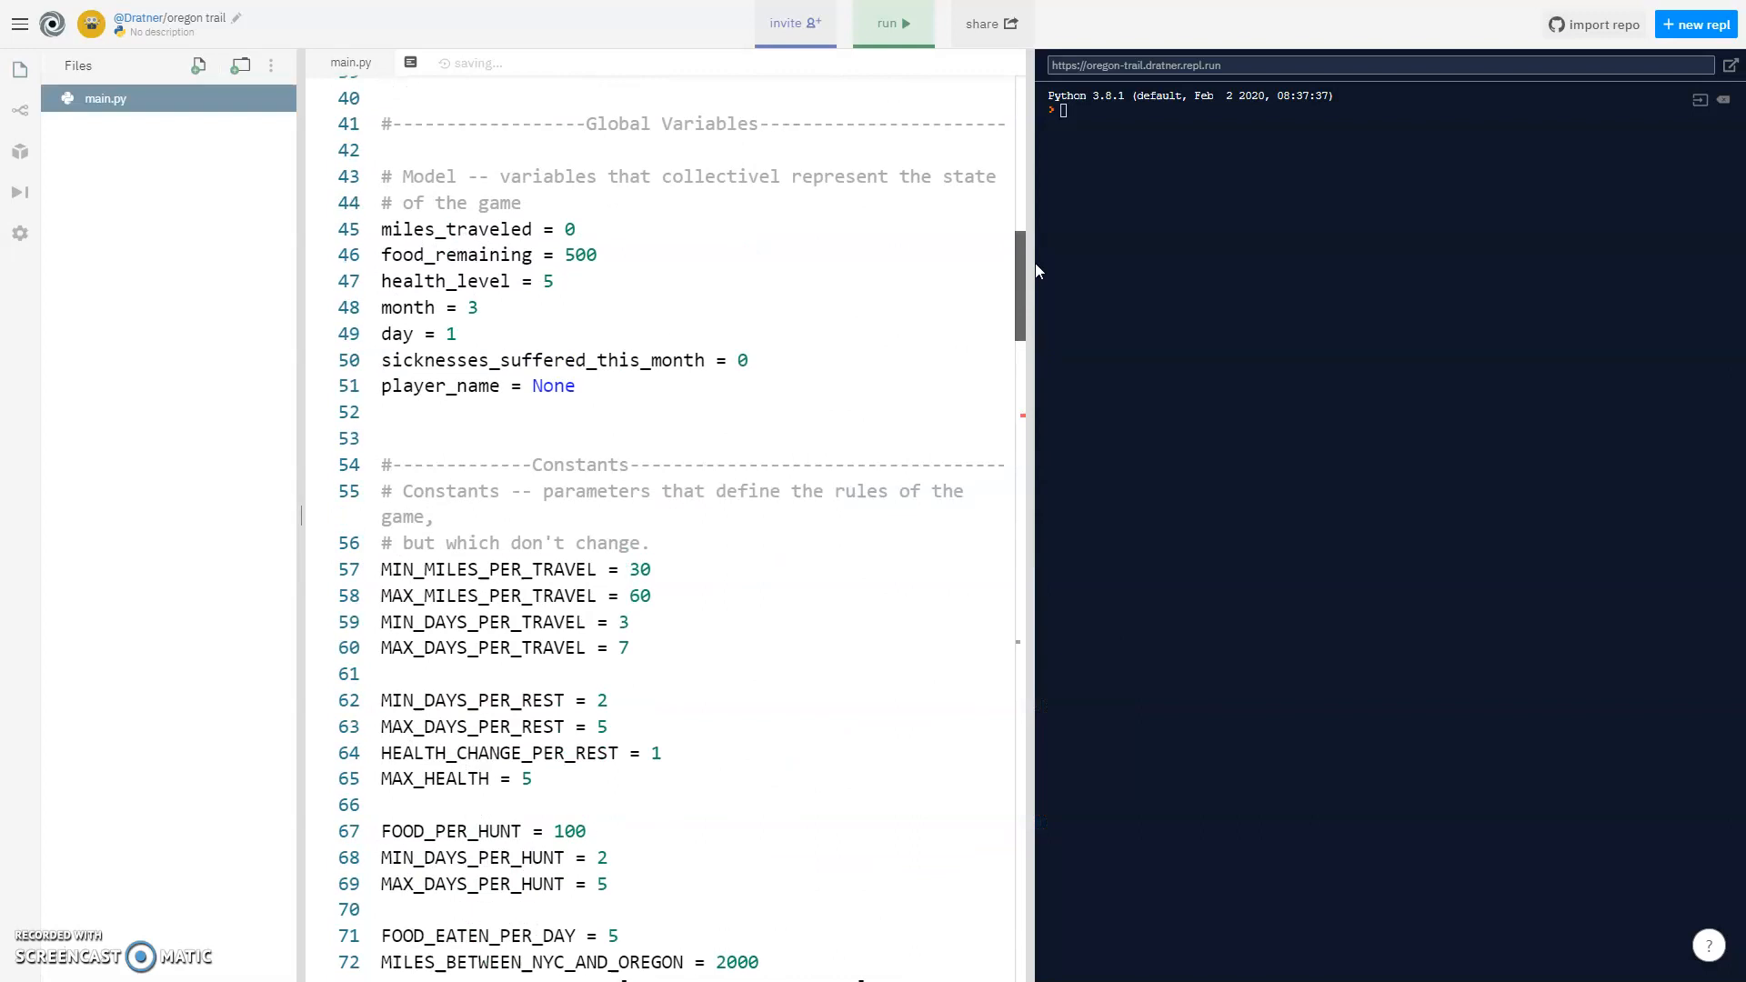
scroll(down, 3)
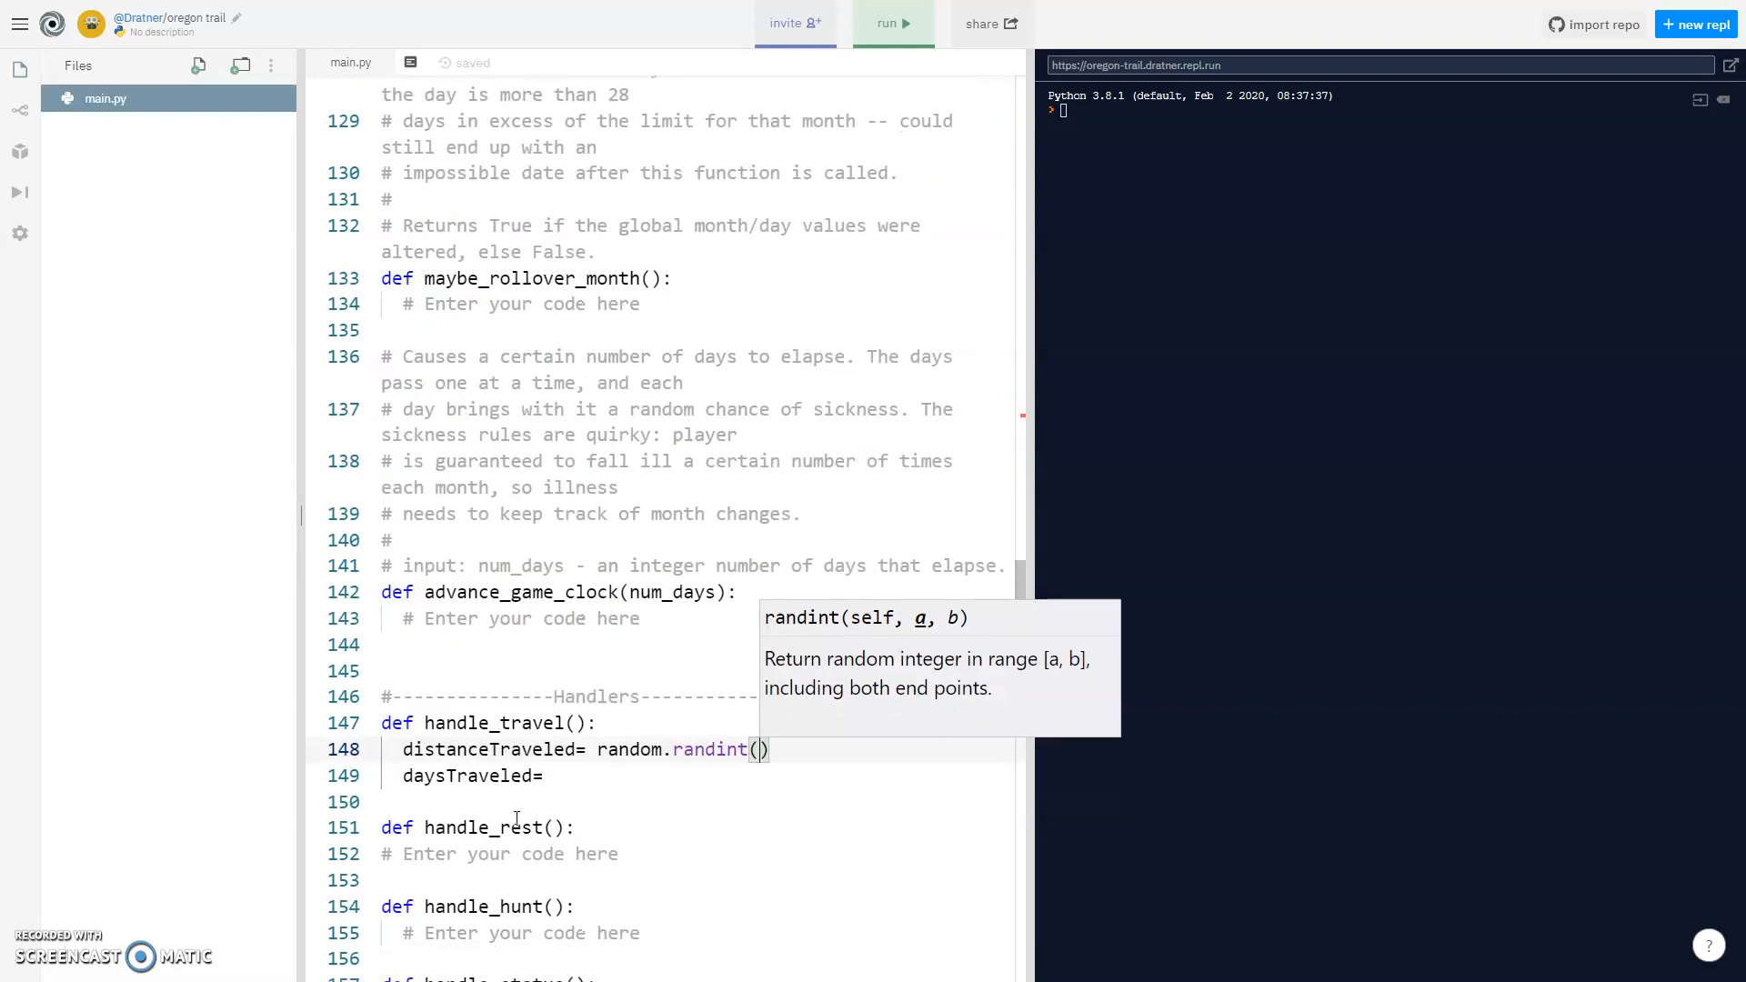
text(30,60)
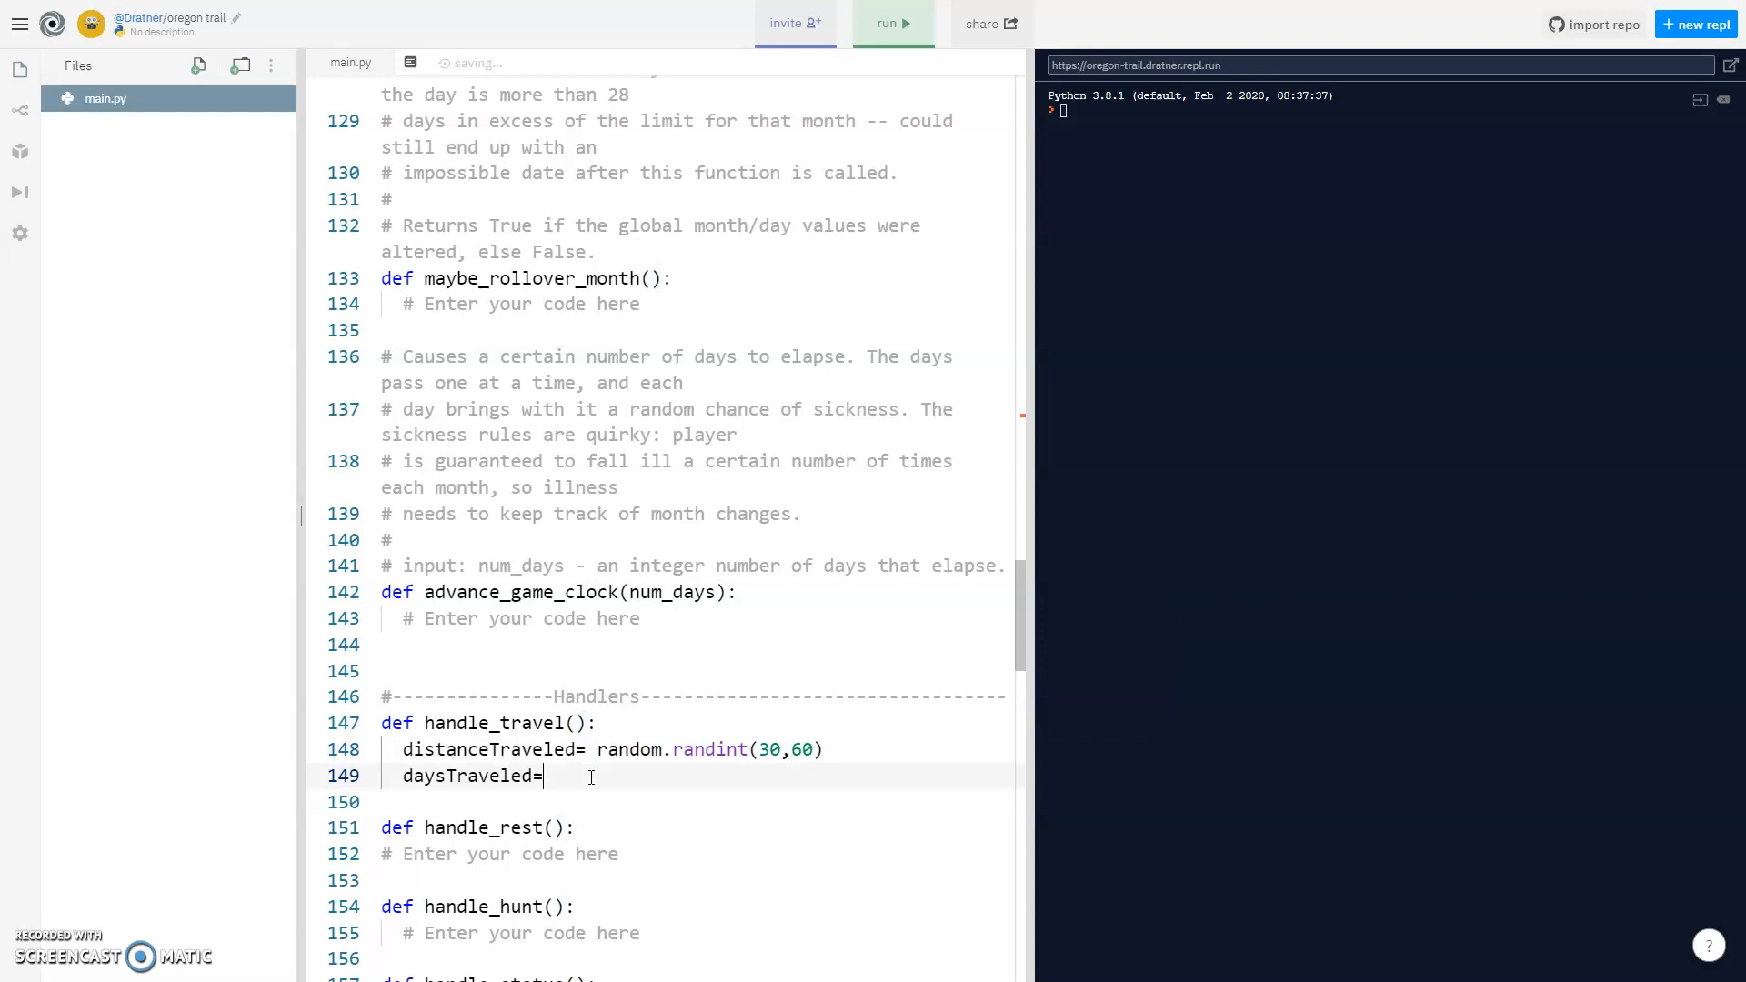
text(random.randint(30,60))
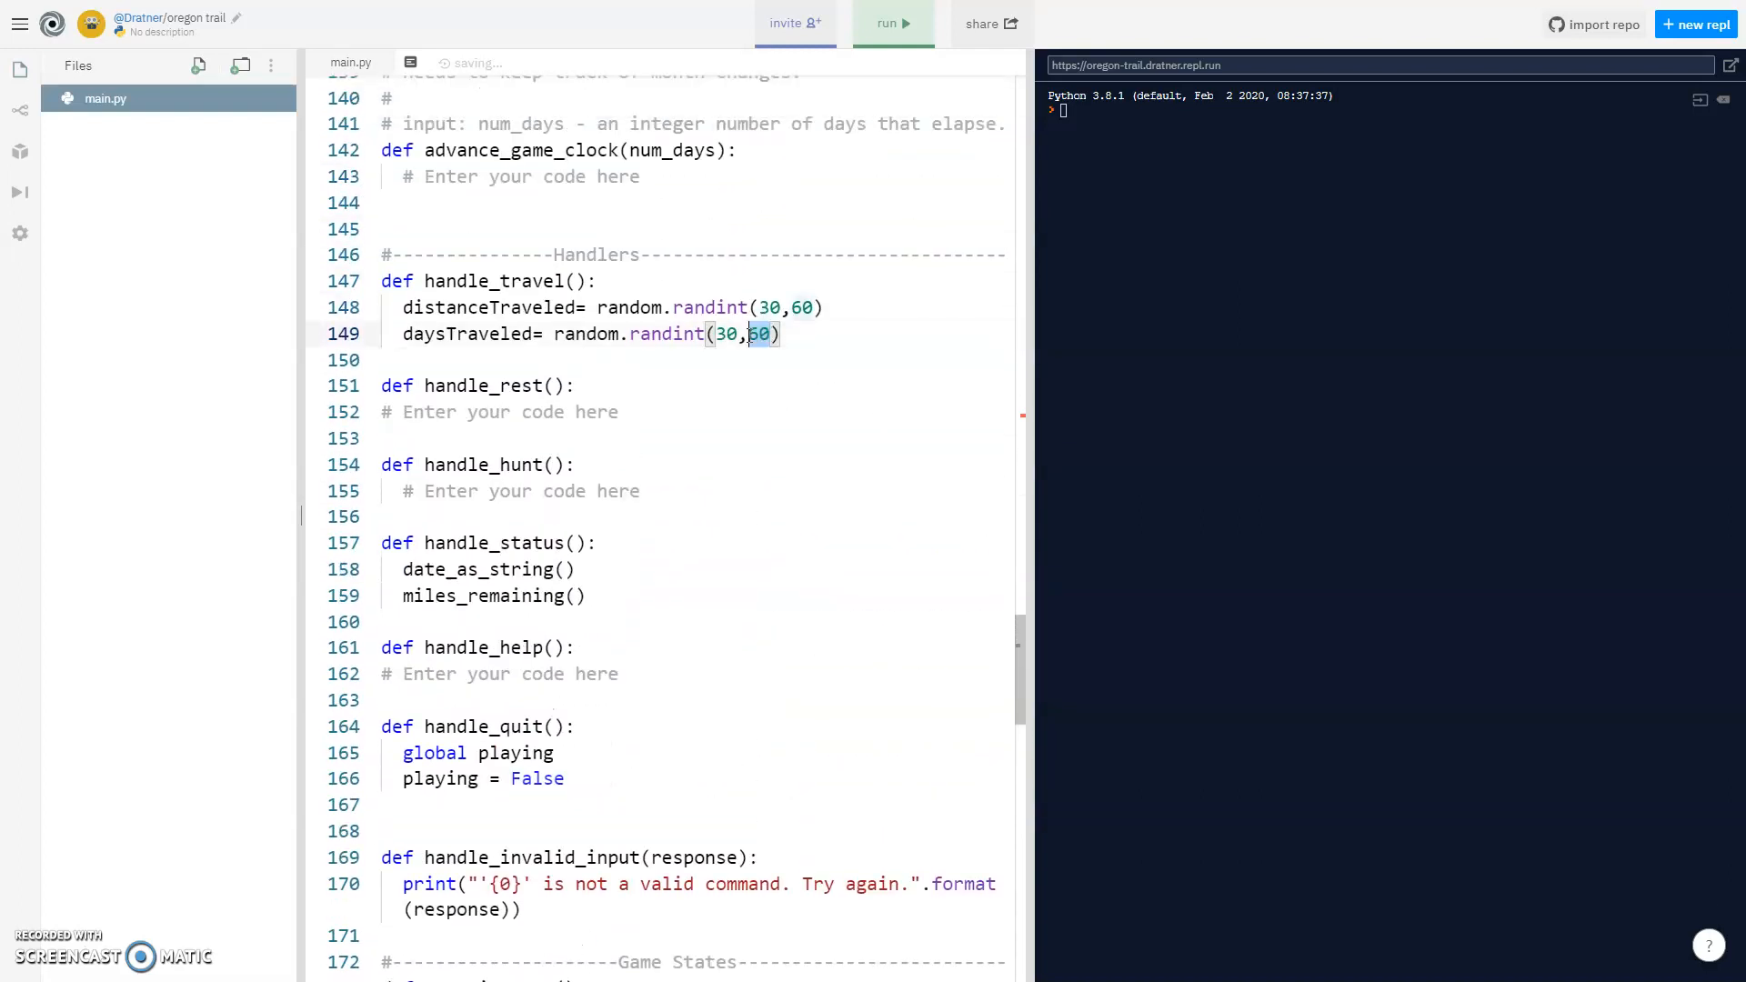
text(3,7)
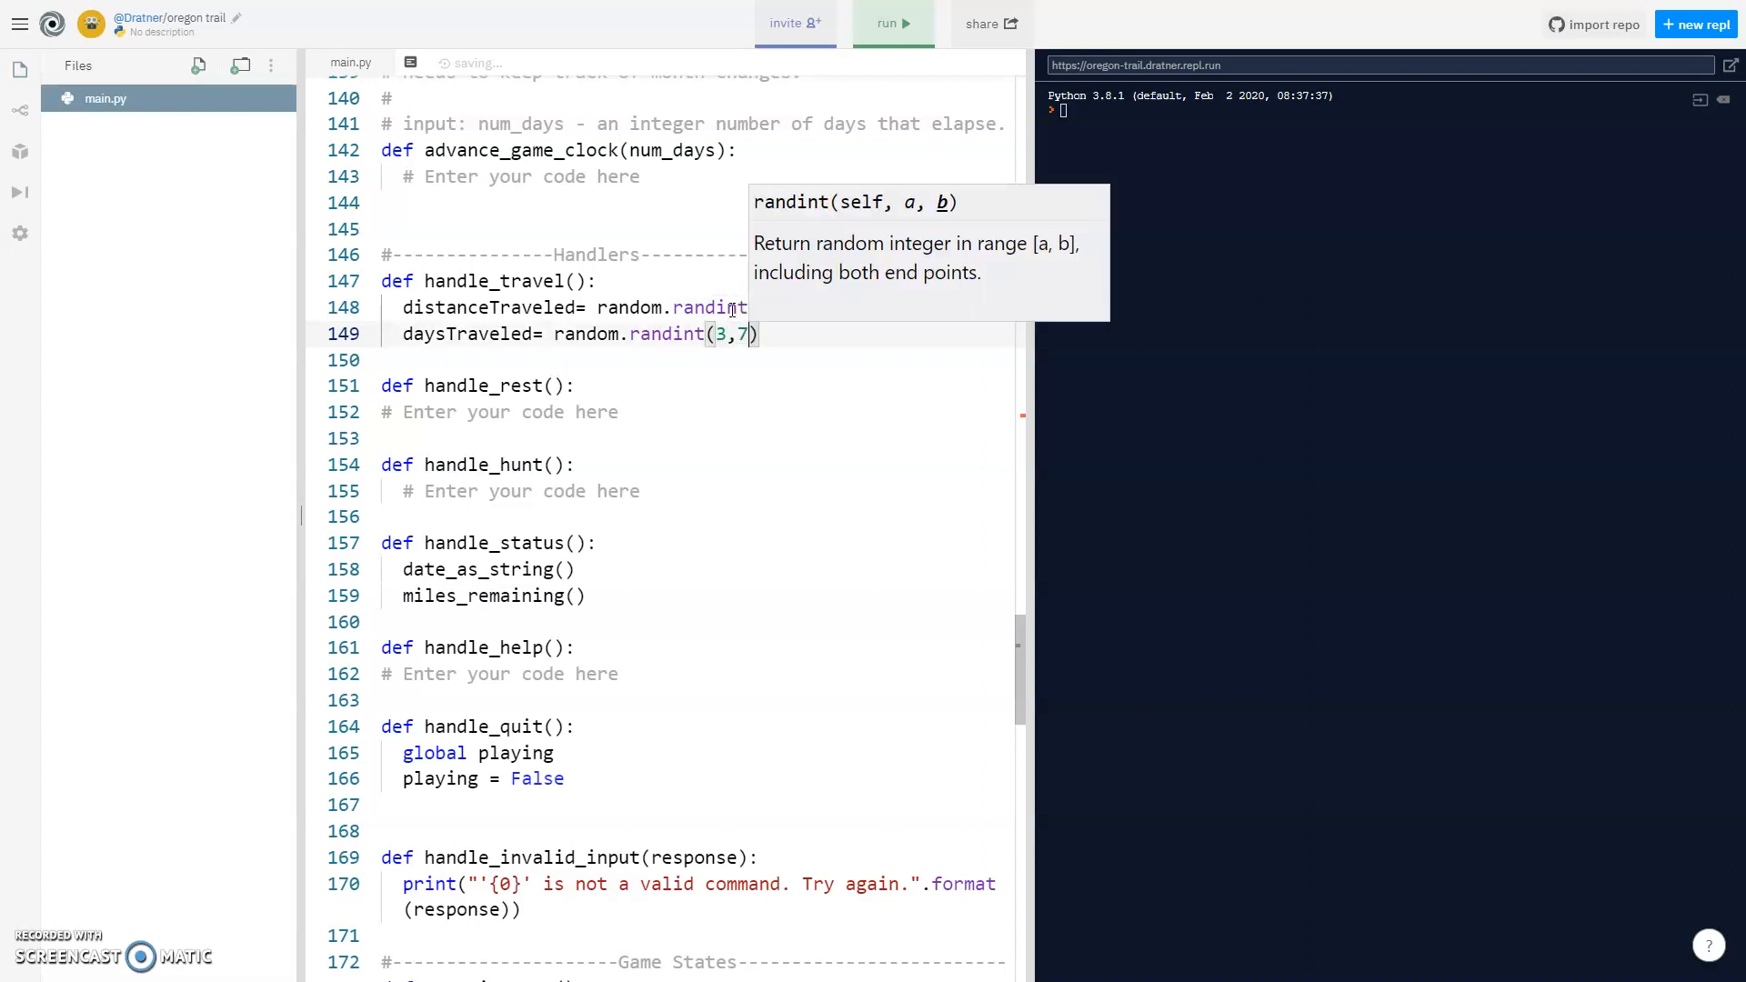
Print the miles traveled with str(distanceTraveled) and the days traveled with str(daysTraveled).
text((30,60))
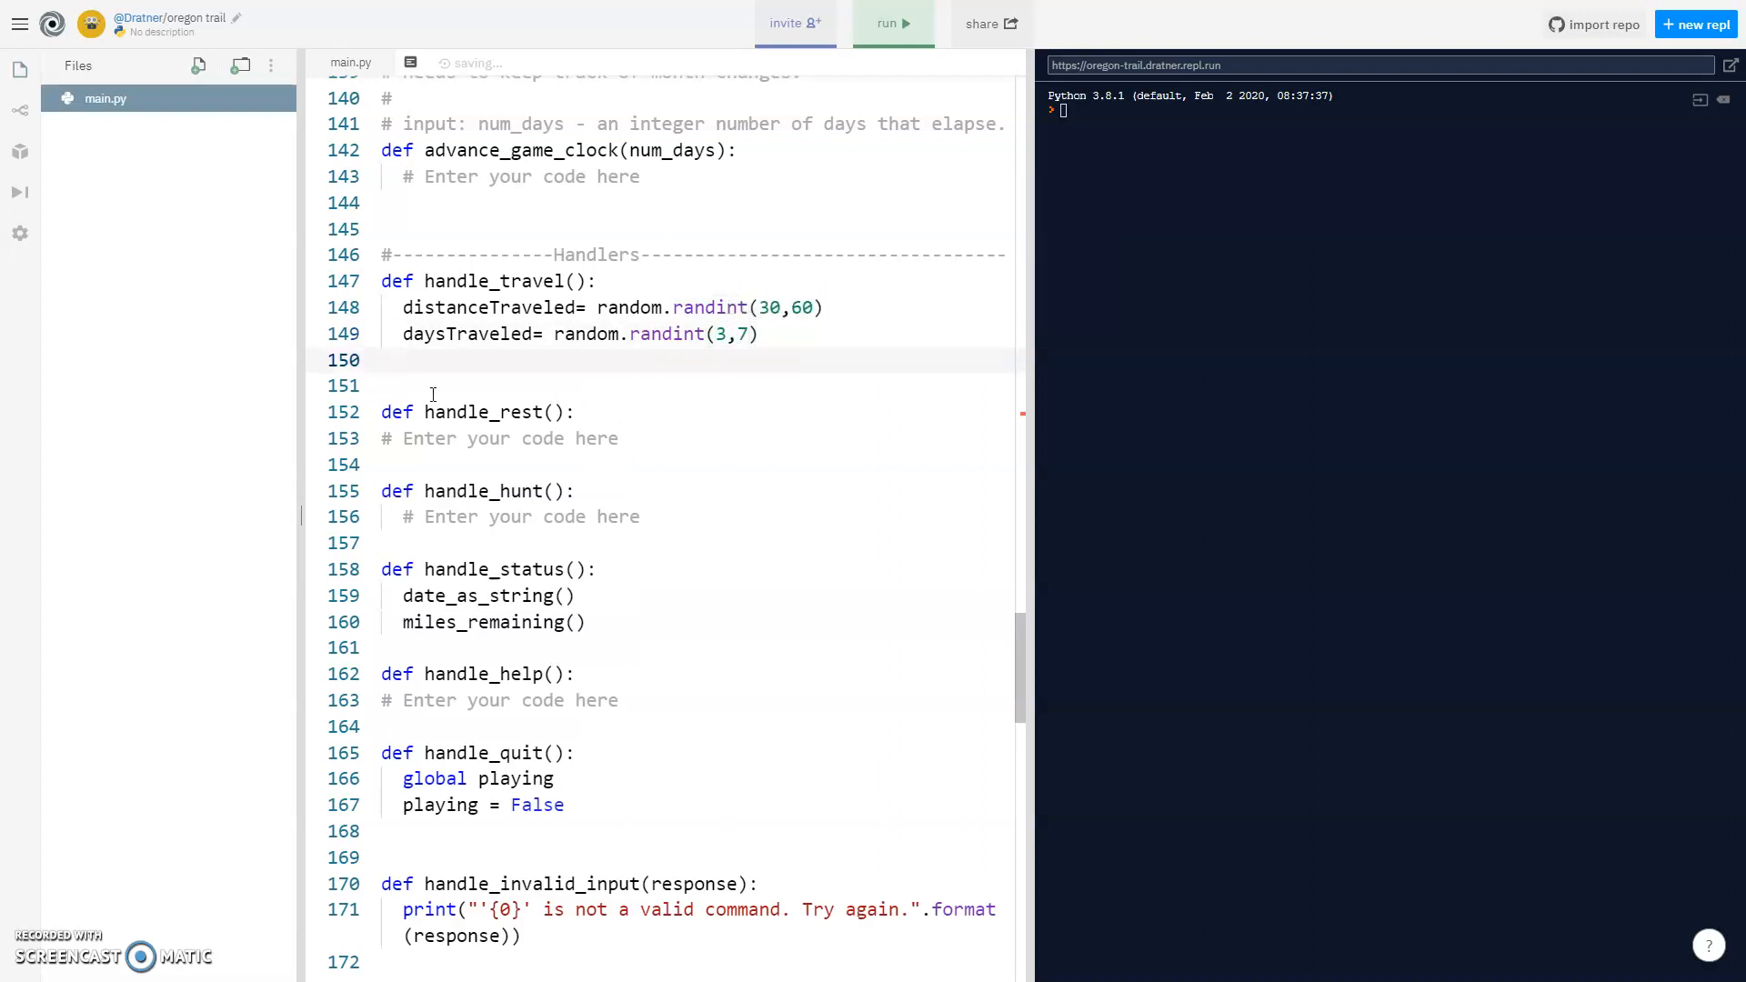
text(print()
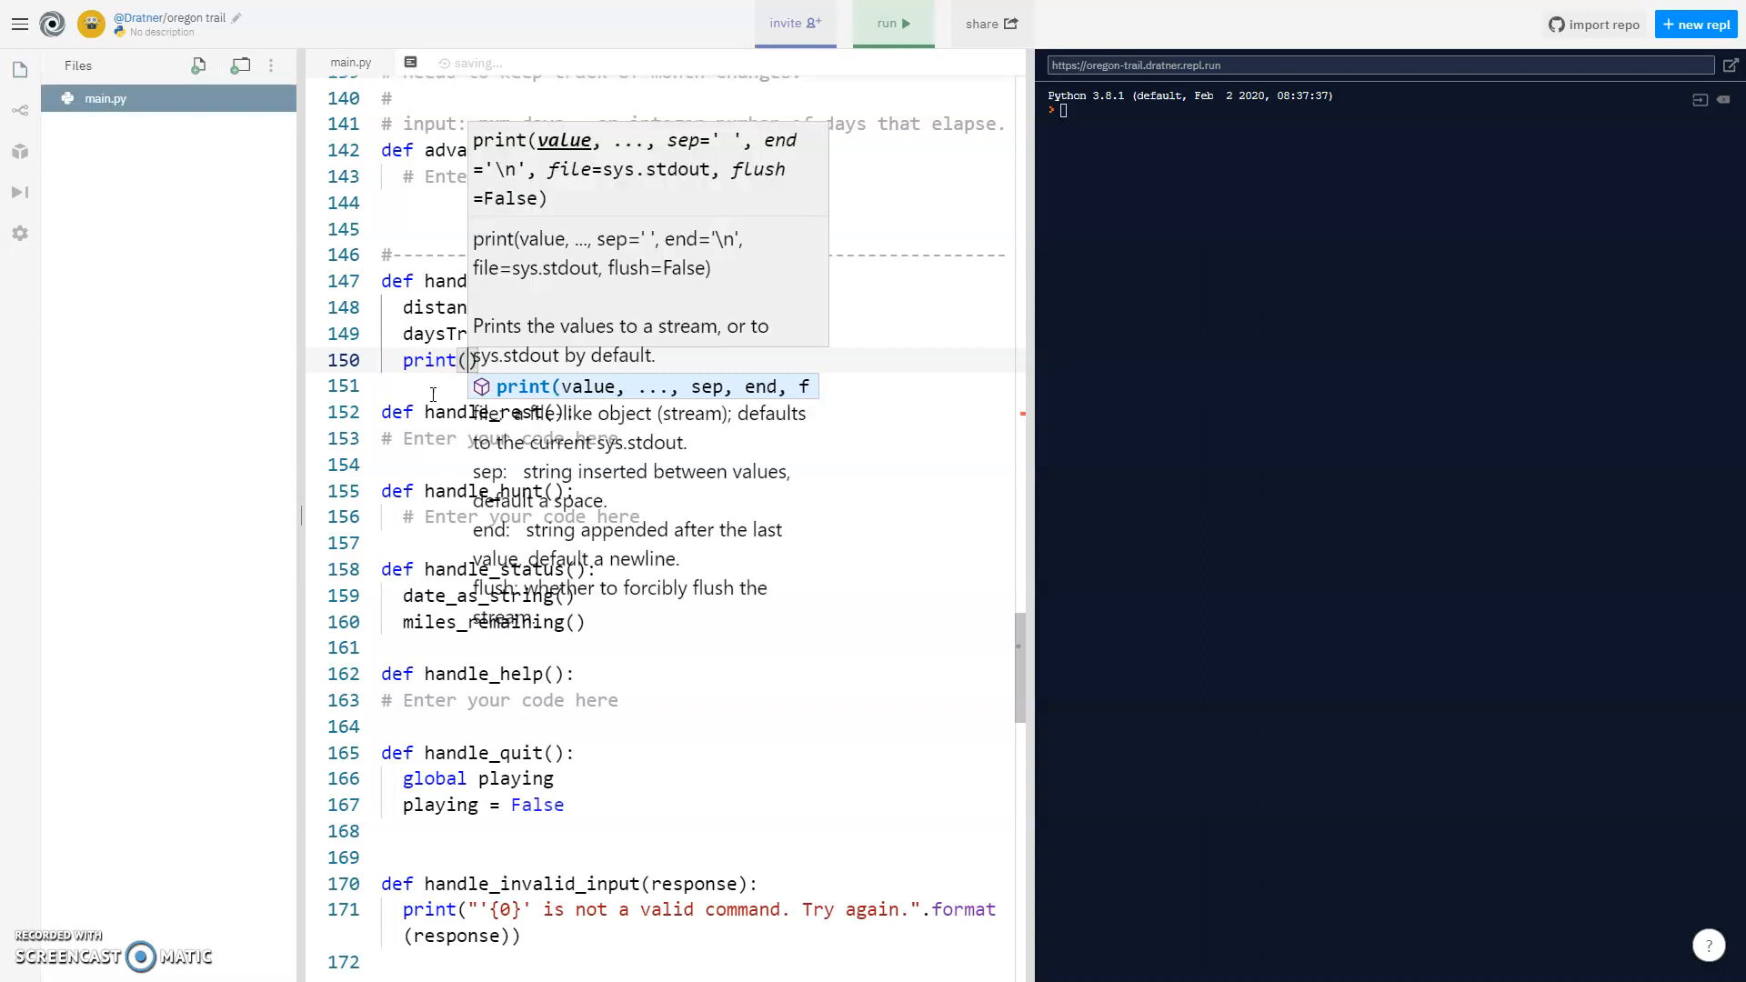
text("Y)
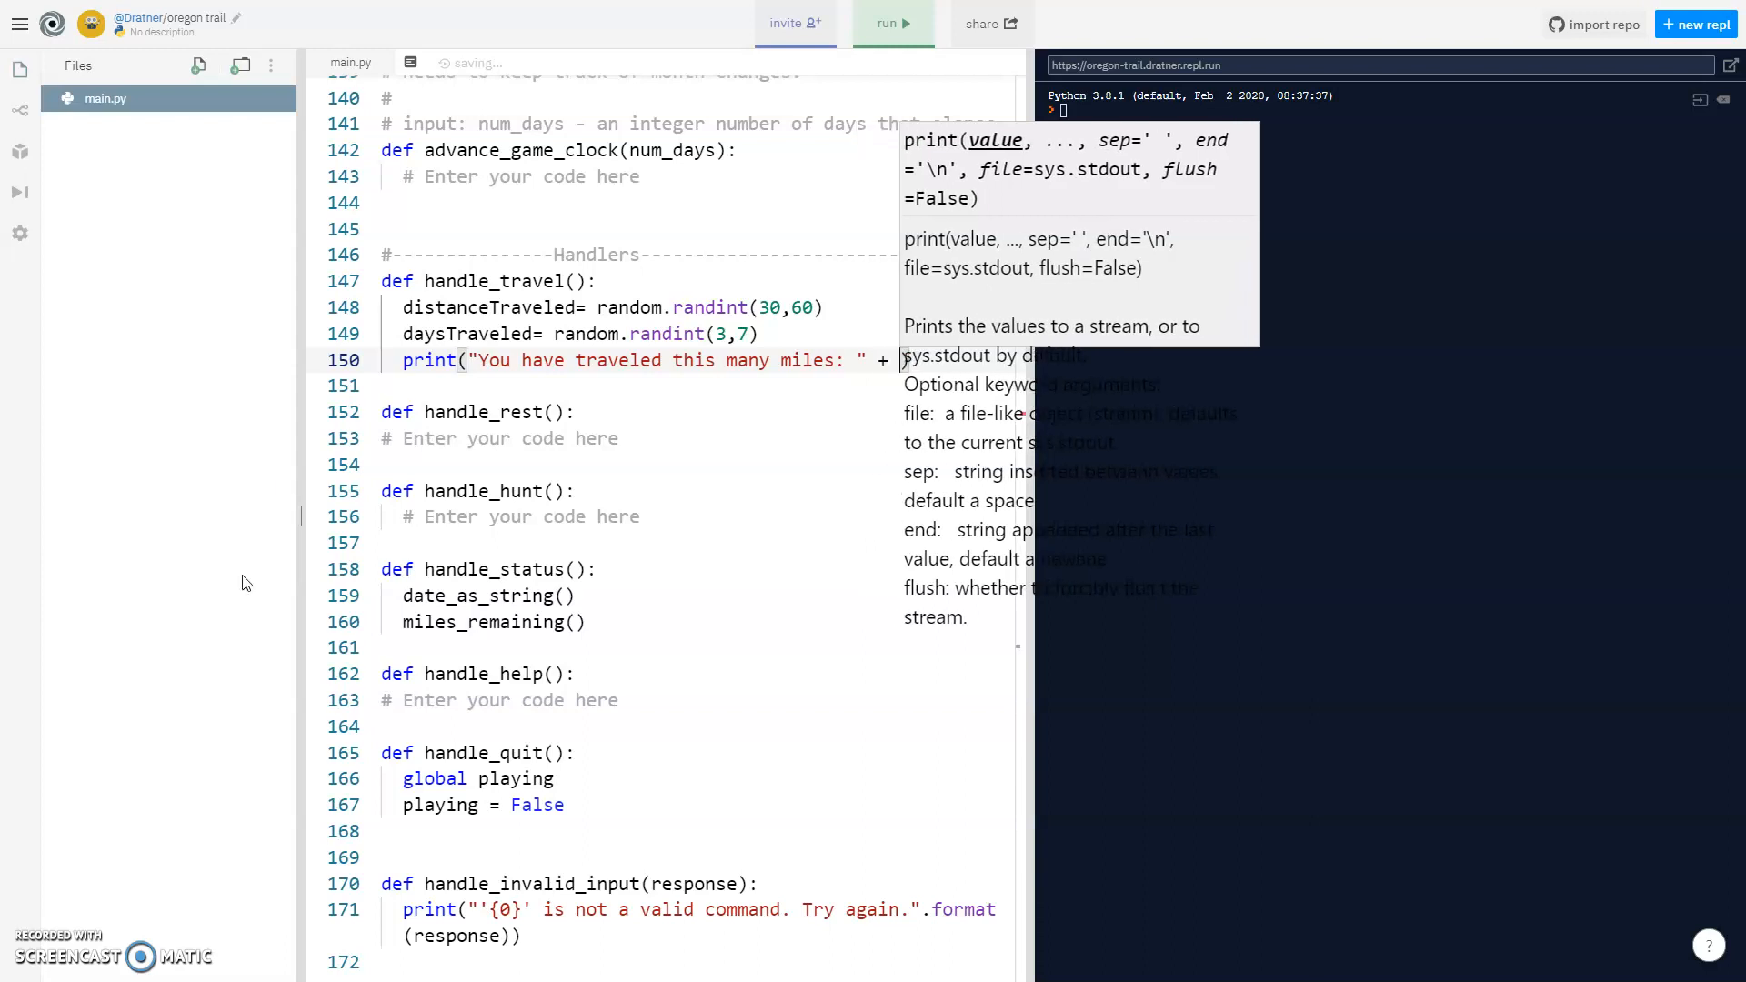
text(distanceTraveled)
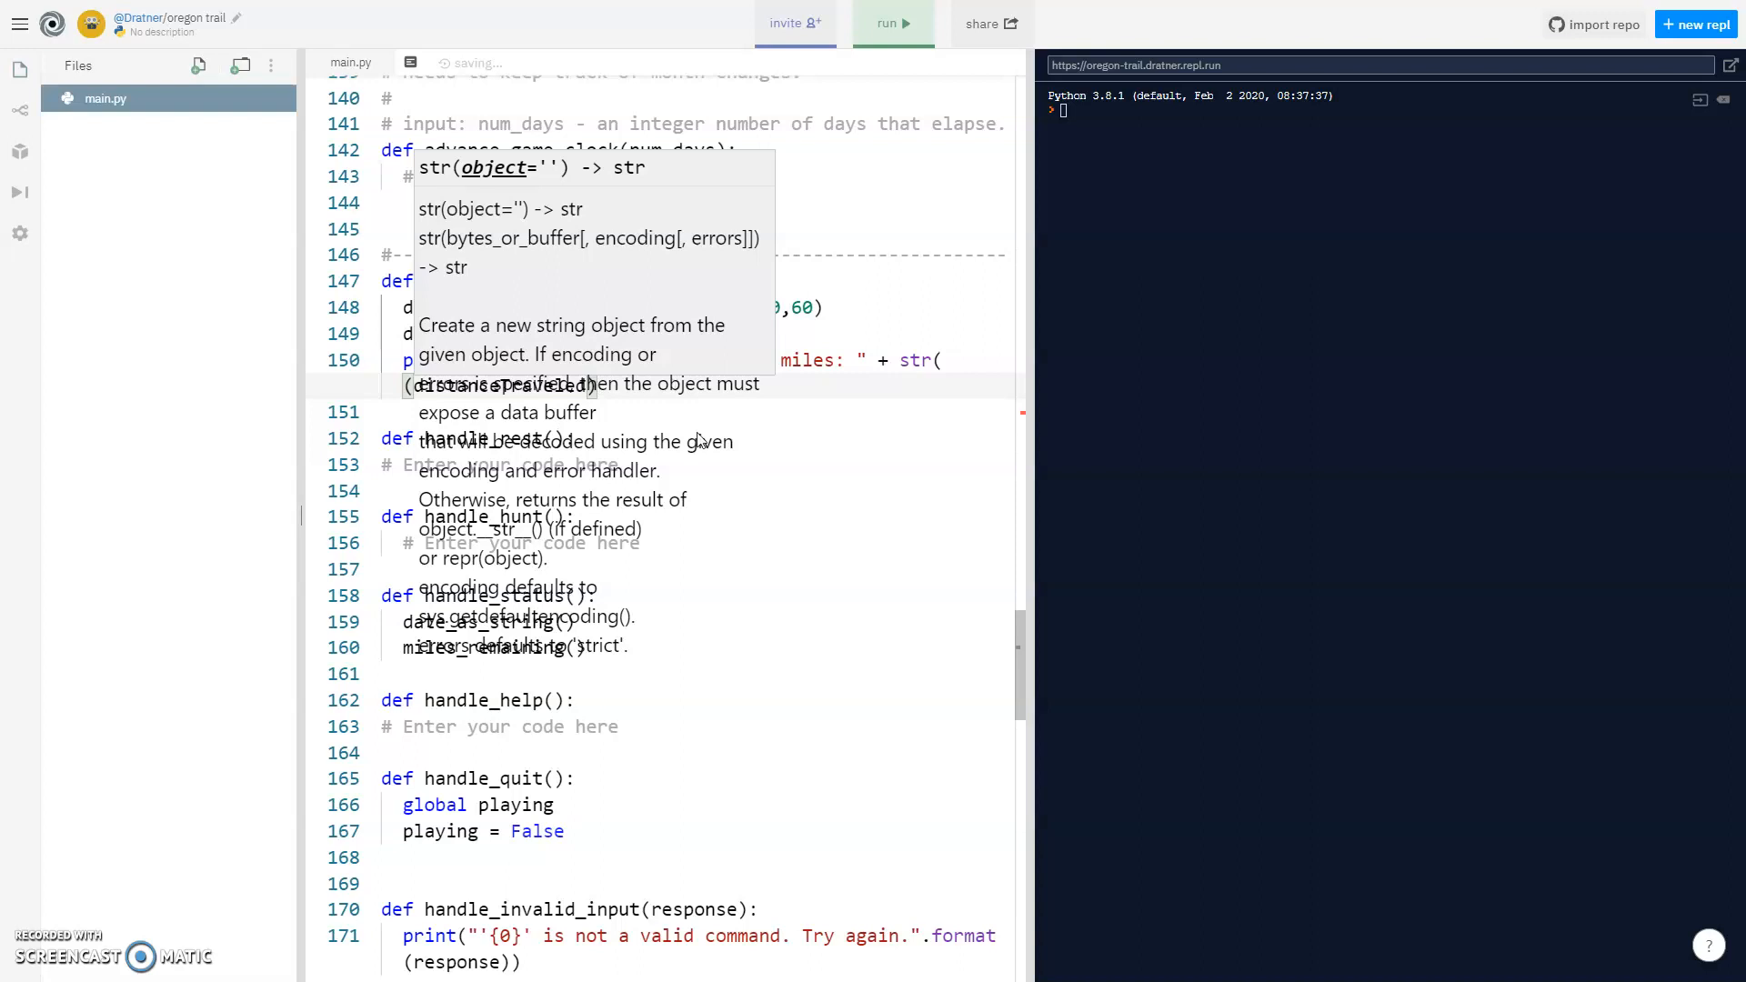
click(659, 386)
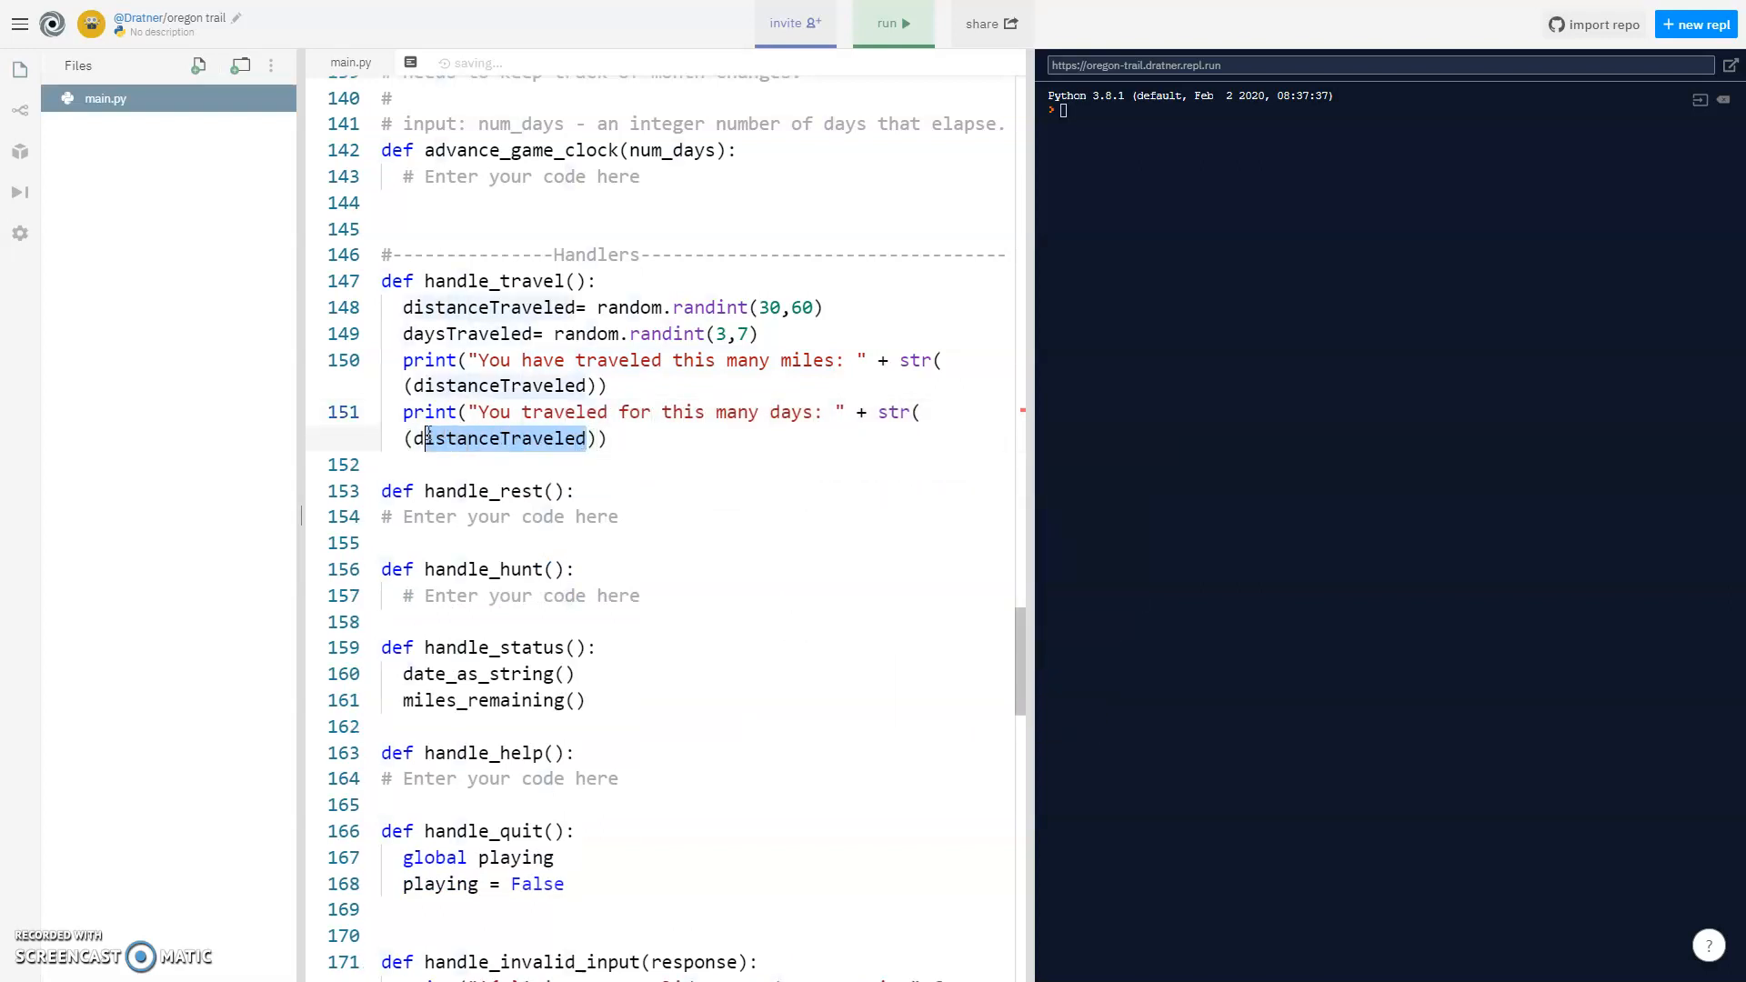
text(days)
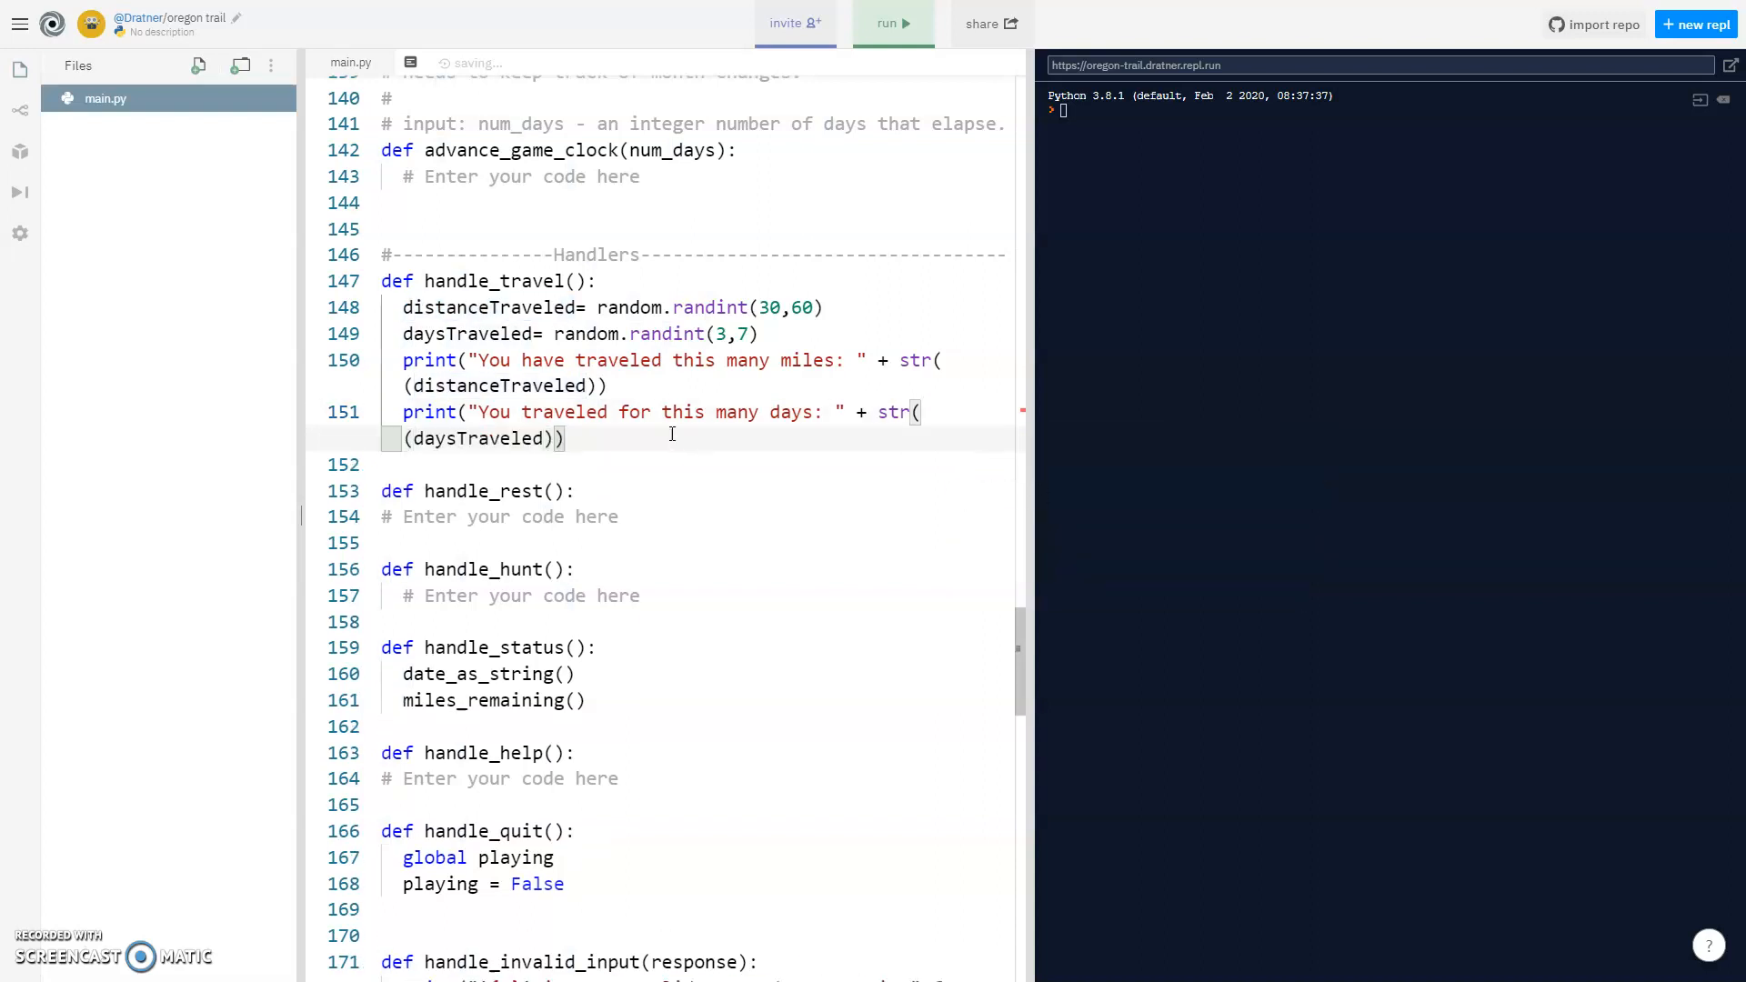
text(')
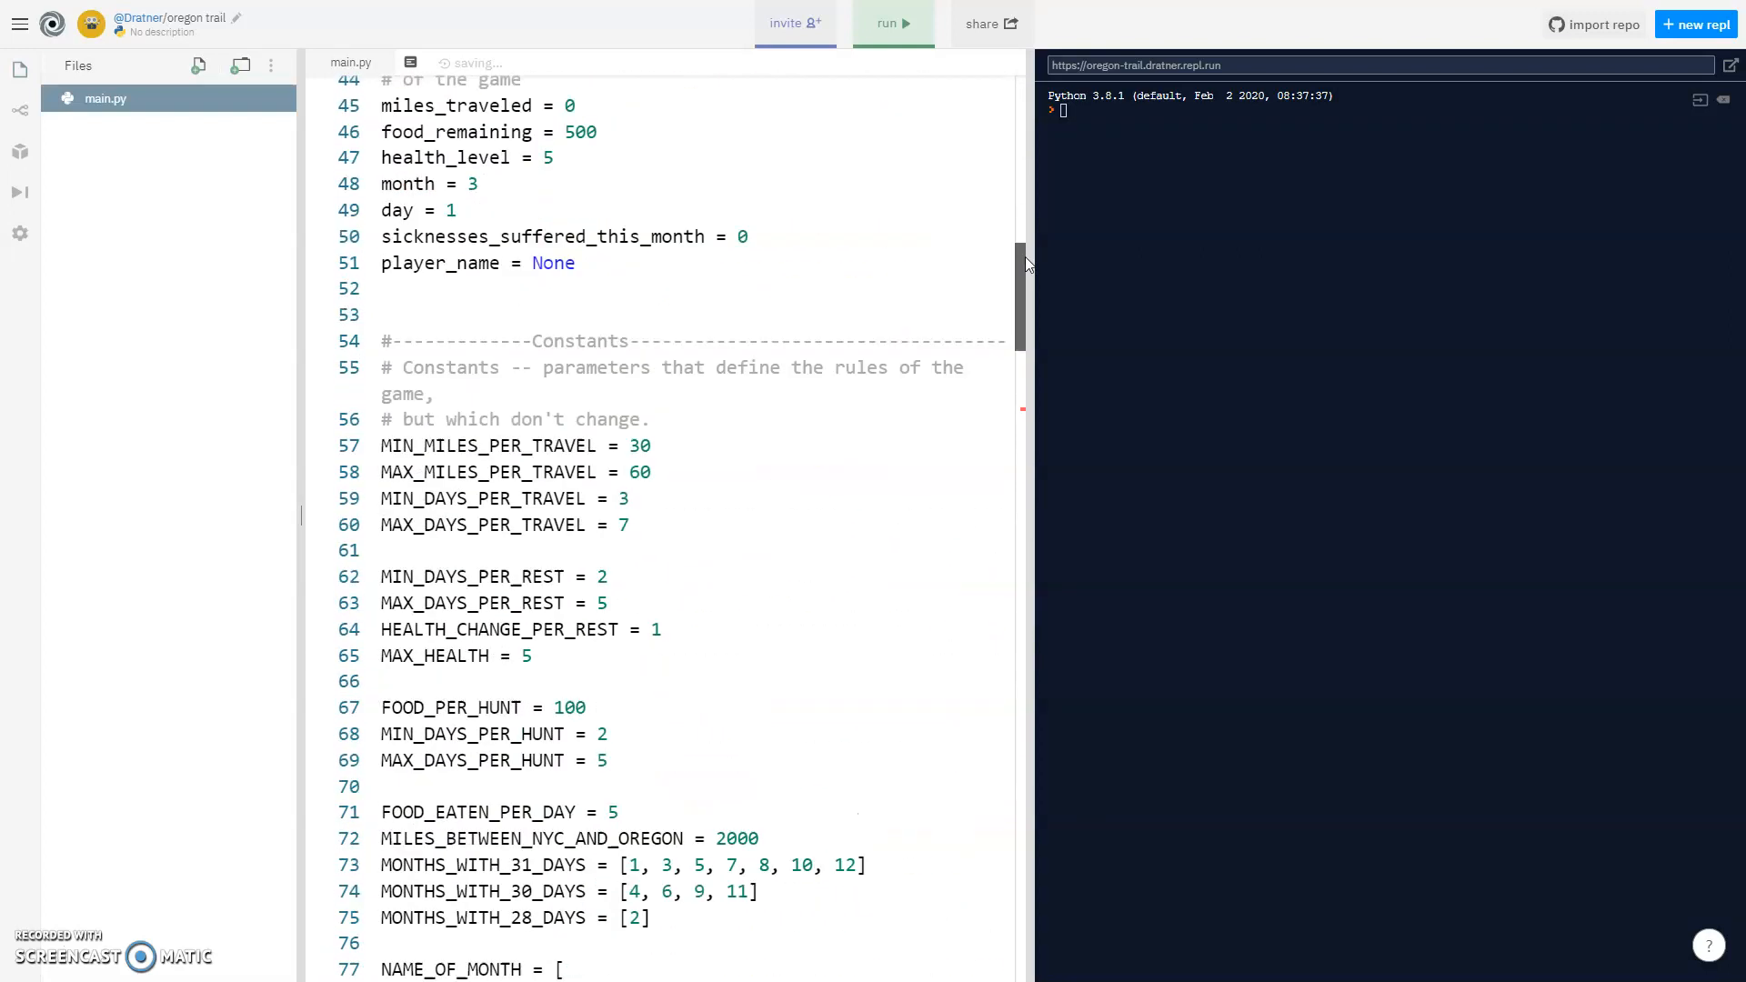
scroll(down, 3)
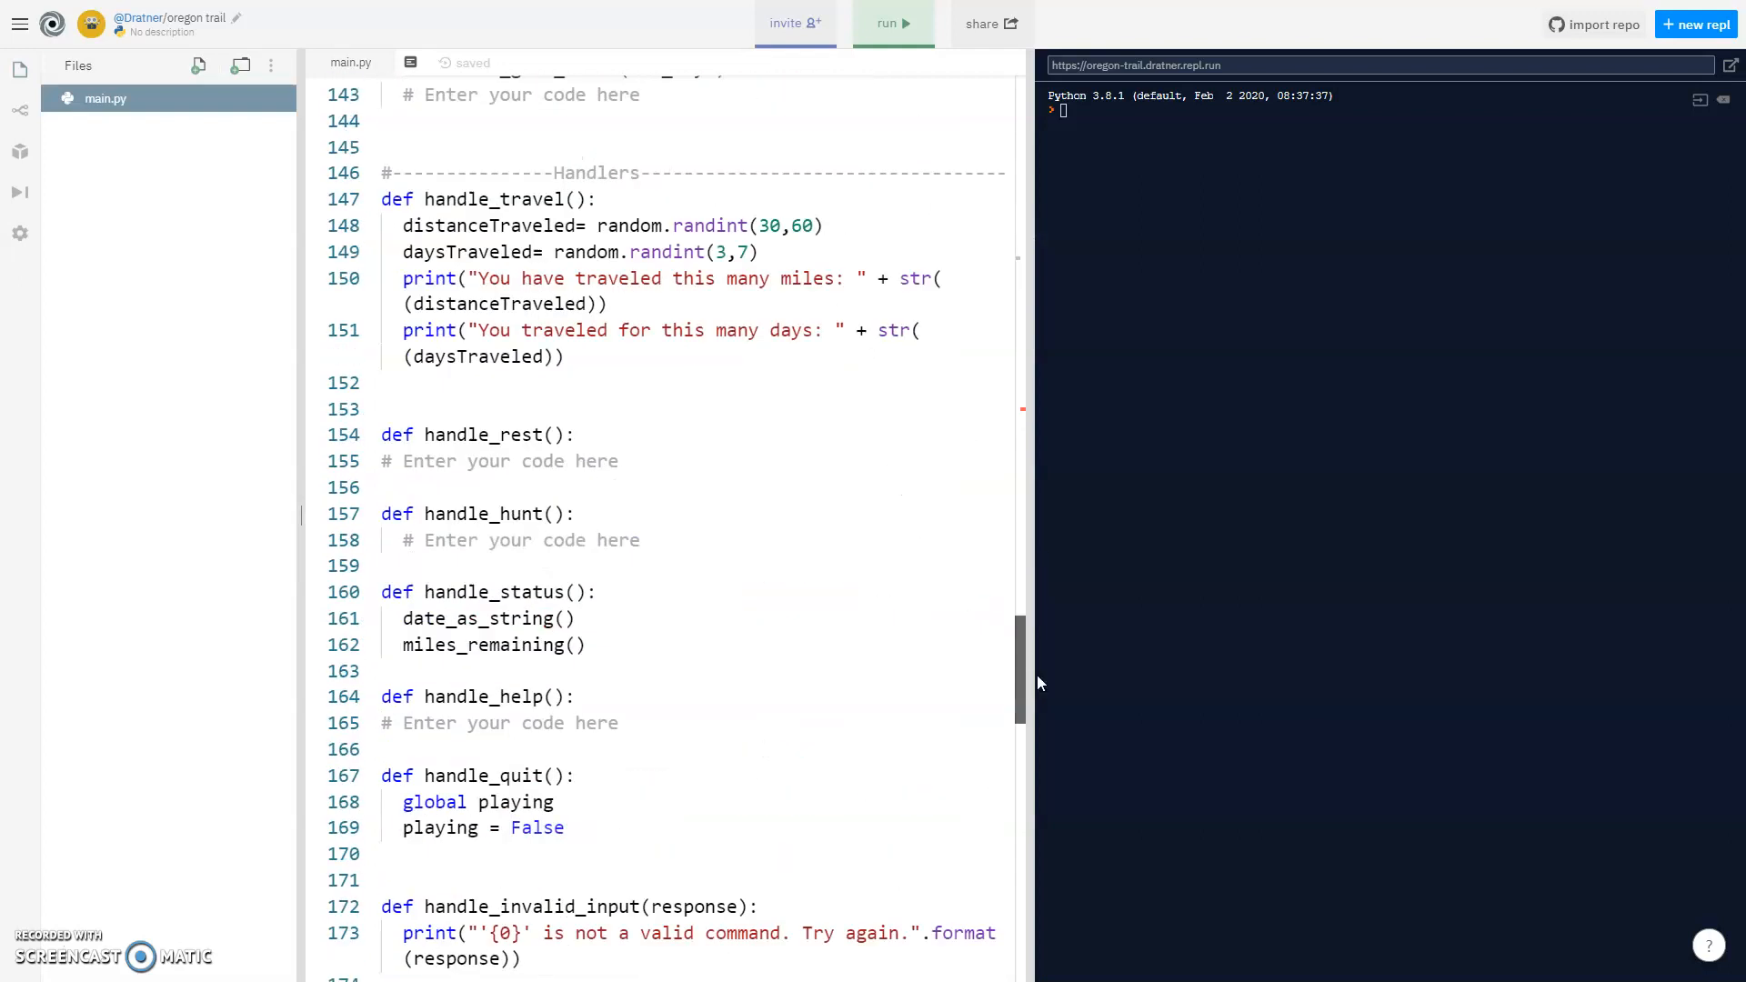
scroll(down, 3)
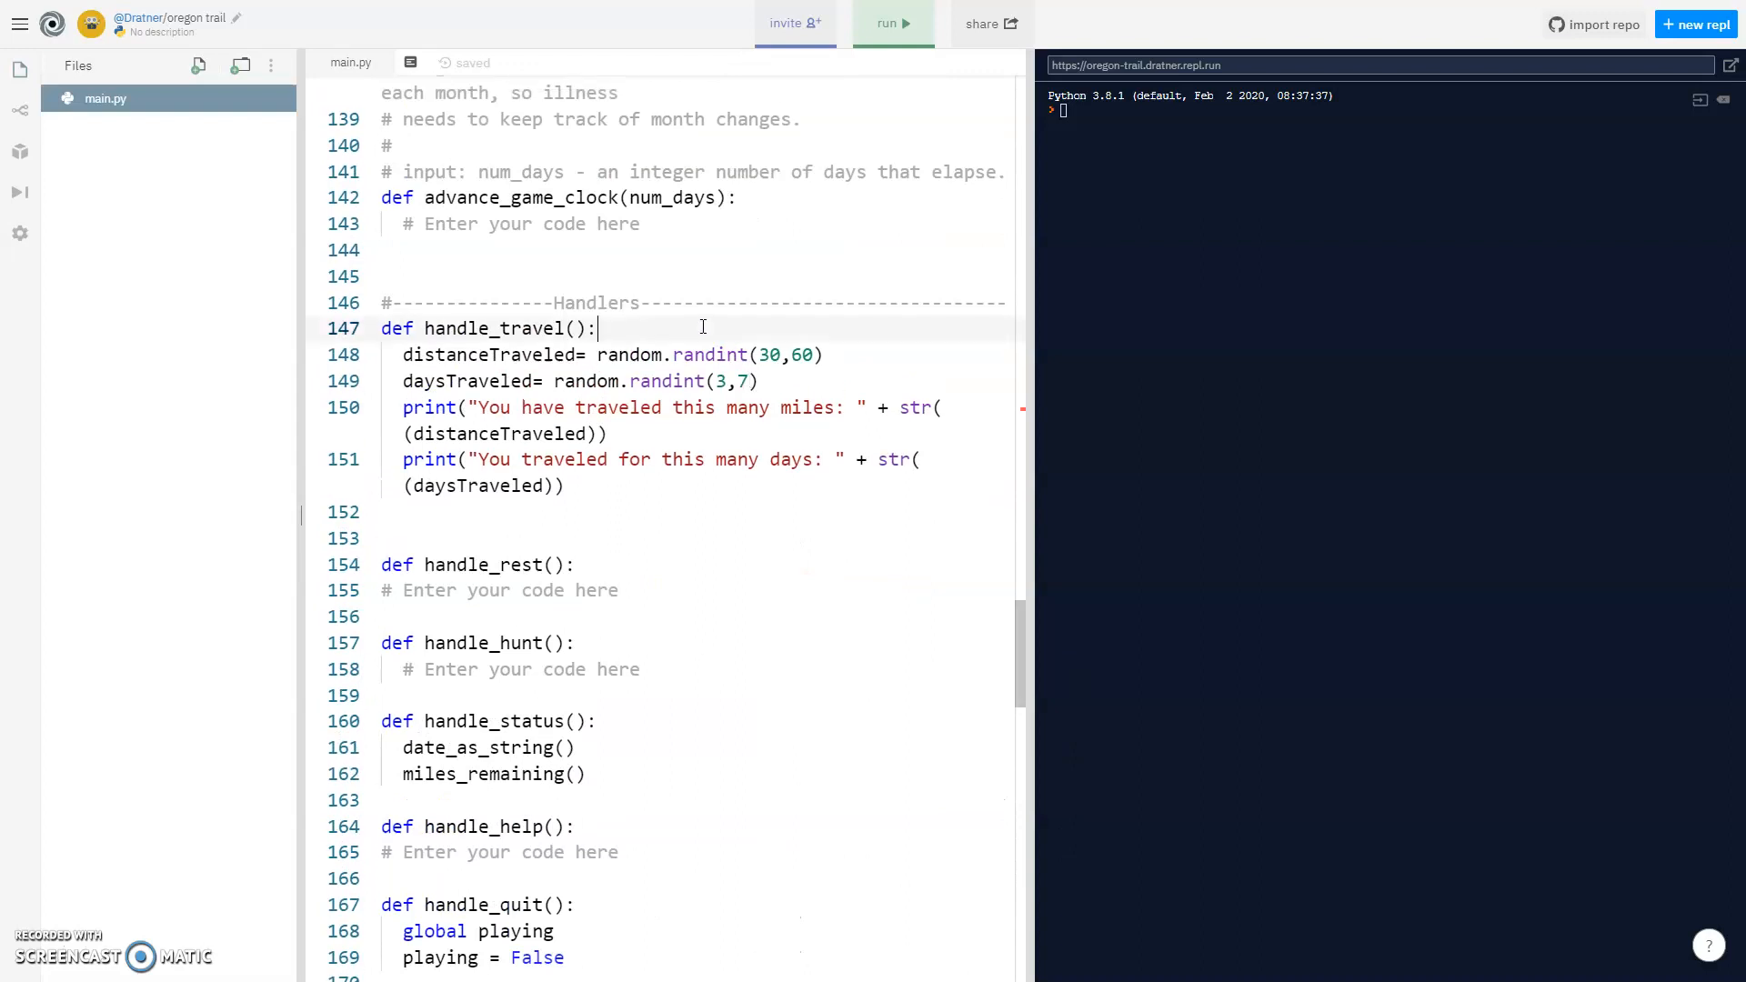
Declare global day, miles_traveled and add daysTraveled and distanceTraveled to them.
text(global day)
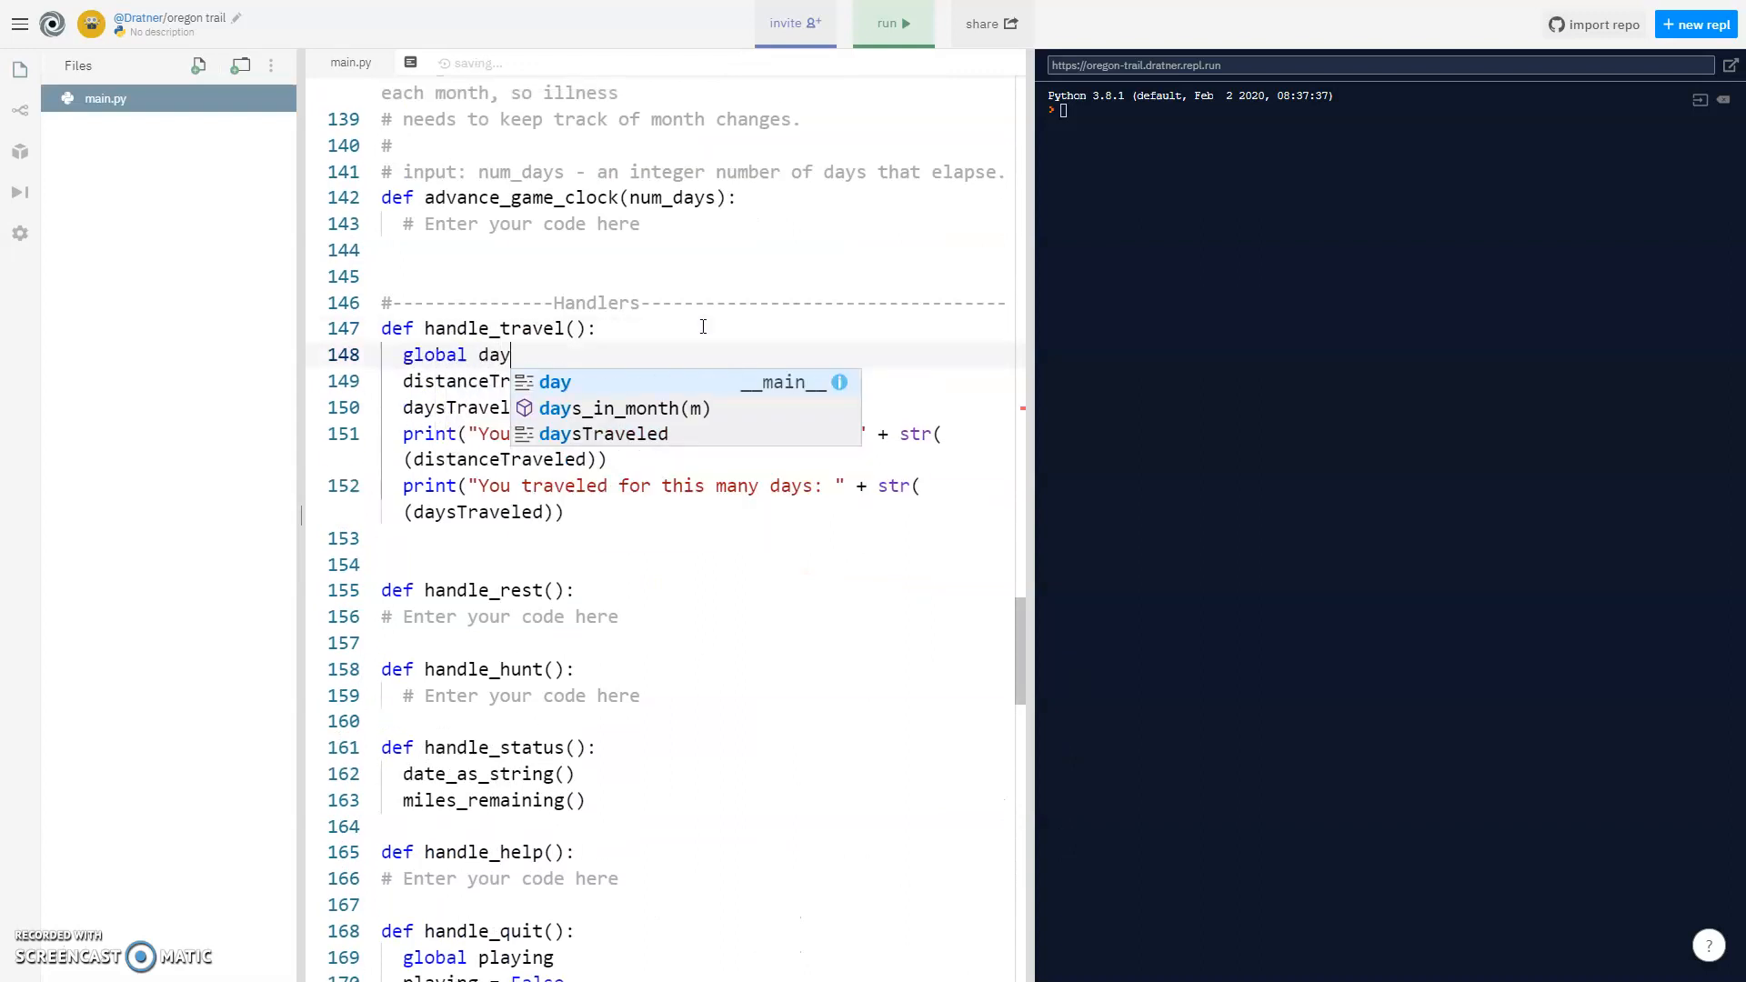
text(, m)
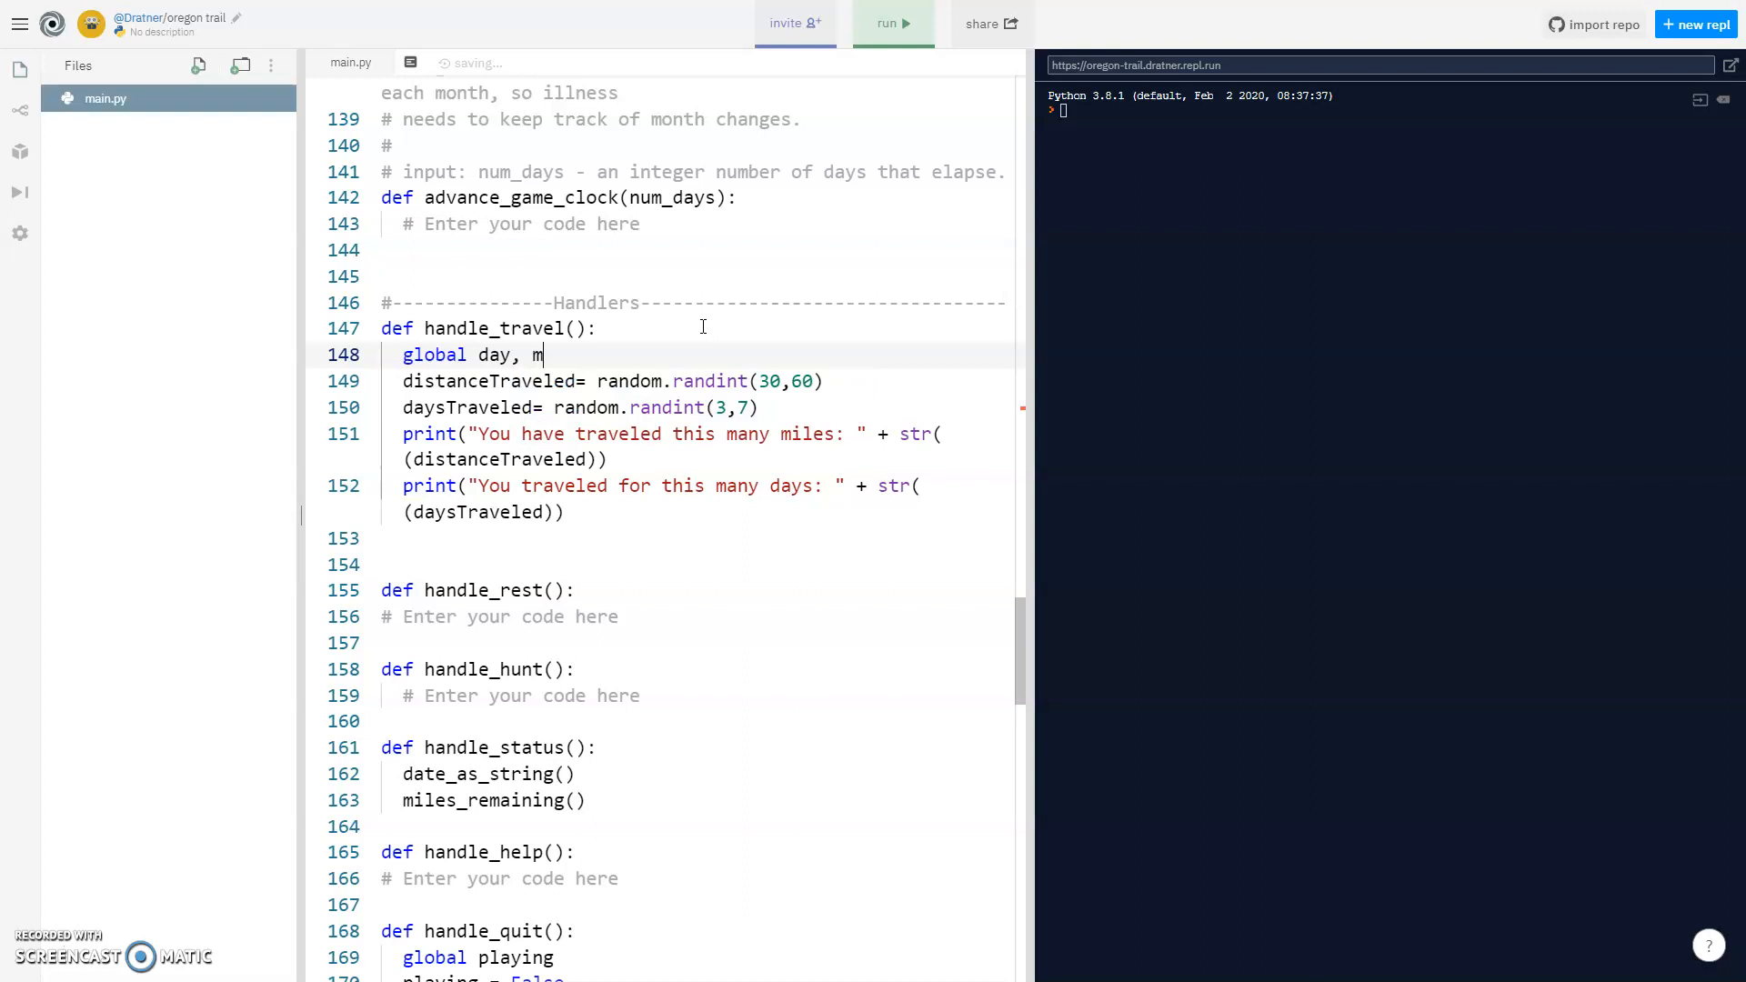
text(iles_traveled)
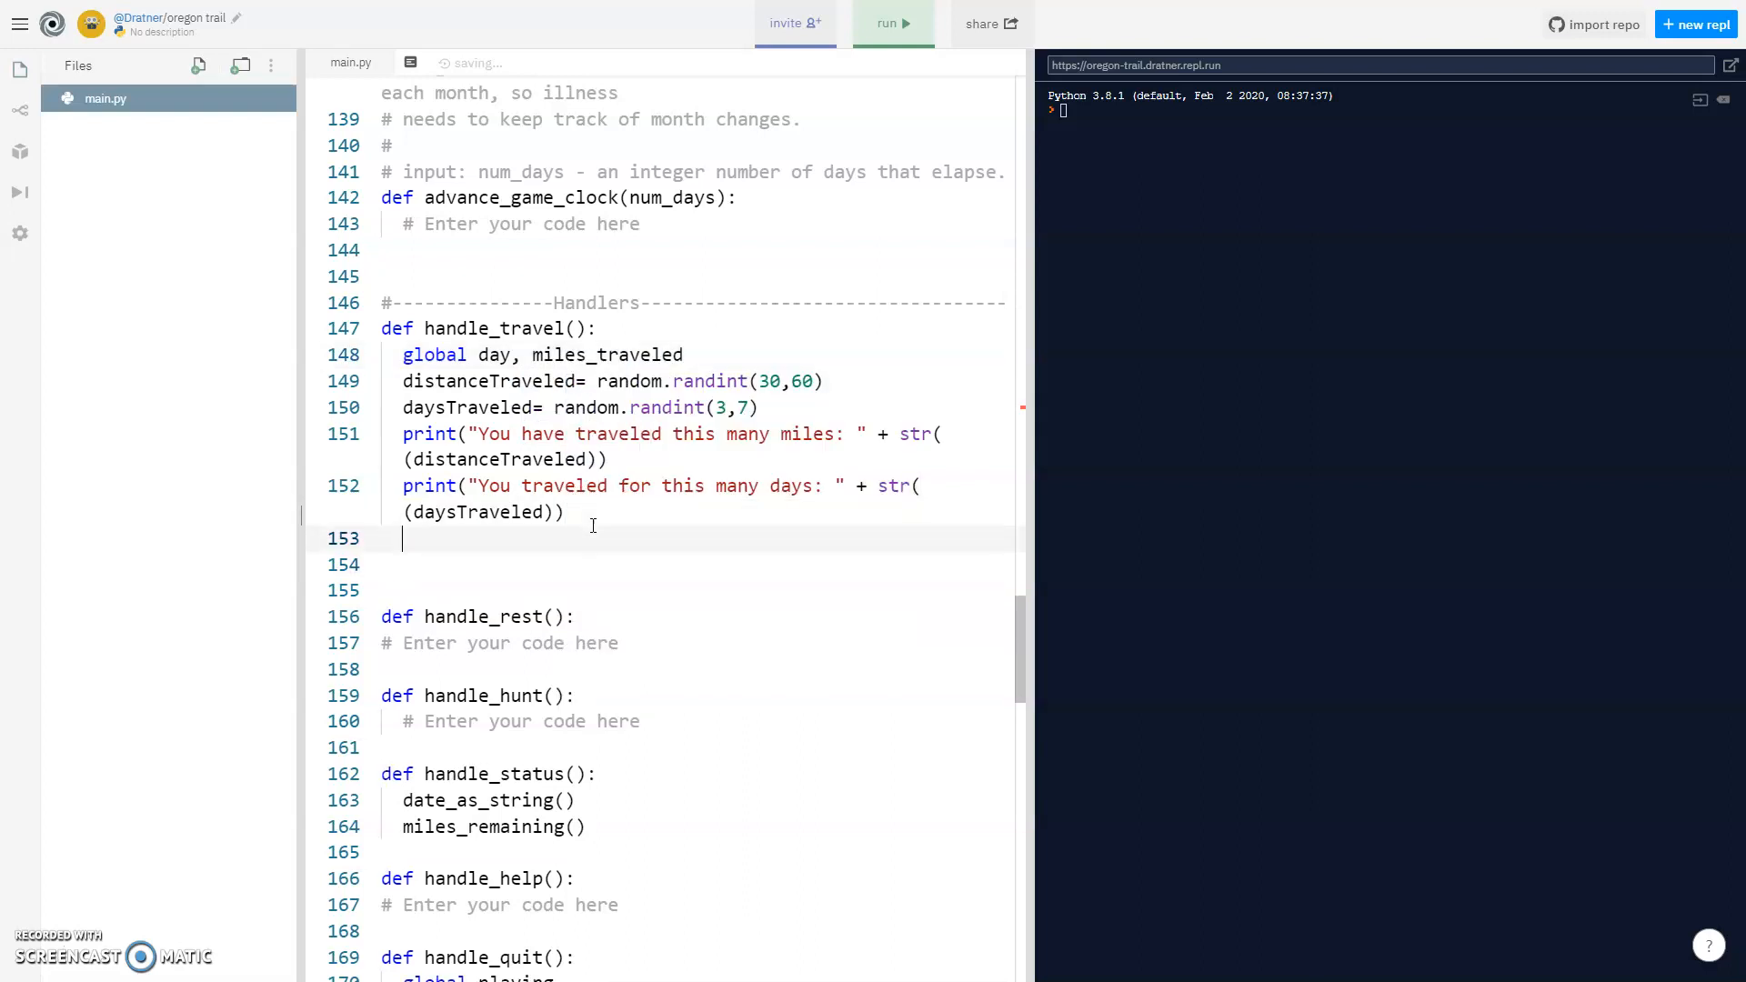
text(day +=)
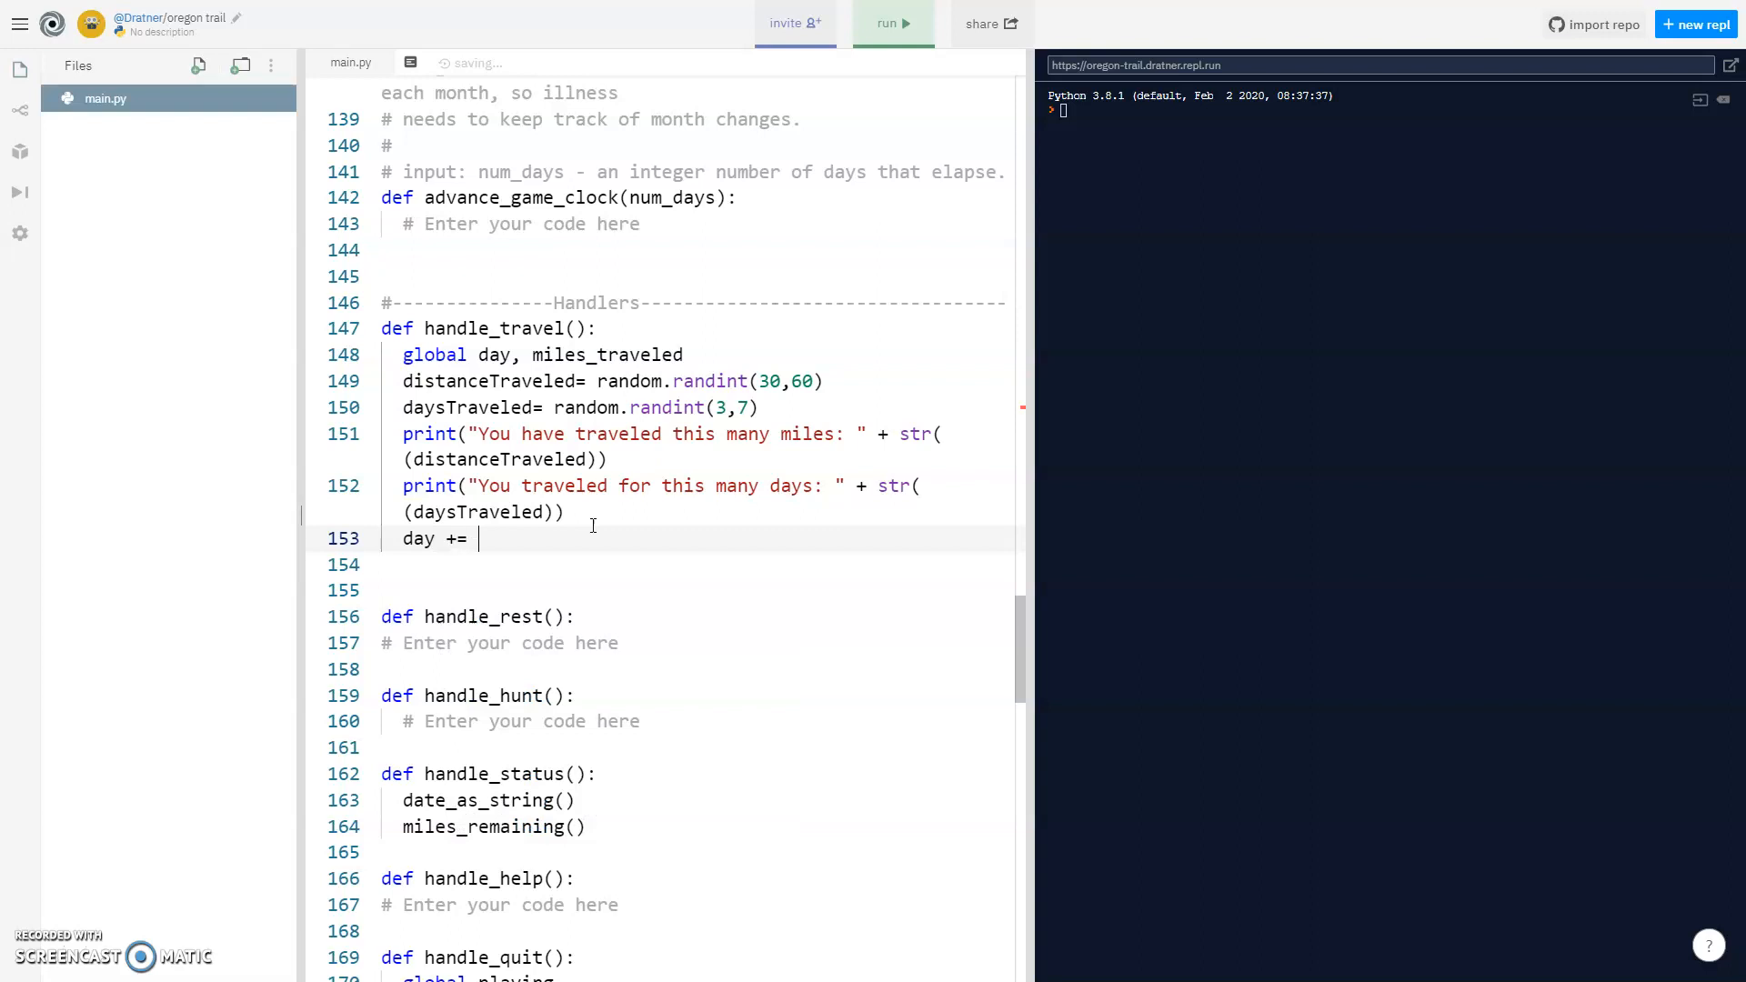
text(daysTravele)
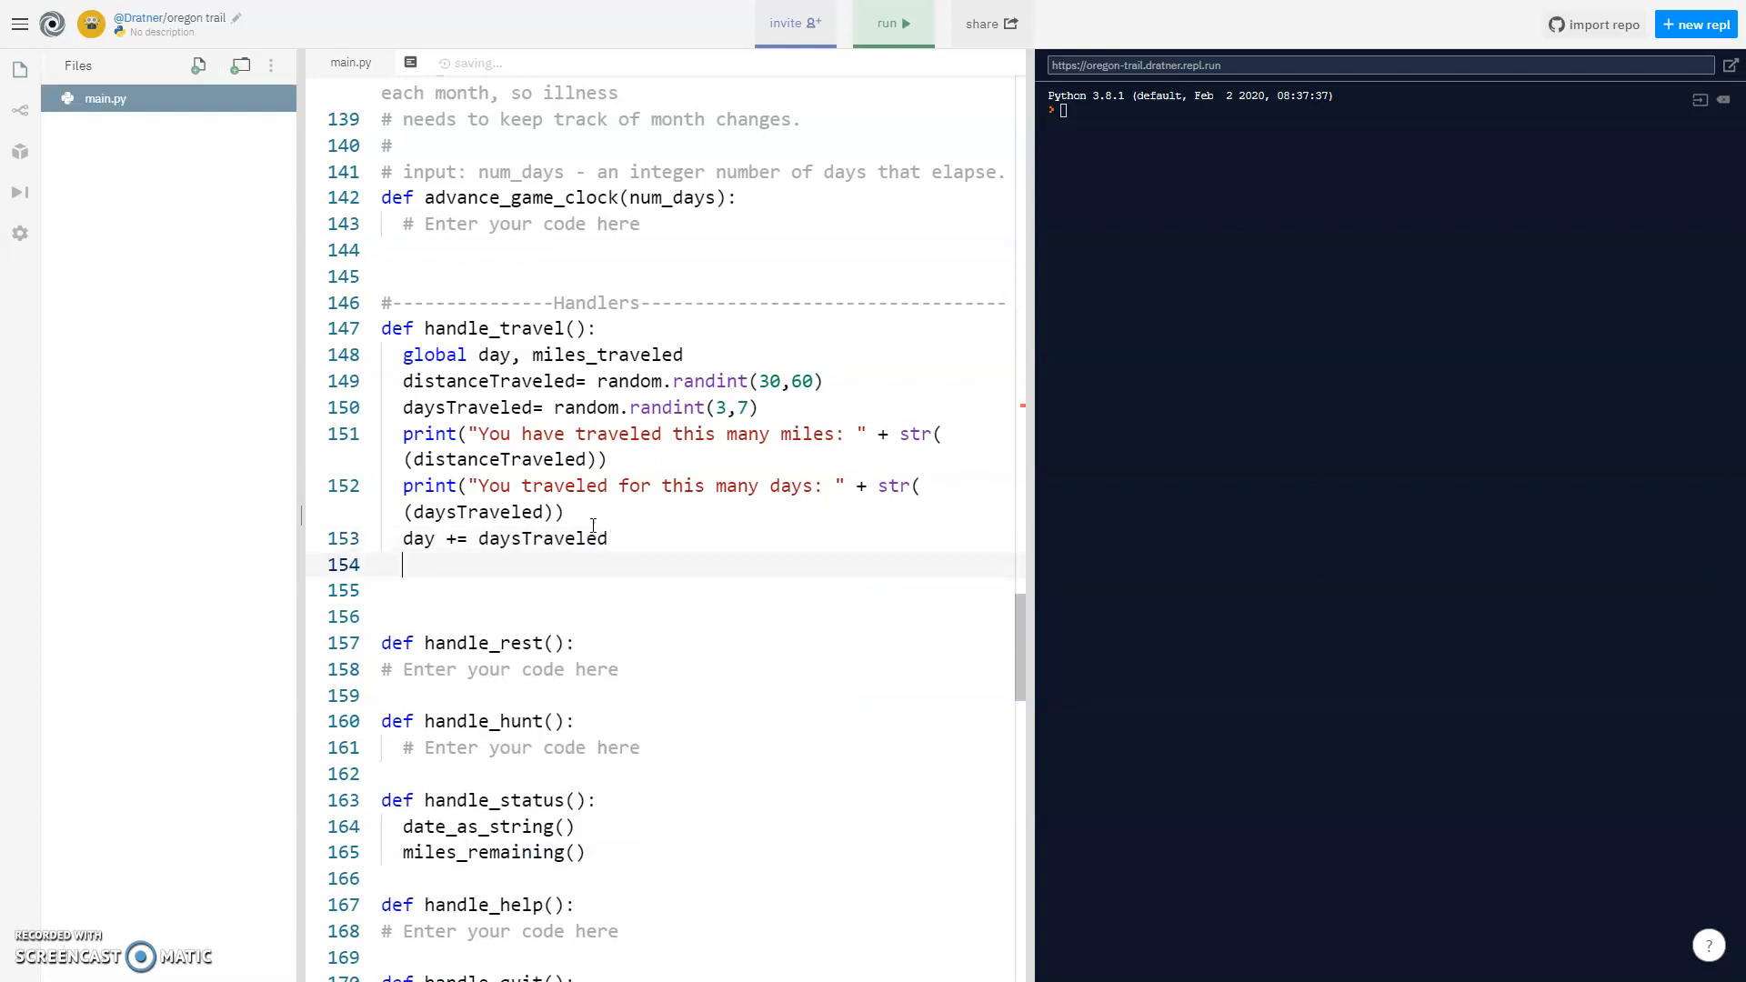
text(di)
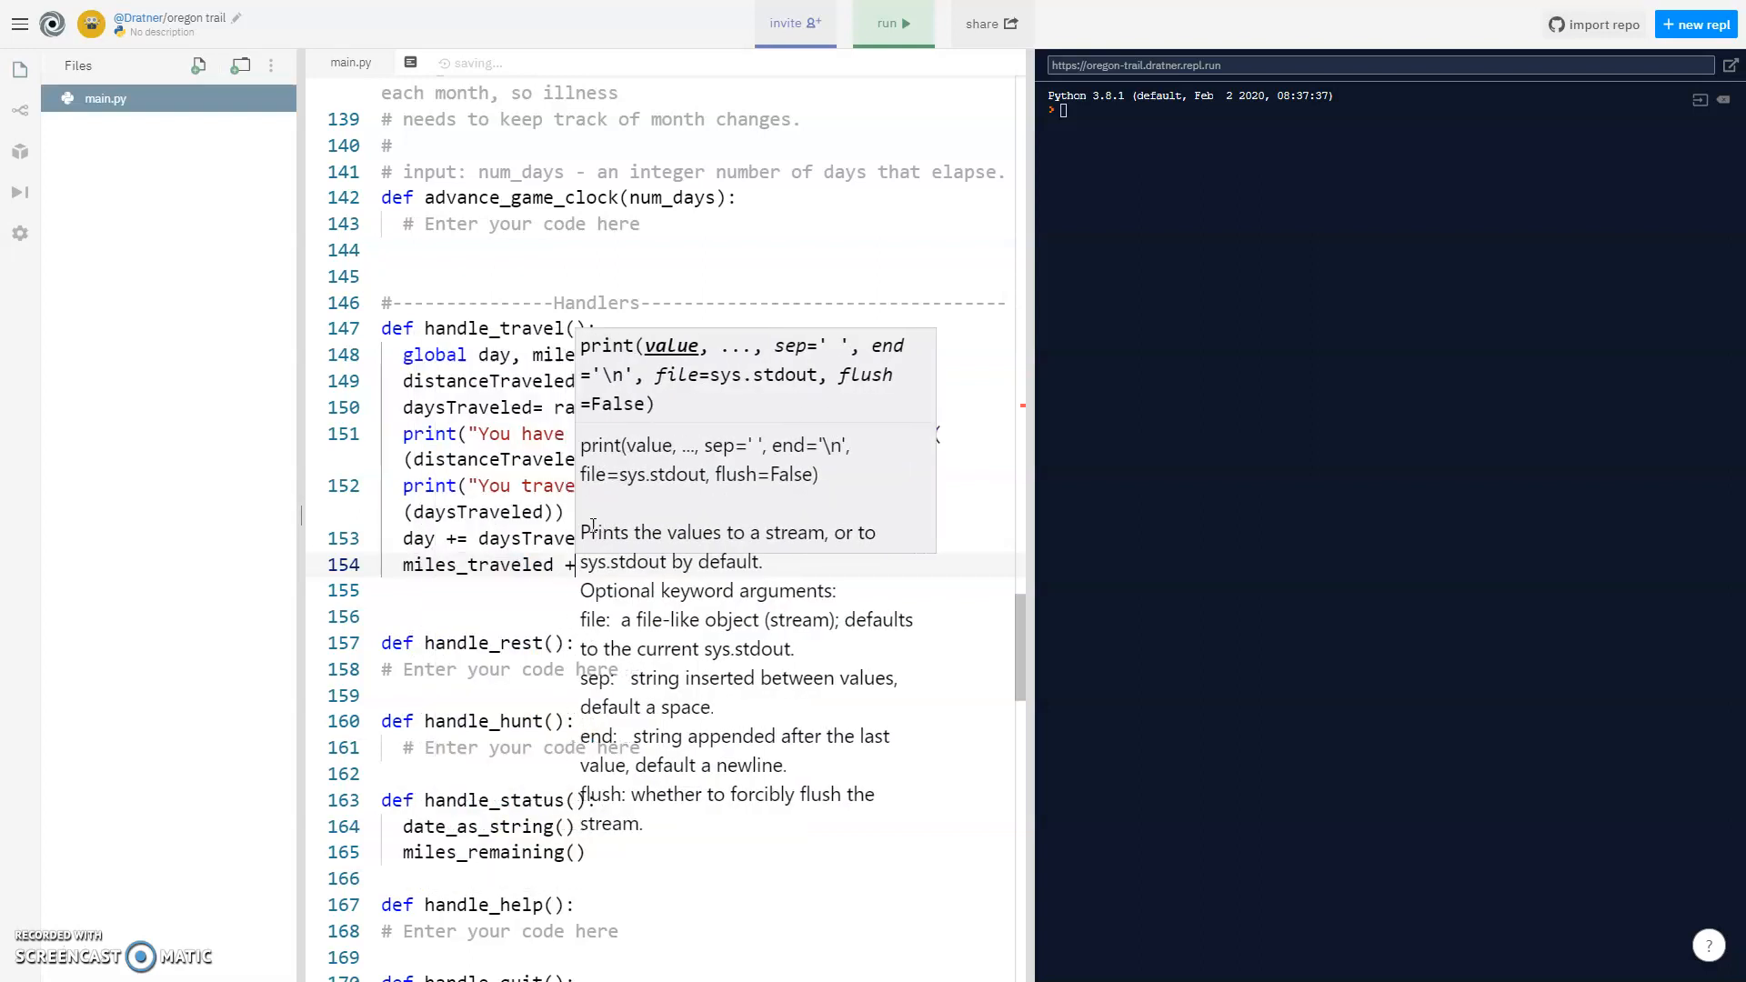
text(distanceTraveled)
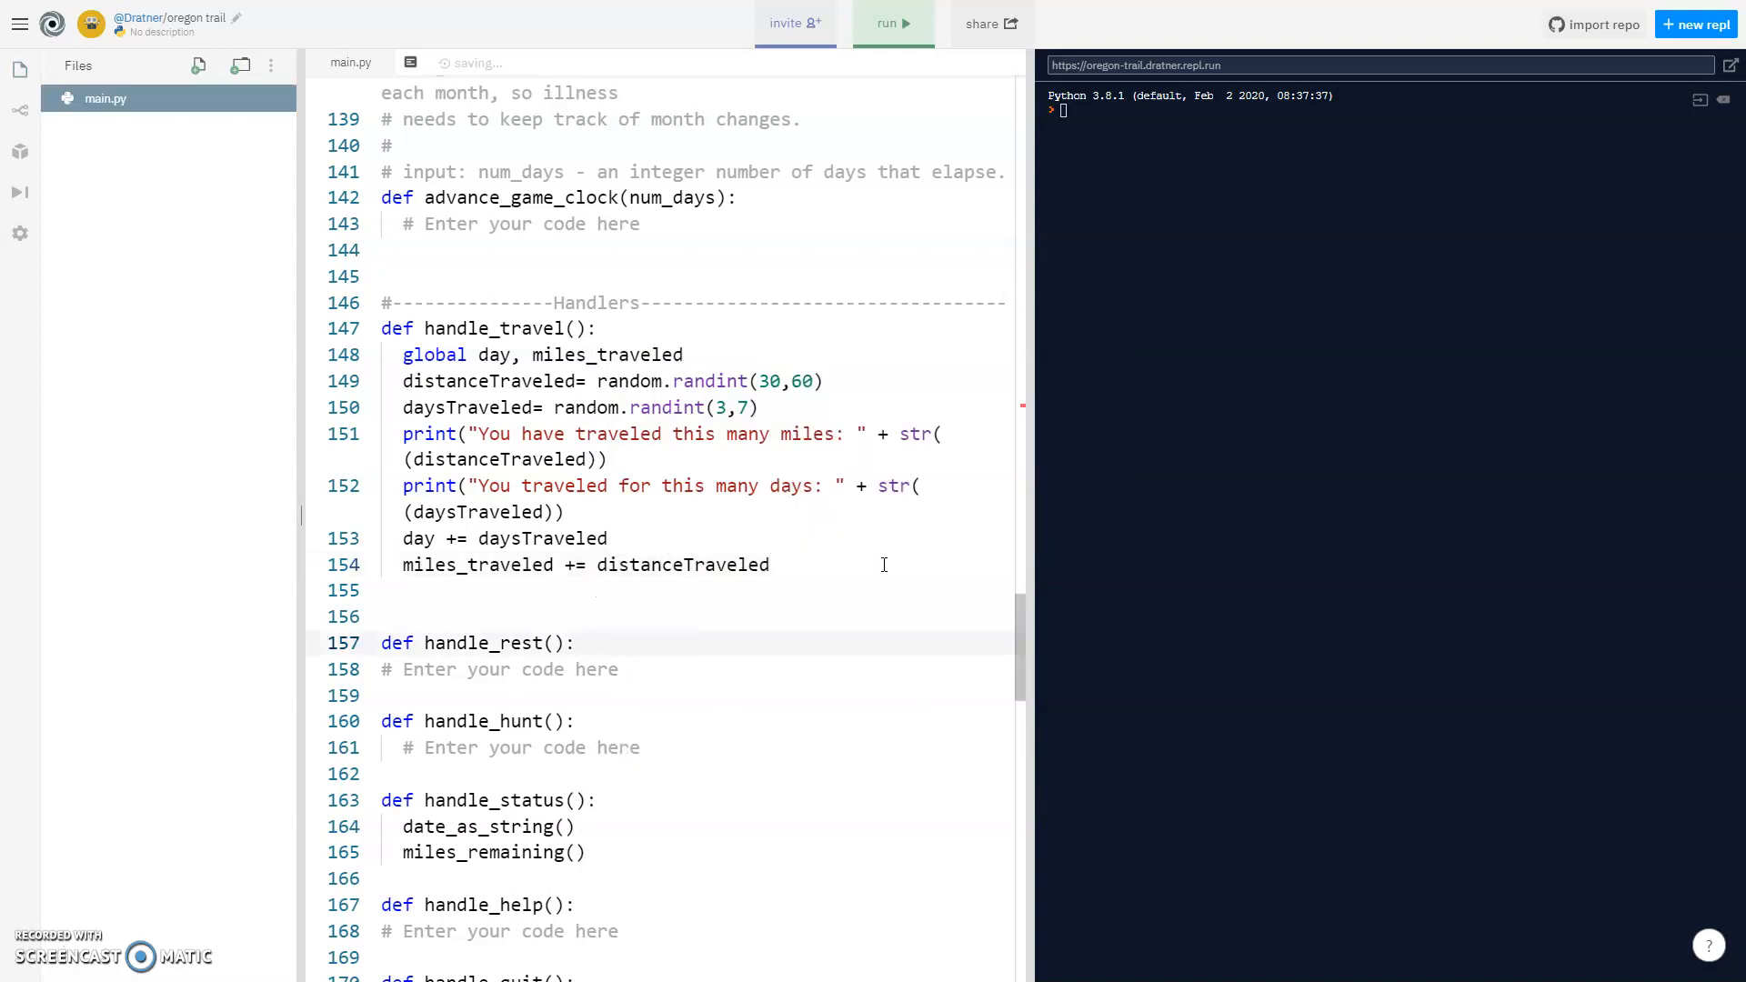
double_click(509, 670)
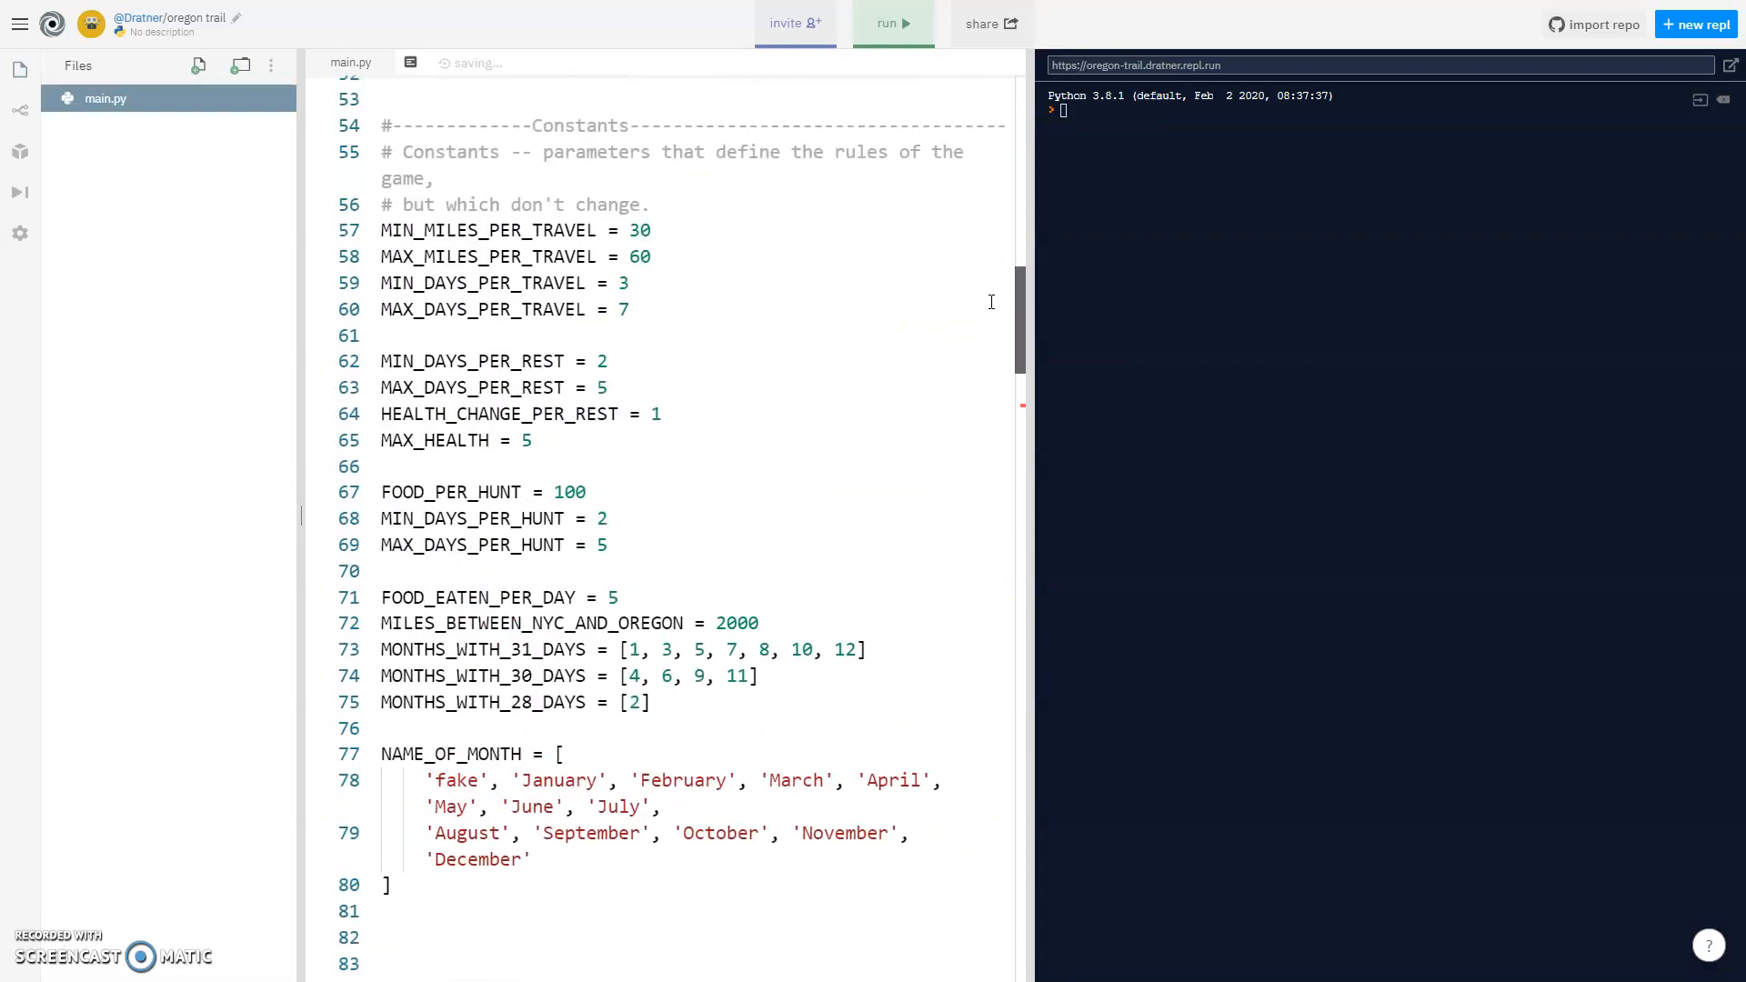
Try a health check in the rest branch, then remove the '# Enter your code here' placeholder from handle_rest.
scroll(down, 3)
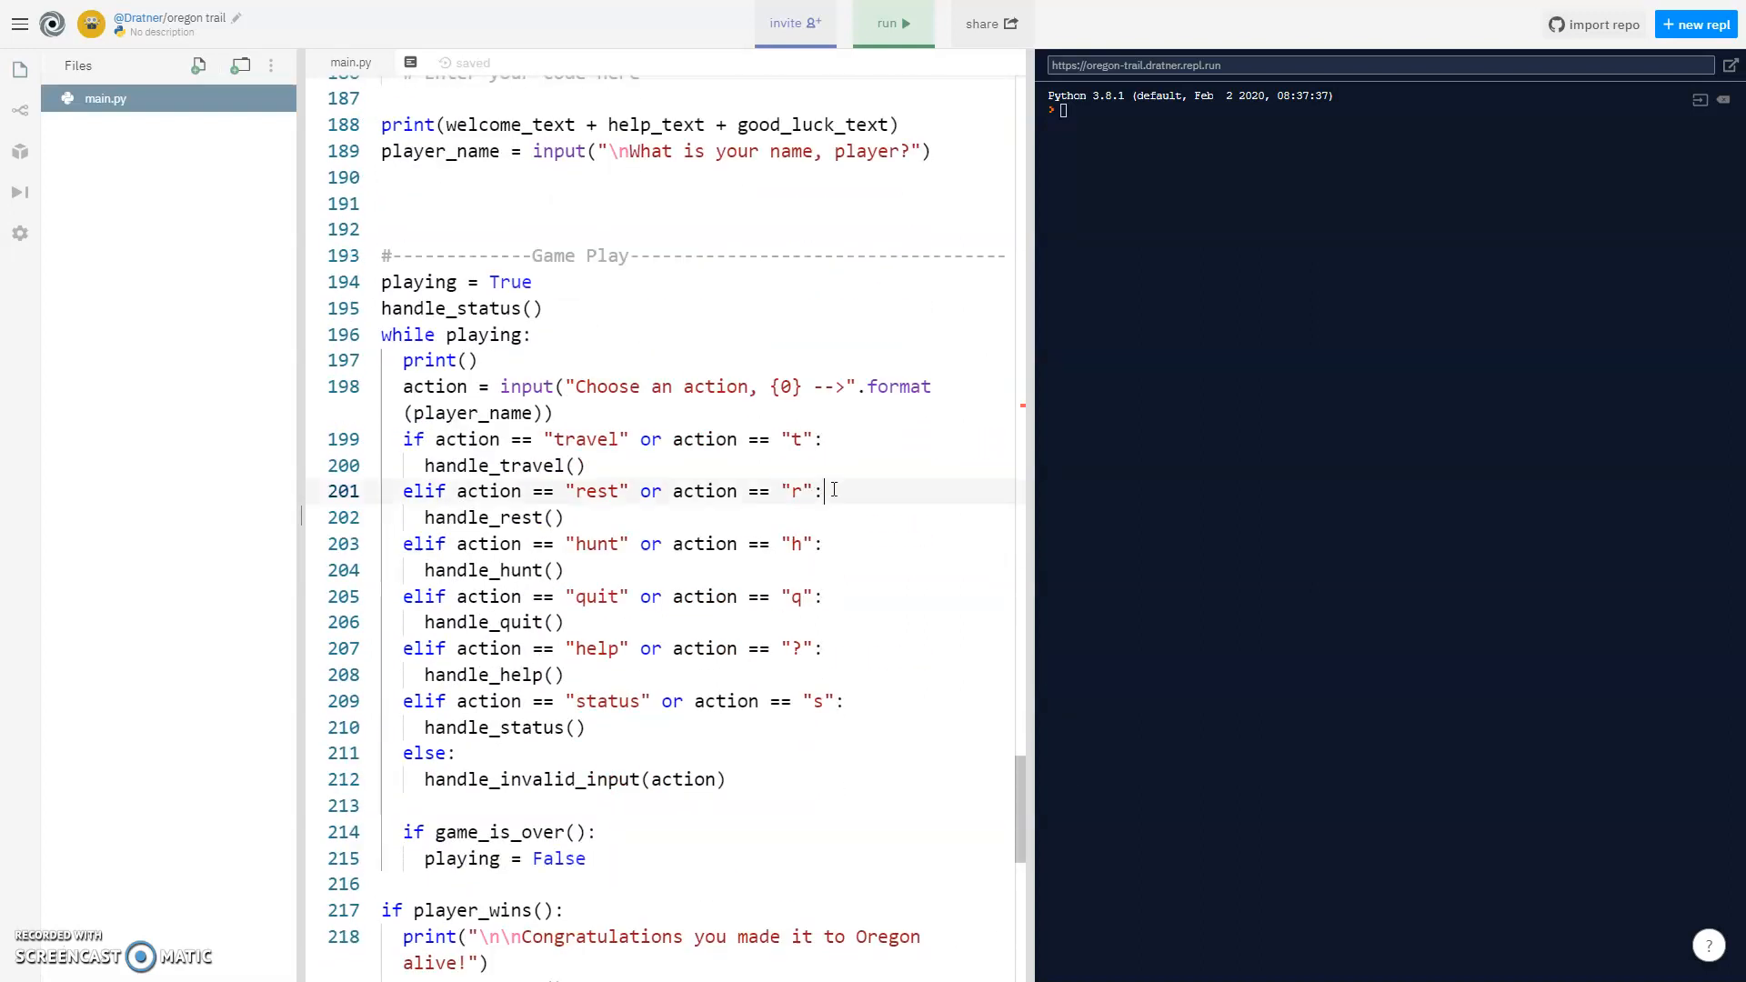
text(if health_level)
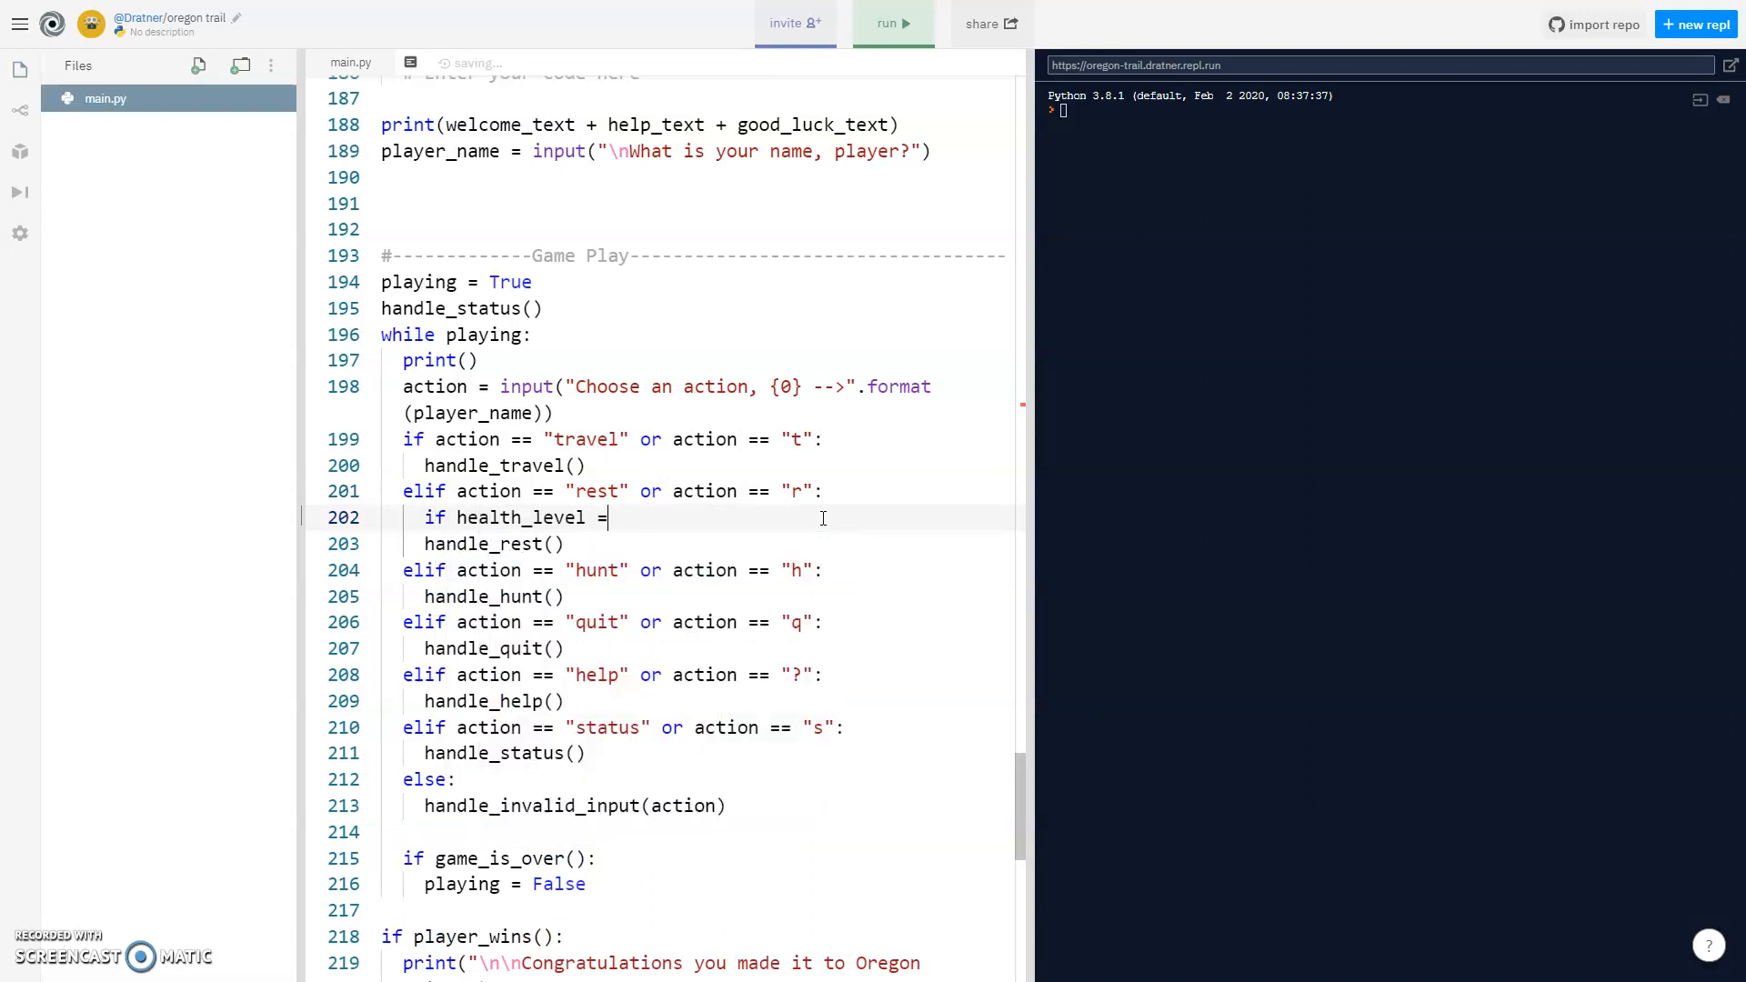
text(= 5:)
text(print*)
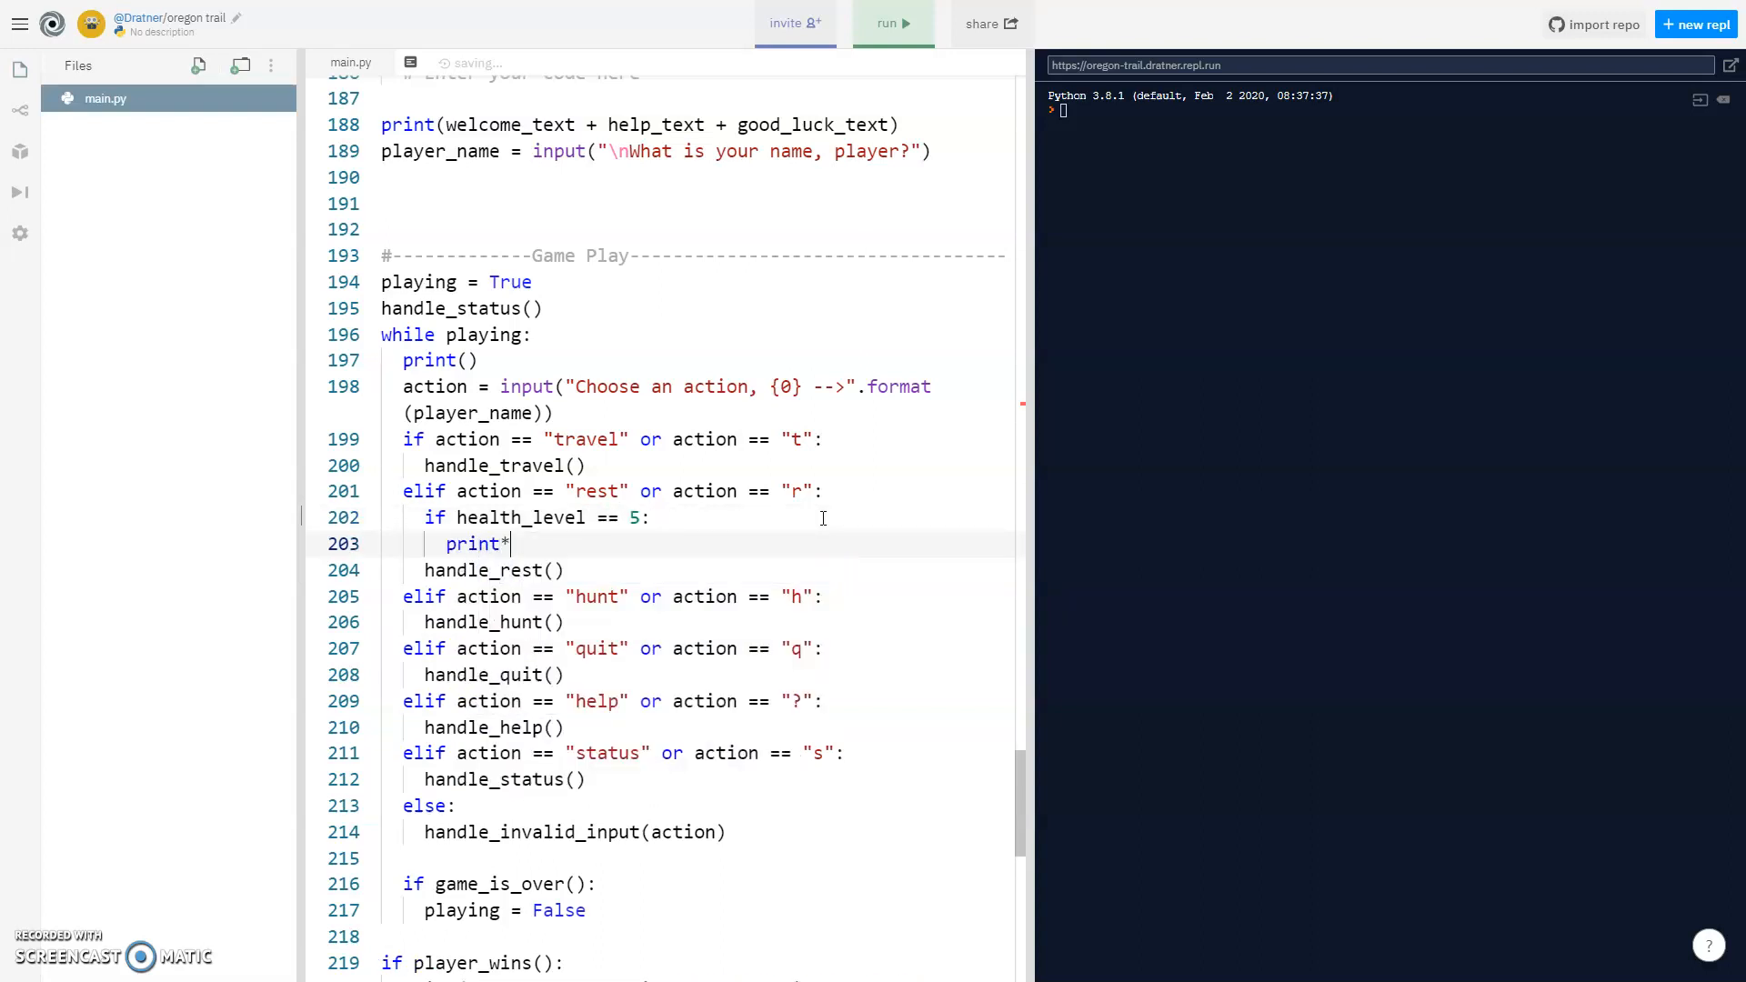
text(()
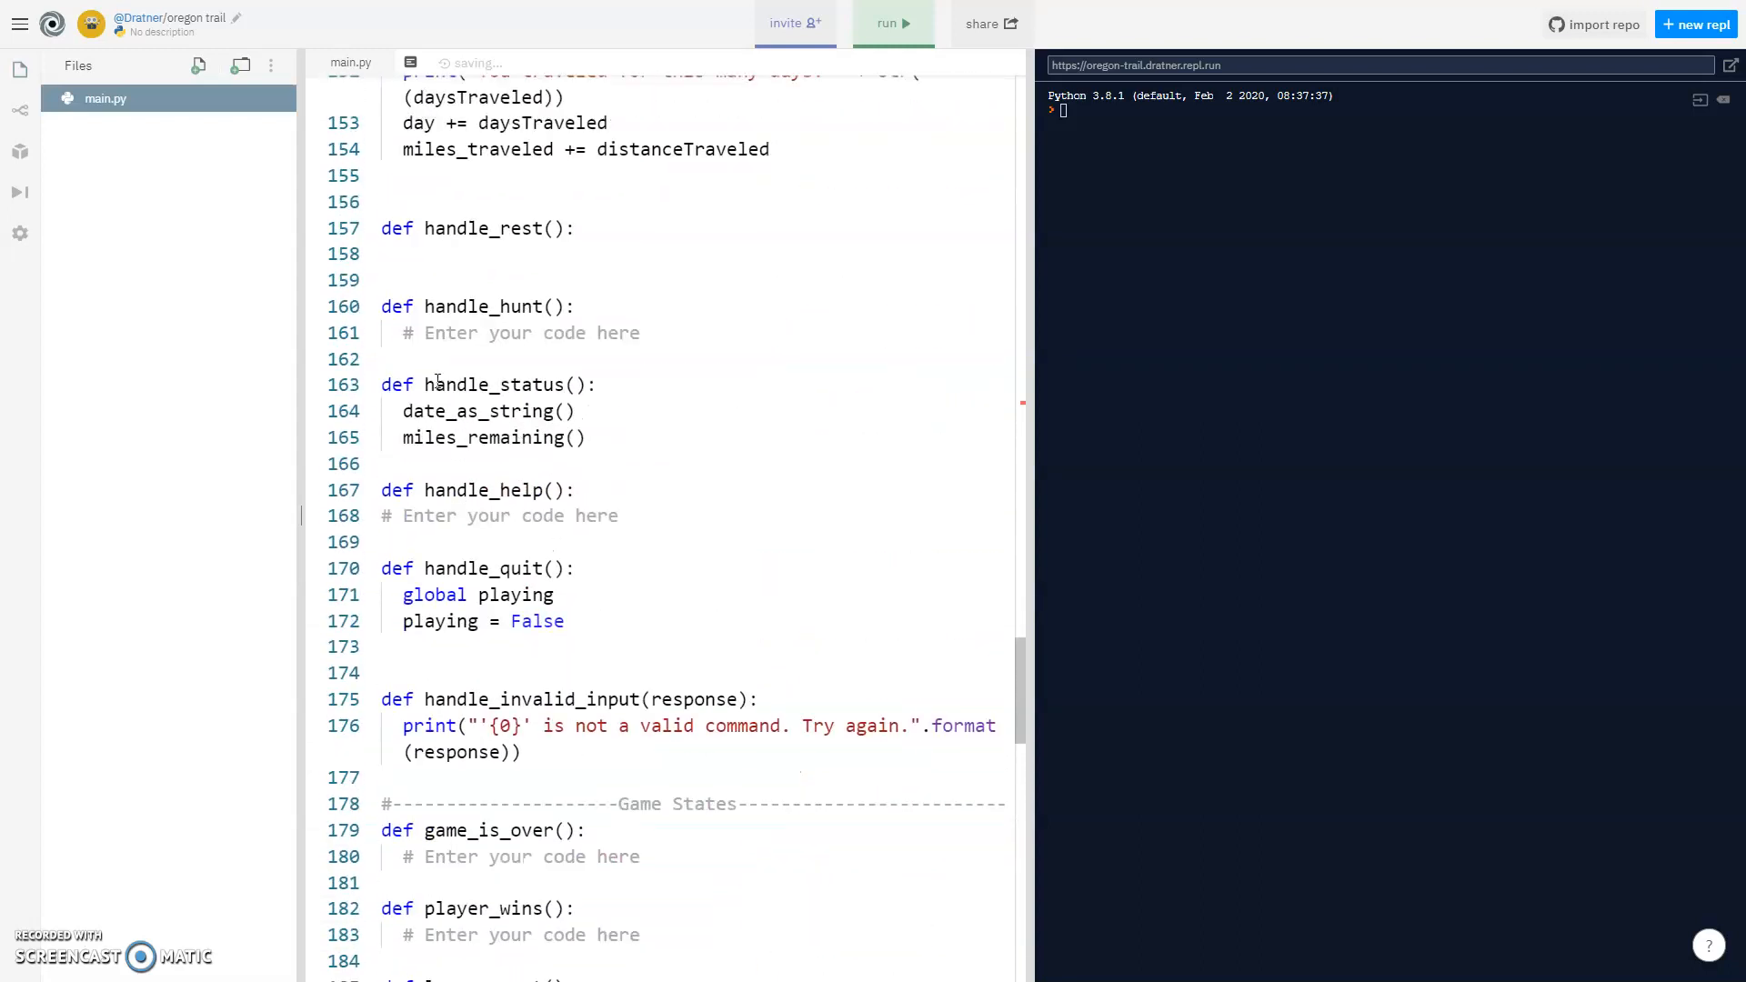
scroll(up, 3)
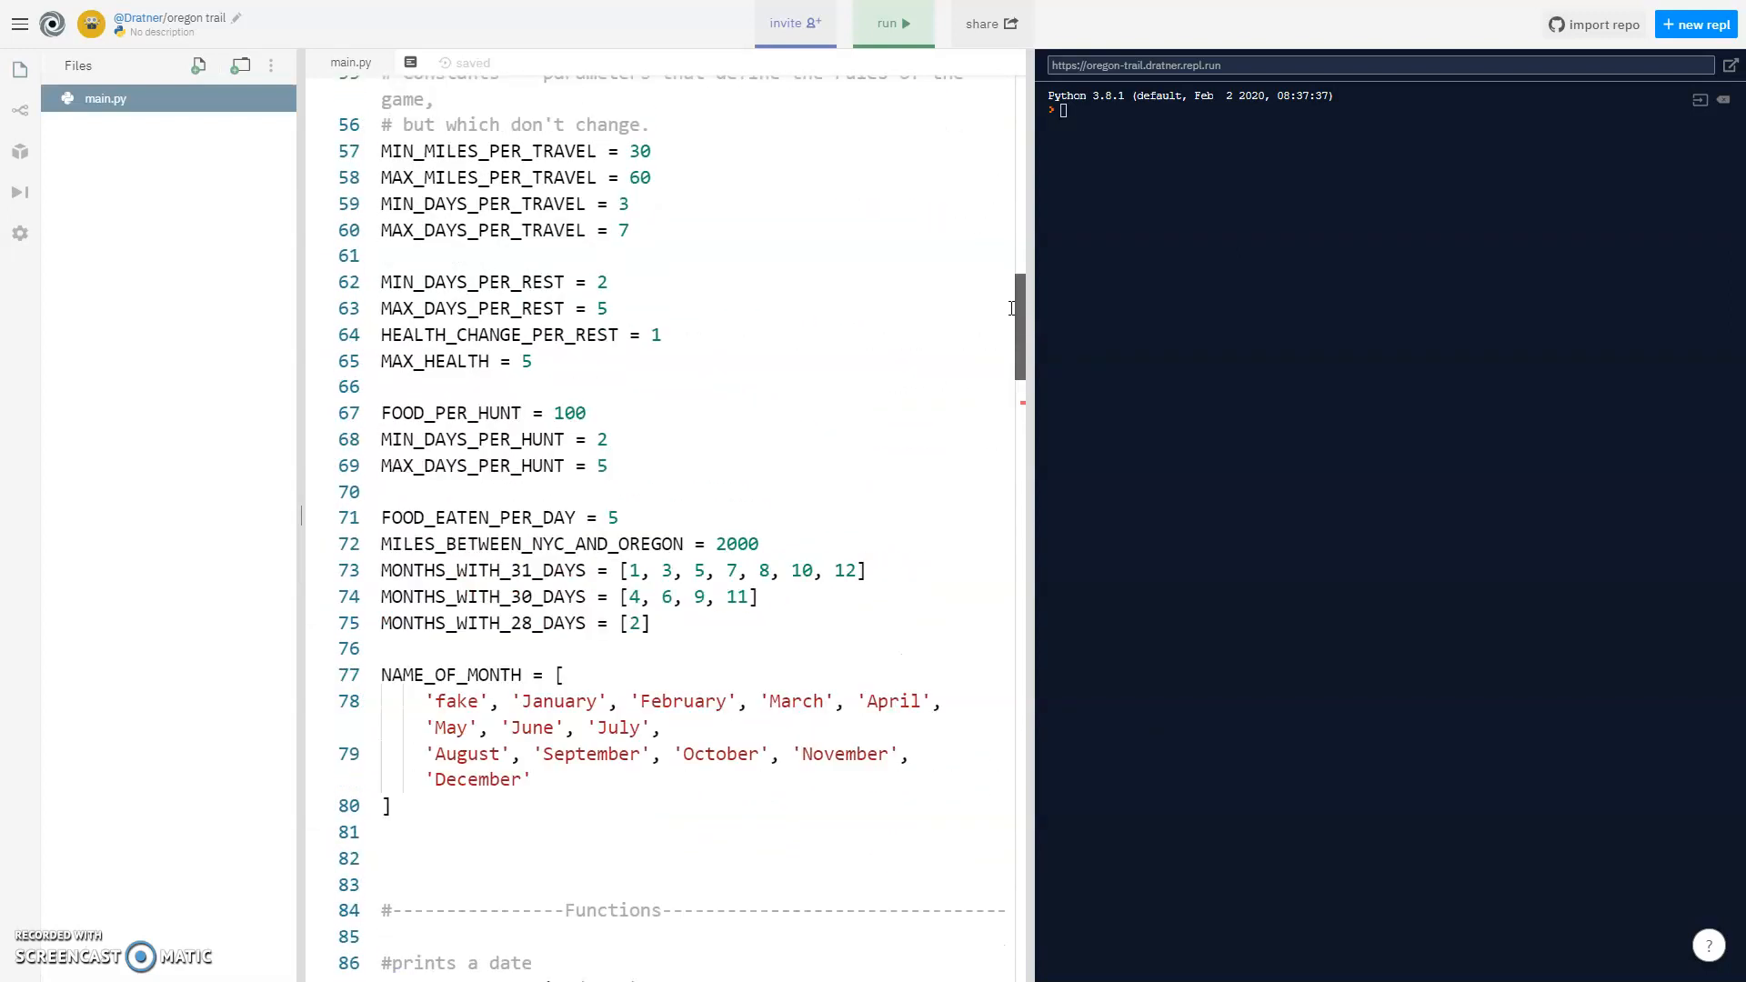
scroll(down, 3)
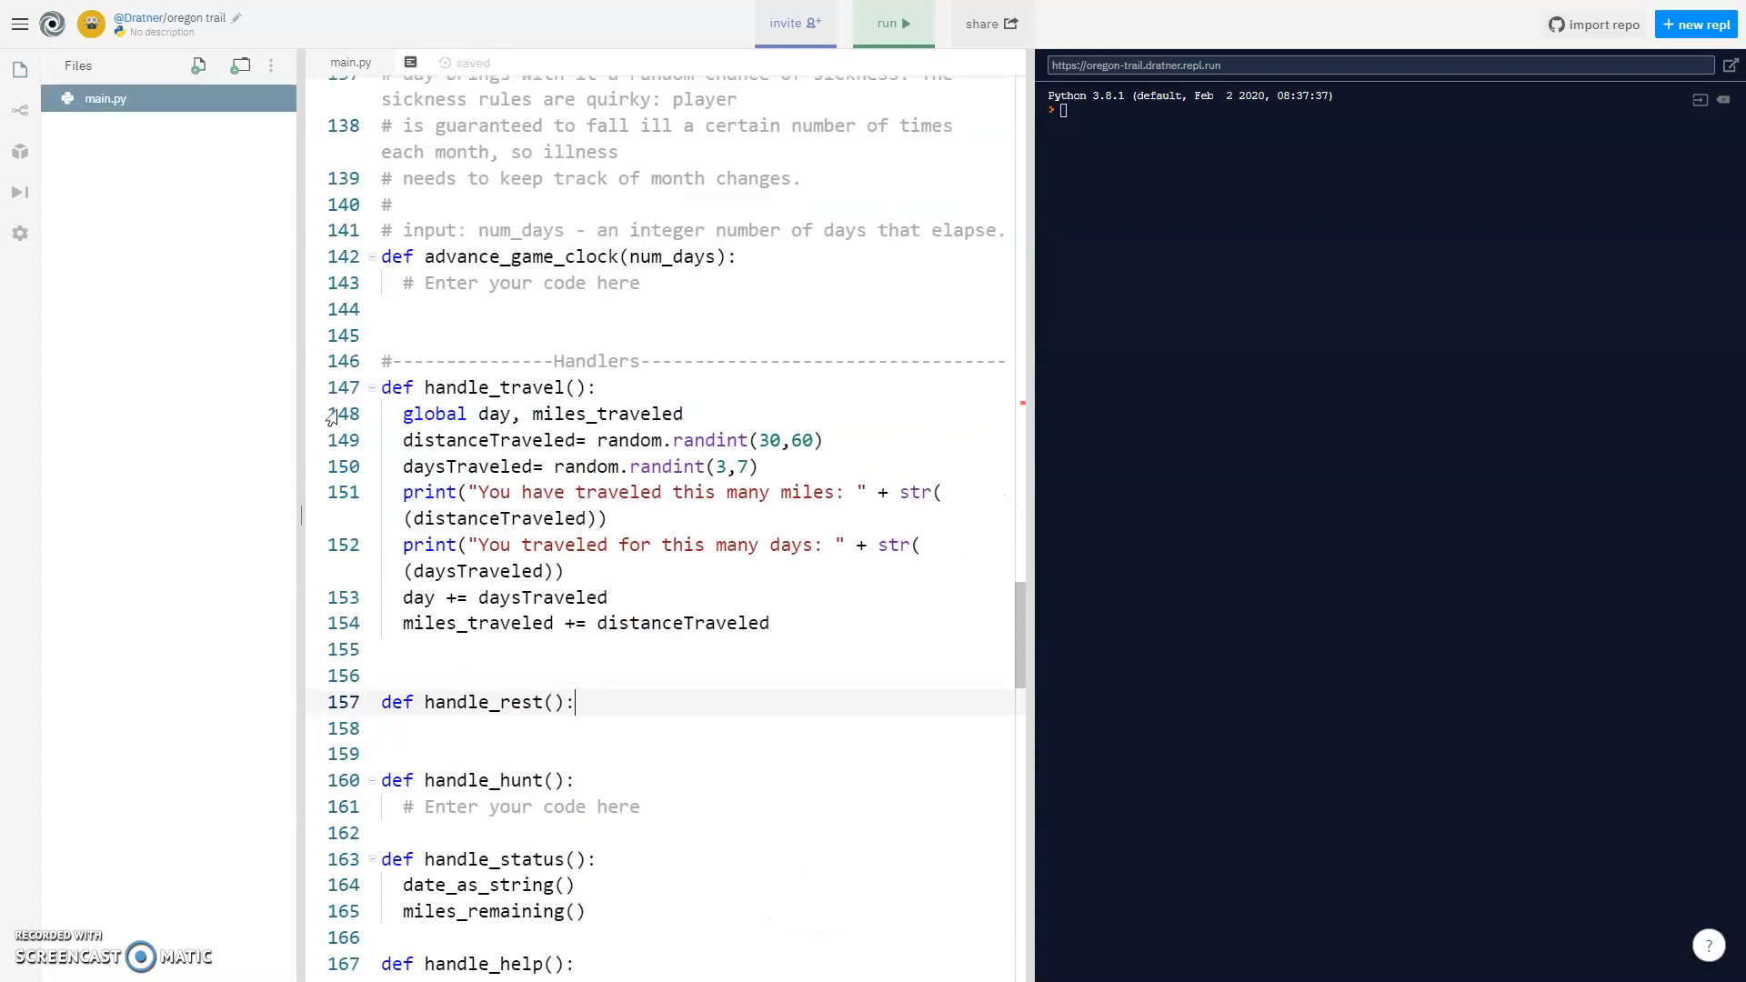
Declare 'global day, health_level' in handle_rest and add daysRested = randint(2,5) reusing the travel line.
key(enter)
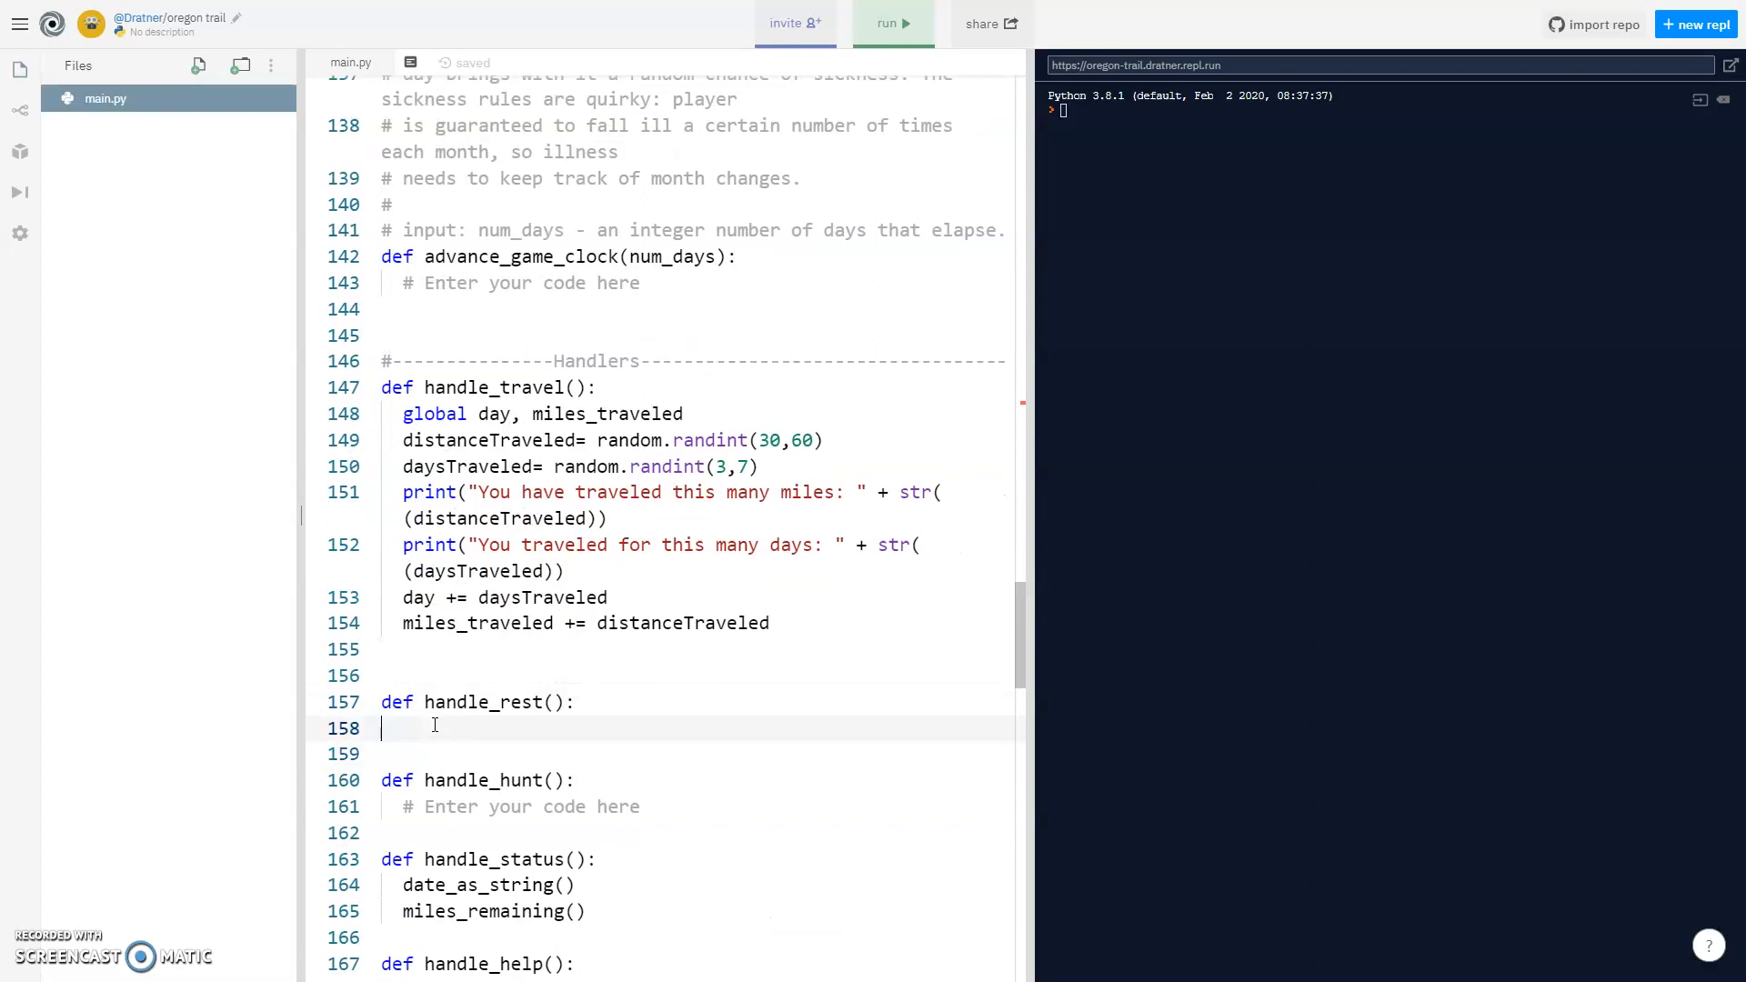
text(global day)
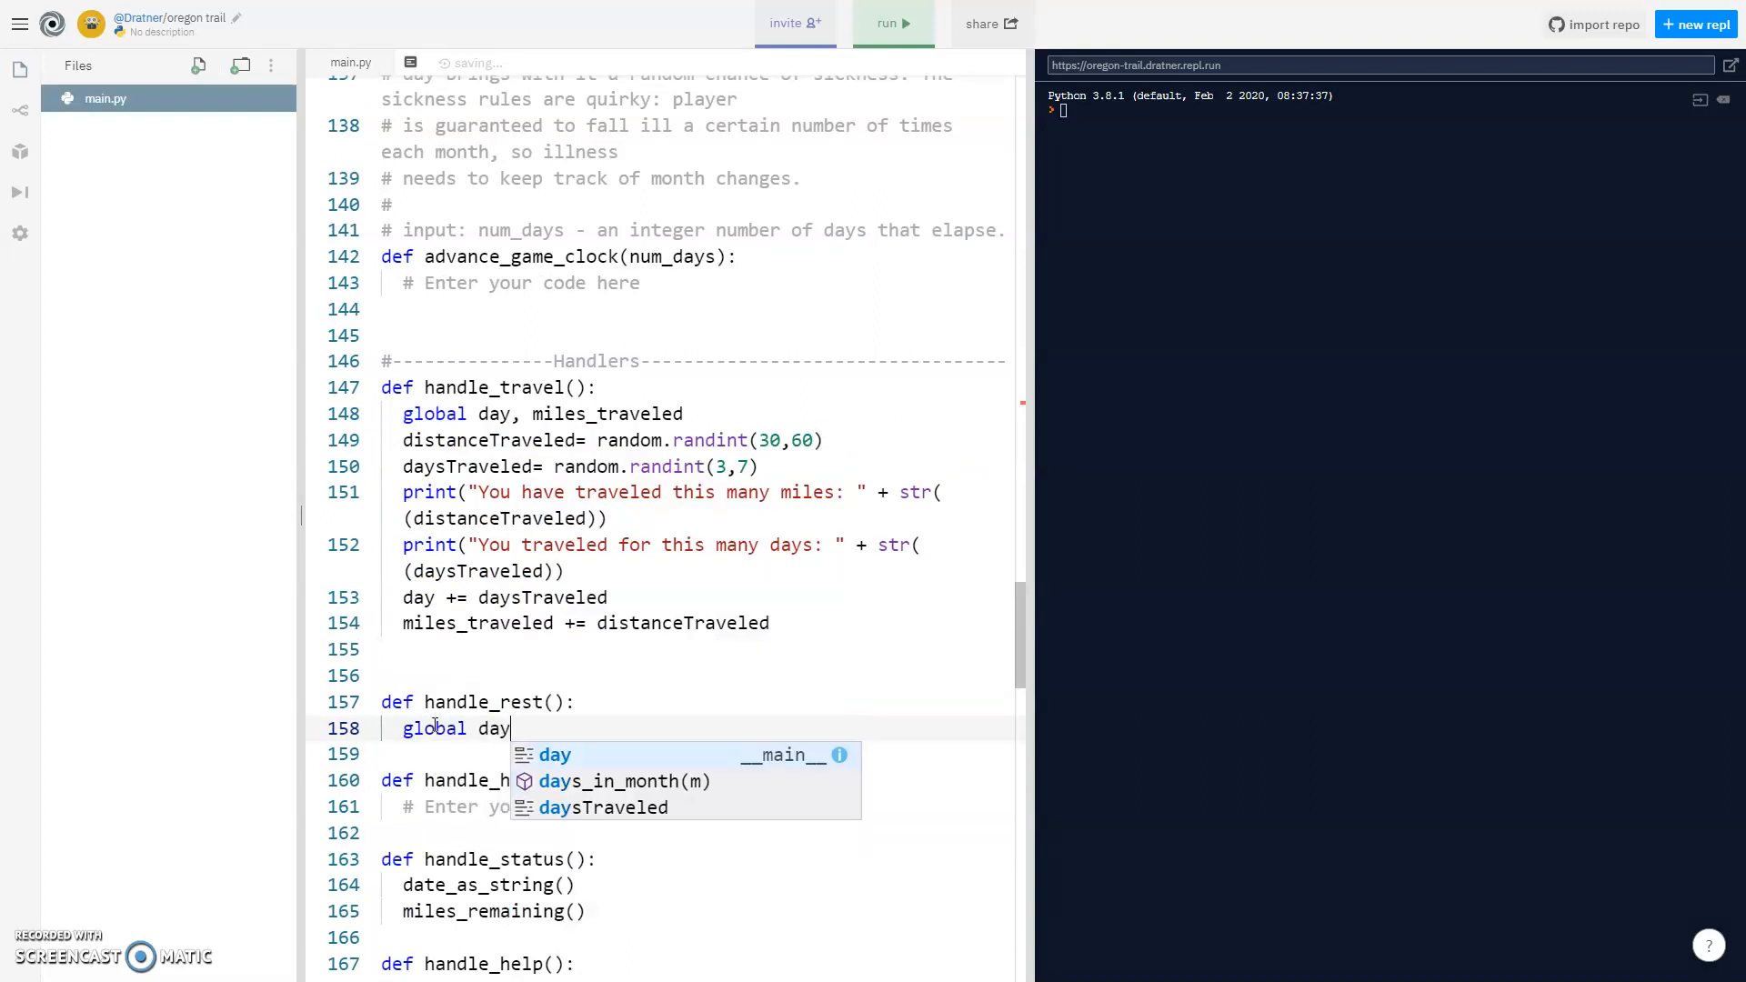
text(, health_level)
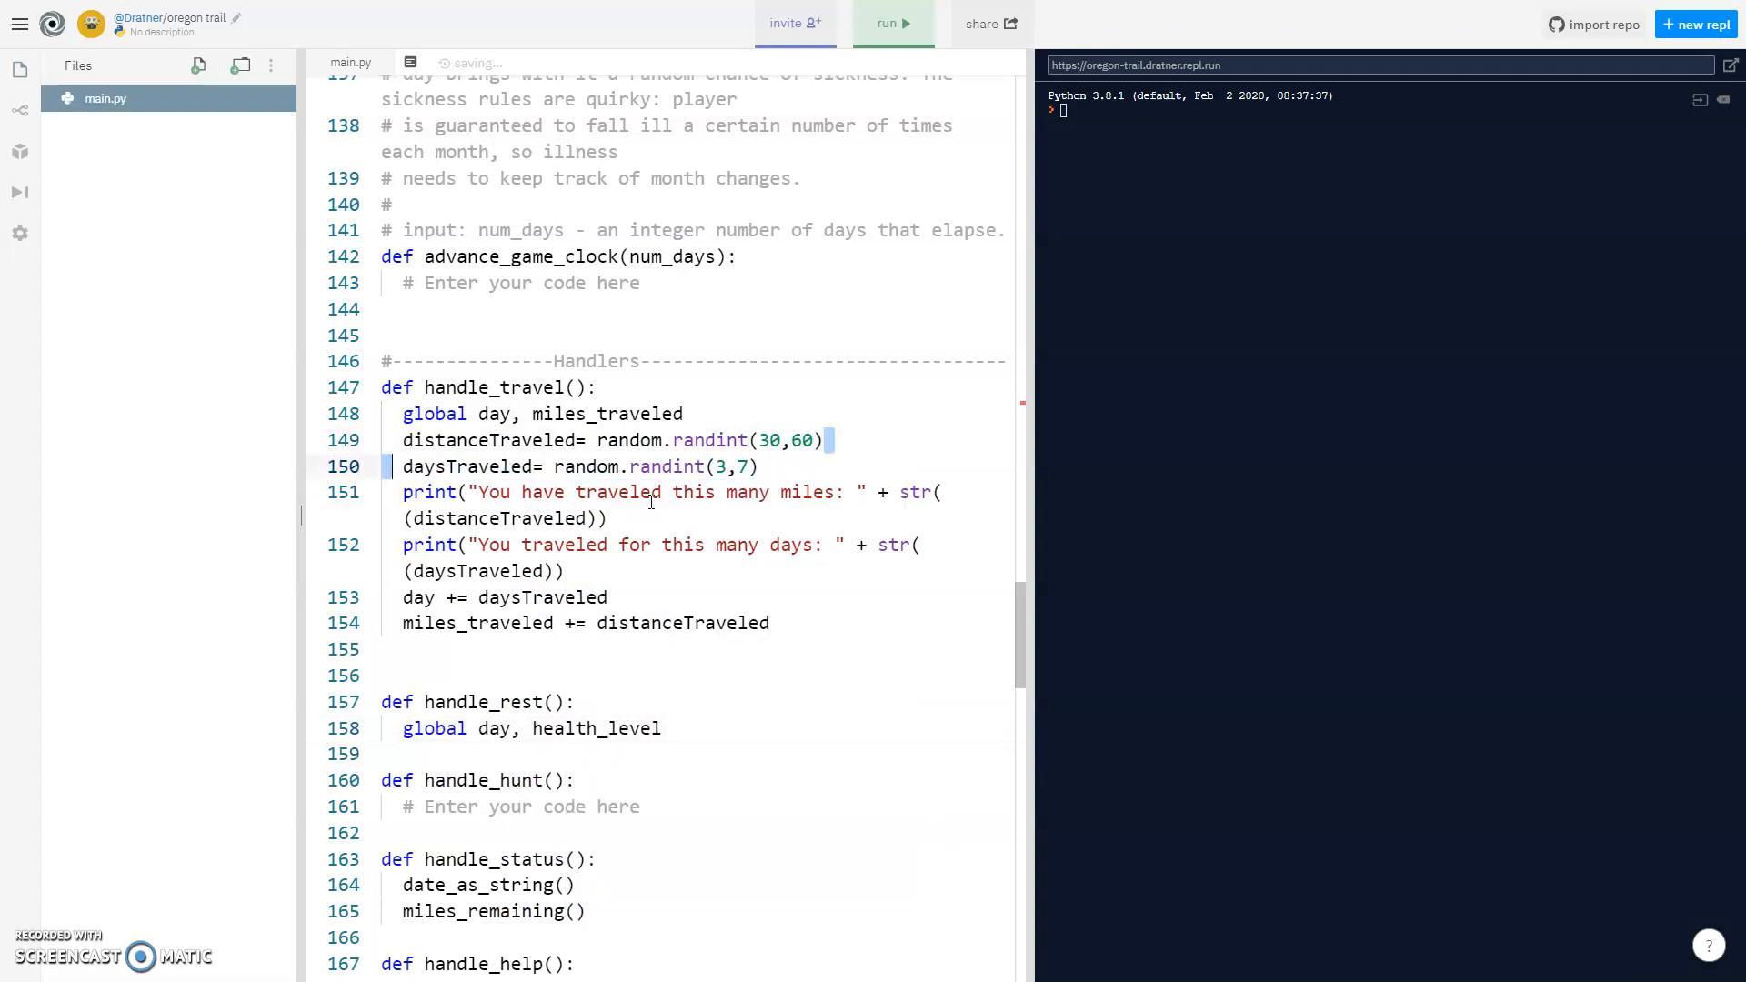
triple_click(578, 468)
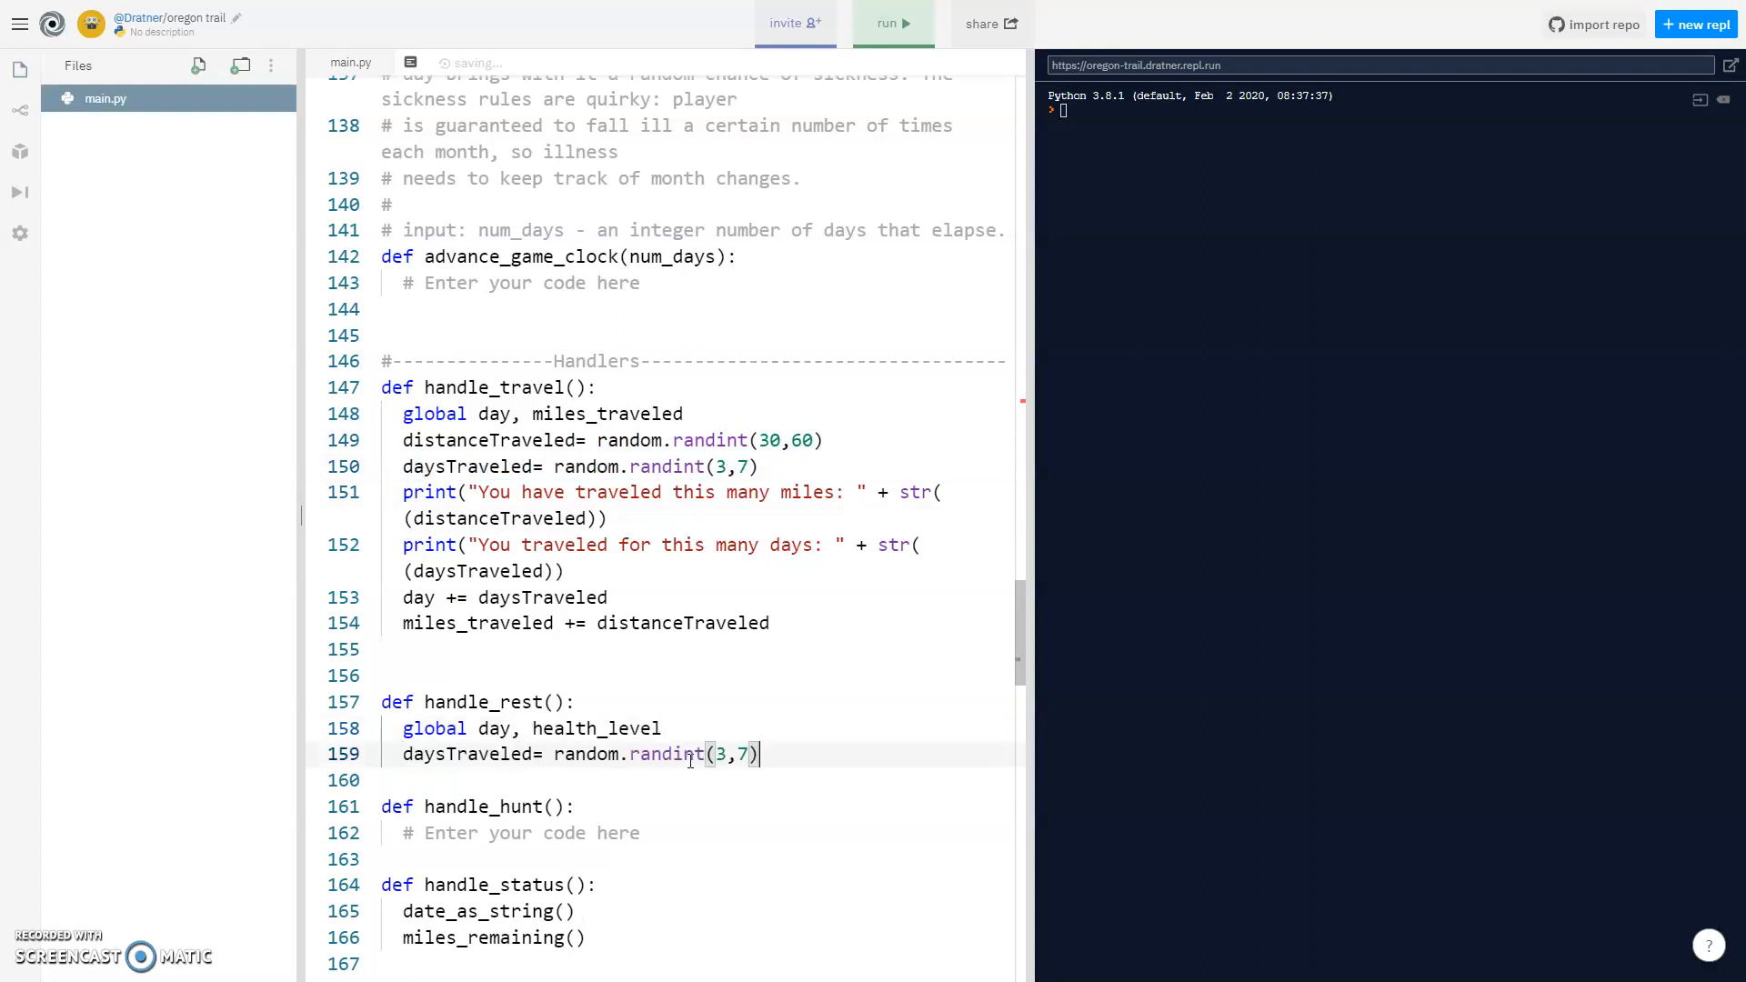
double_click(467, 753)
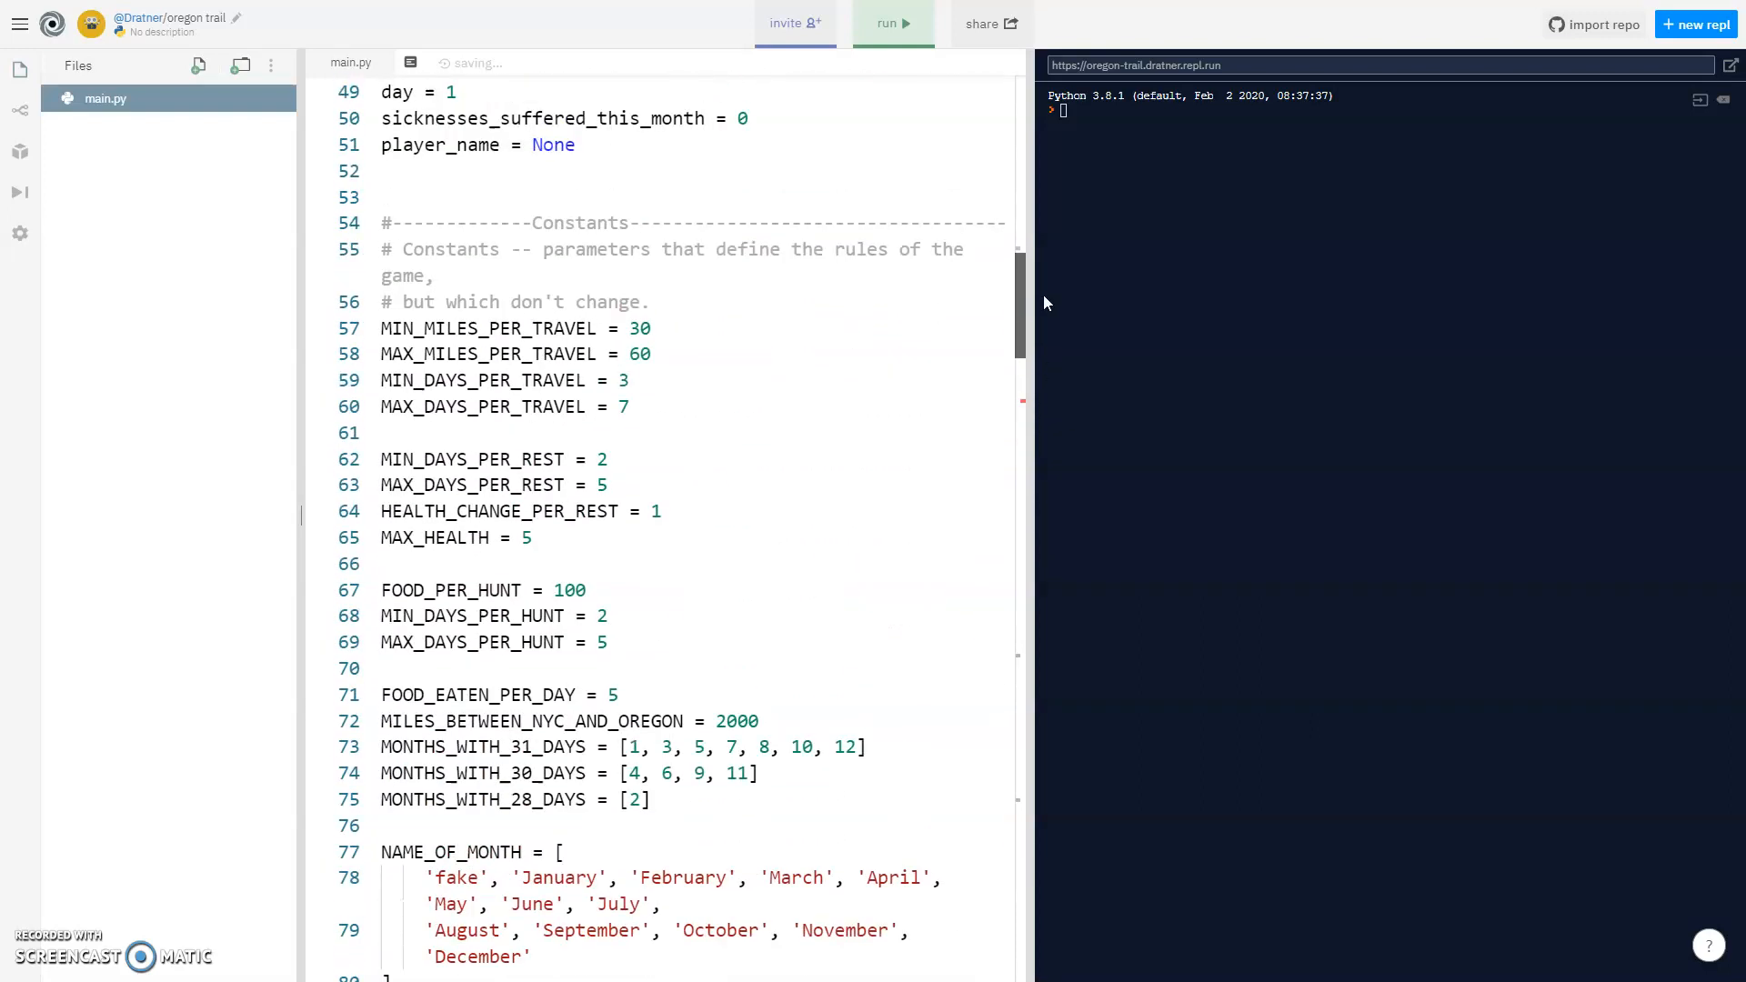
scroll(down, 3)
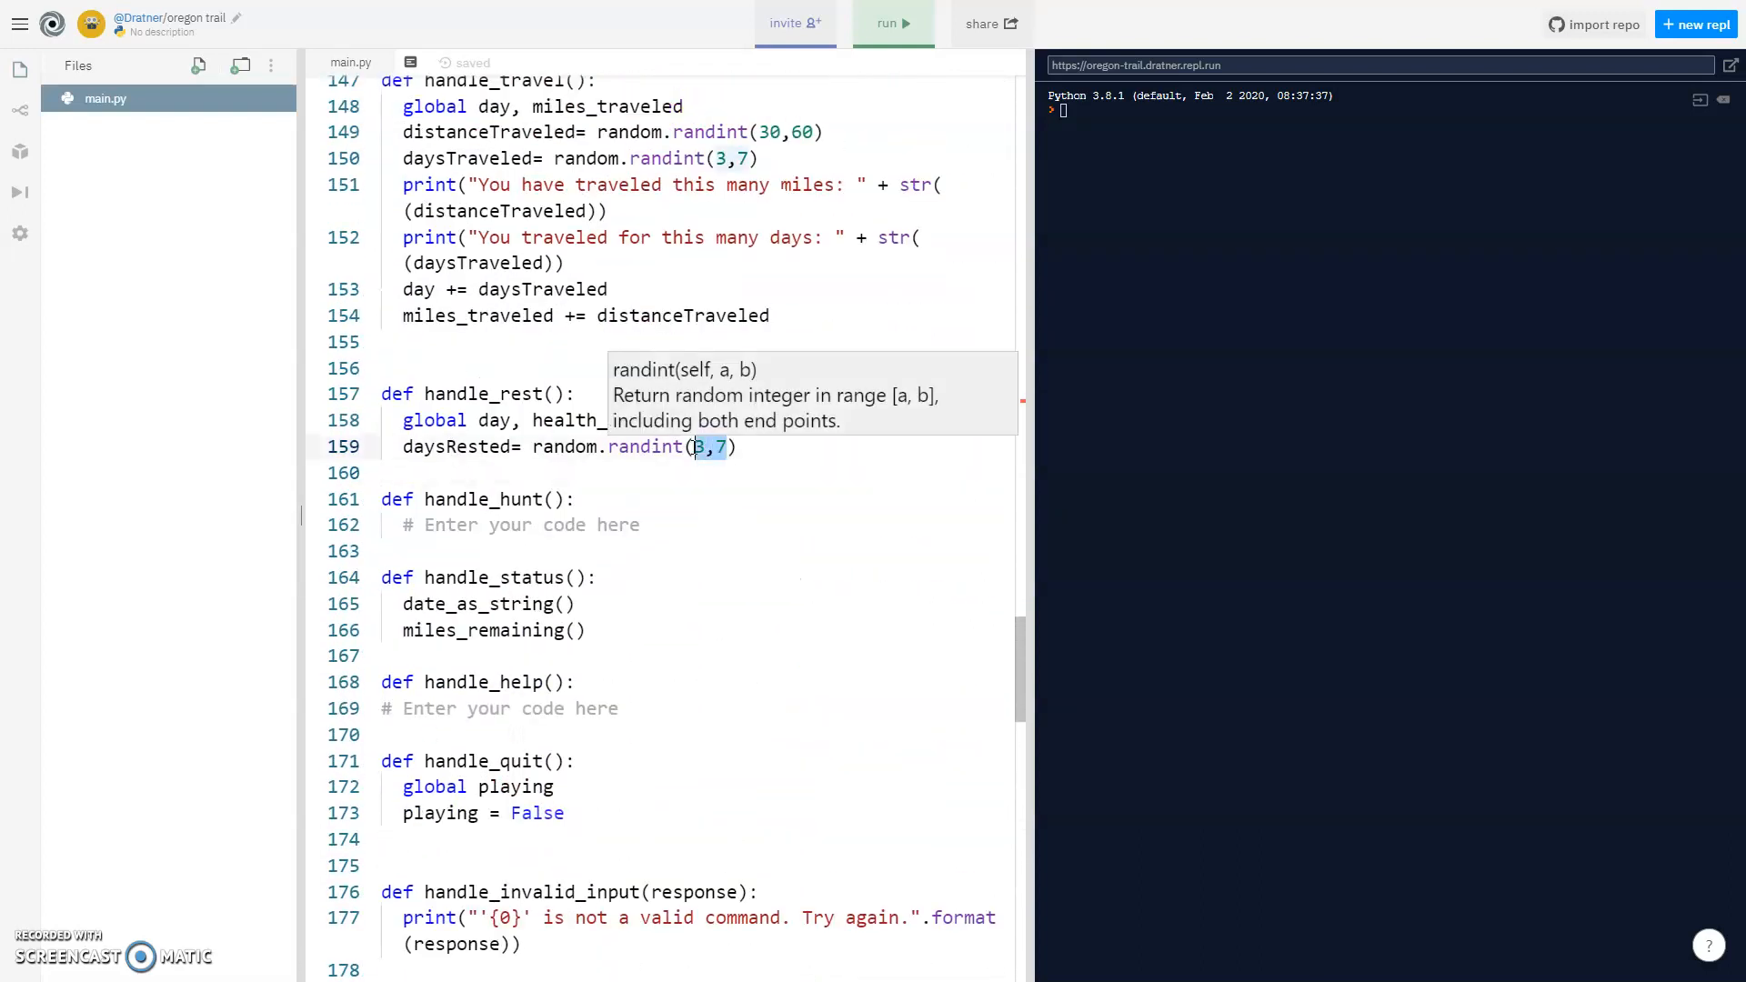
text(2,5)
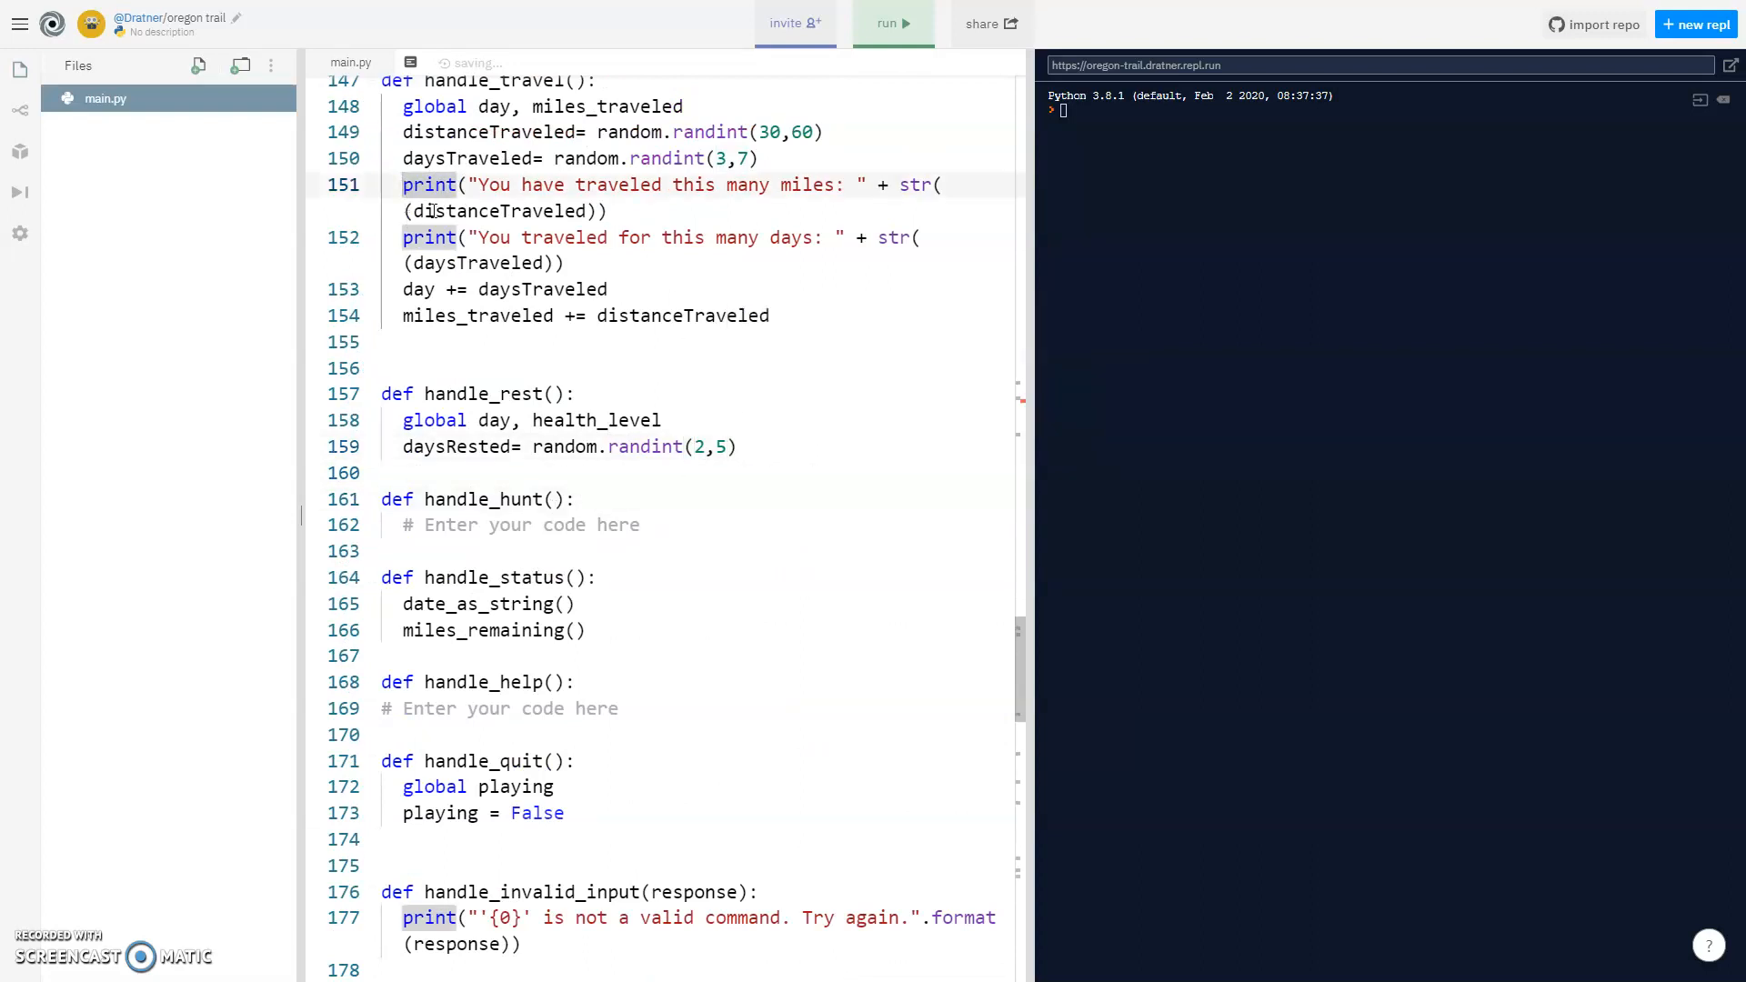
Print the days rested, add 'day += daysRested' and 'health_level += 1' to handle_rest.
drag(404, 186, 607, 211)
text(print("You rest for this many : " + str((distanceTraveled)
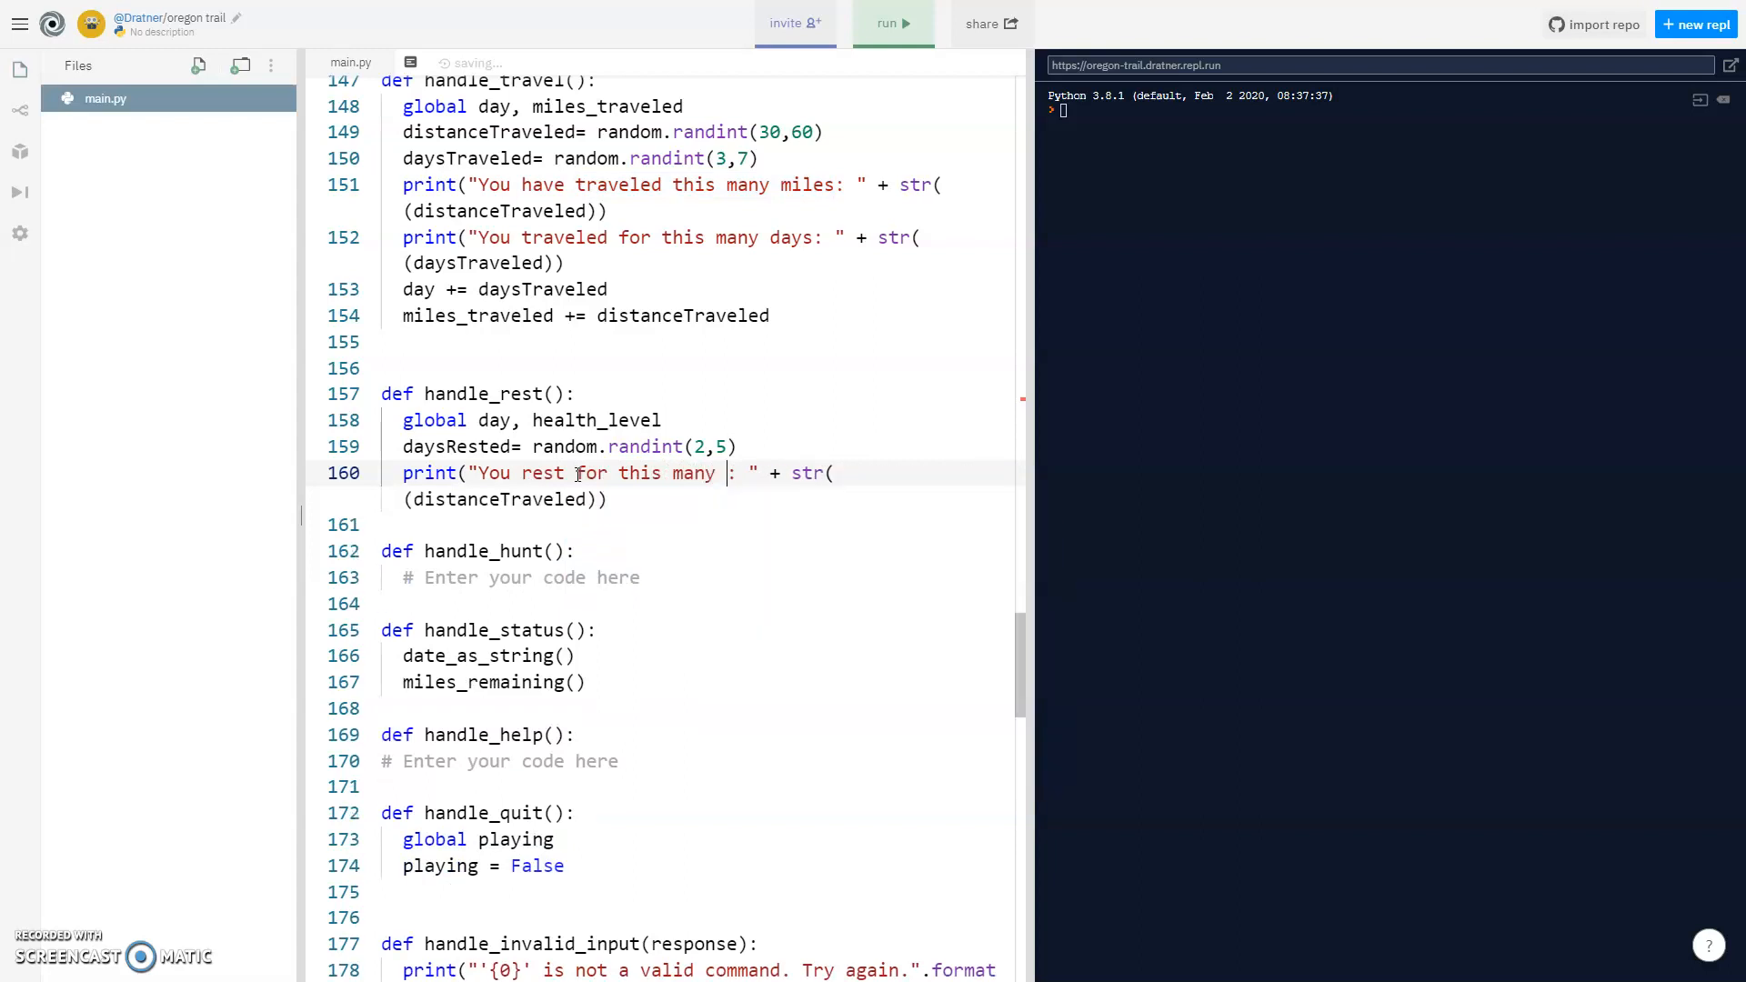
text(days)
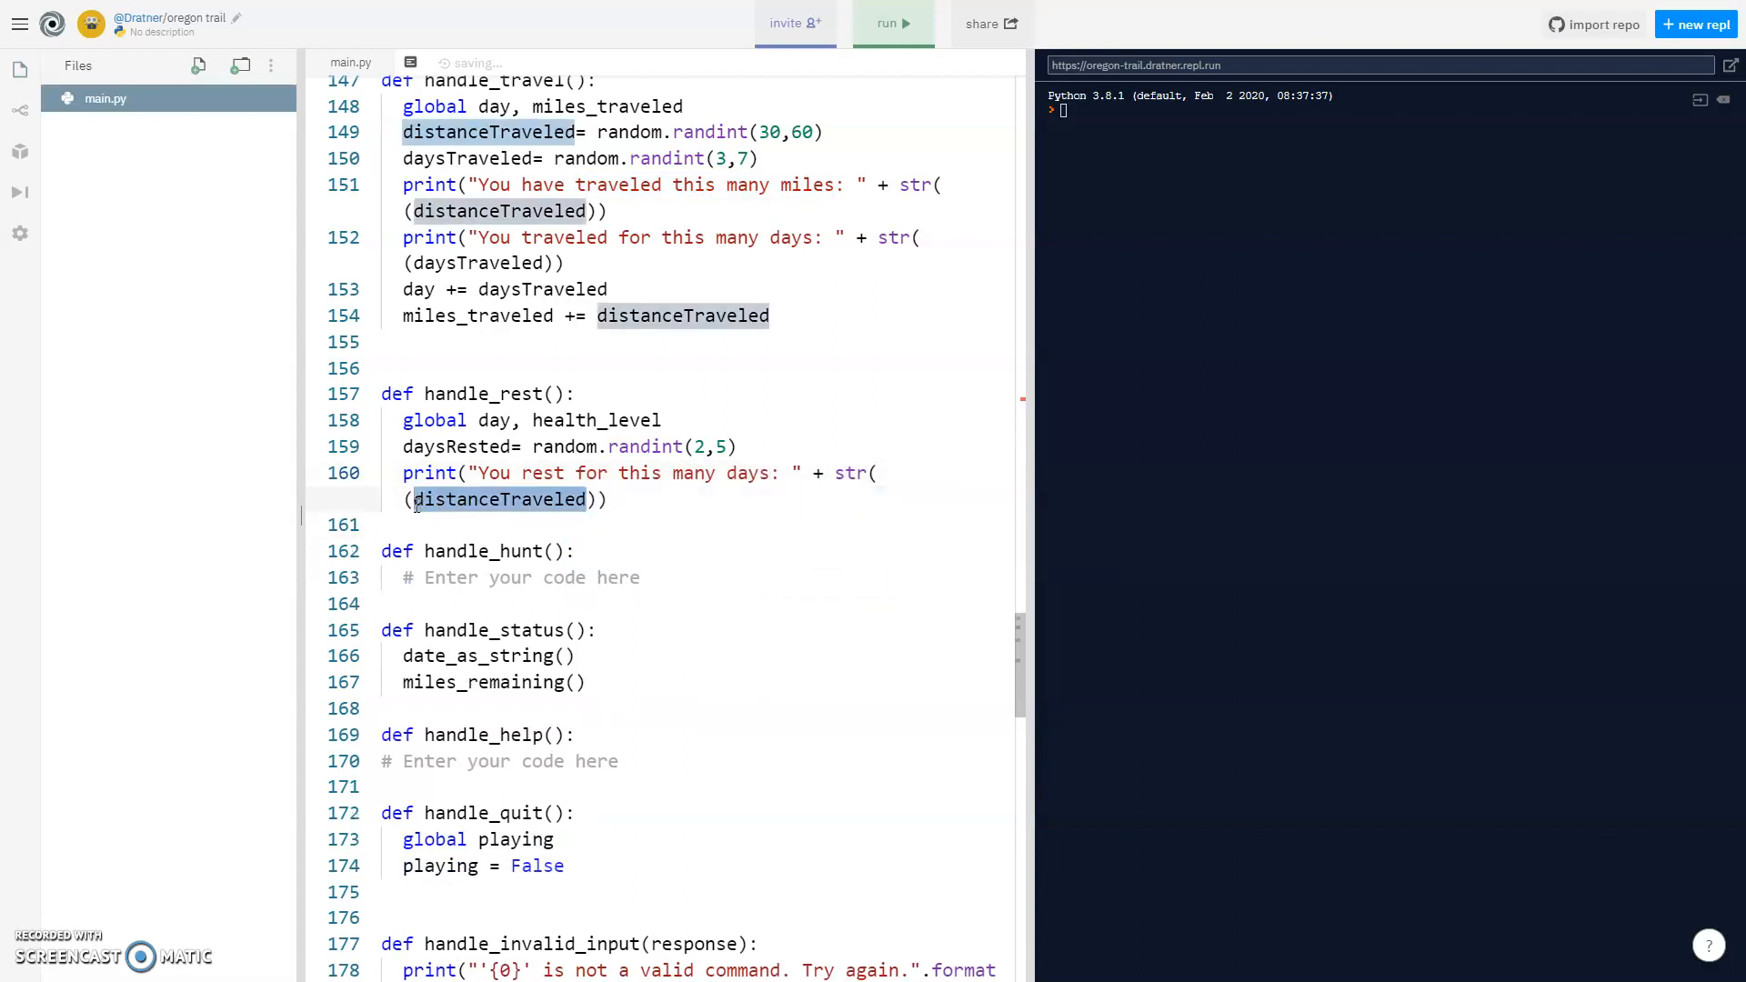
text(daysRested)
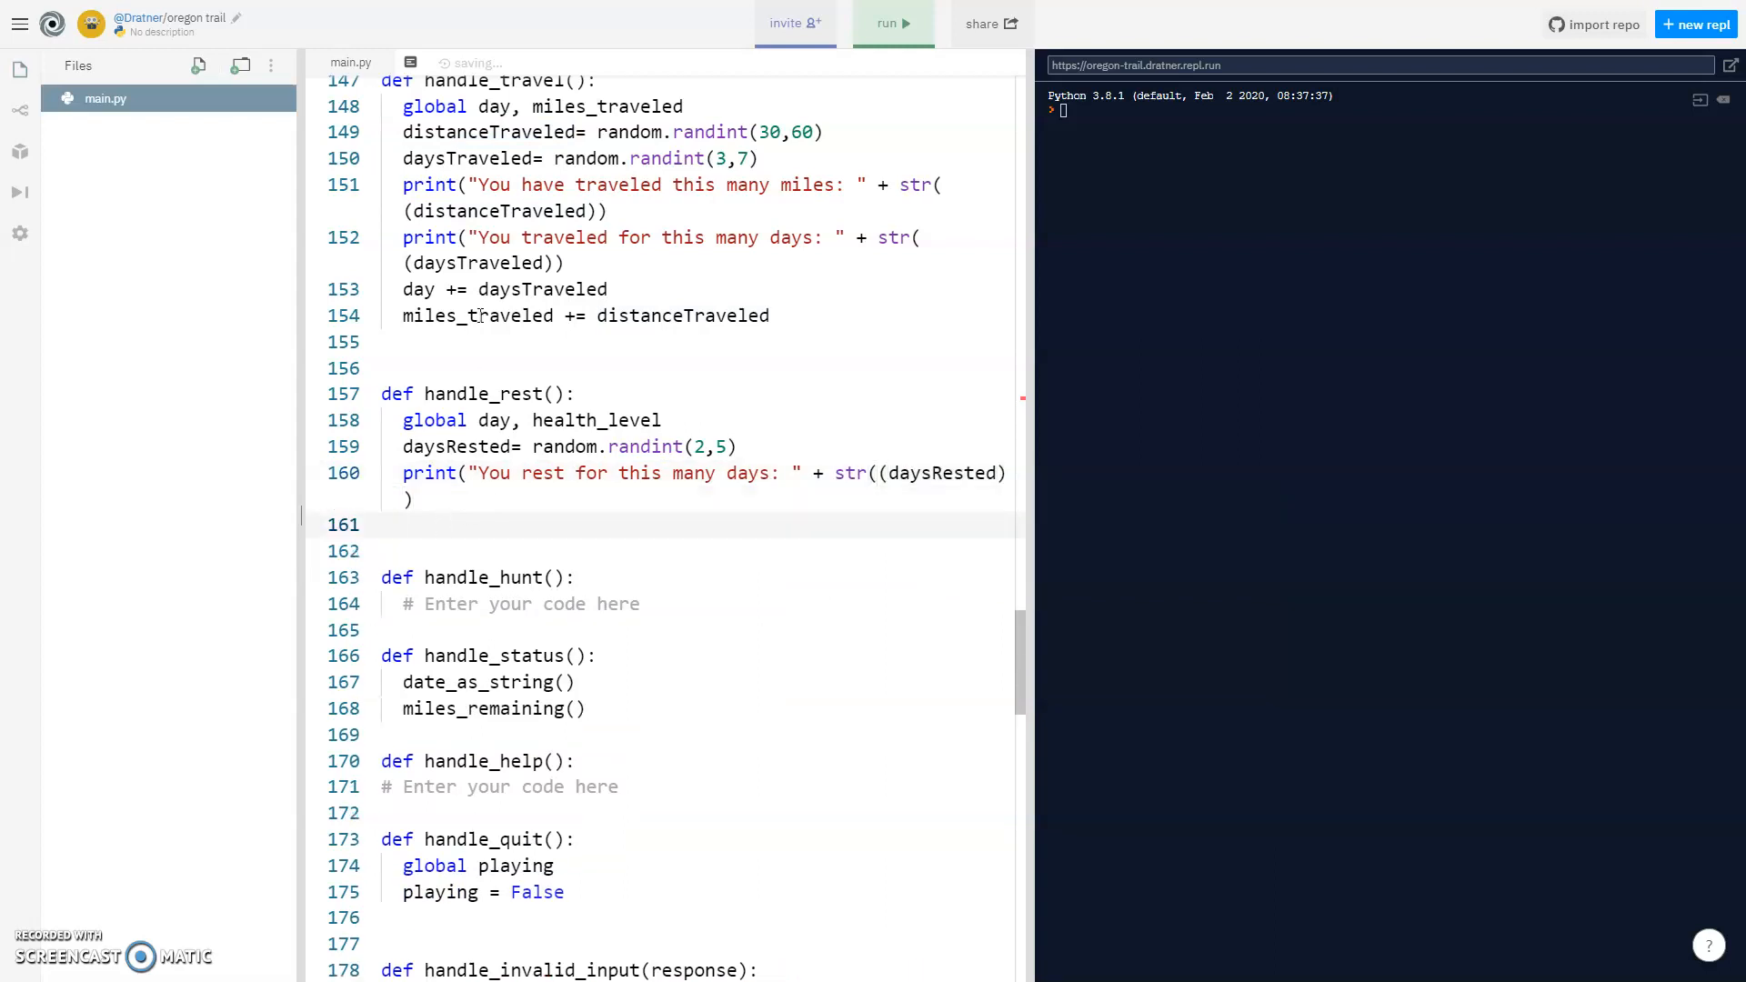
text(day +=)
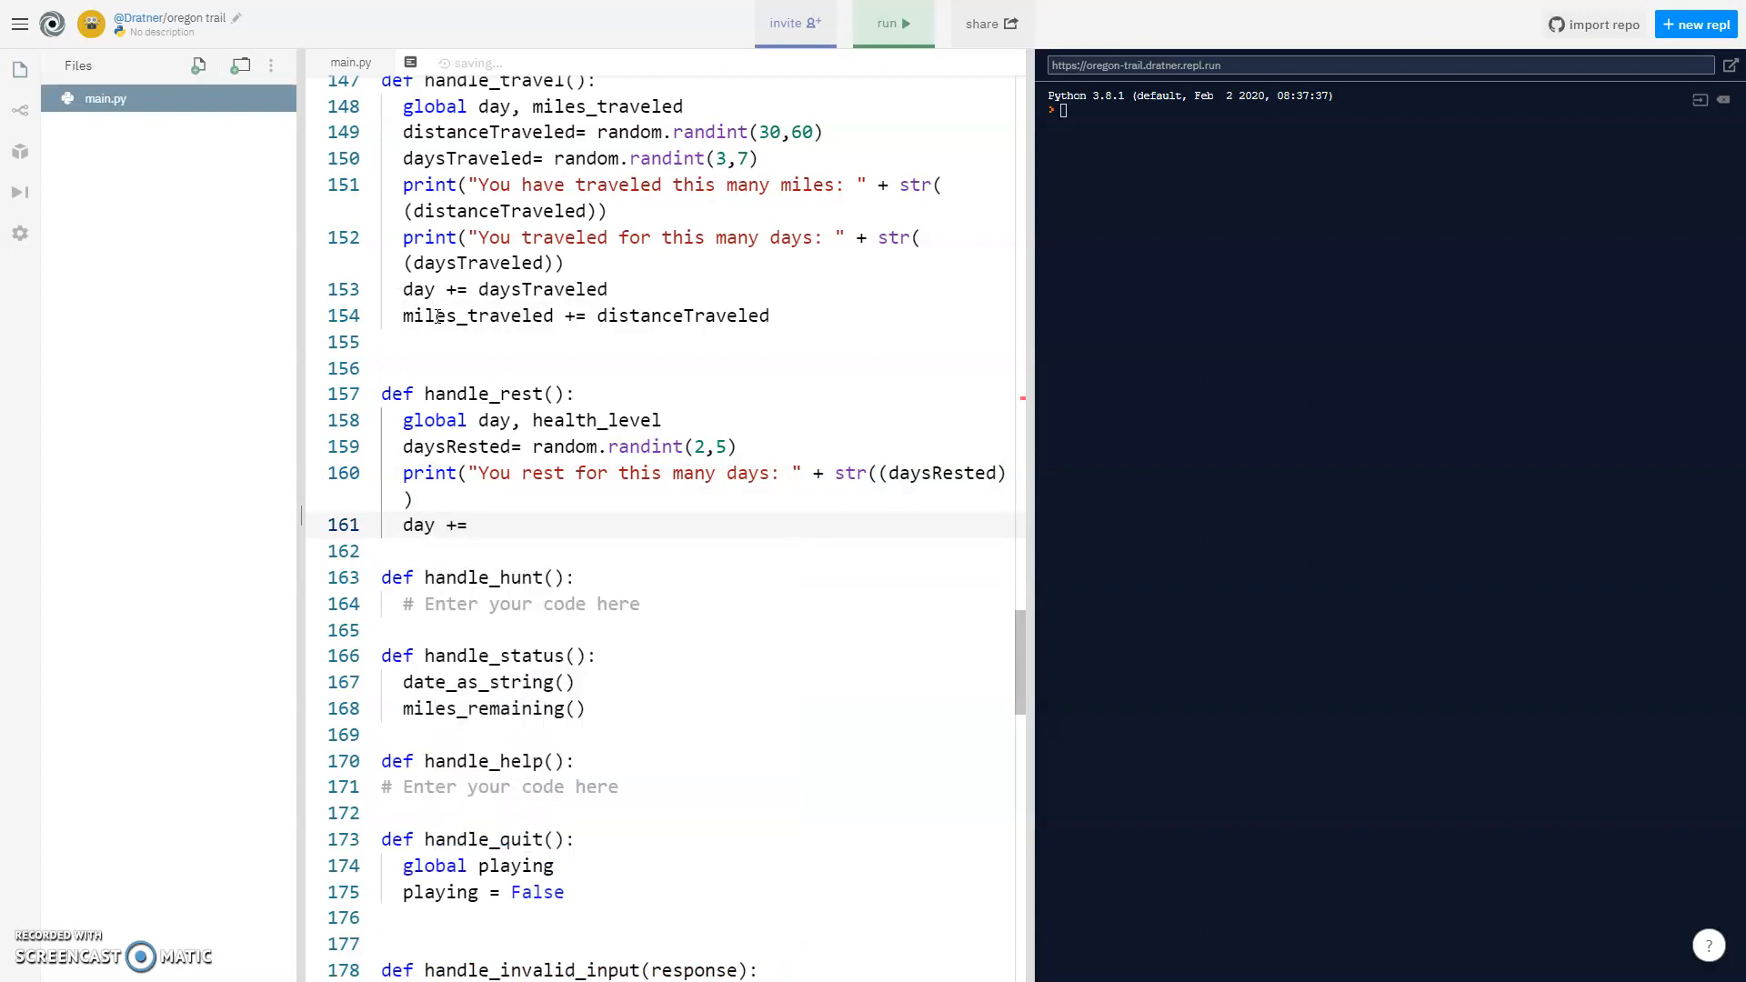
text(da)
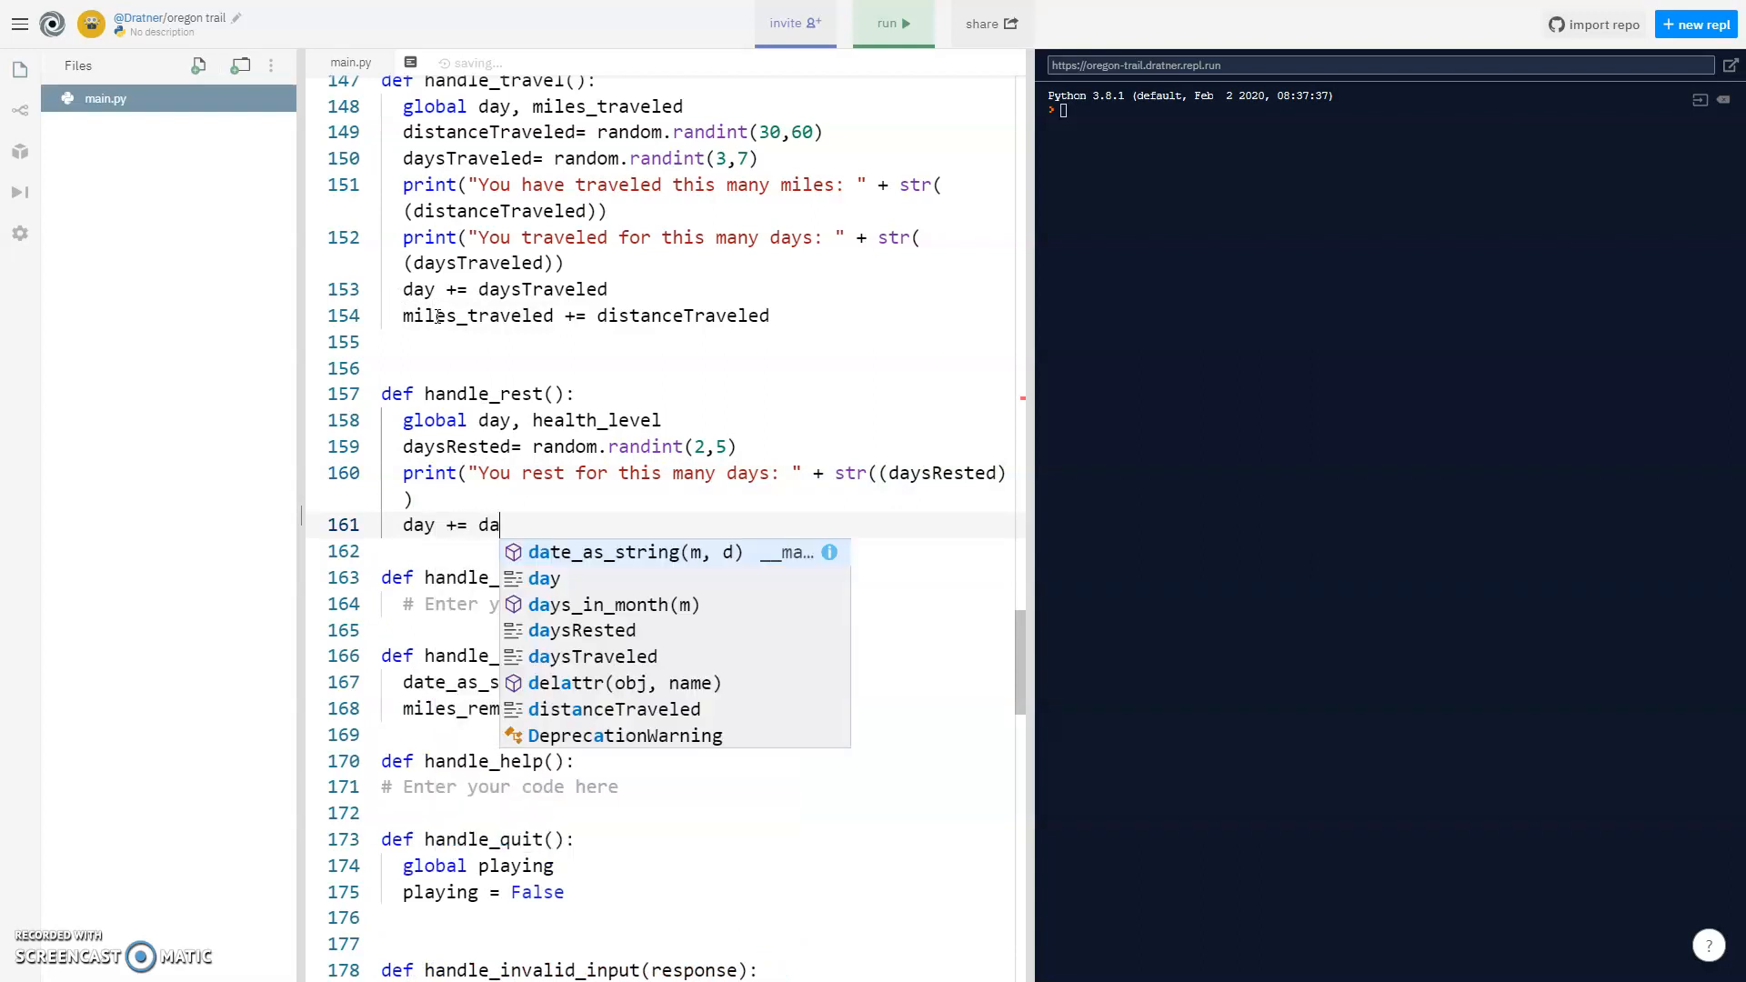
key(Enter)
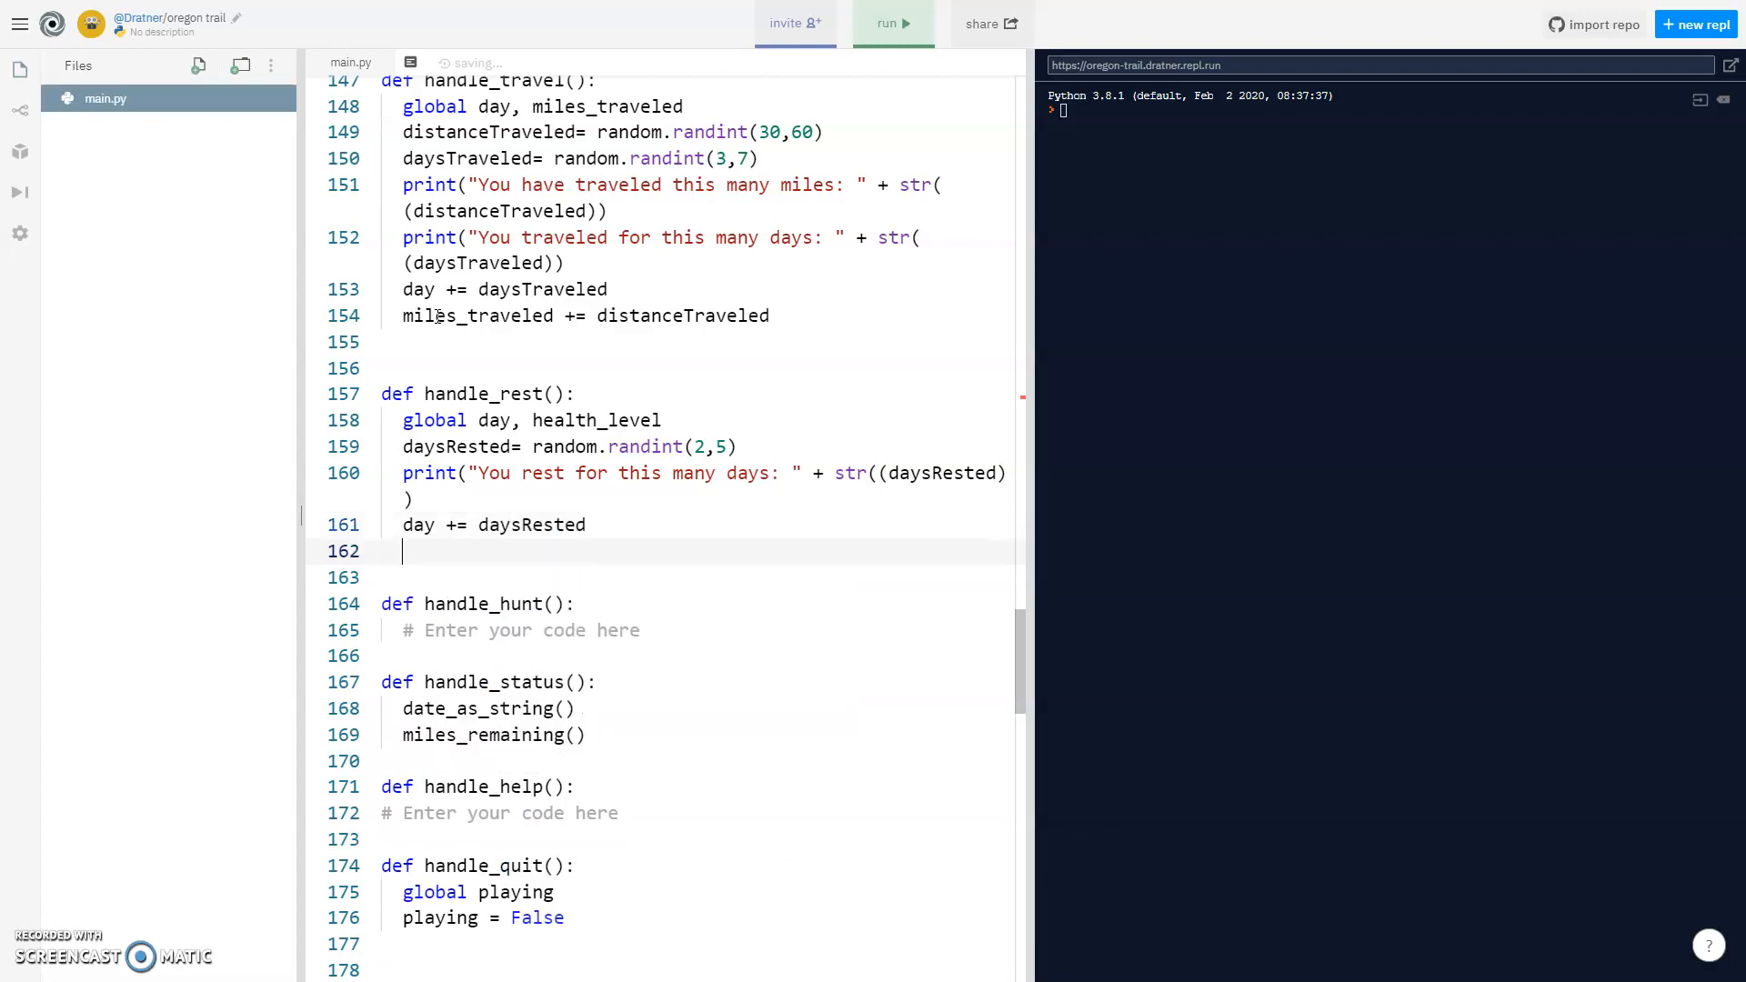
text(health_level)
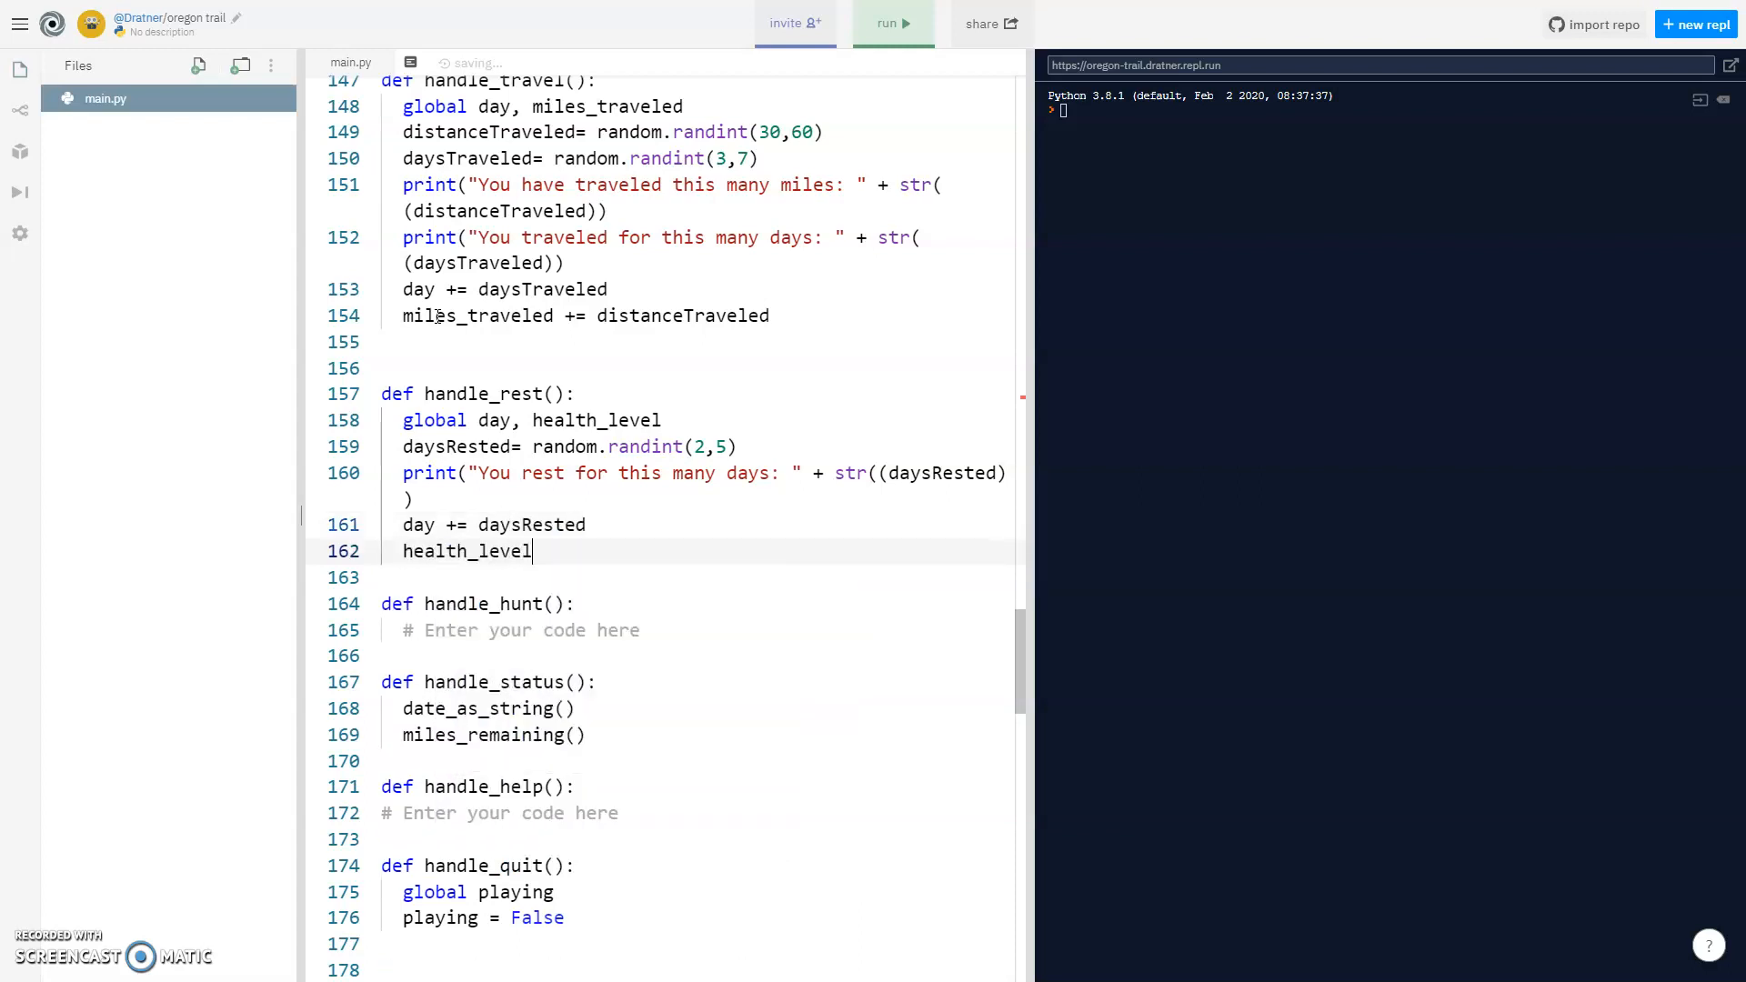
text(+=1)
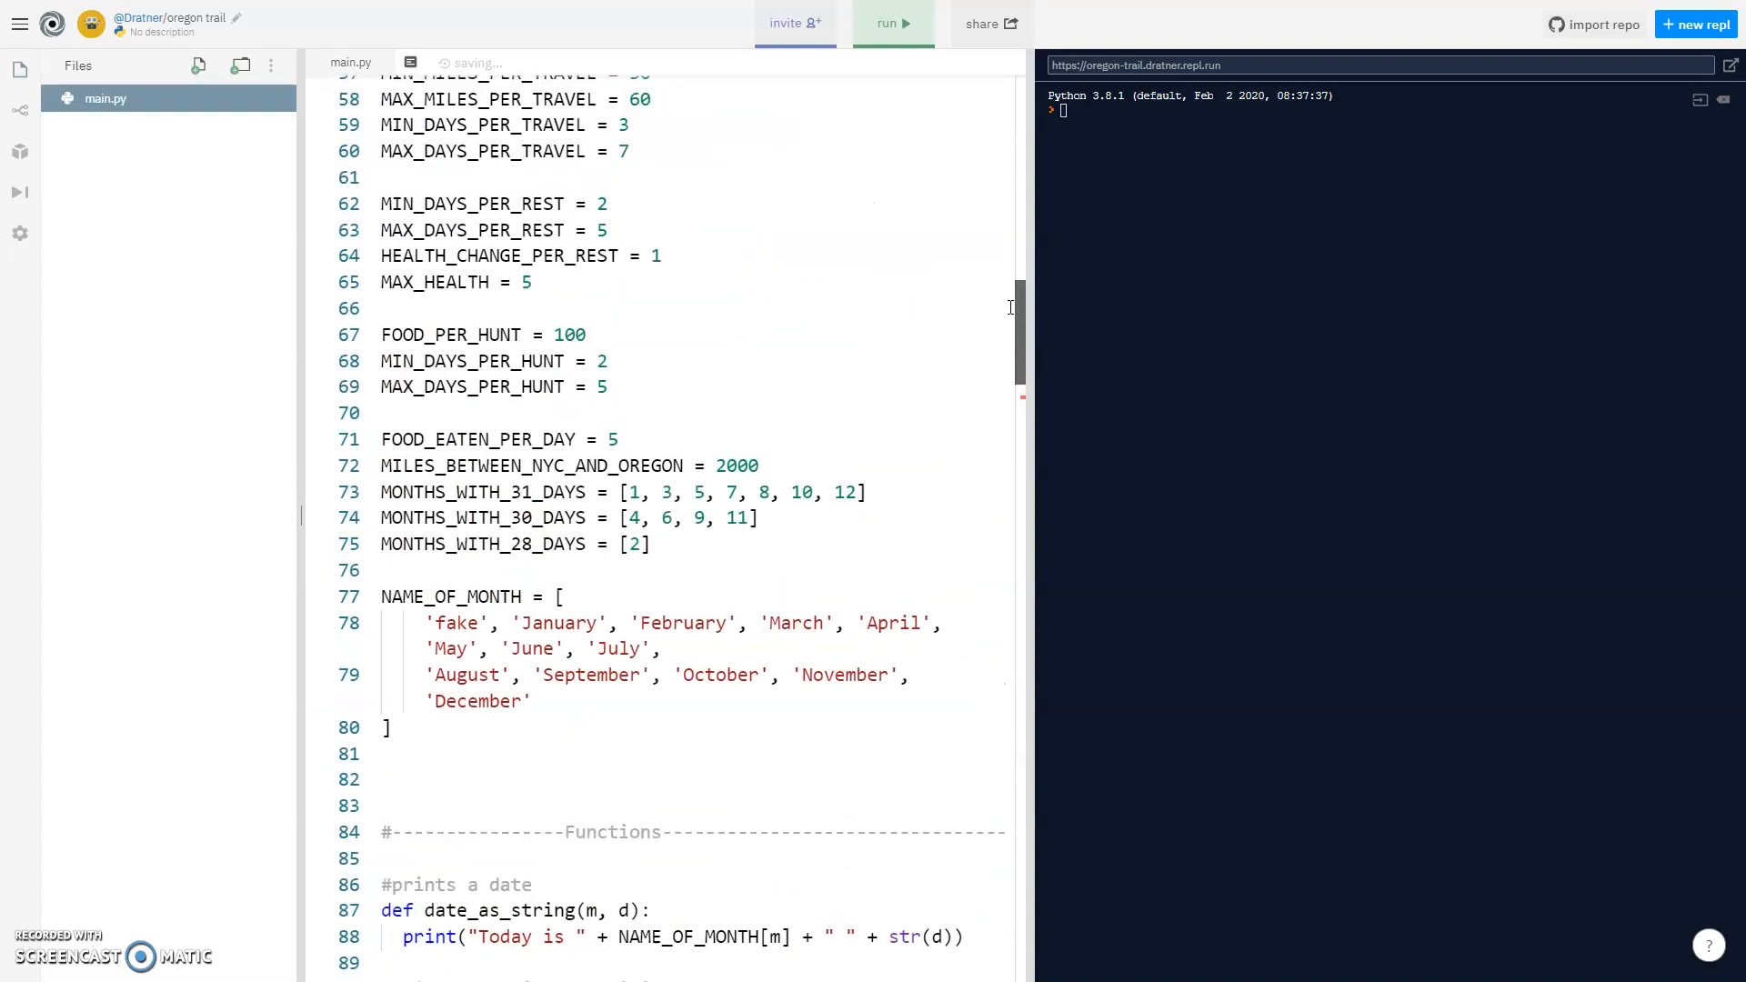
Declare 'global day, food_remaining' in handle_hunt and copy the rest handler's body into it.
scroll(down, 3)
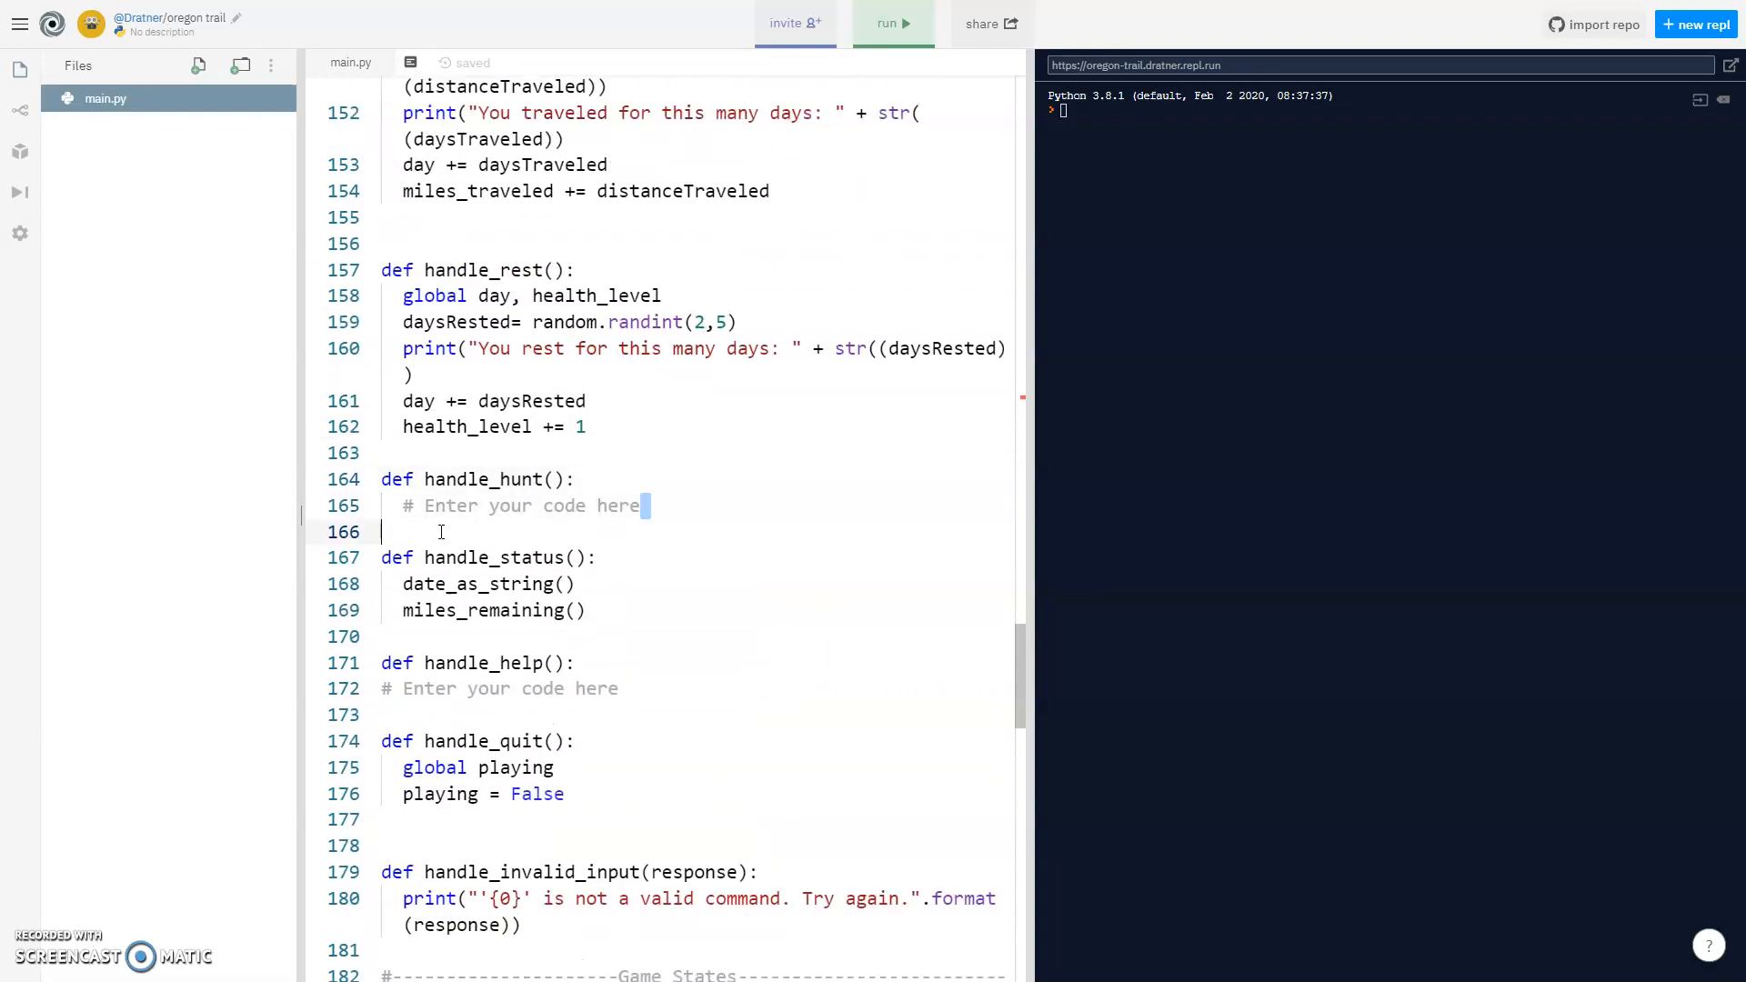
text(global da)
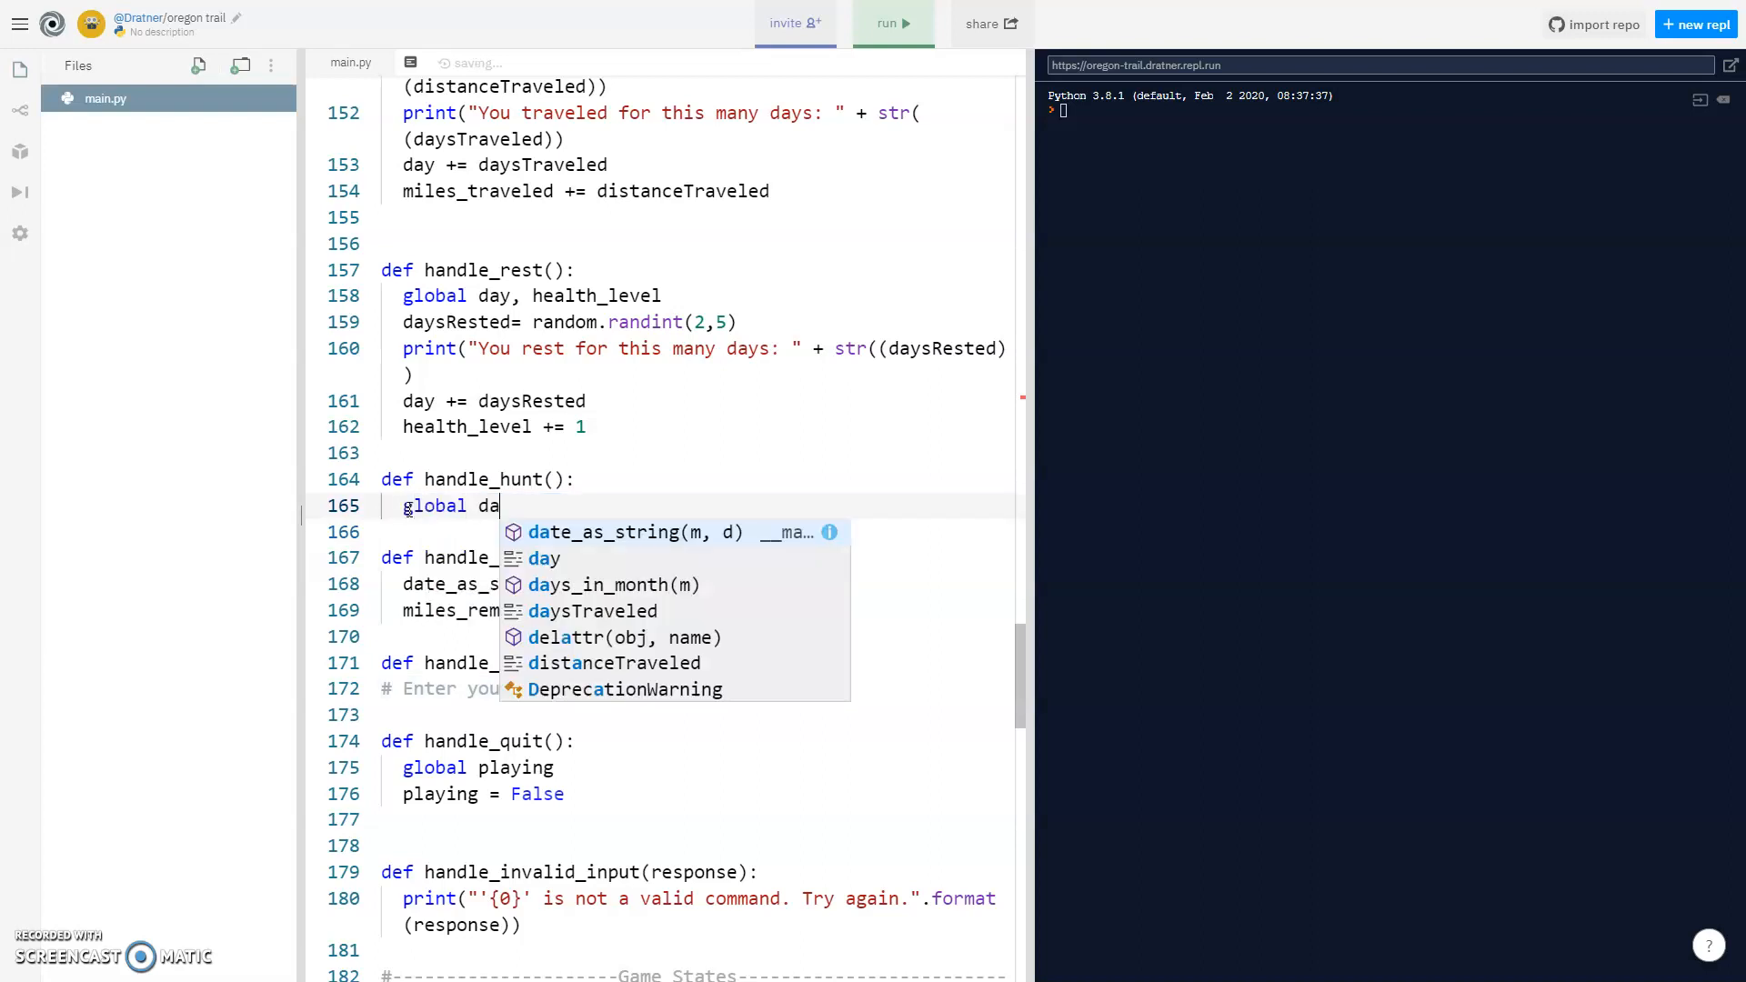
text(y, f)
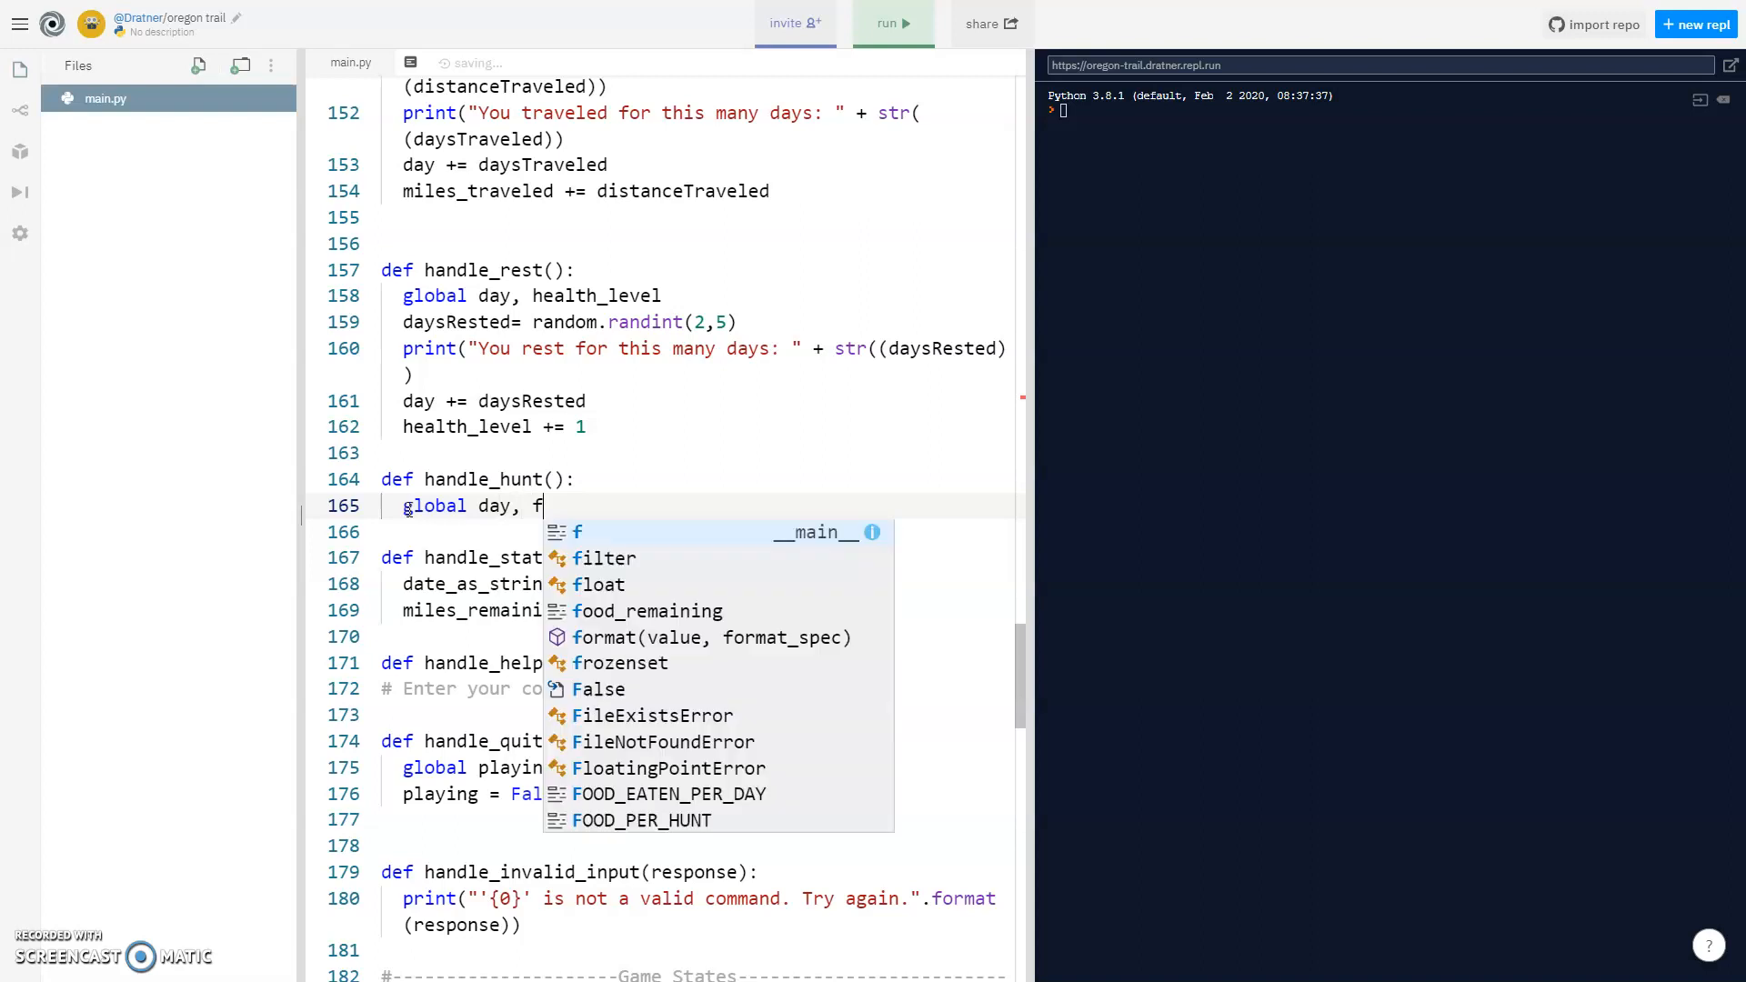
key(Enter)
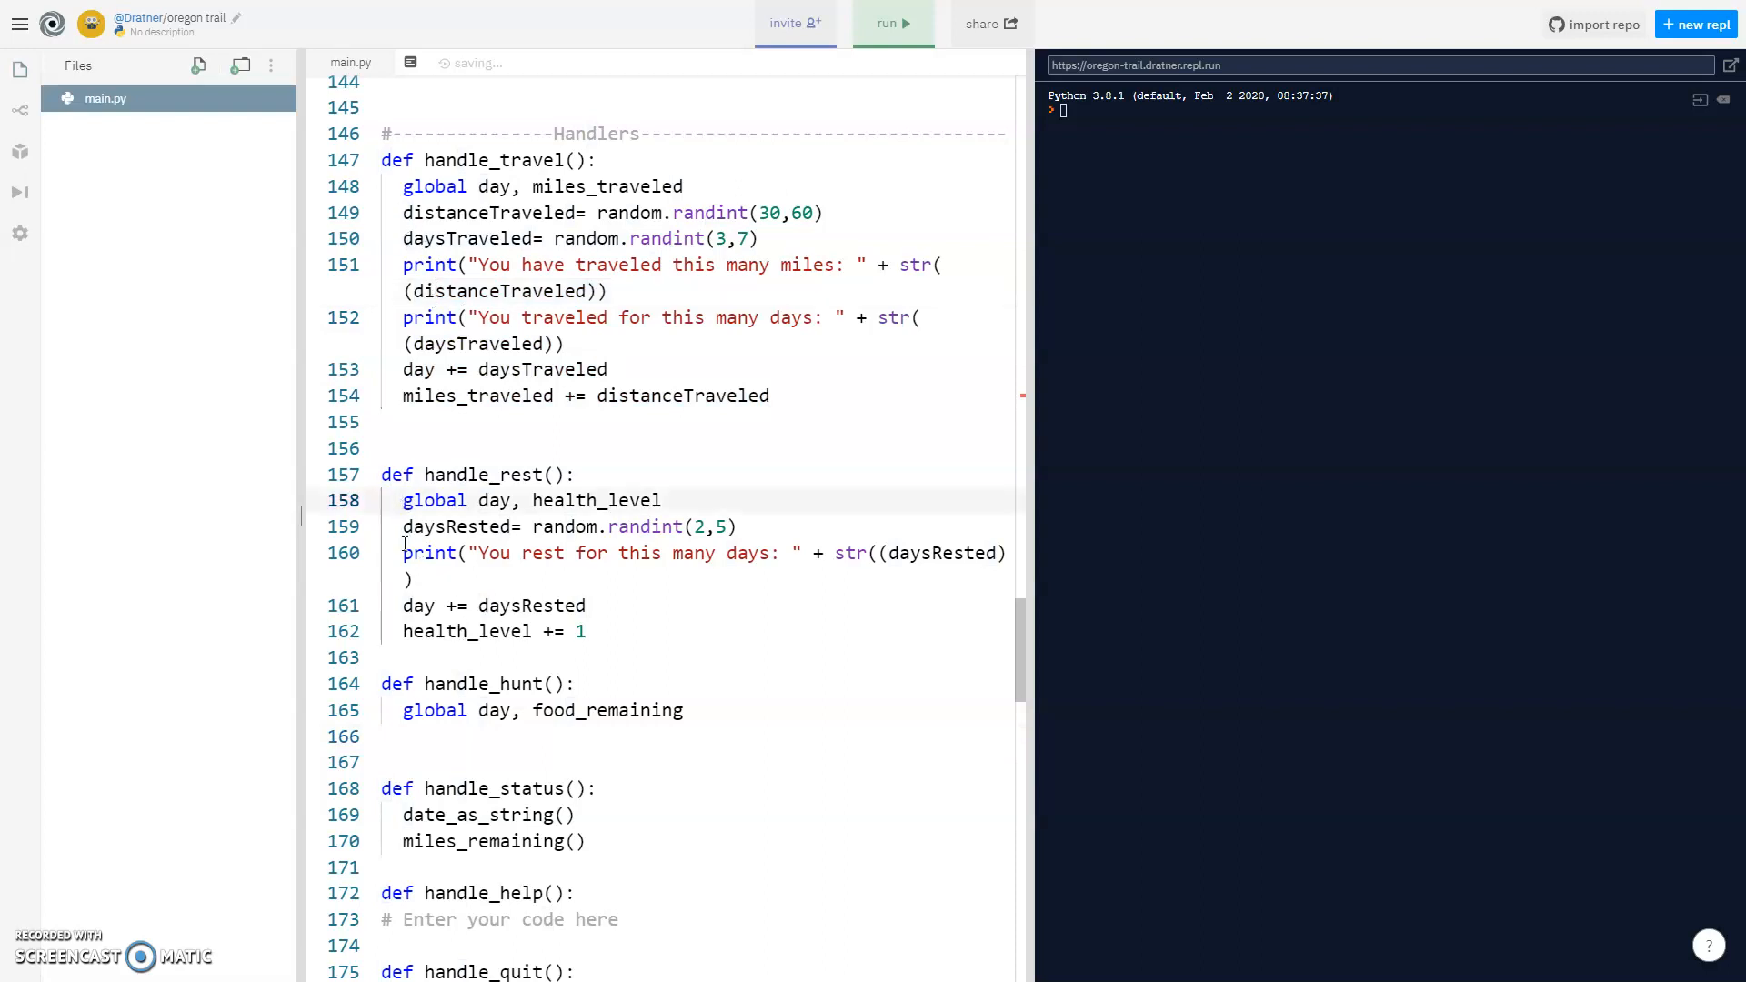
drag(404, 527, 587, 631)
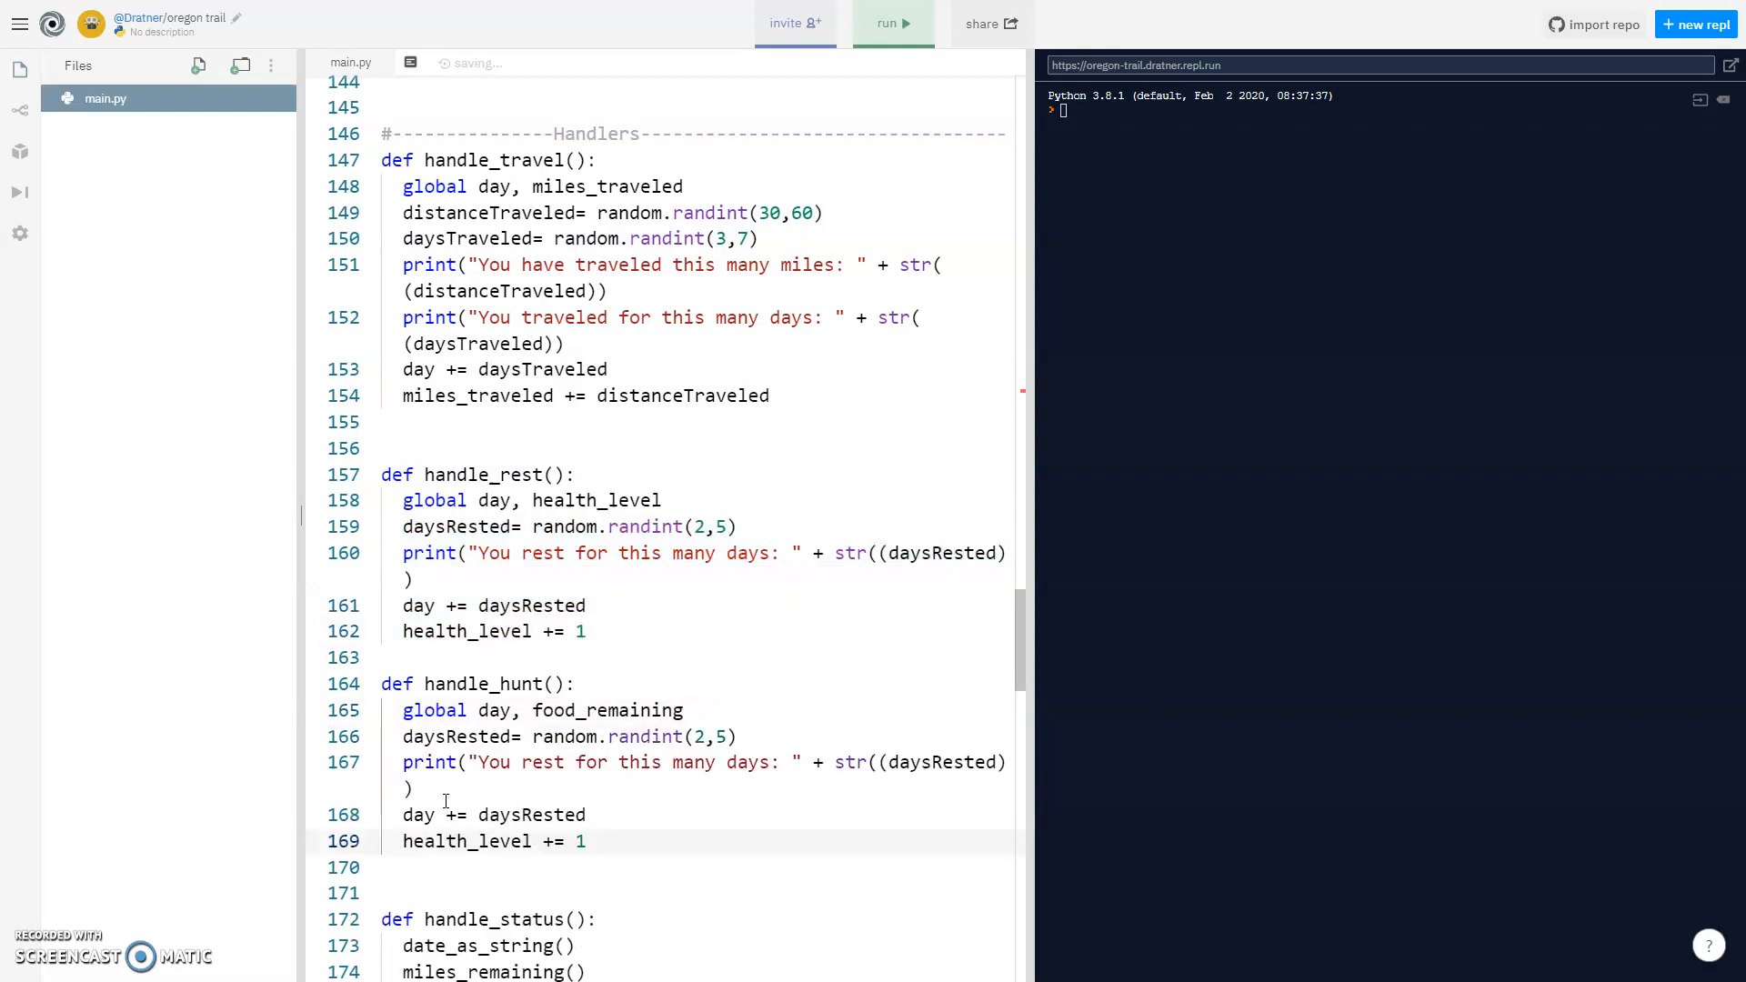
Rename to daysHunting, advance day by it, and replace the health line with 'food_remaining += 100'.
double_click(477, 737)
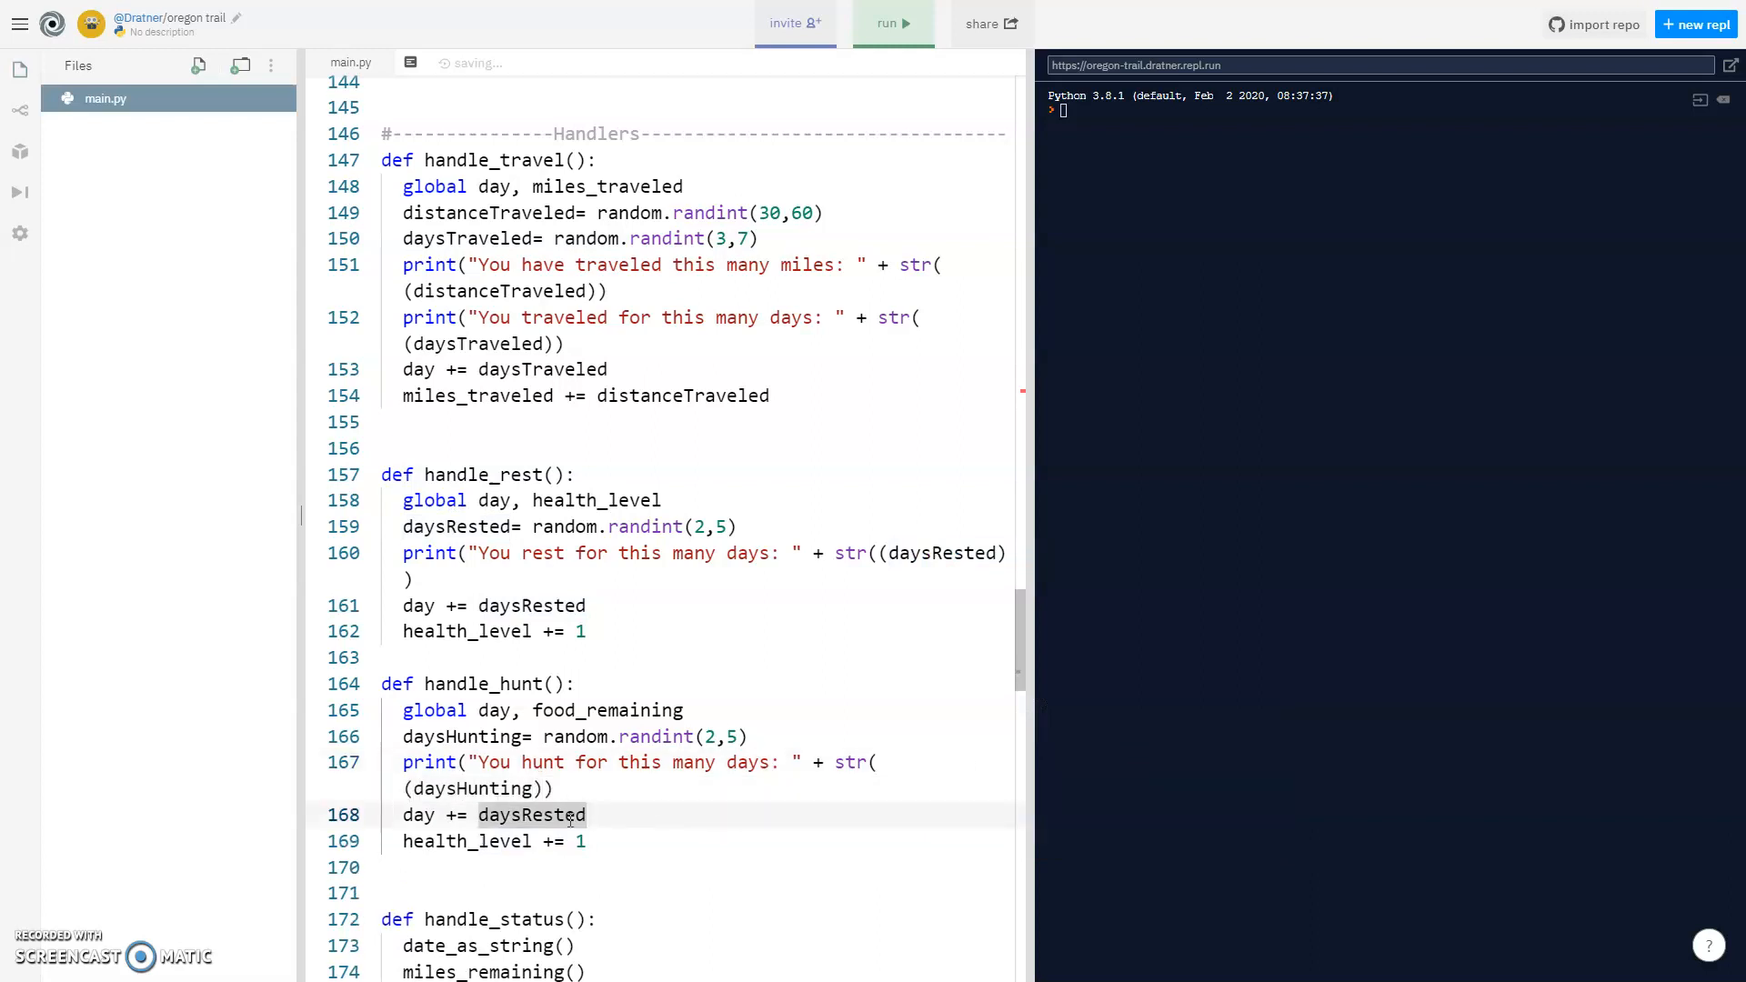
text(day)
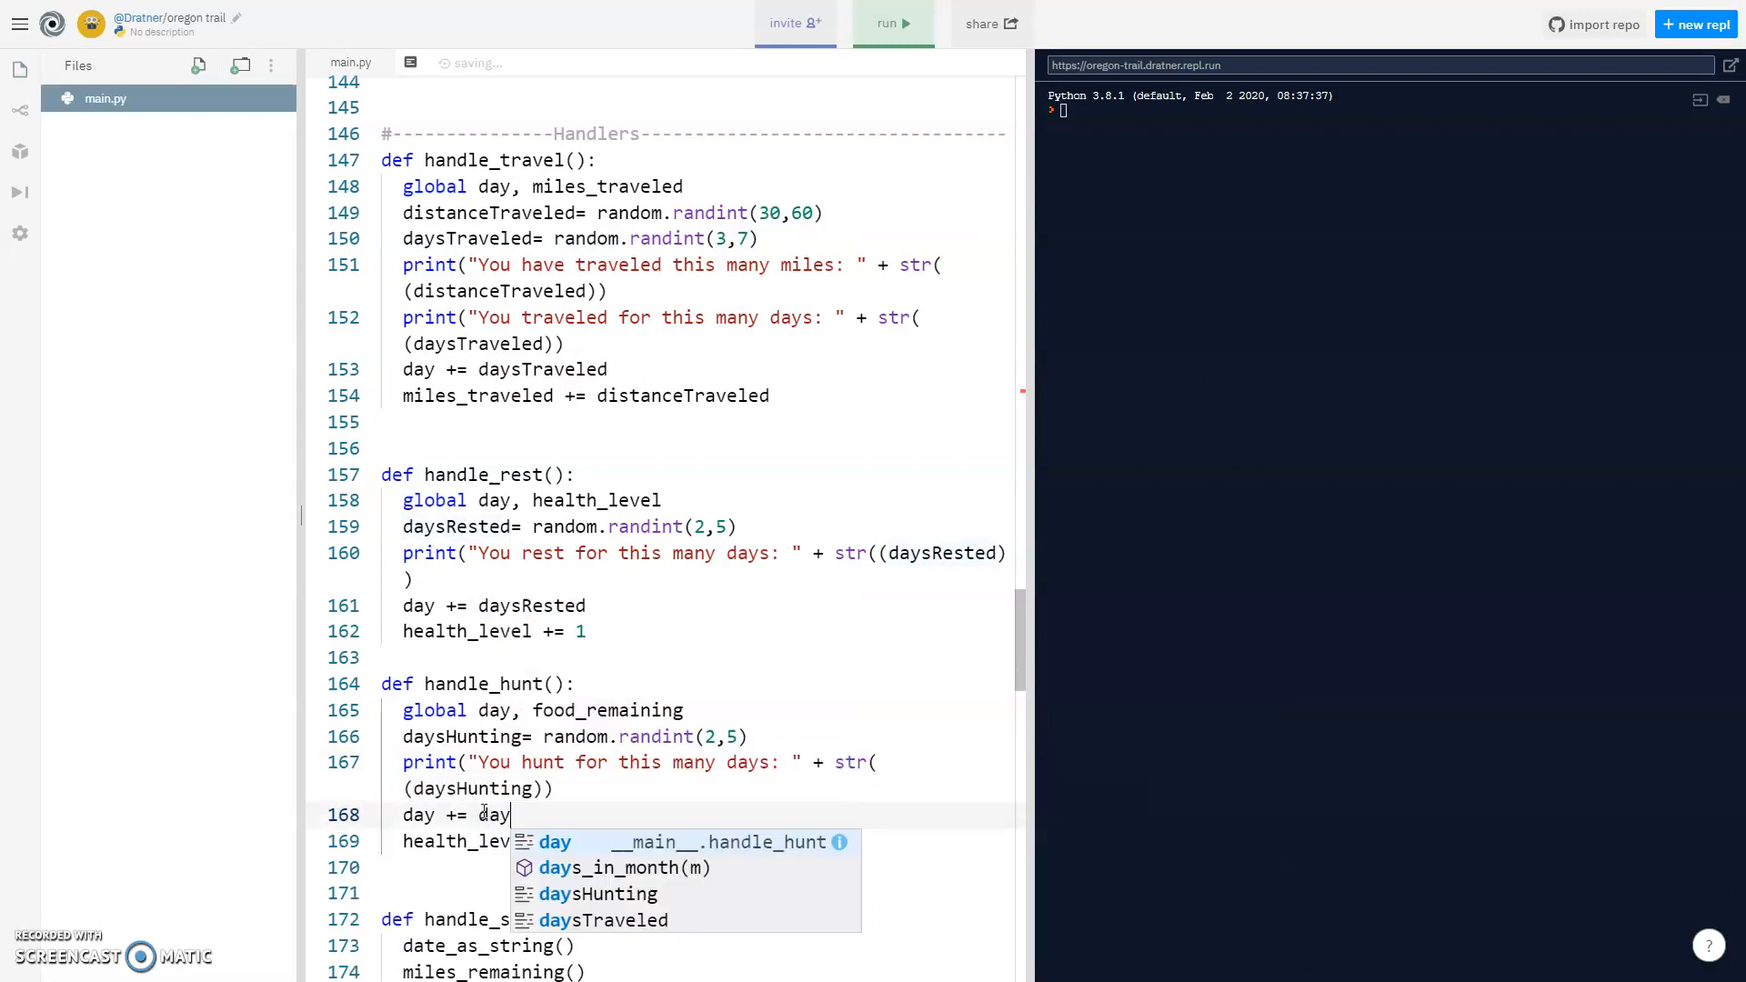
click(596, 894)
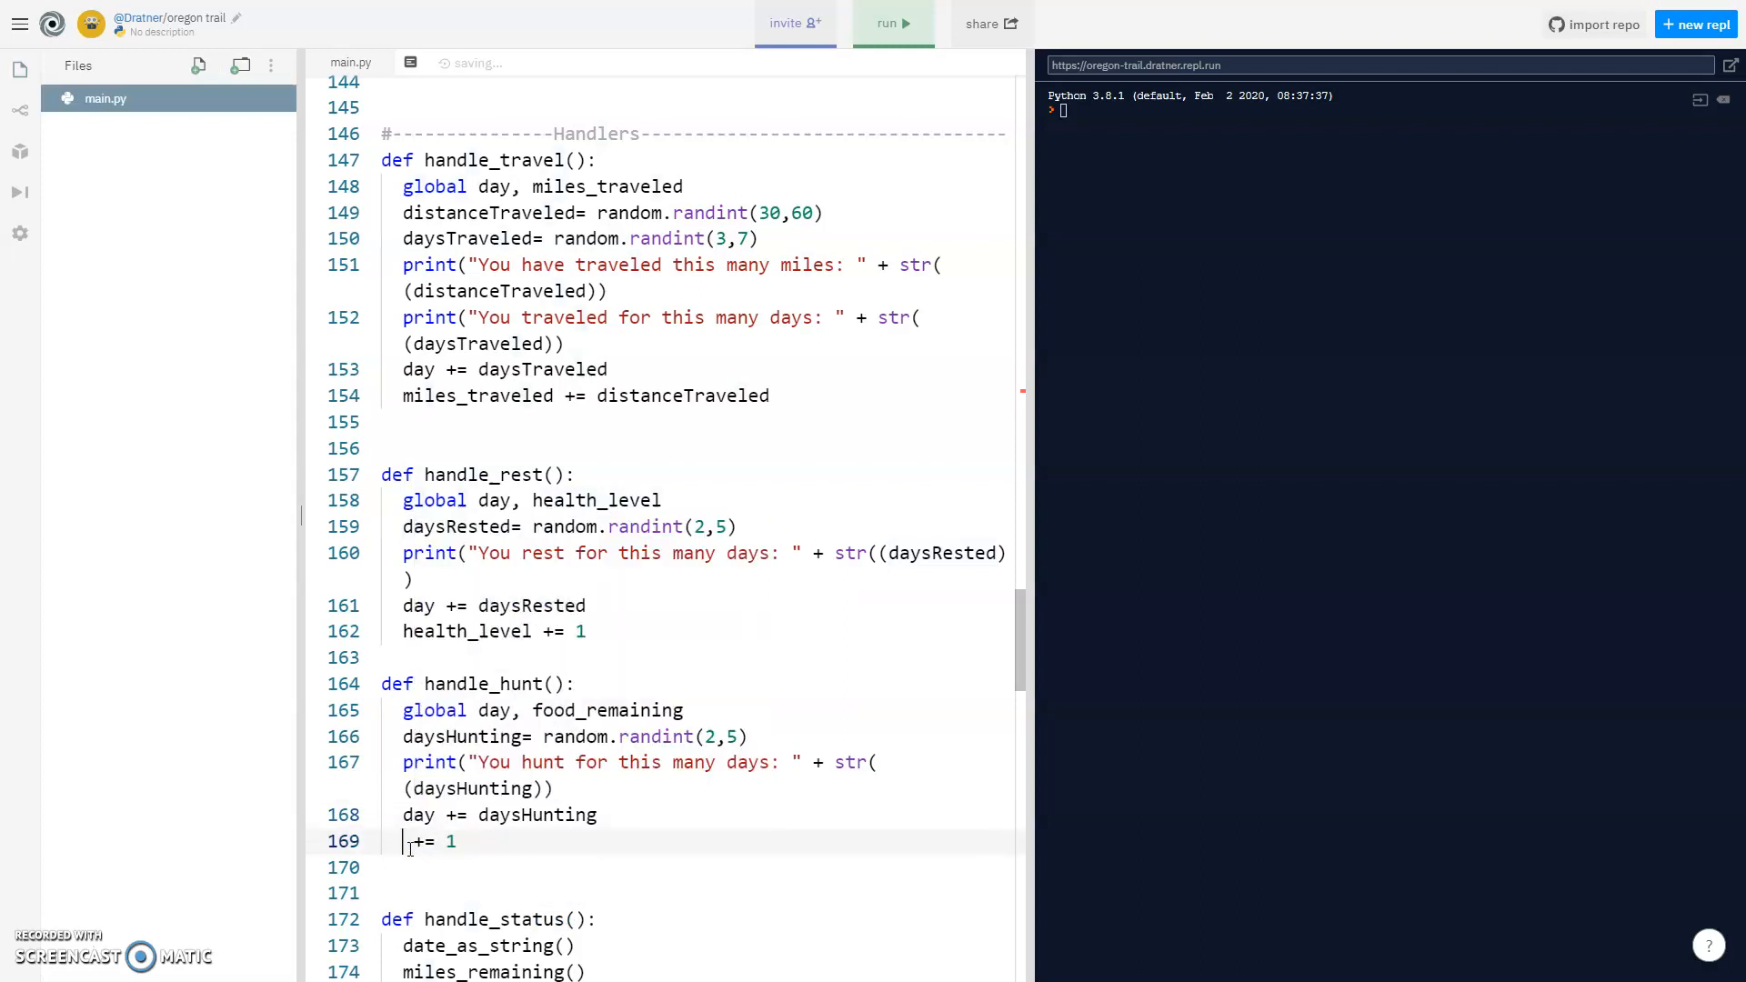
text(food_remaining)
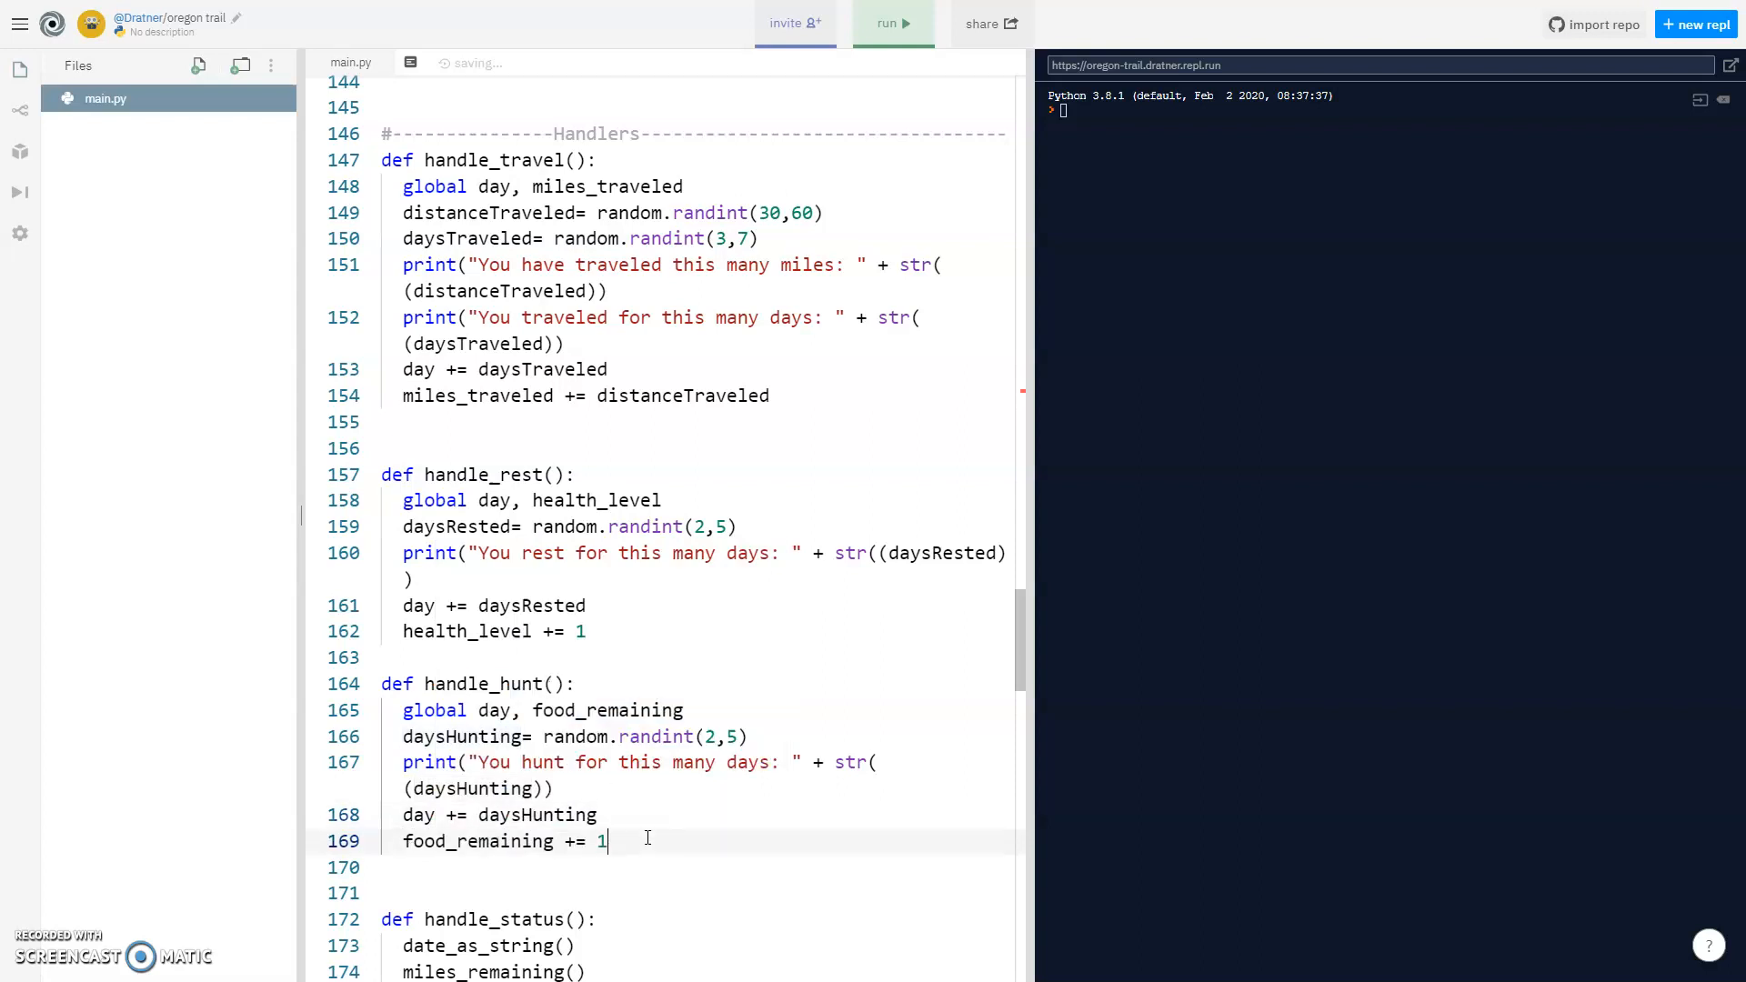
text(00)
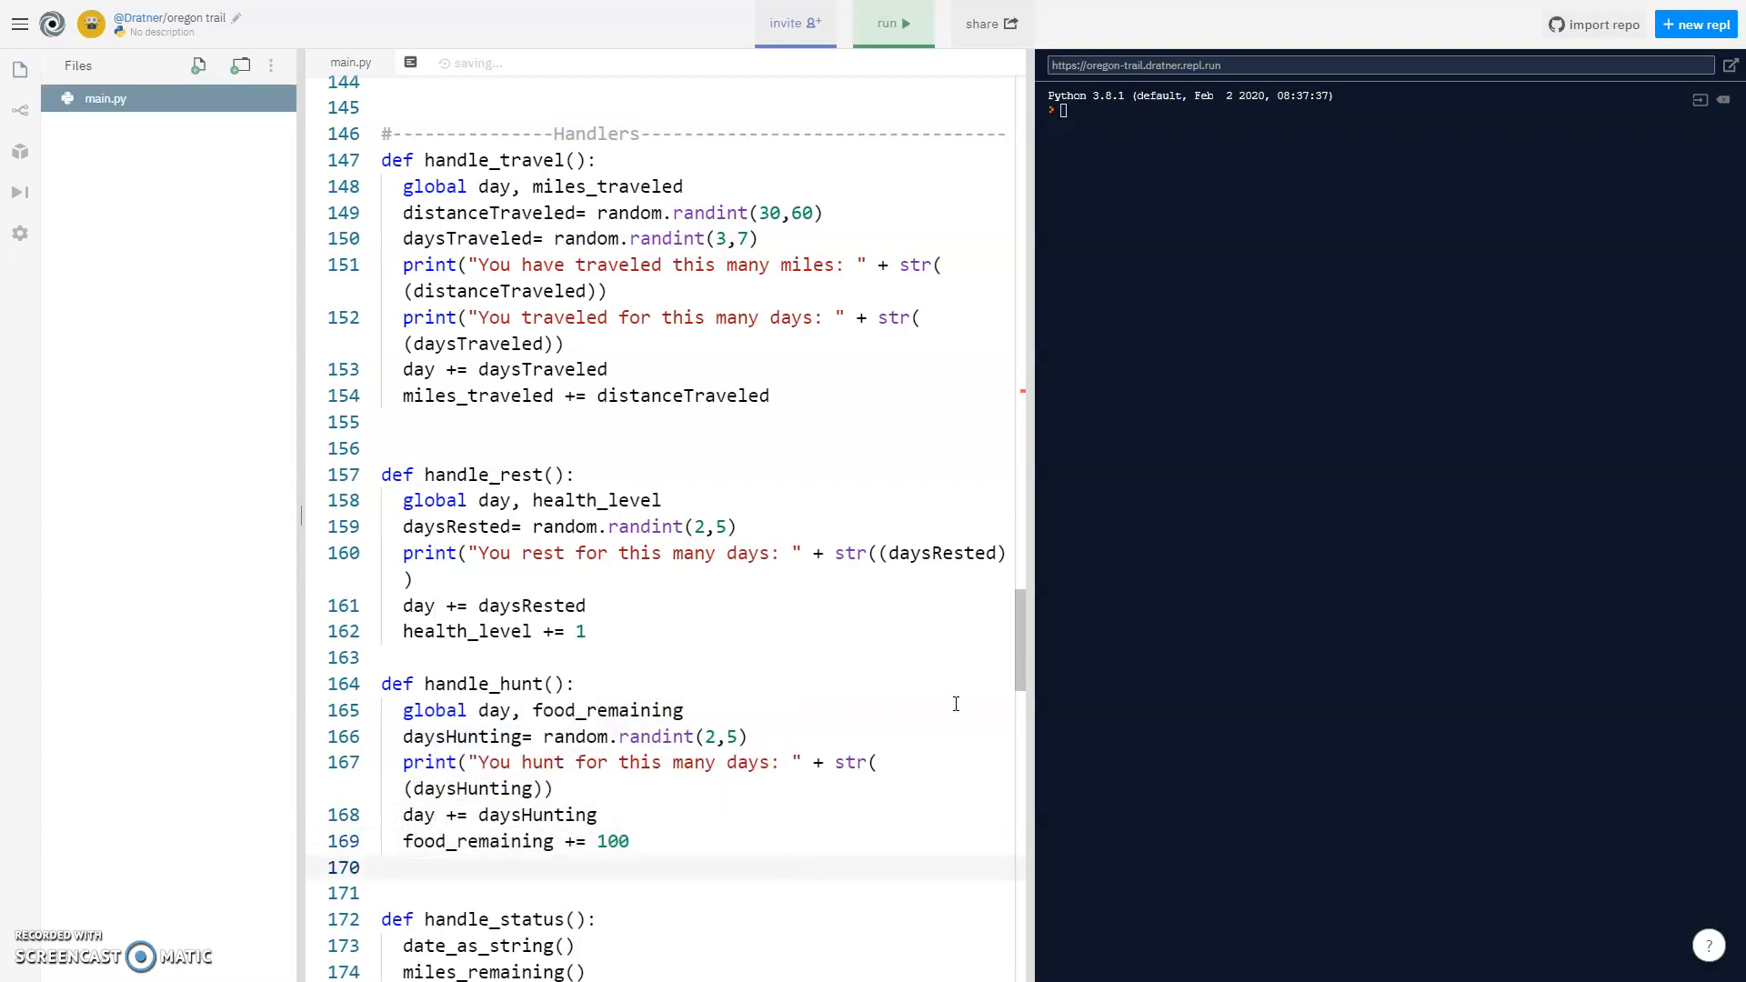
scroll(down, 3)
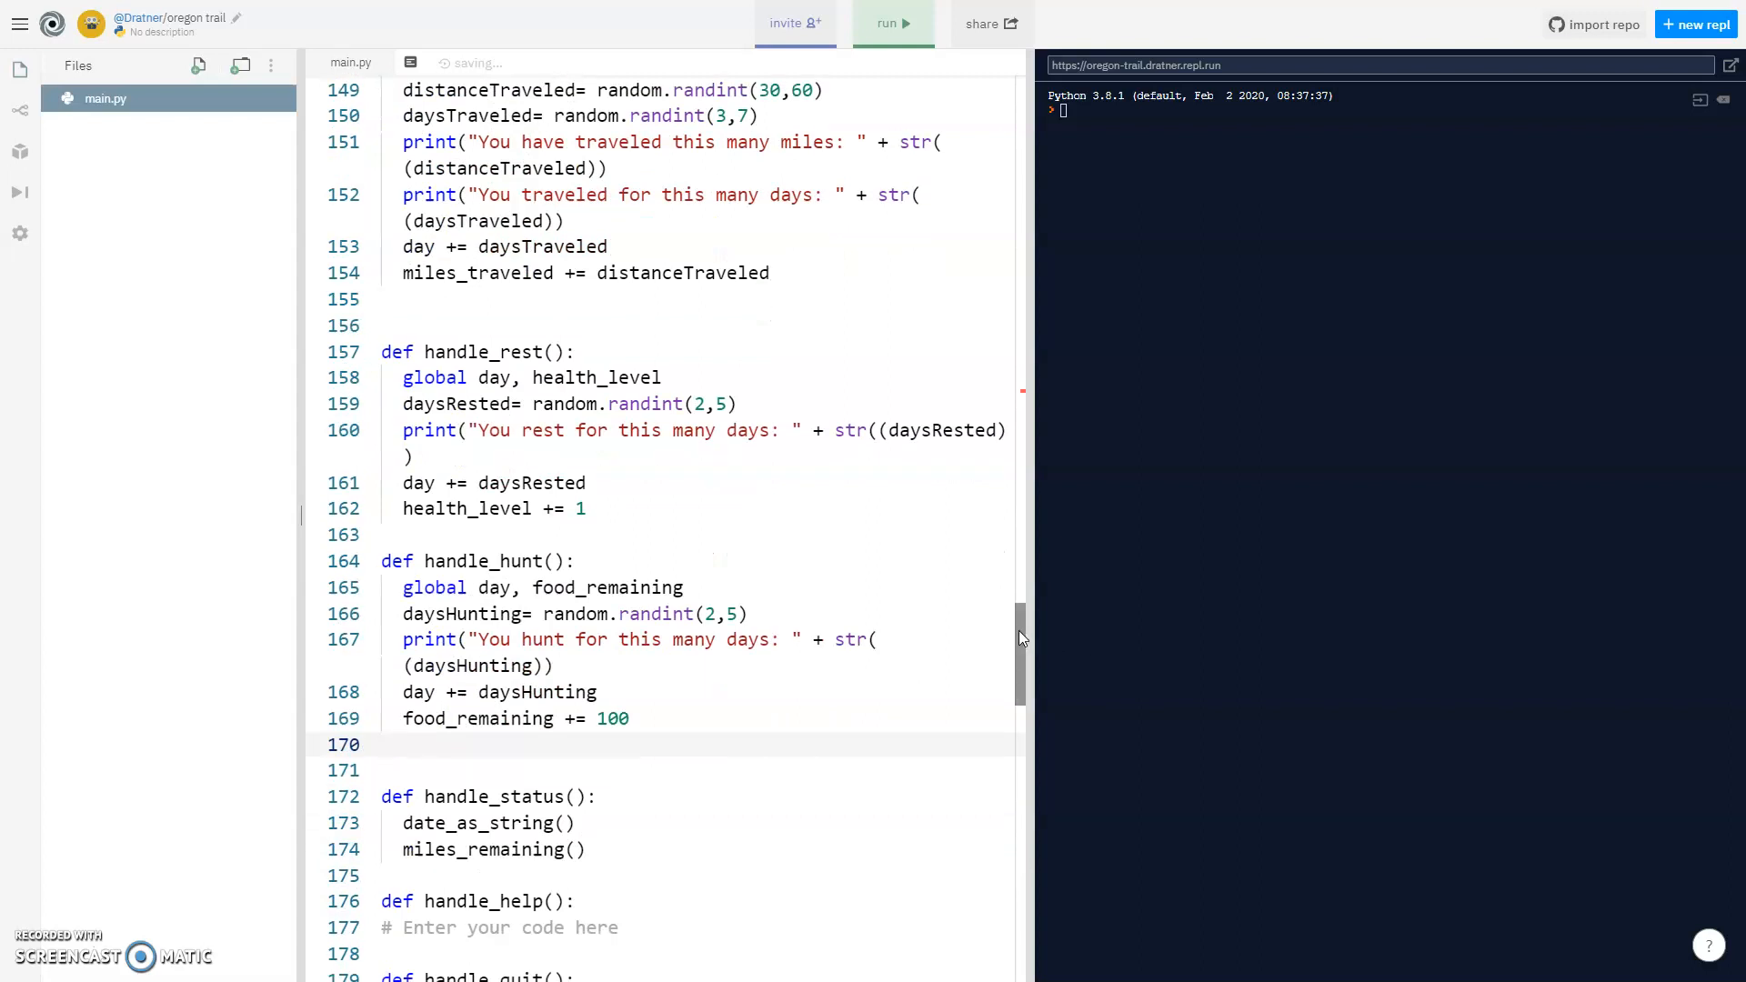
Replace handle_help's placeholder comment with print(help_text).
scroll(down, 3)
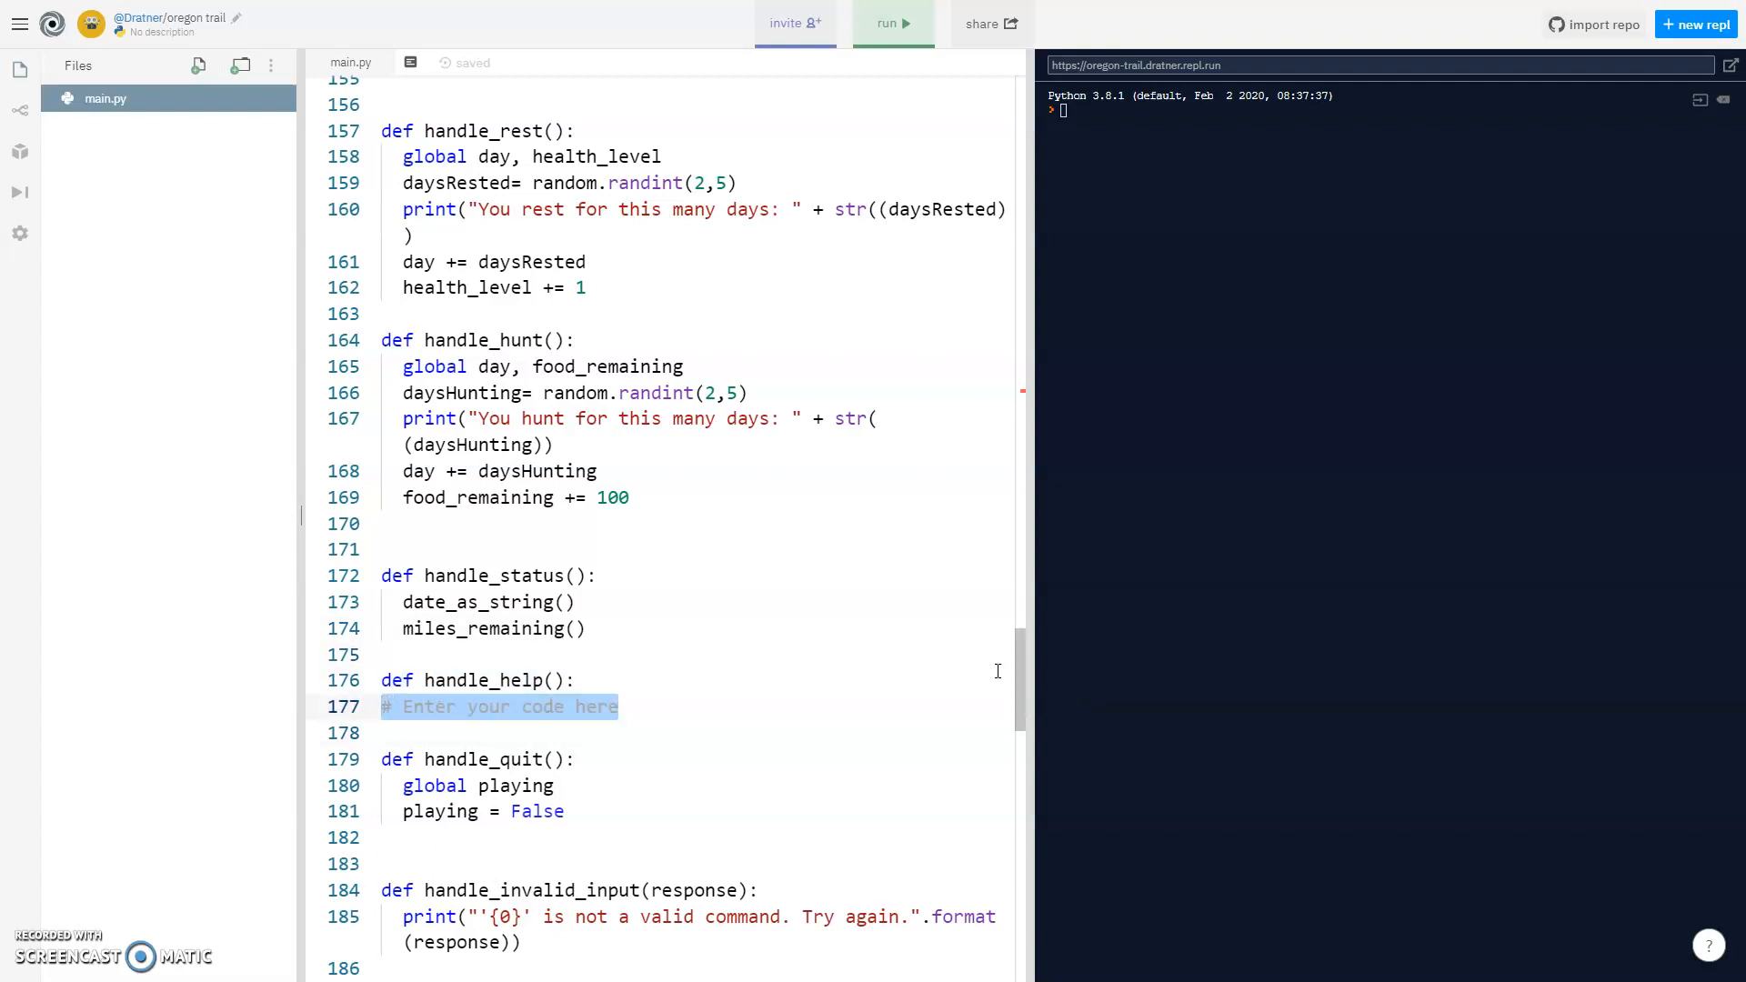
text(p)
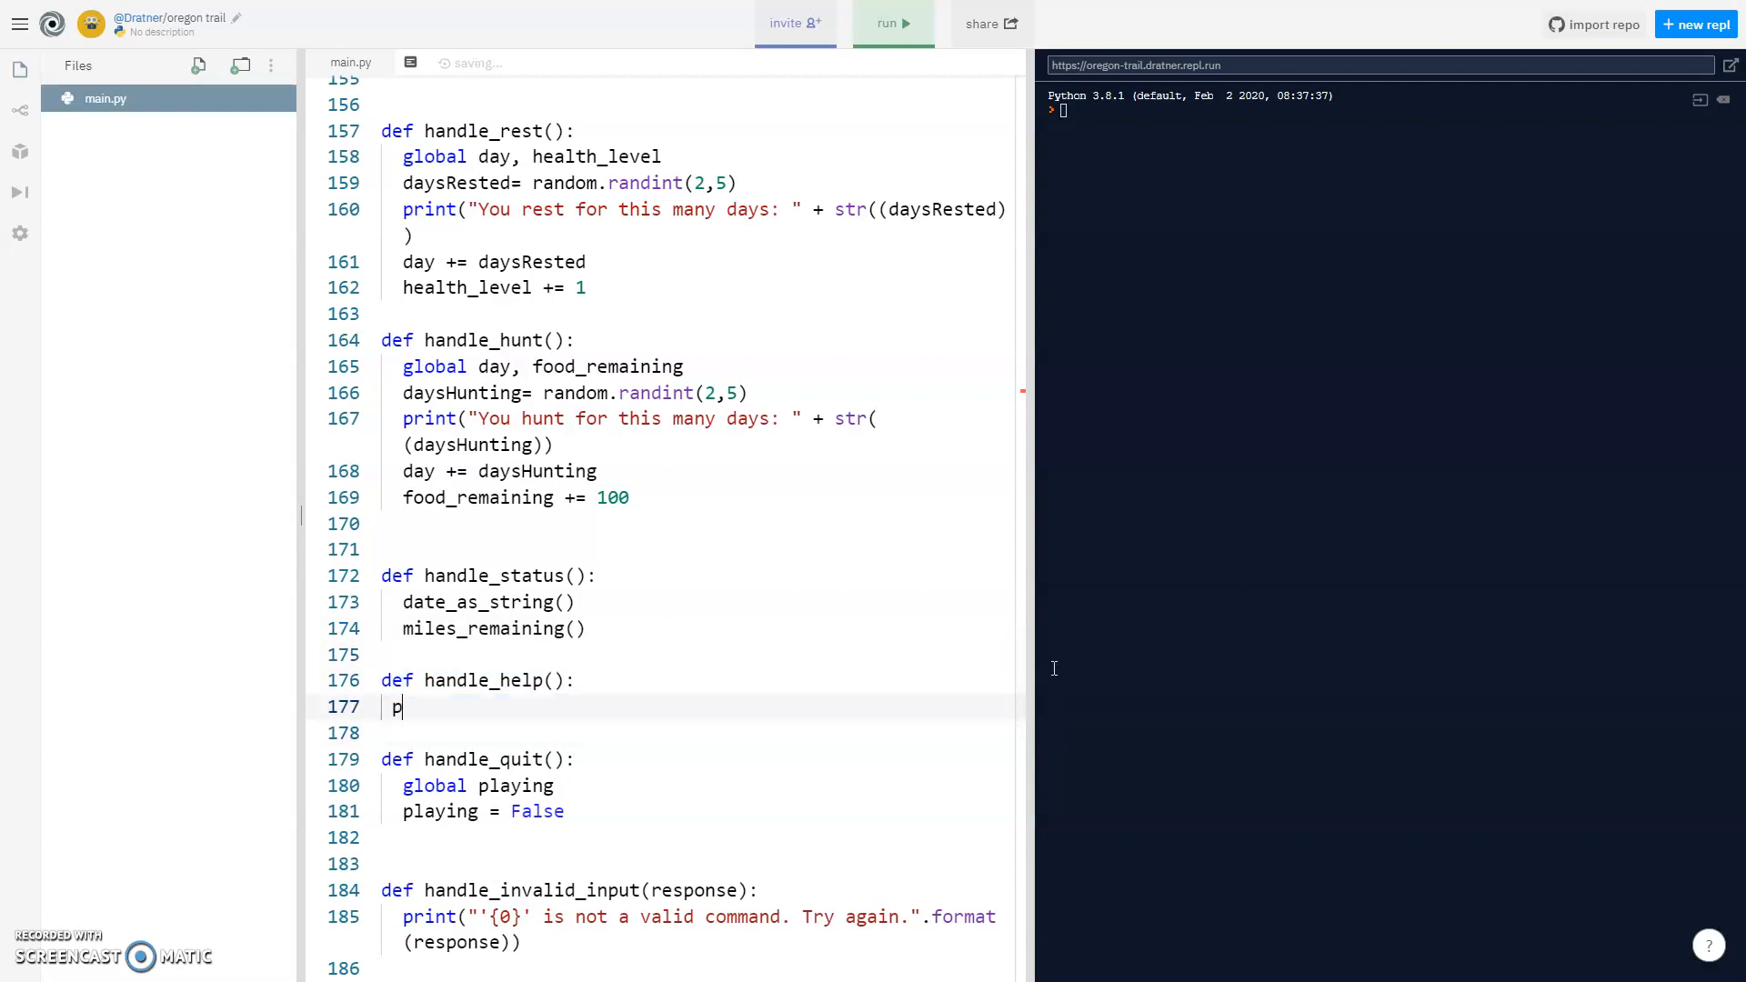
text(rint(health_l)
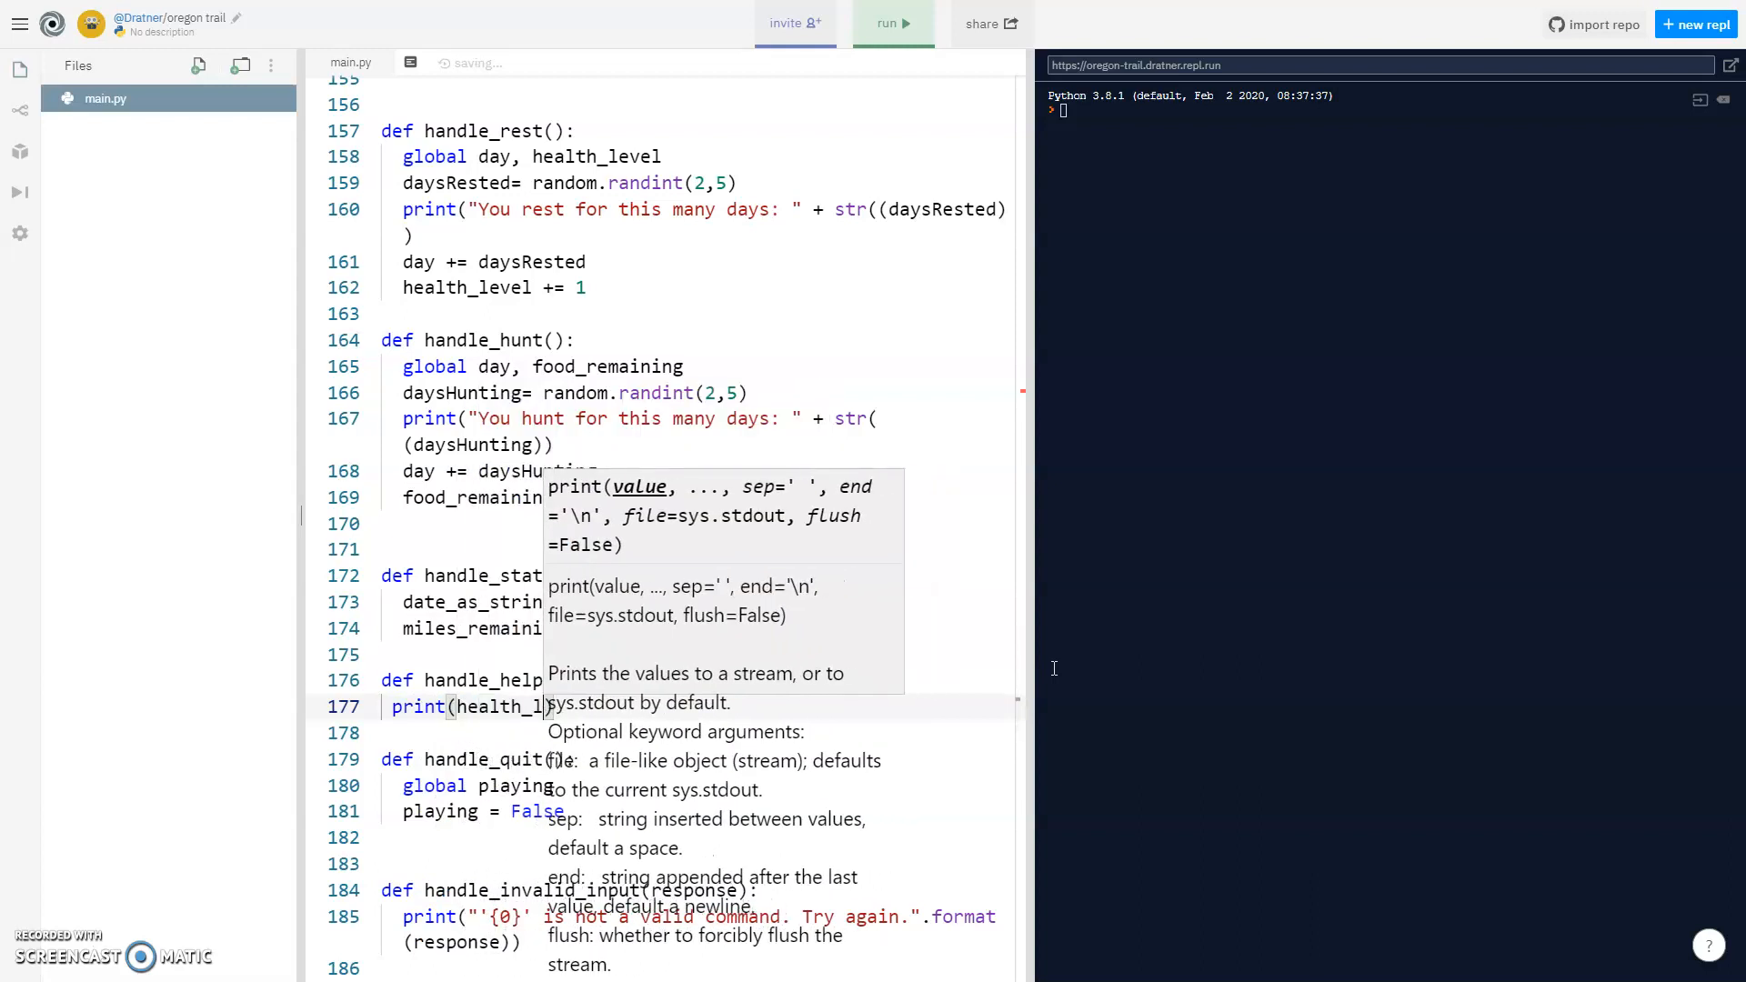
text(help)
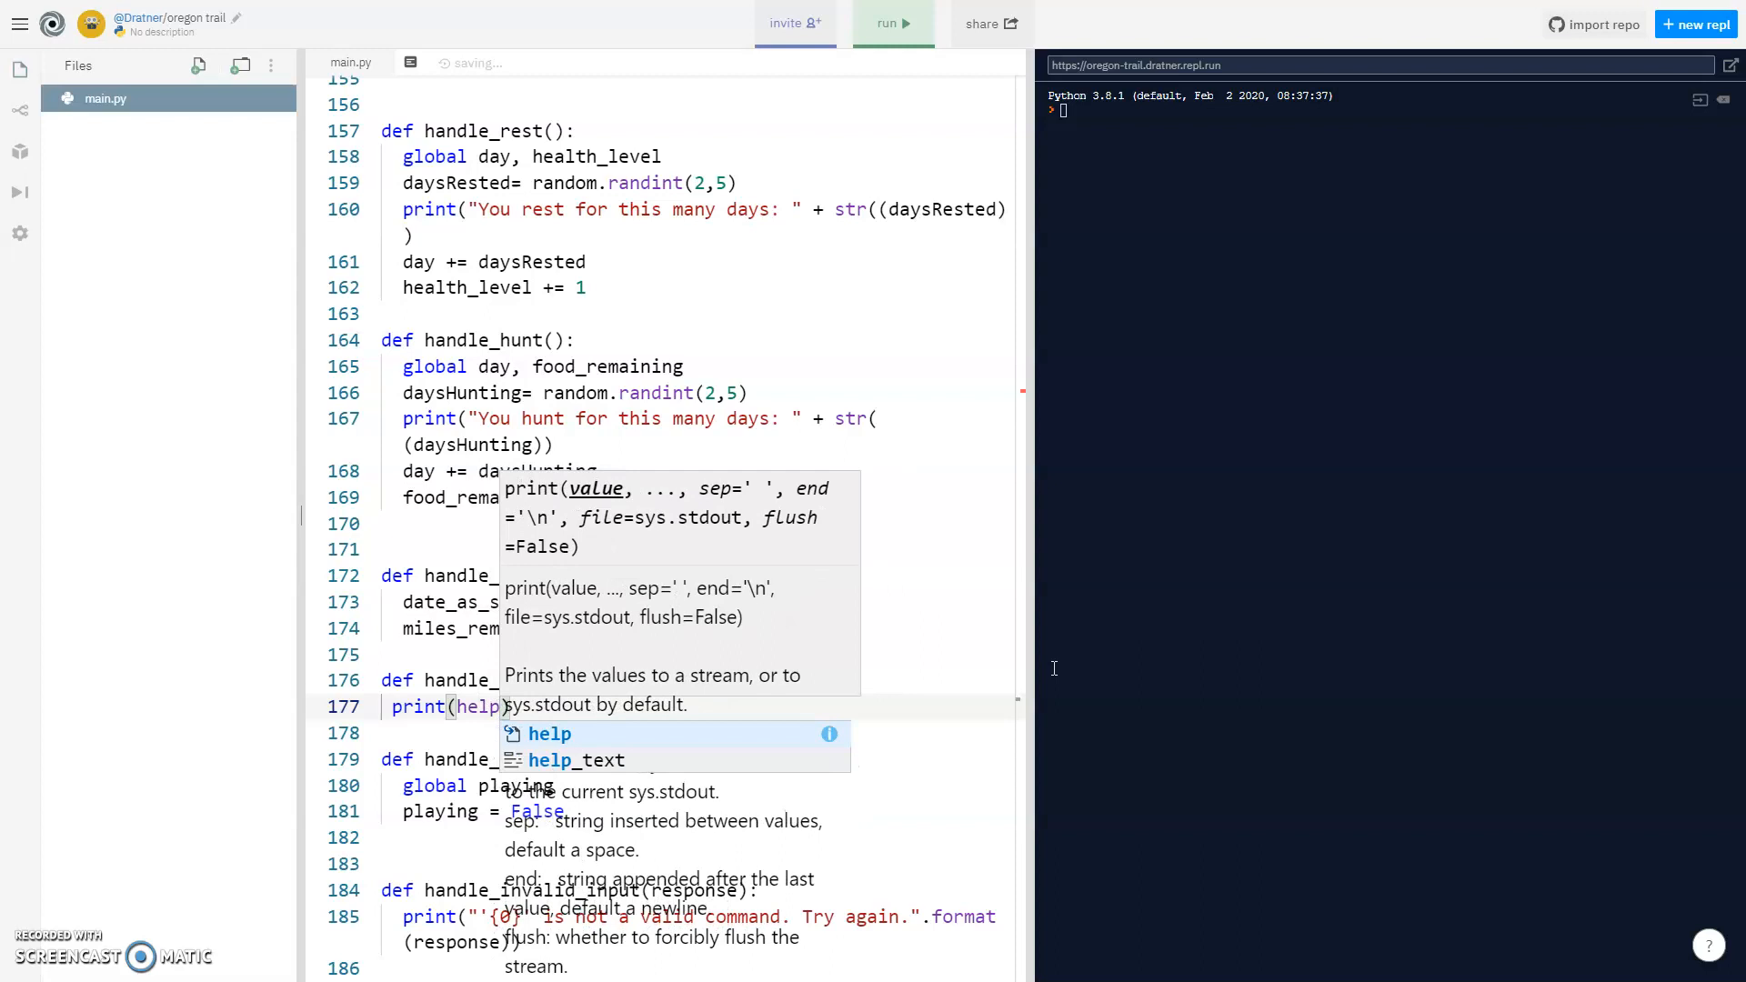
text(_text)
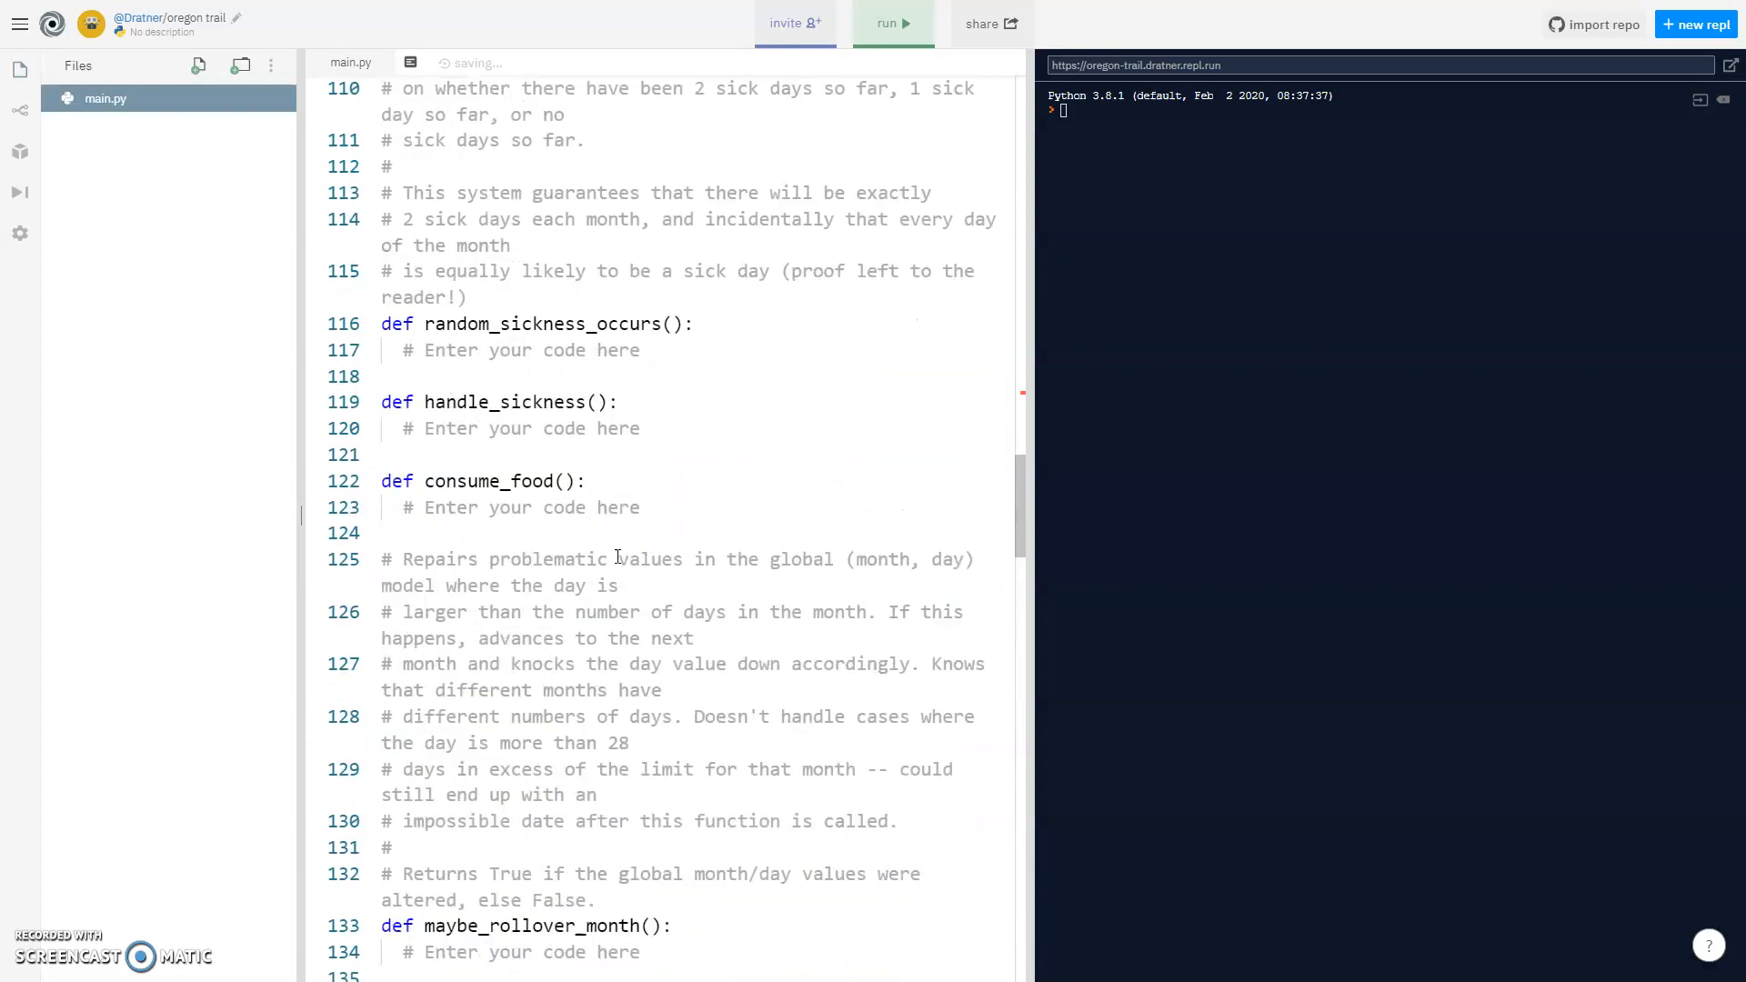
scroll(down, 3)
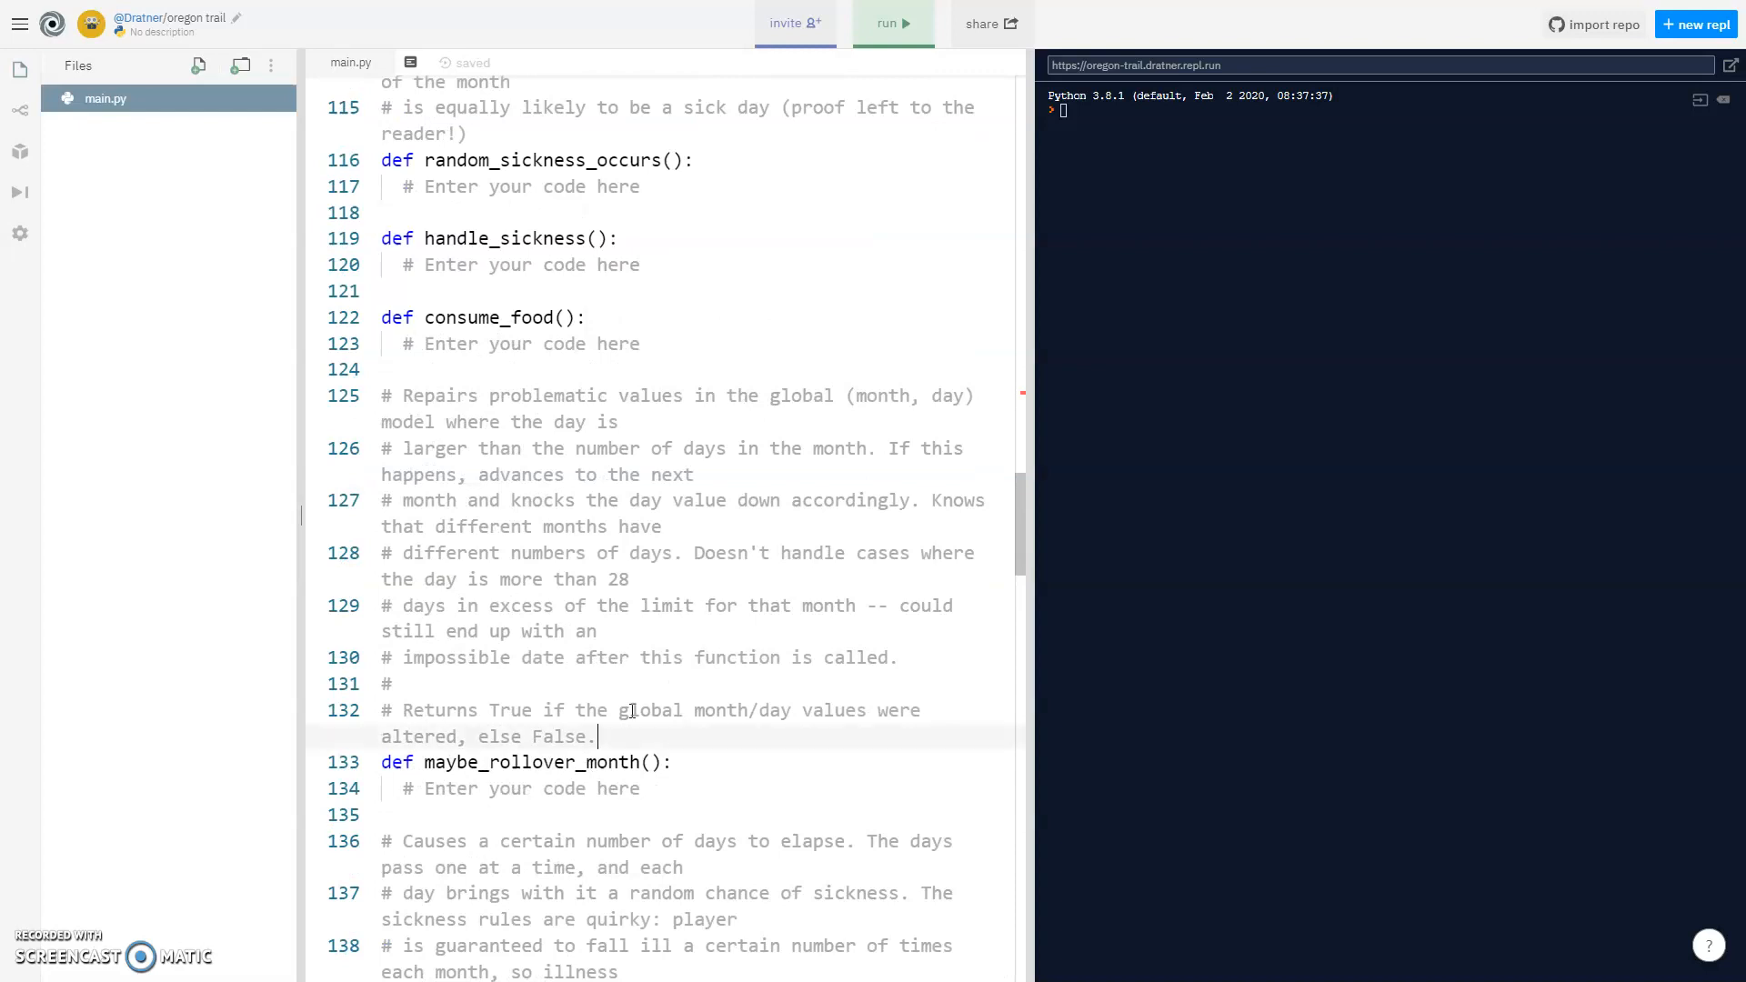
drag(380, 317, 597, 737)
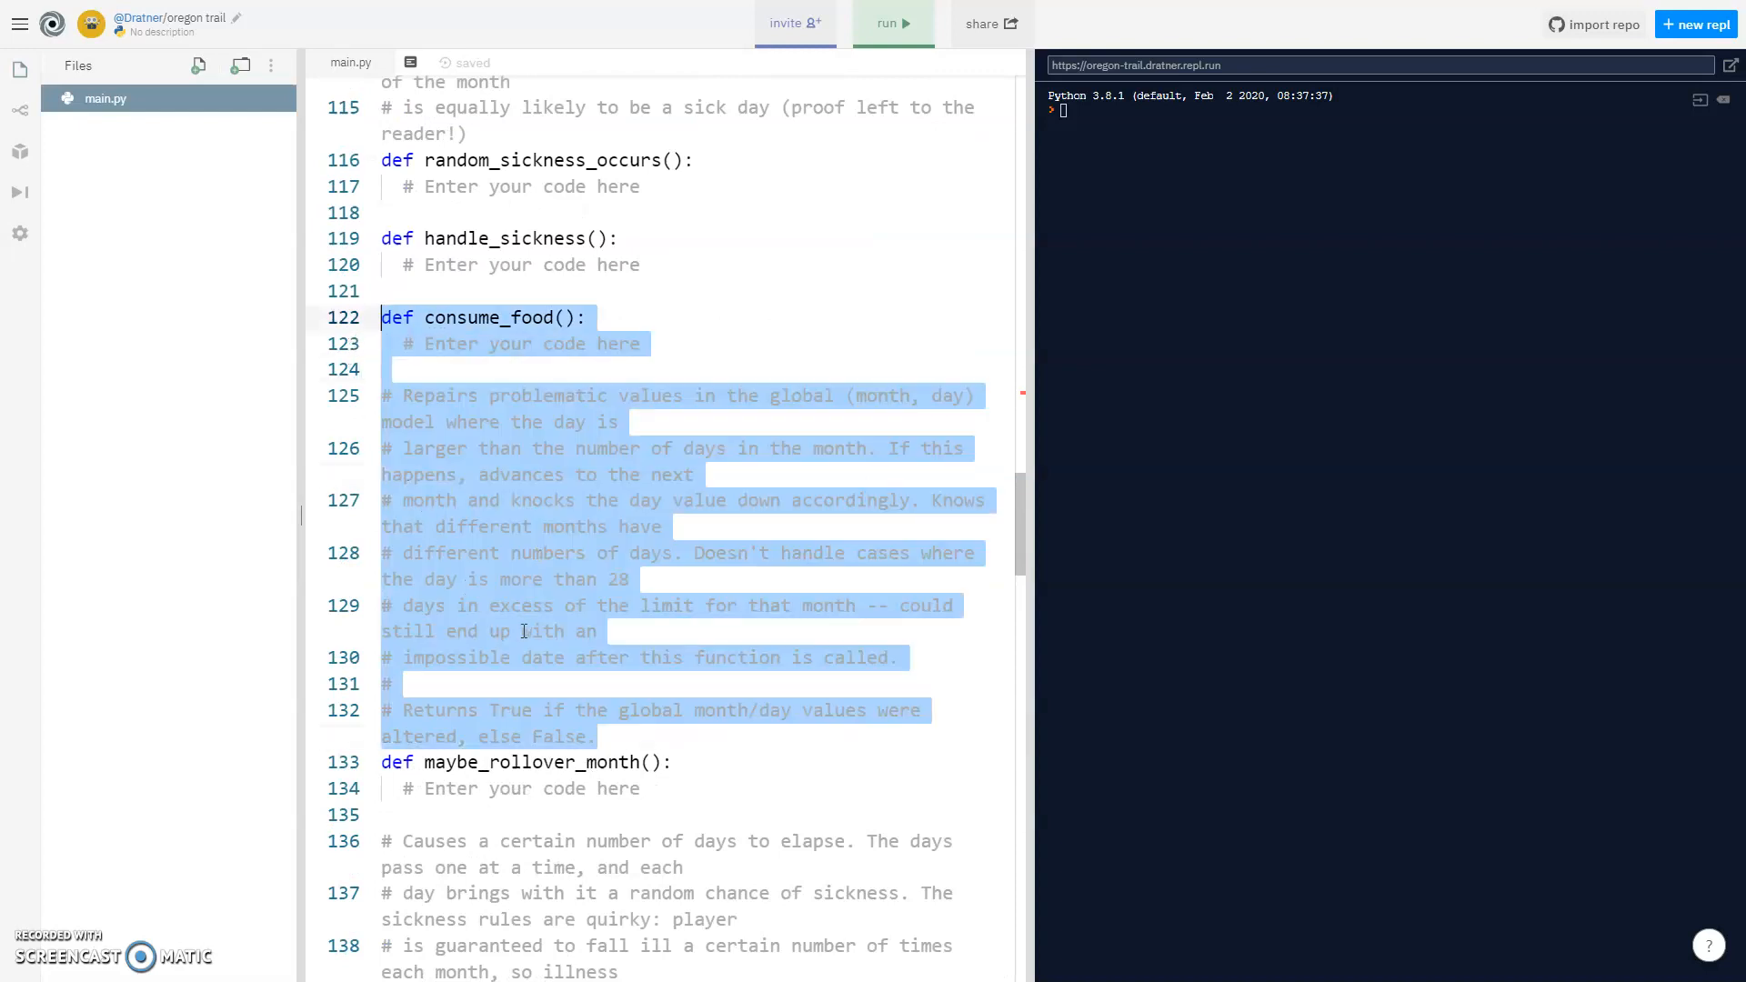
scroll(down, 3)
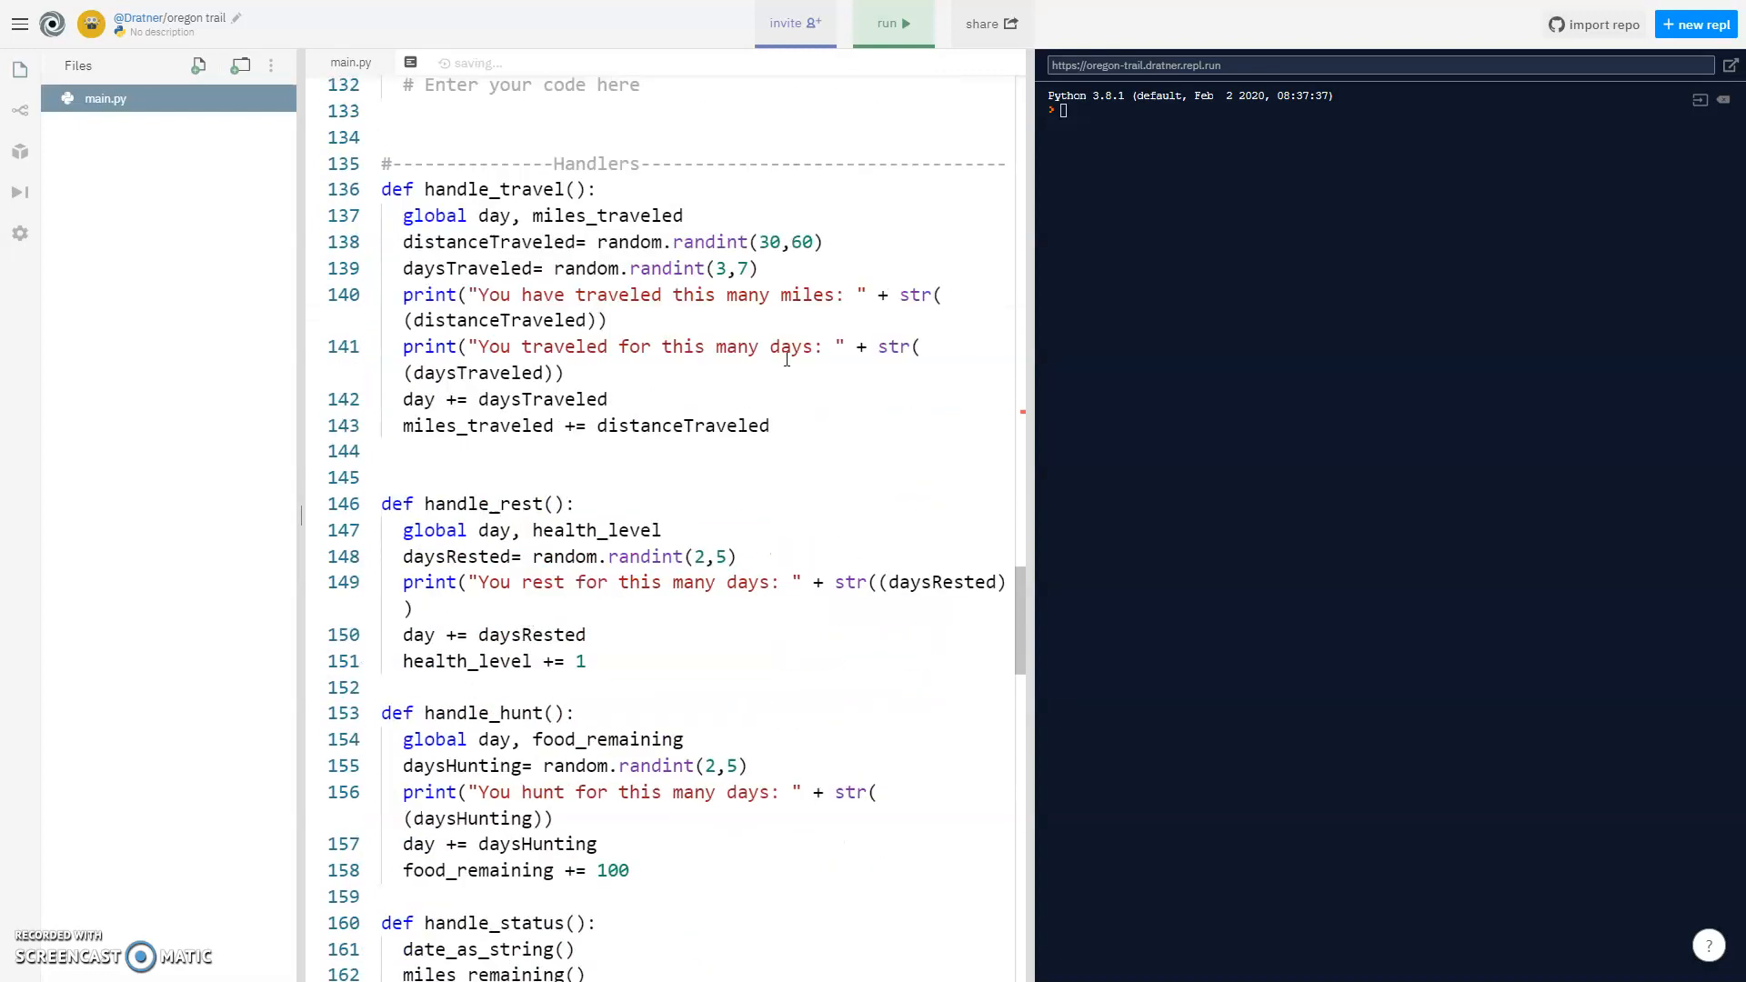
double_click(682, 426)
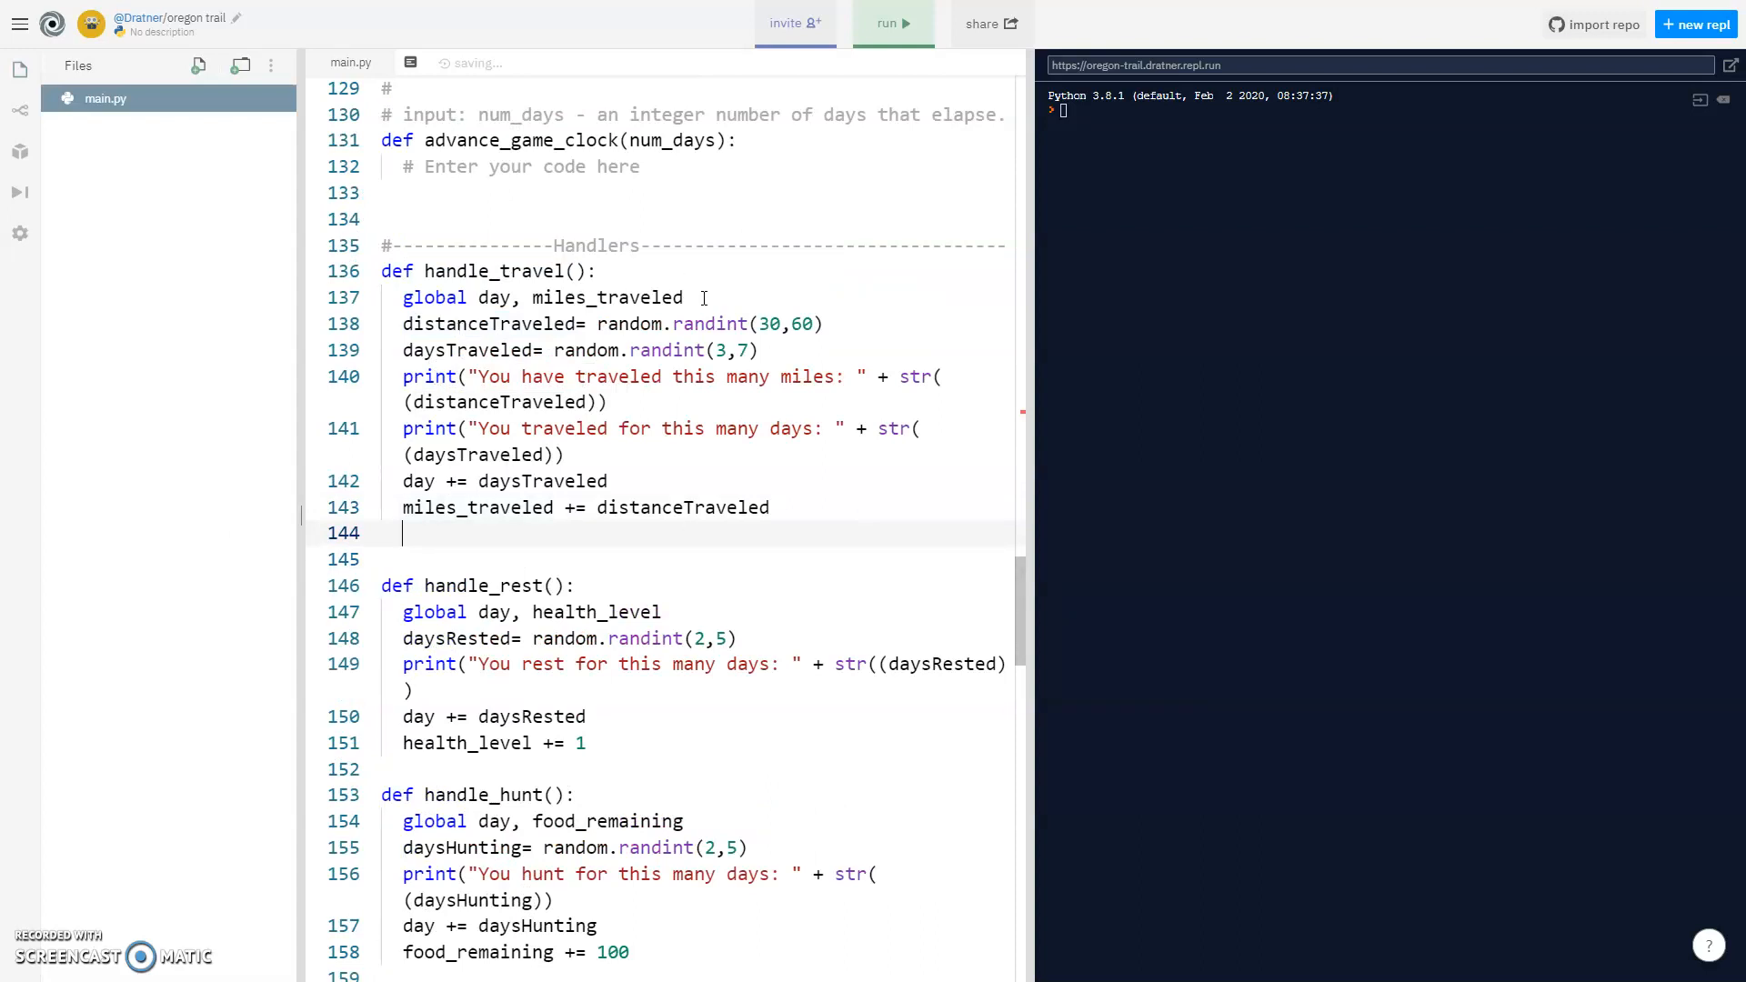
Add food_remaining to the travel handler's globals and subtract daysTraveled * 5 from food_remaining.
text(, food_remaining)
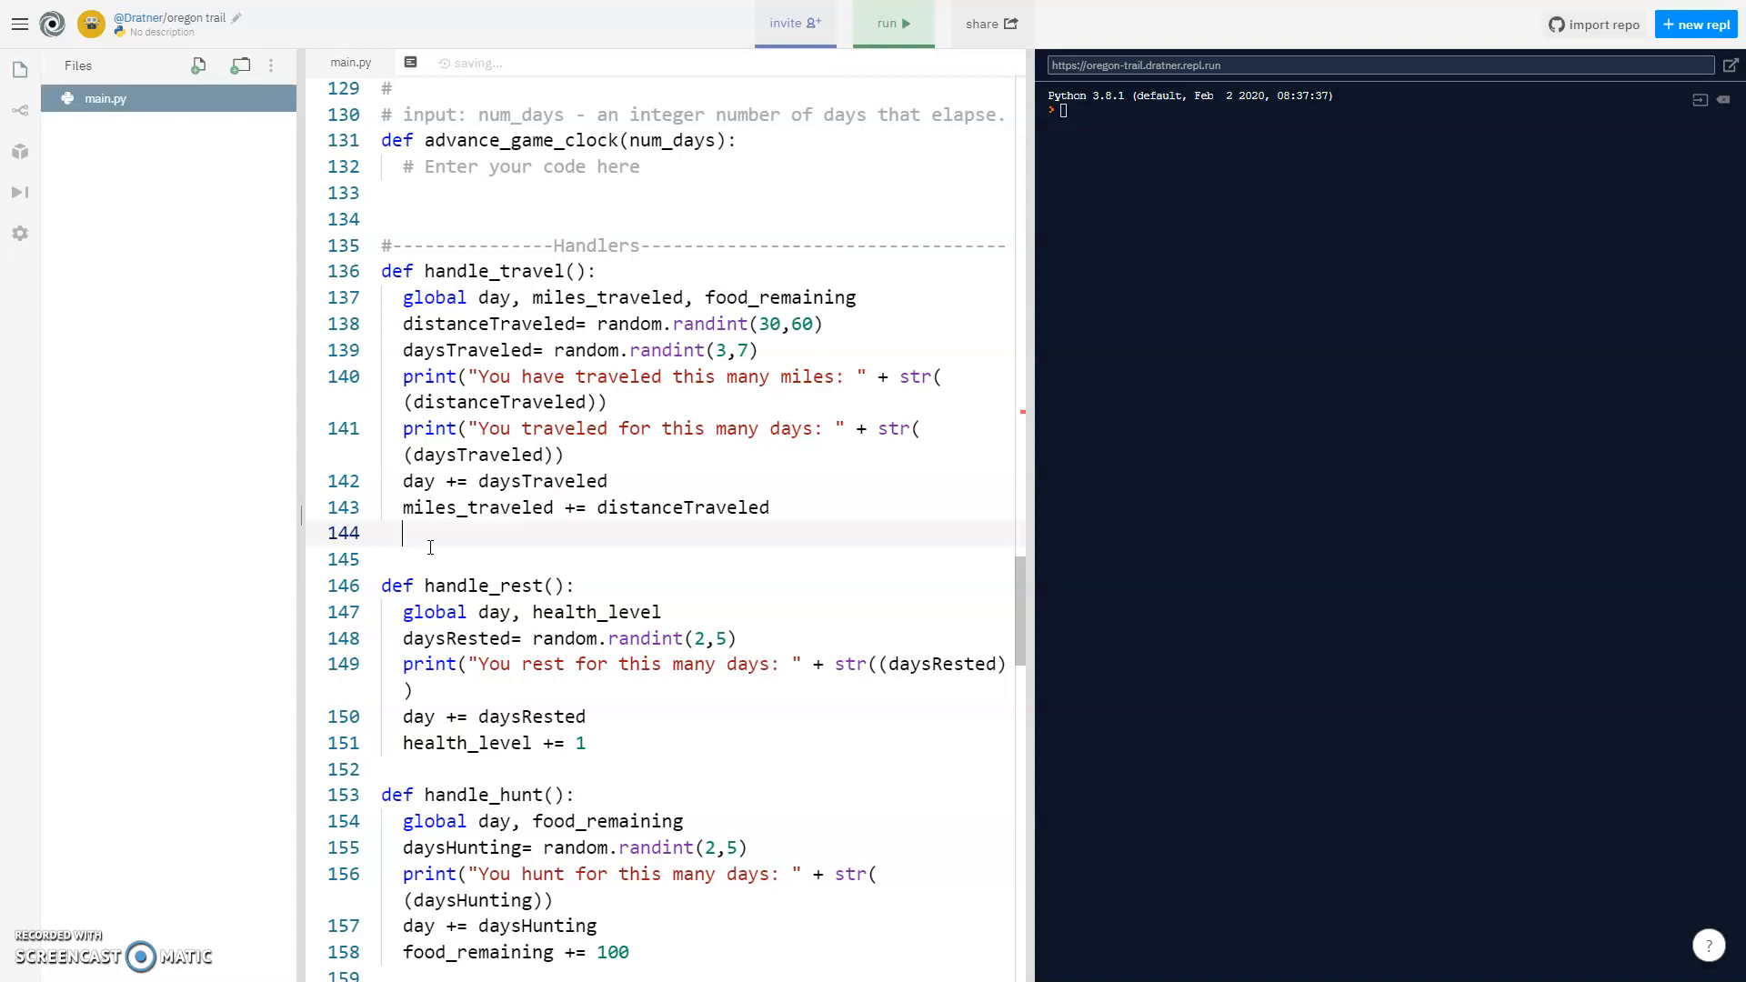
text(fp)
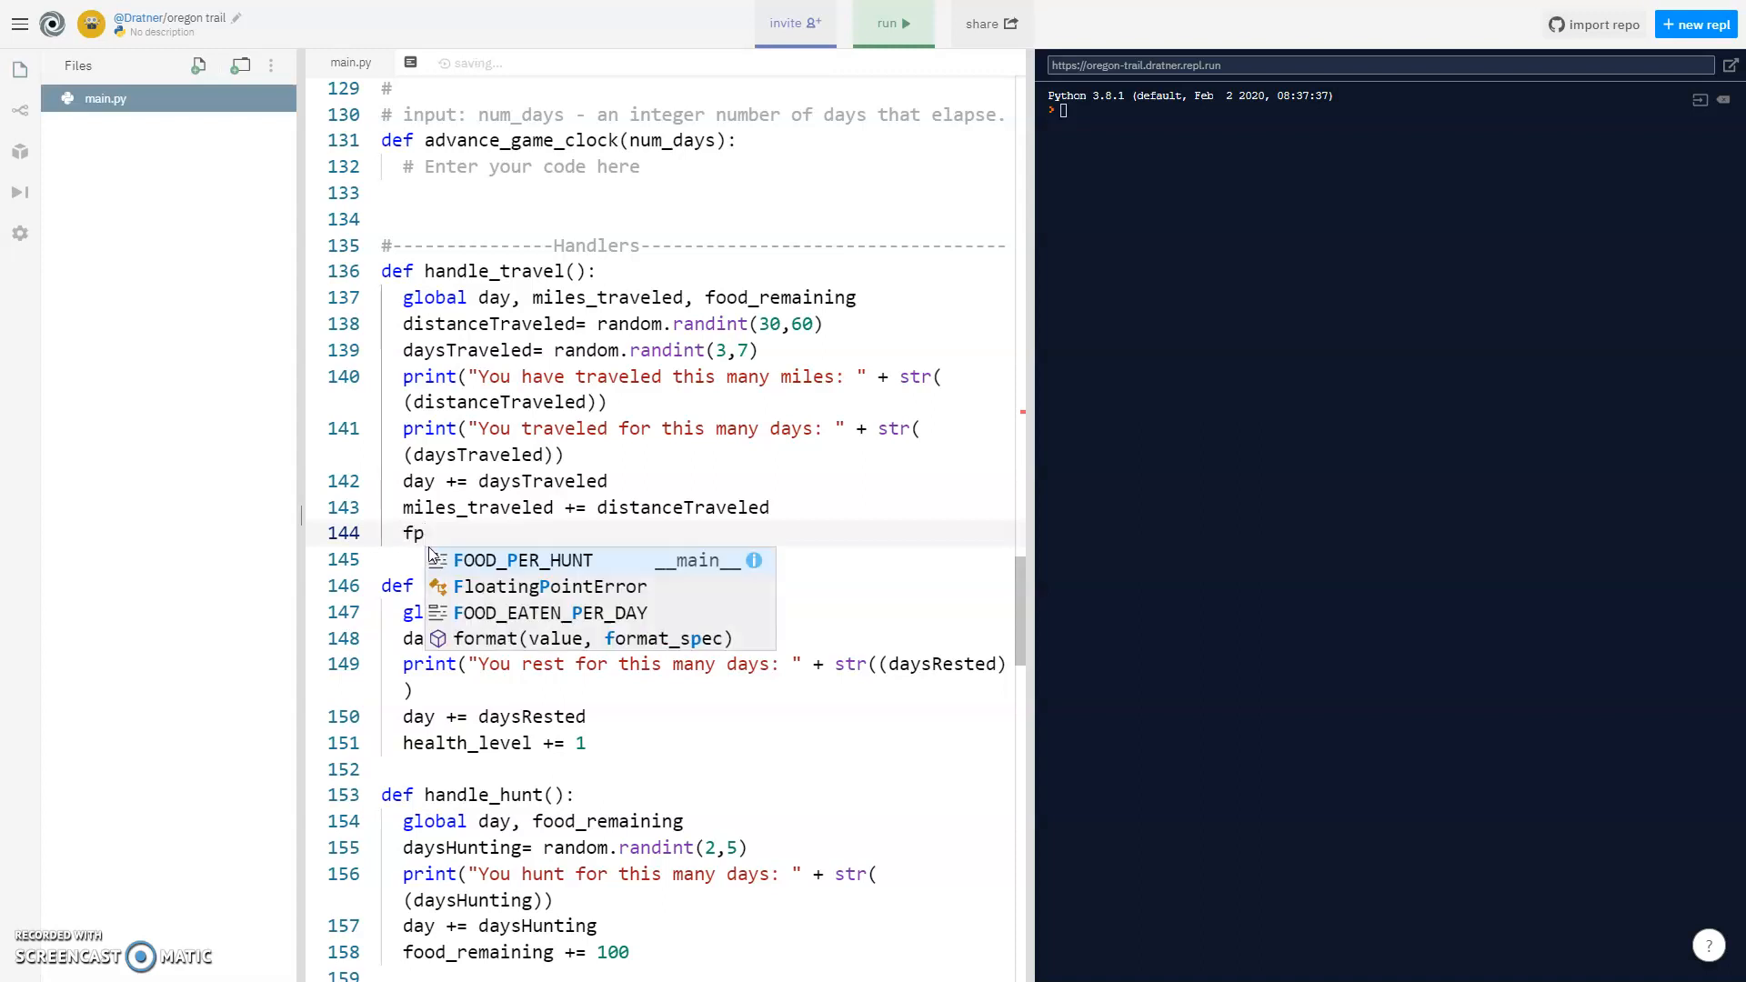
text(ood_remaining -=)
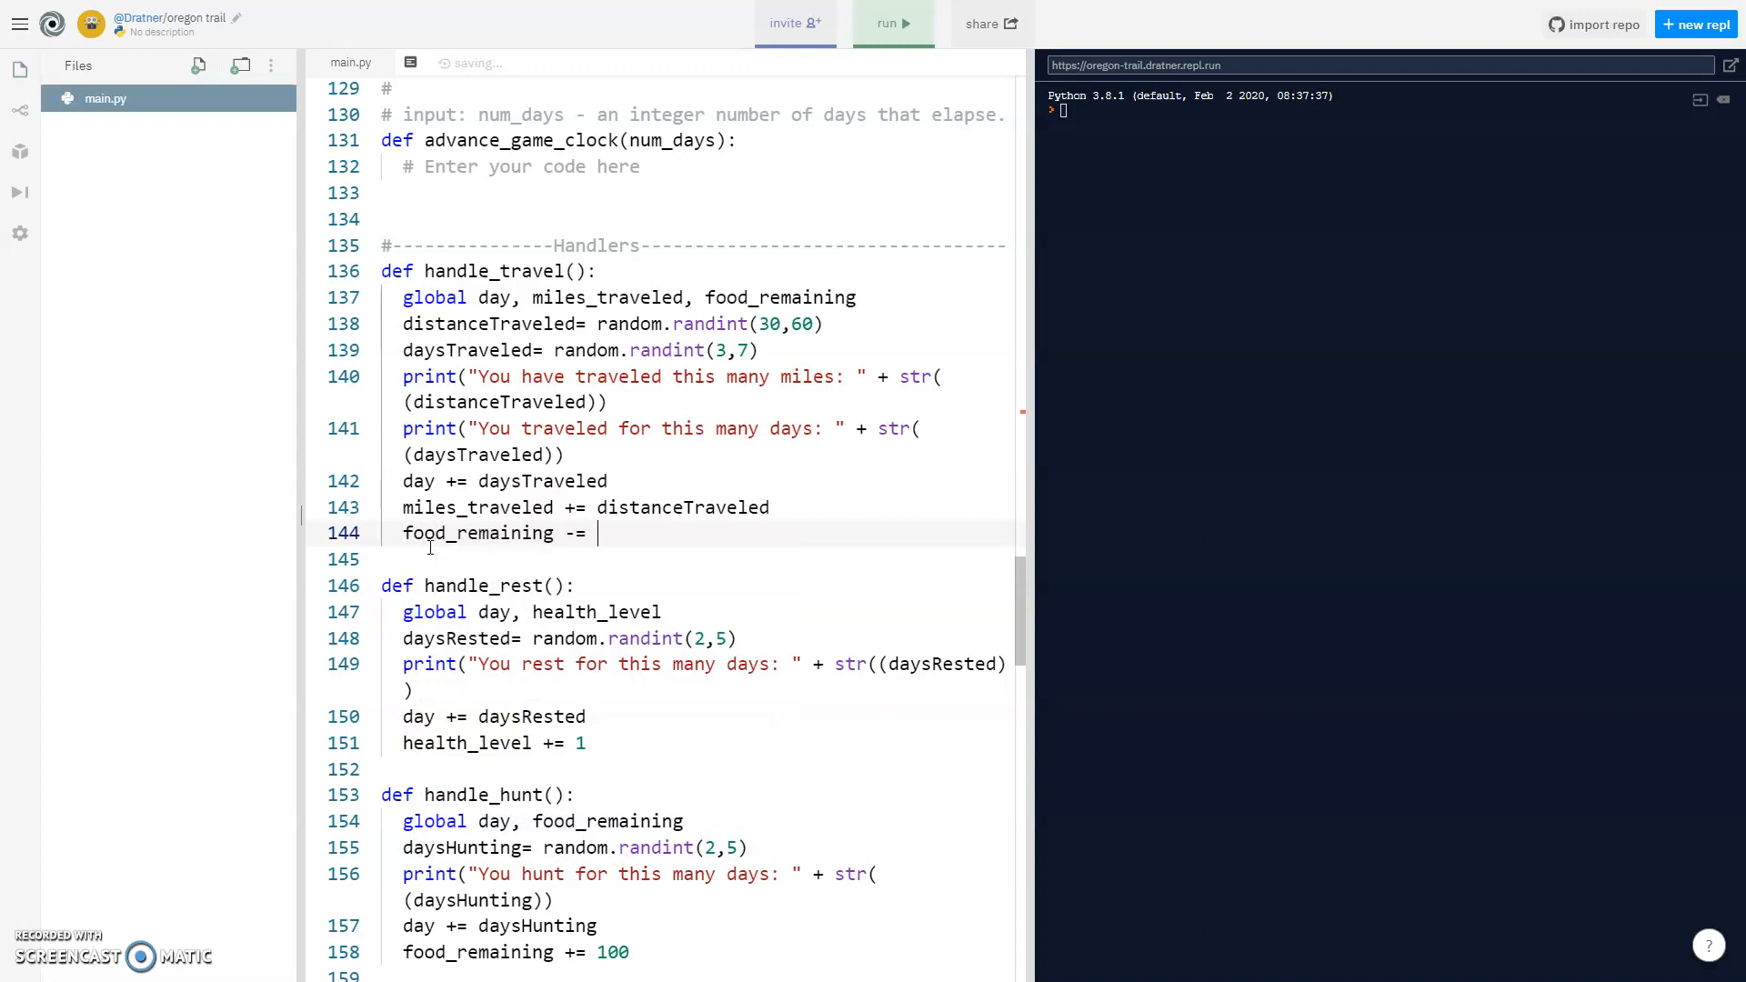
text(daysTraveled)
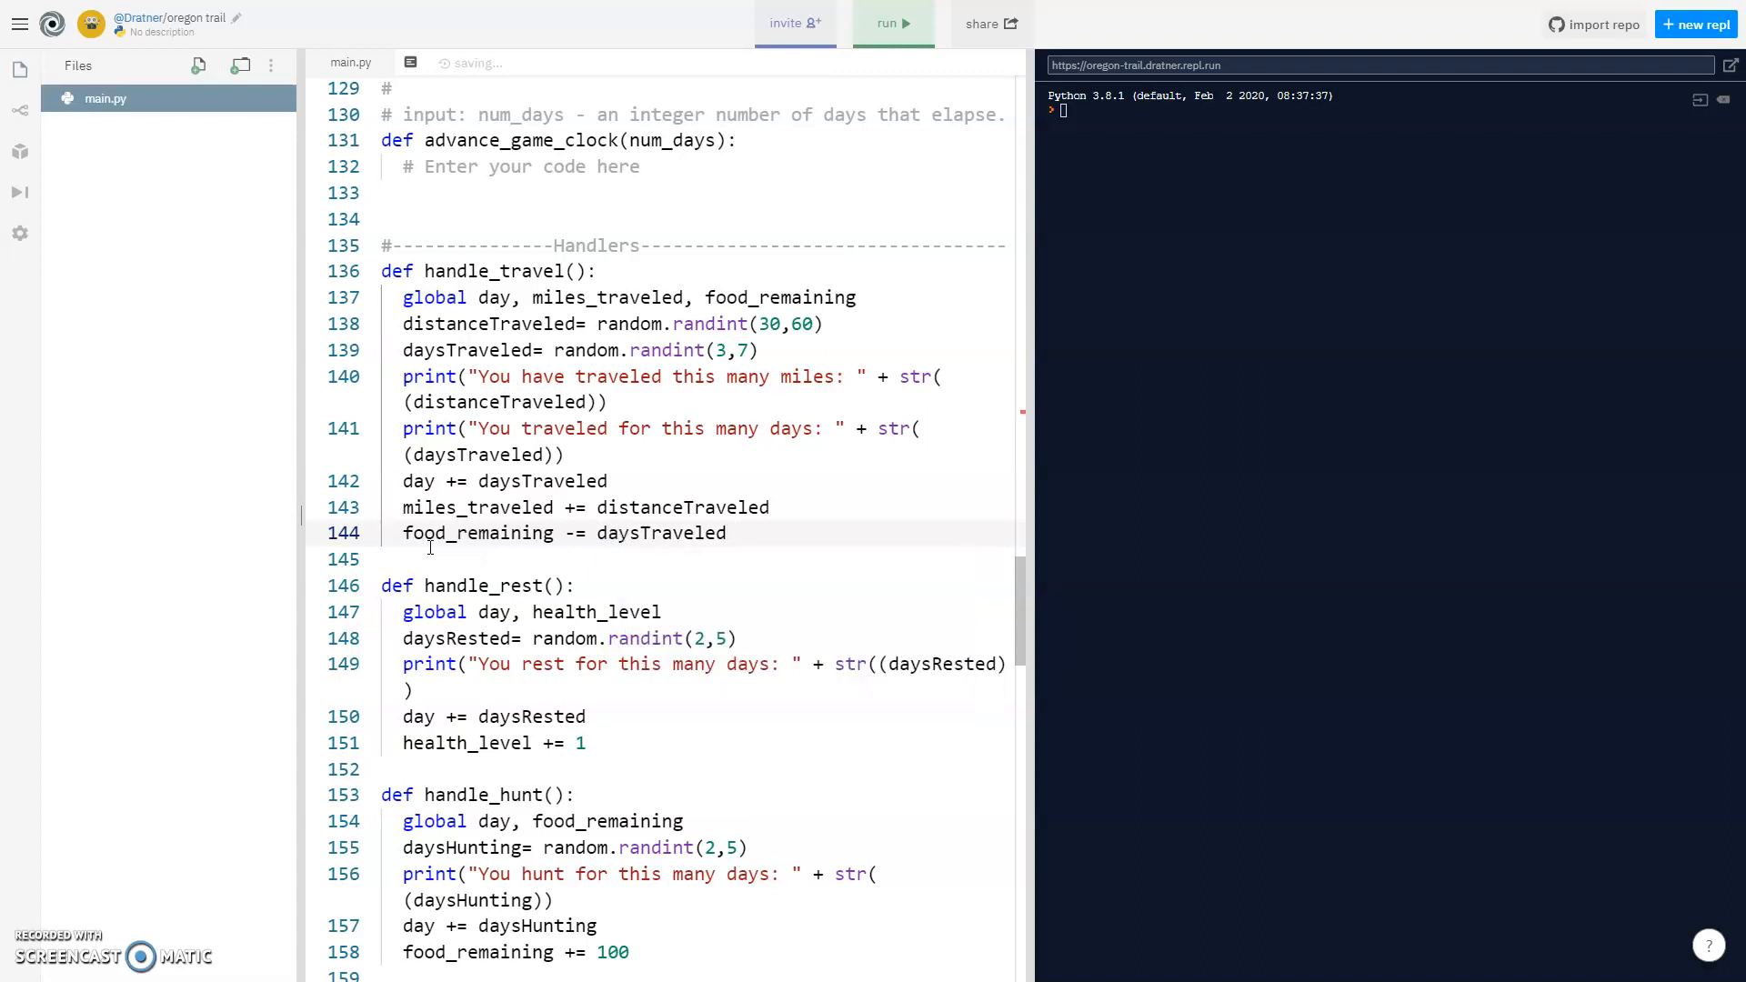
text(* 5)
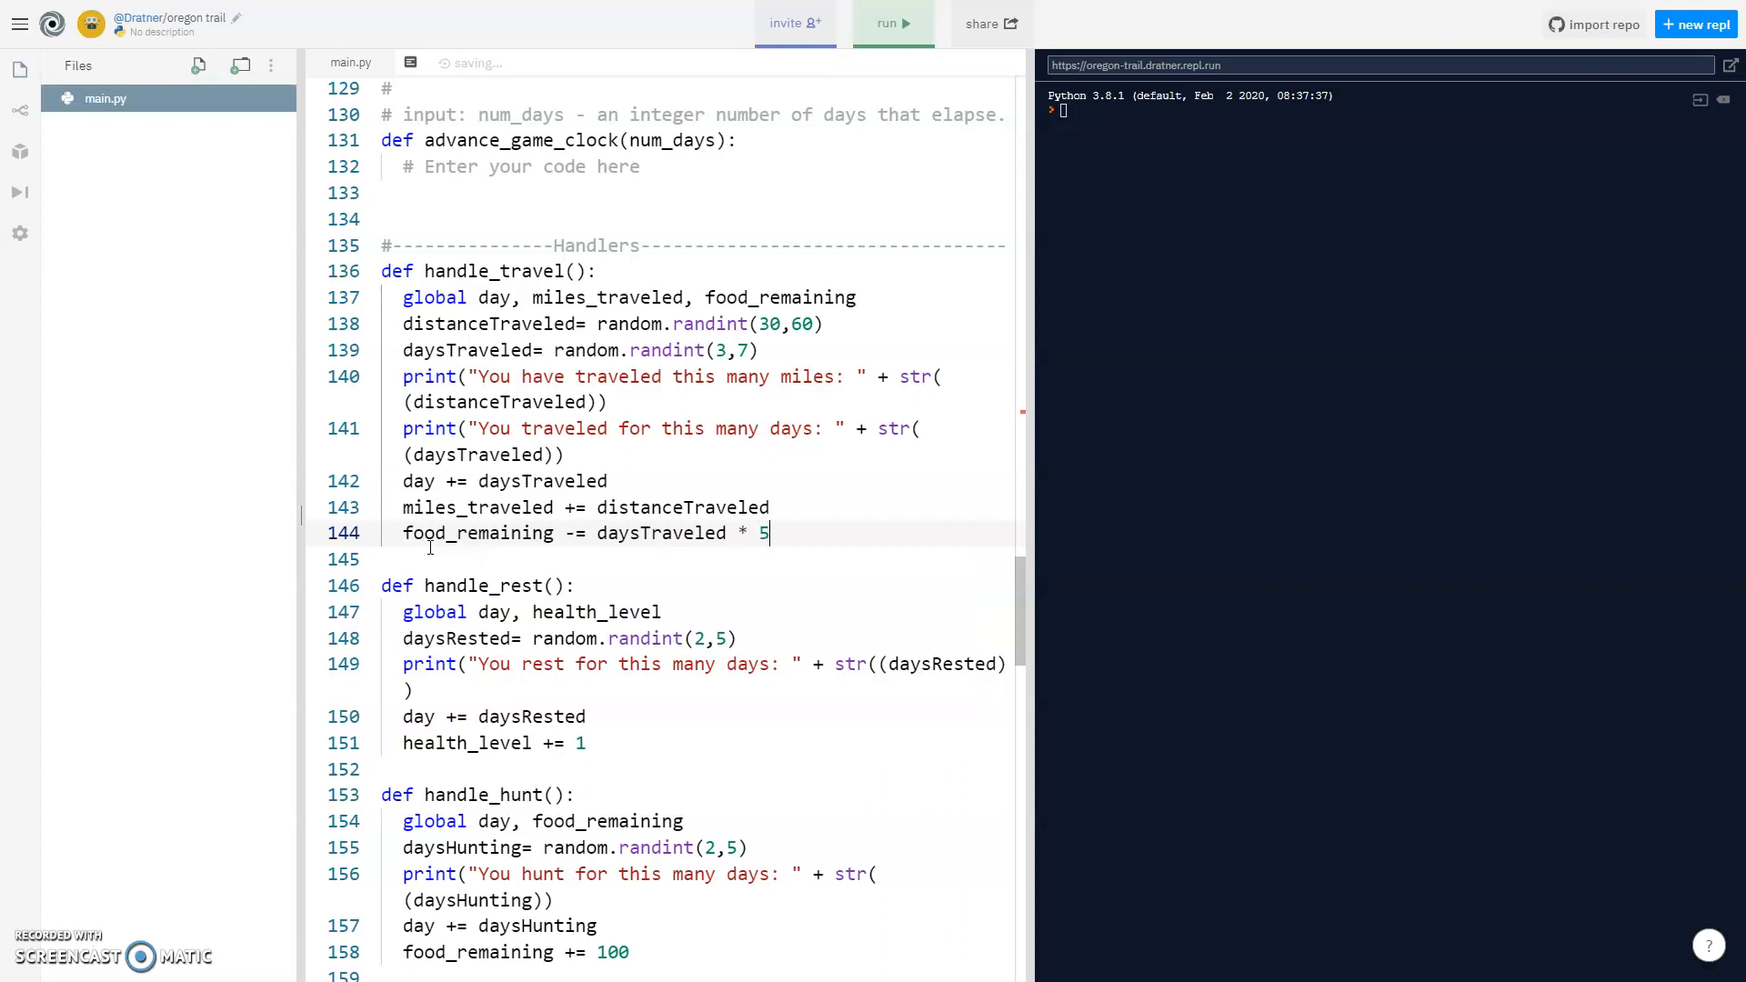
Copy the food line into the rest and hunt handlers, using daysRested and daysHunting, with food_remaining global.
triple_click(584, 533)
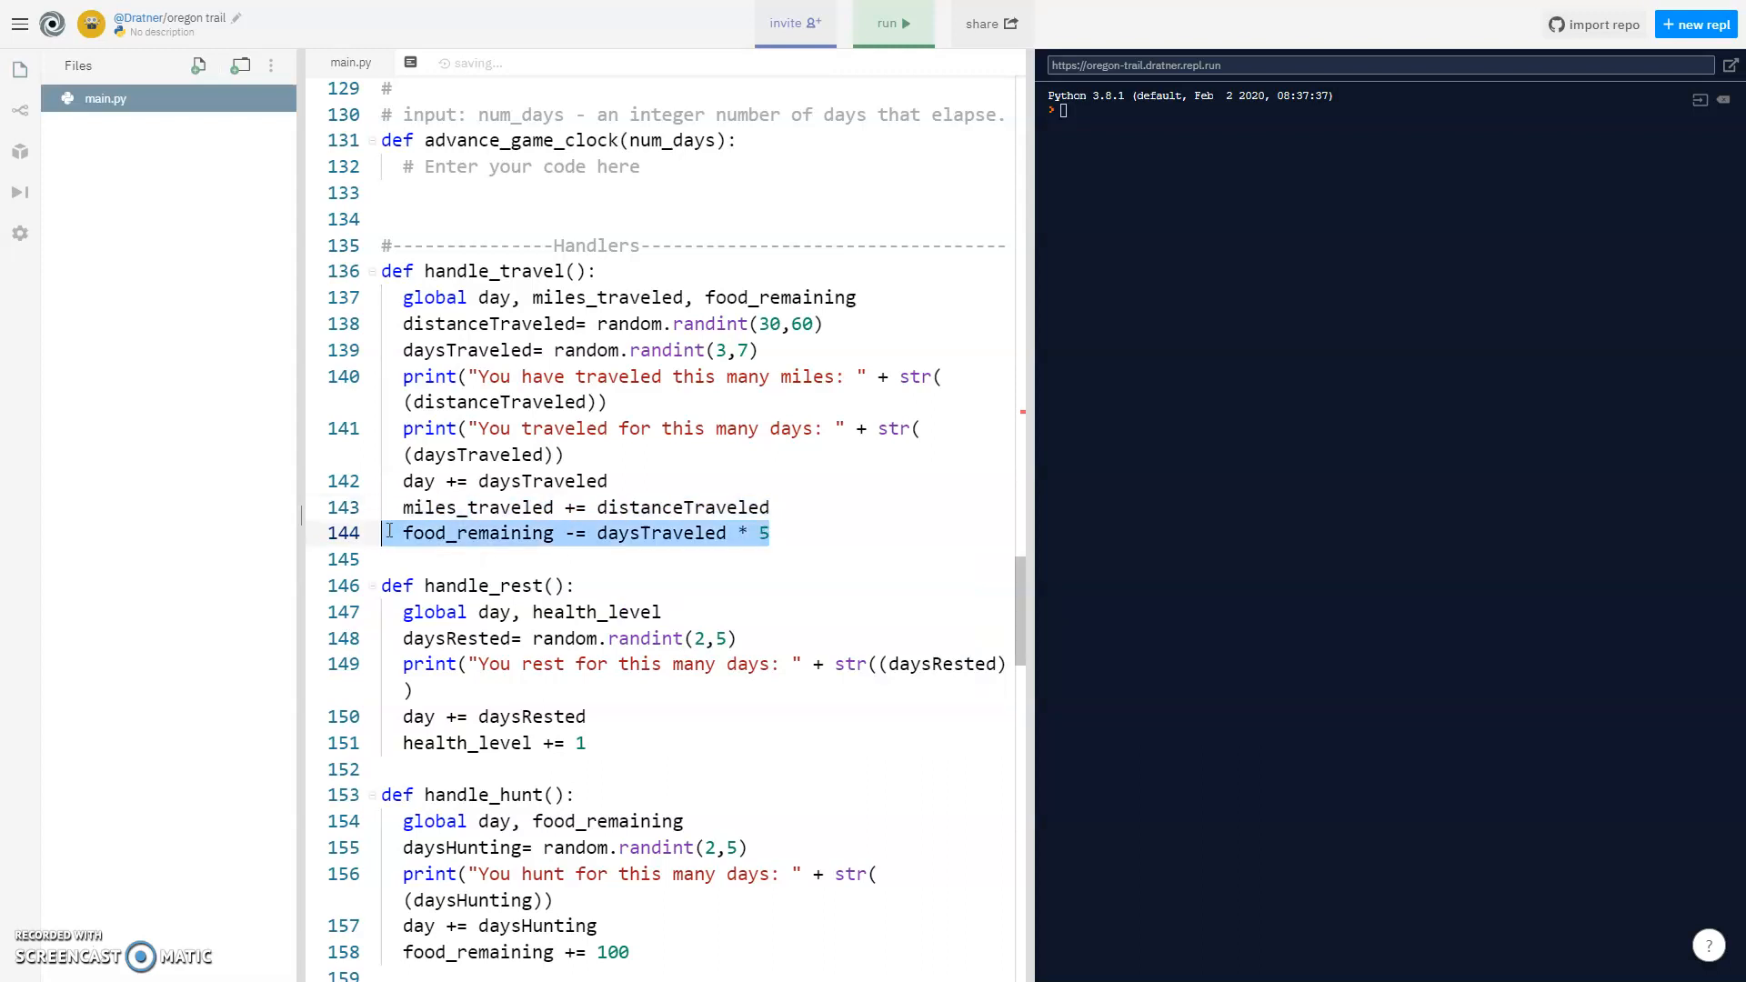
click(706, 533)
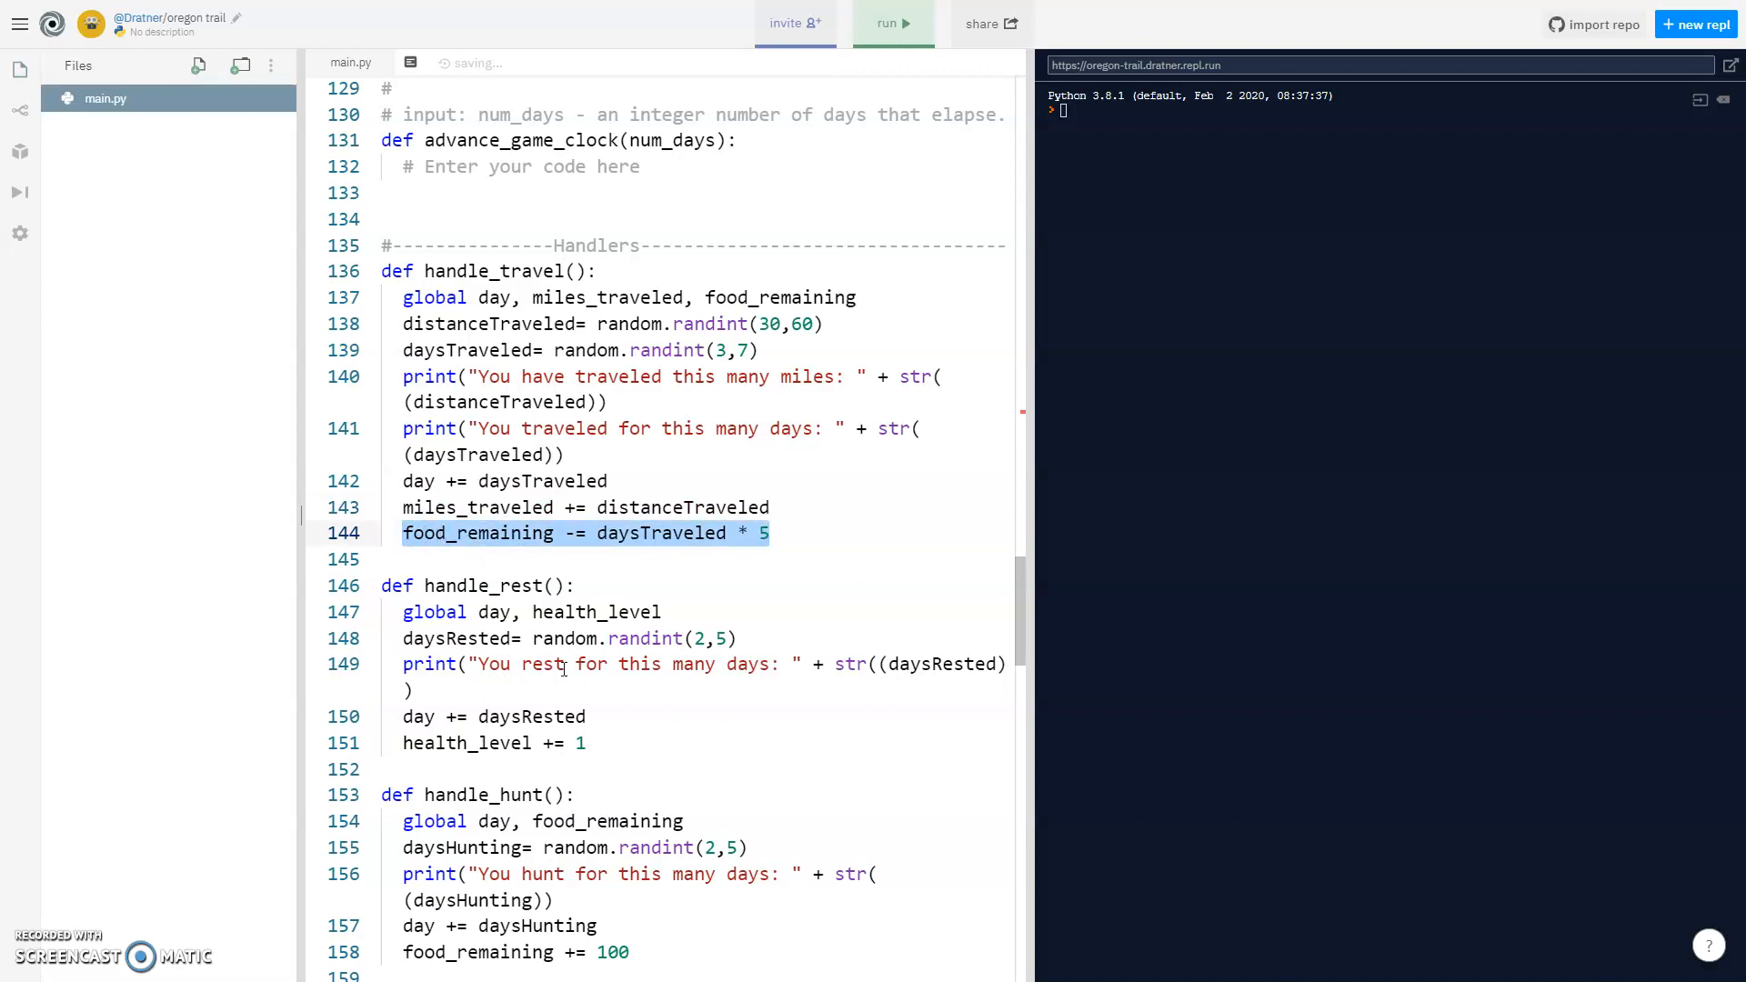
text(food_remaining -= daysTraveled * 5)
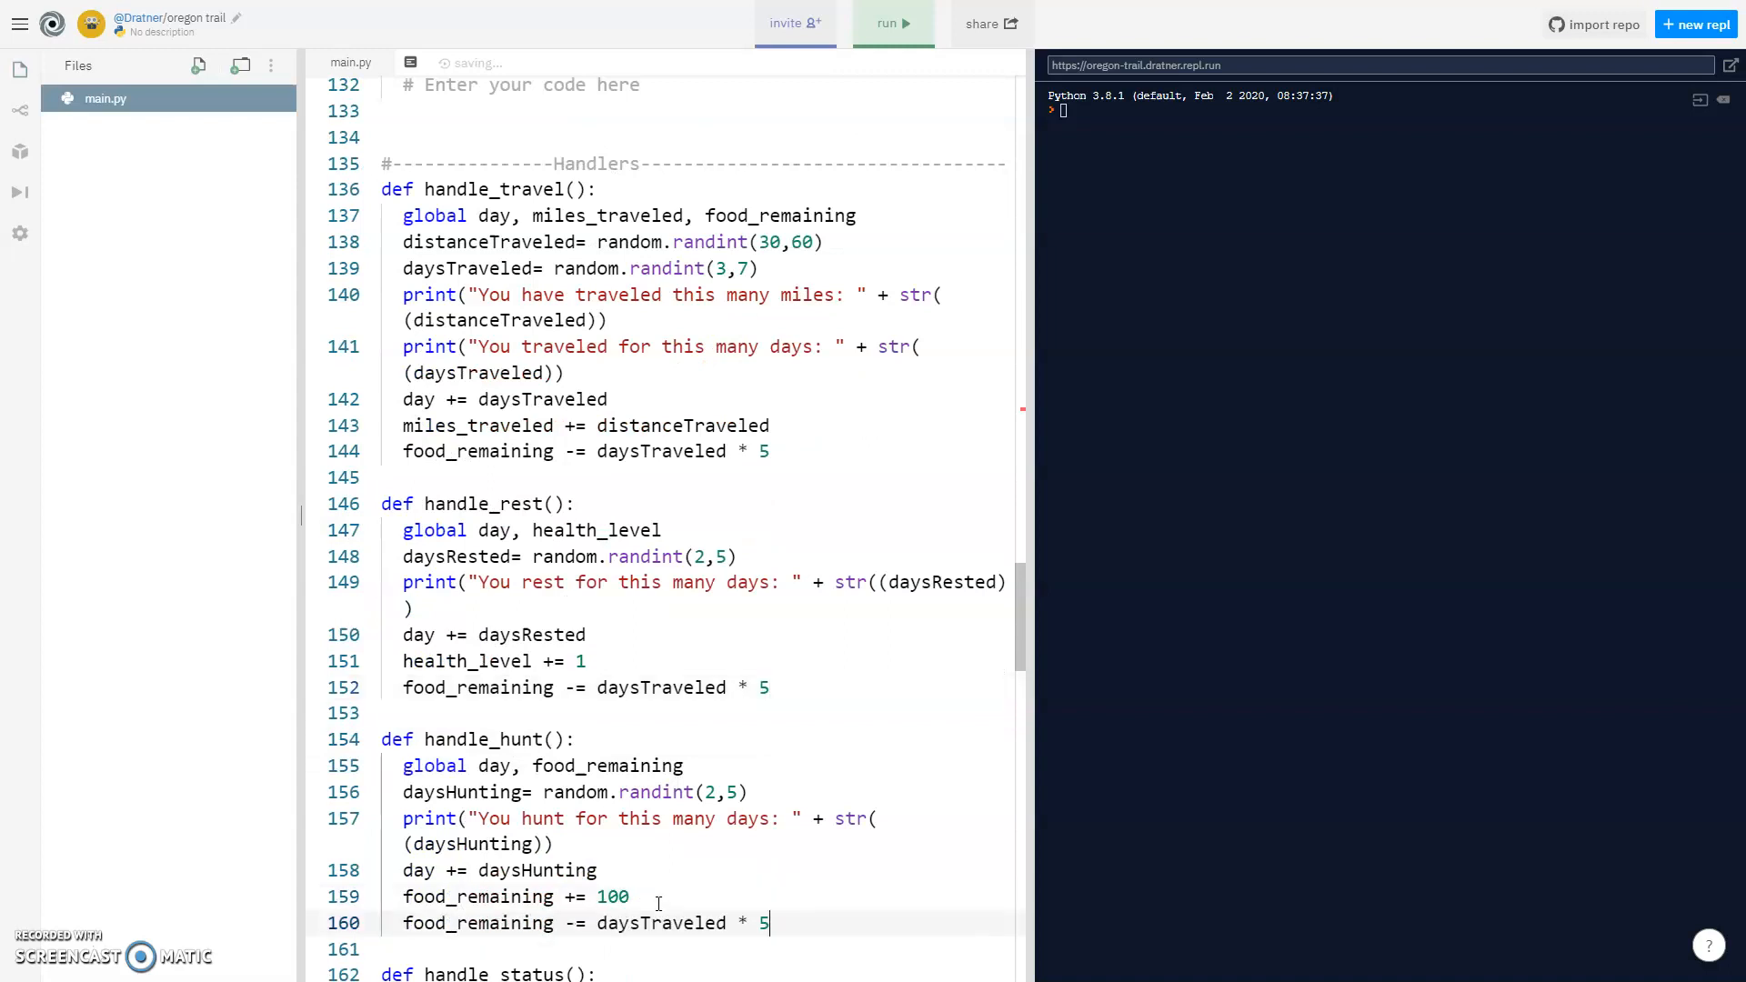
scroll(down, 3)
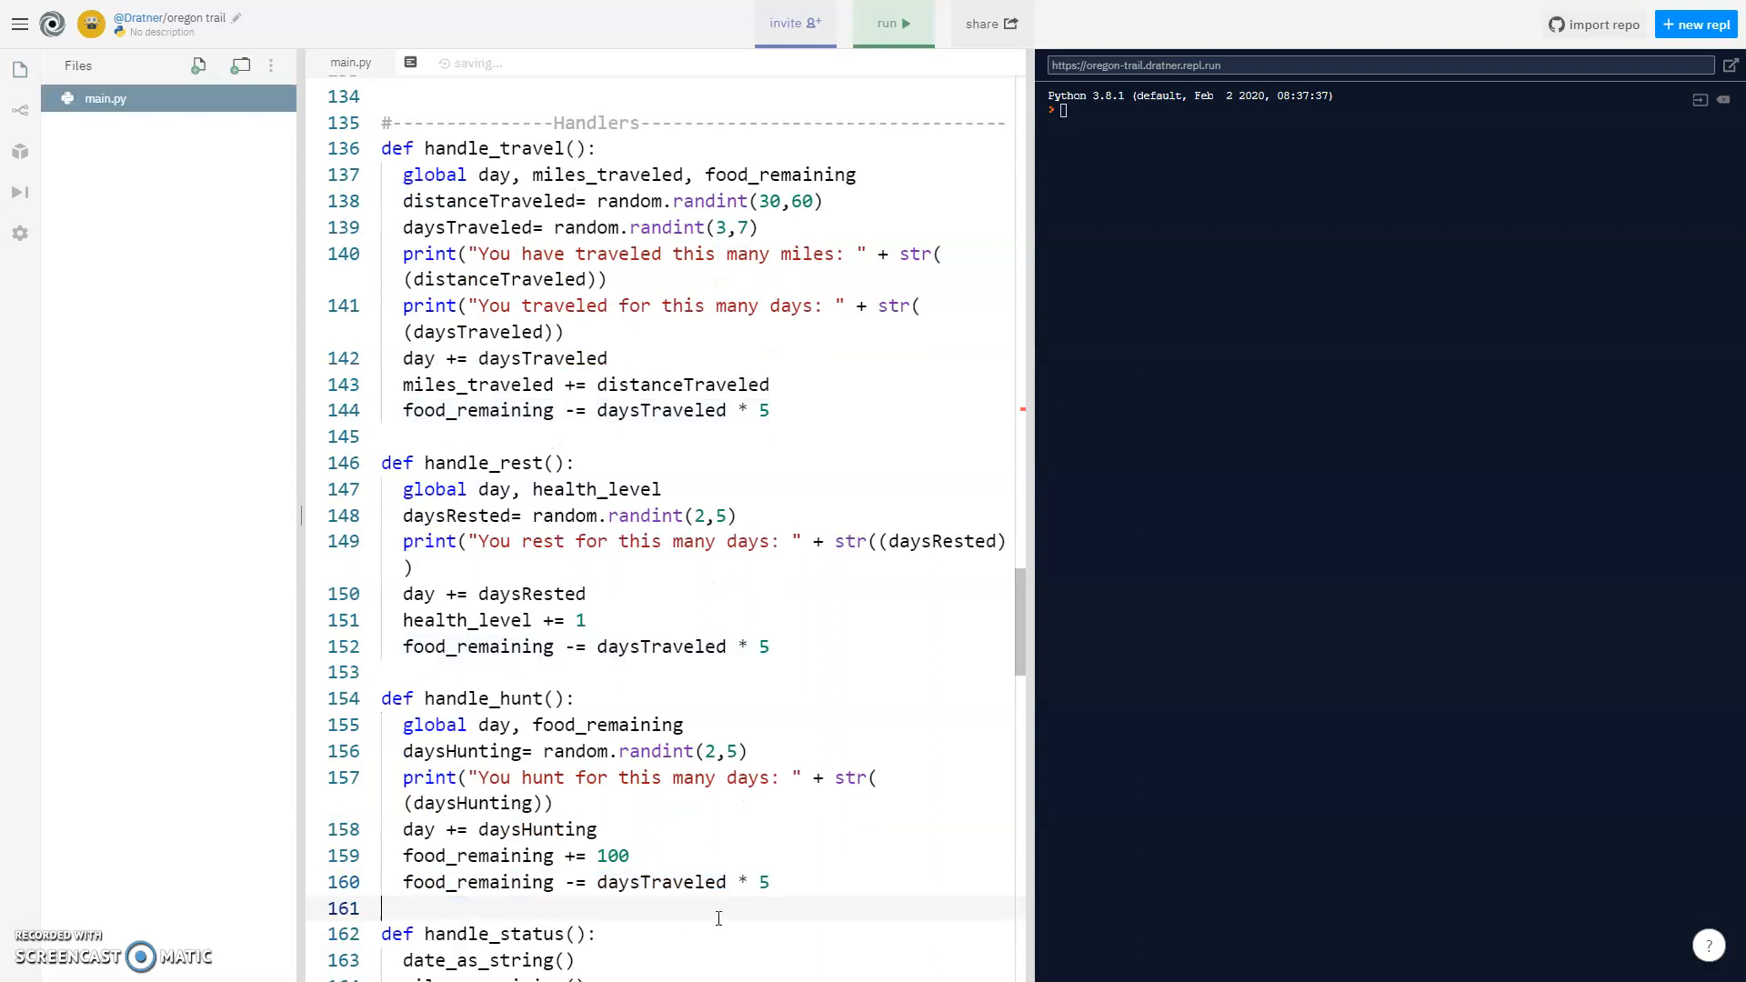
double_click(478, 882)
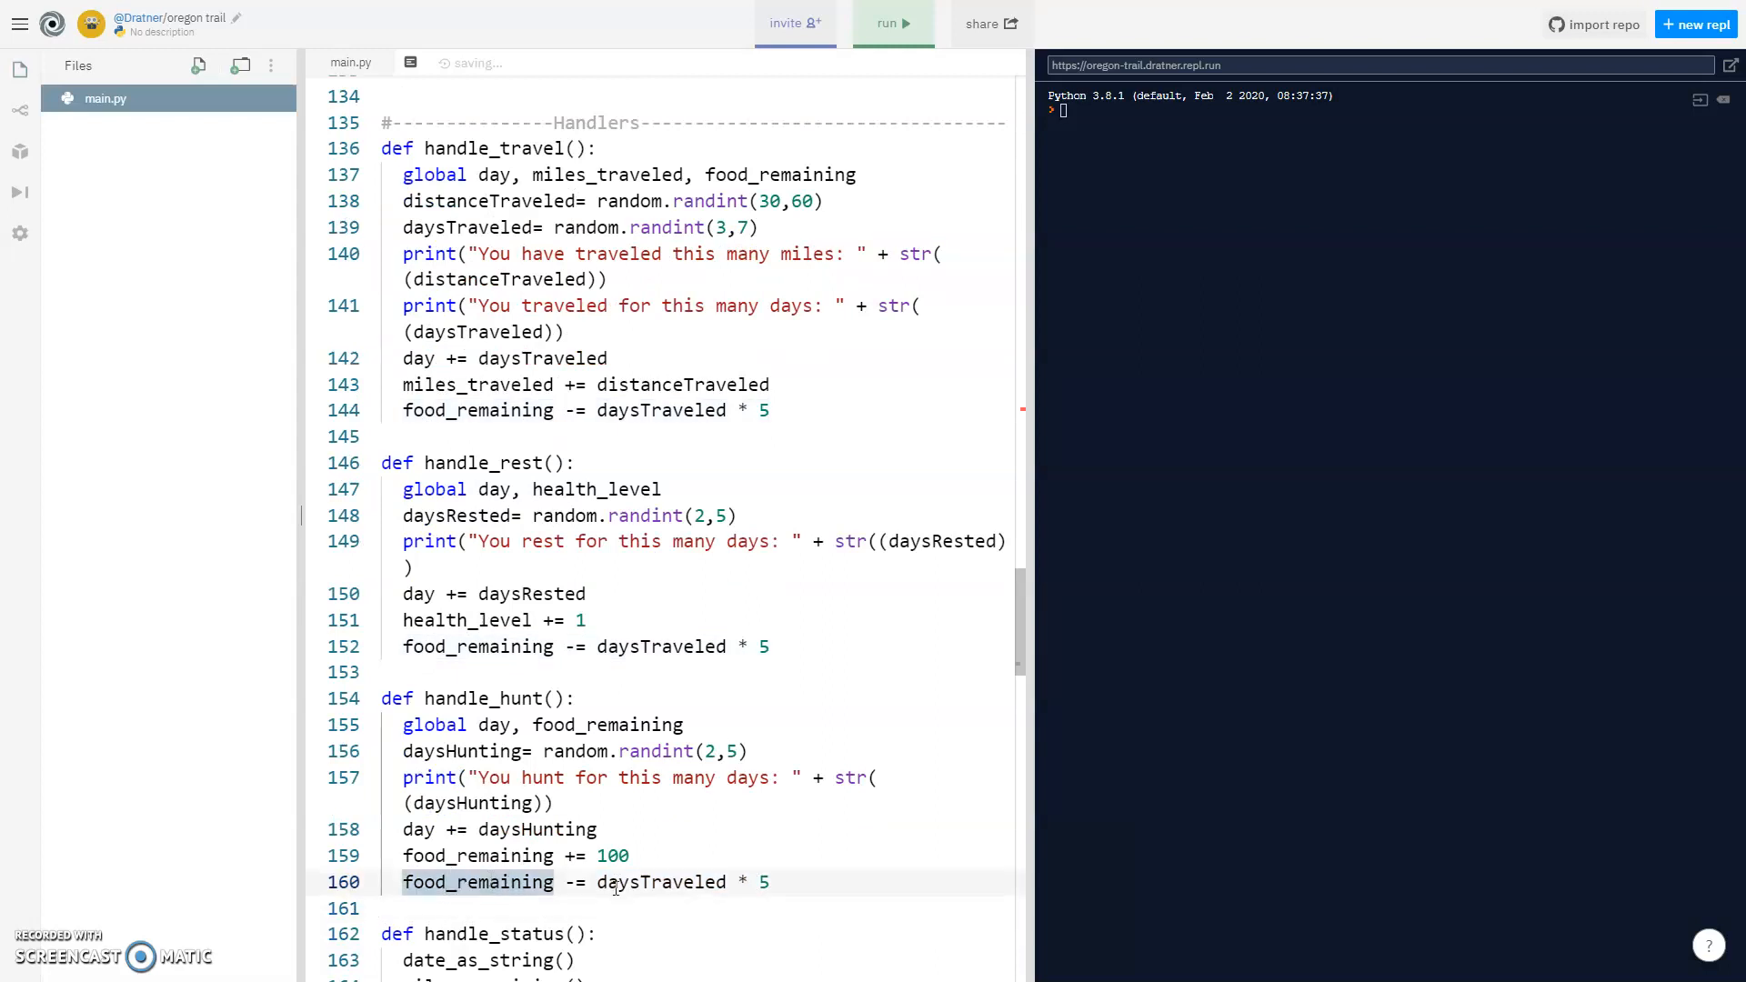
double_click(688, 882)
text(,)
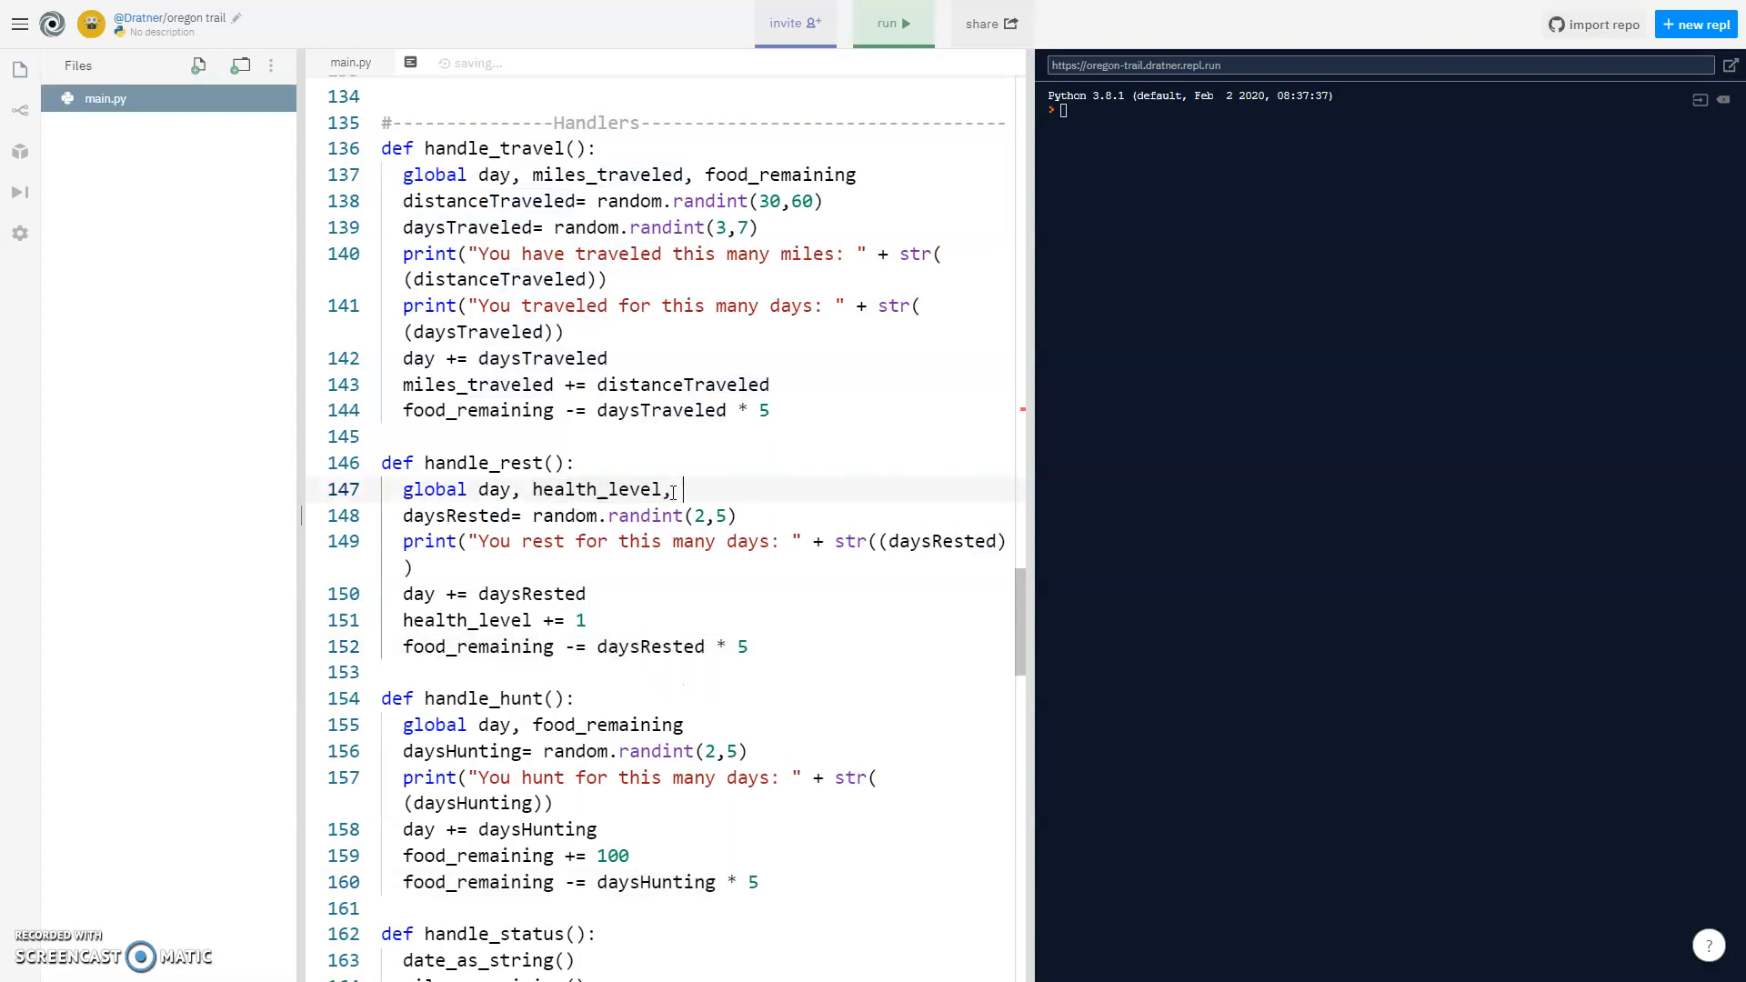
text(food_remaining)
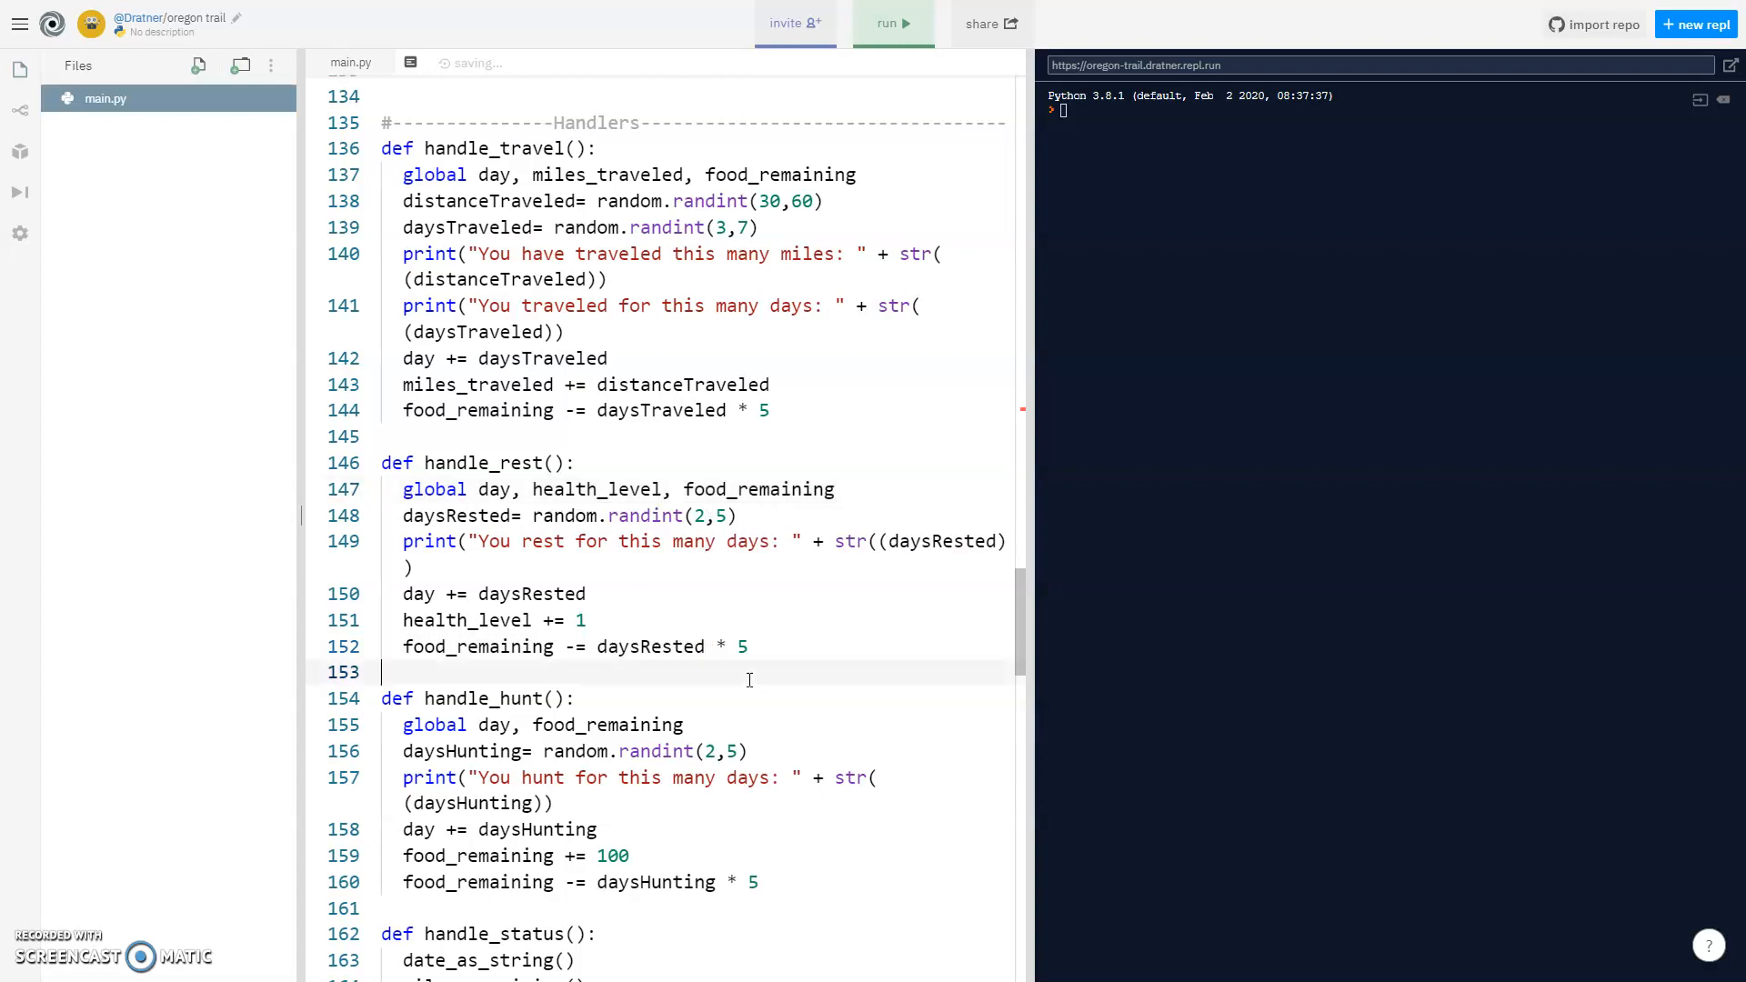